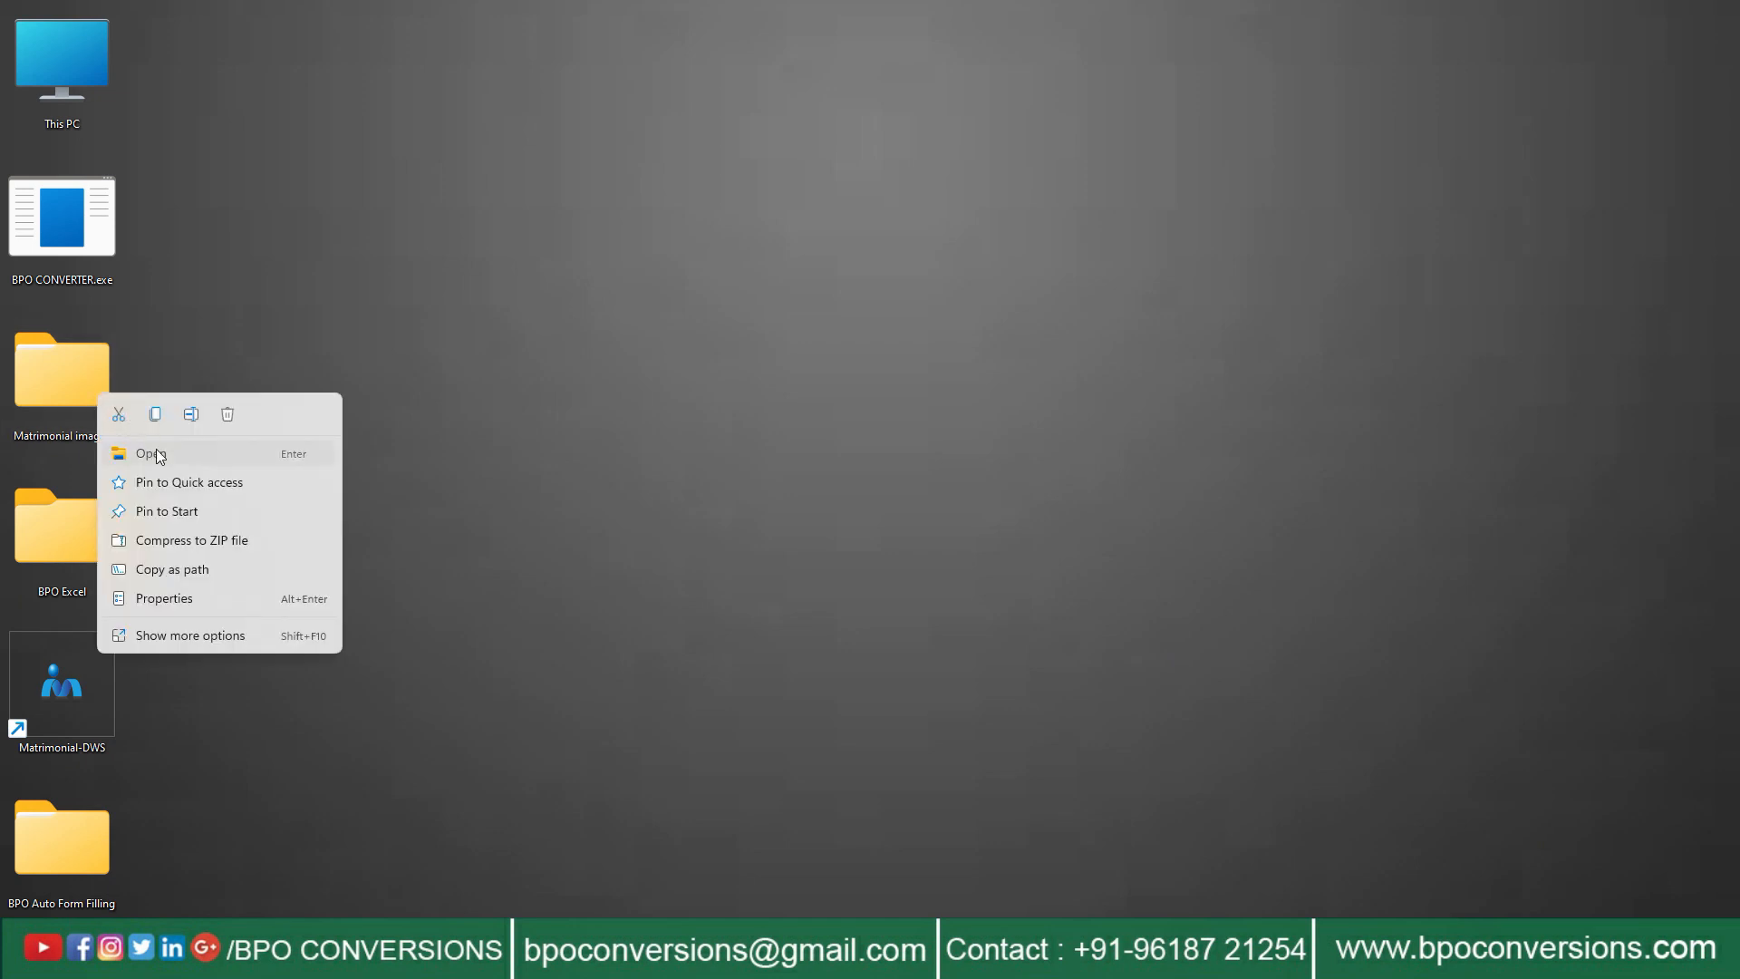
Preview the form 16 image in the Matrimonial images folder, then close the folder.
click(149, 453)
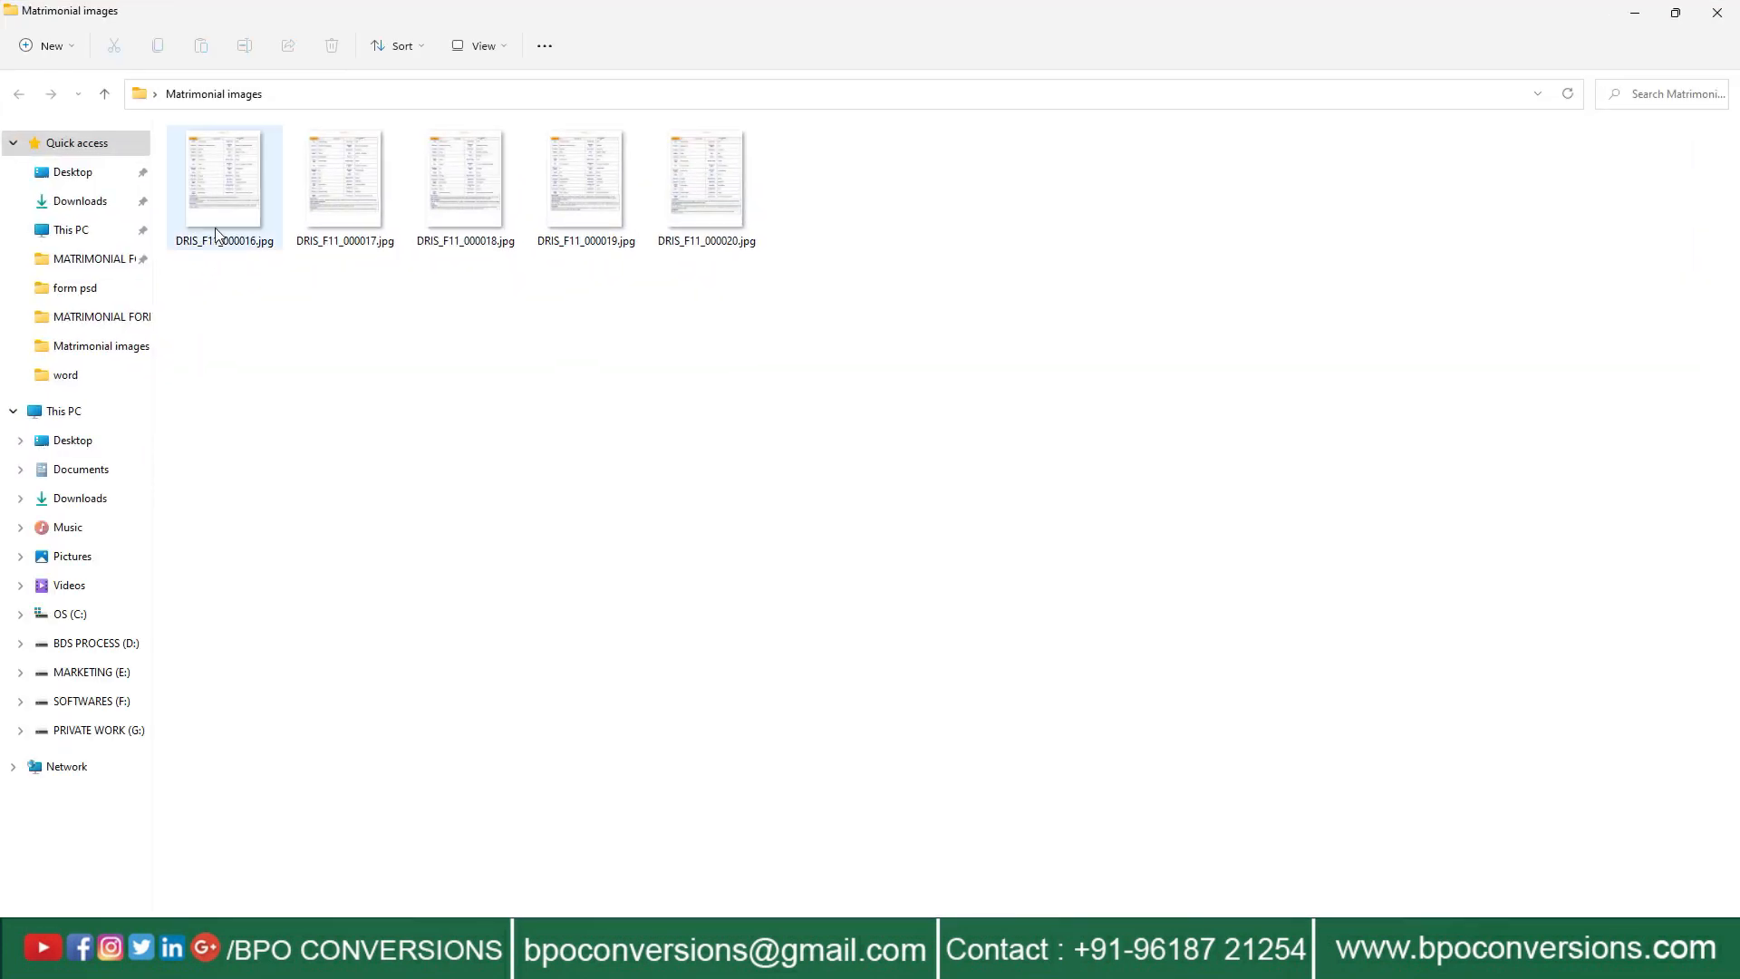
right_click(222, 177)
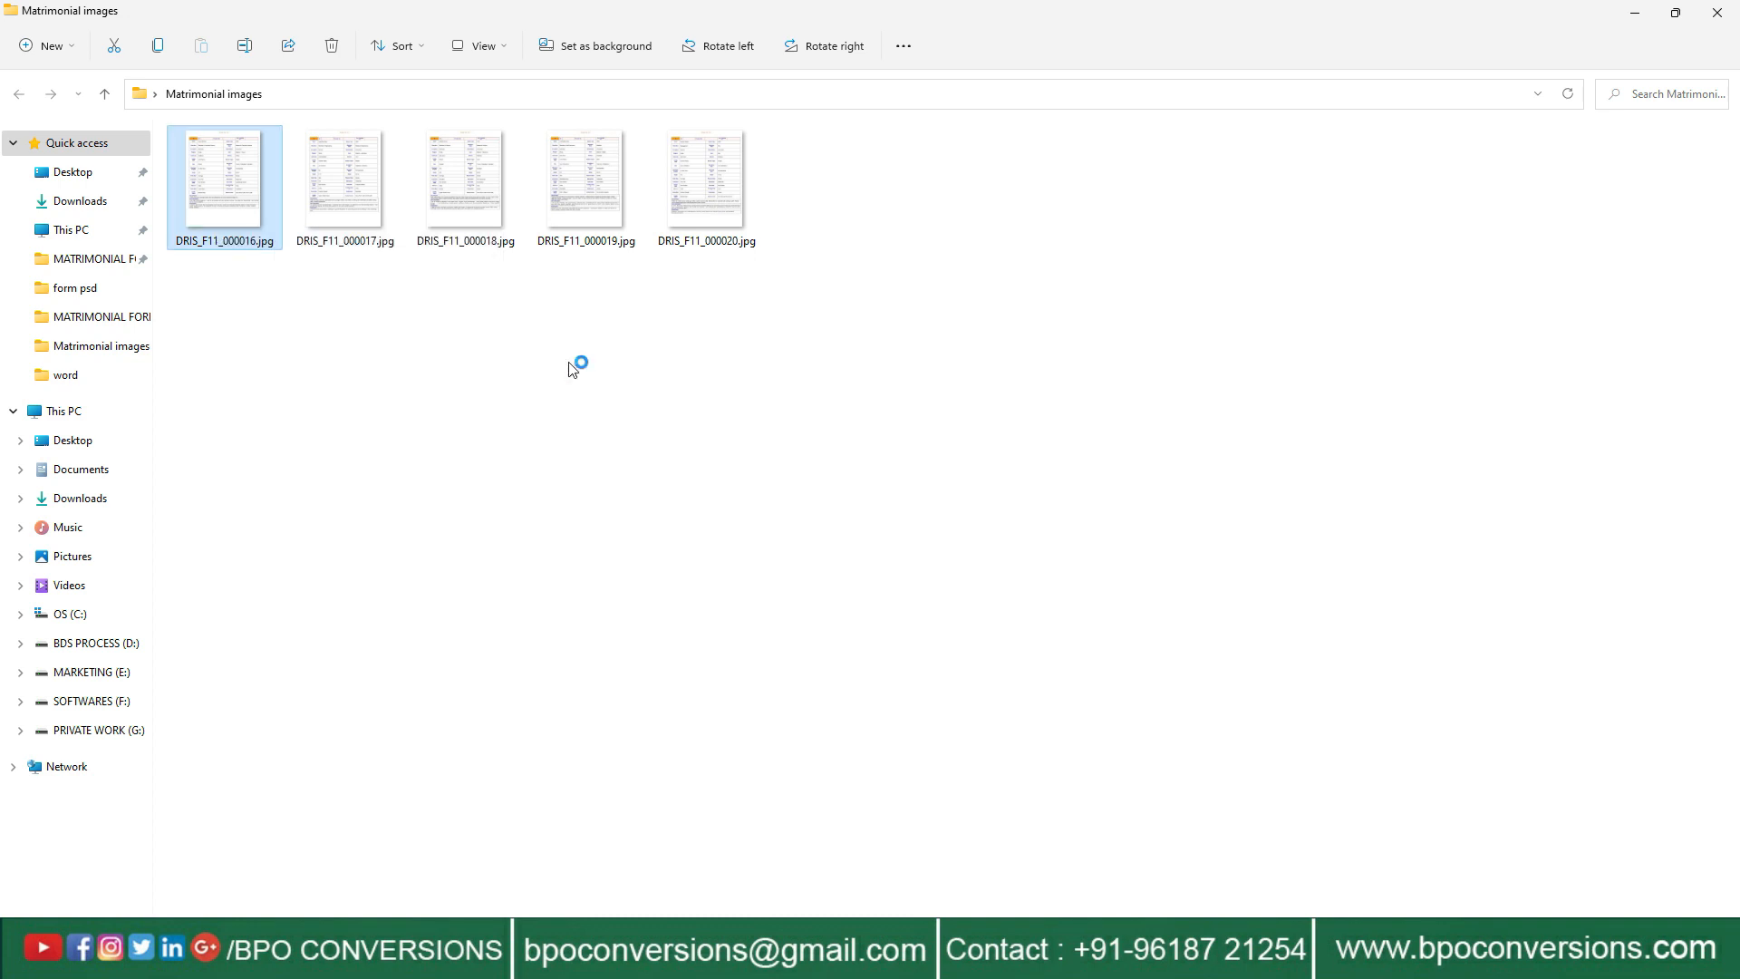
double_click(224, 178)
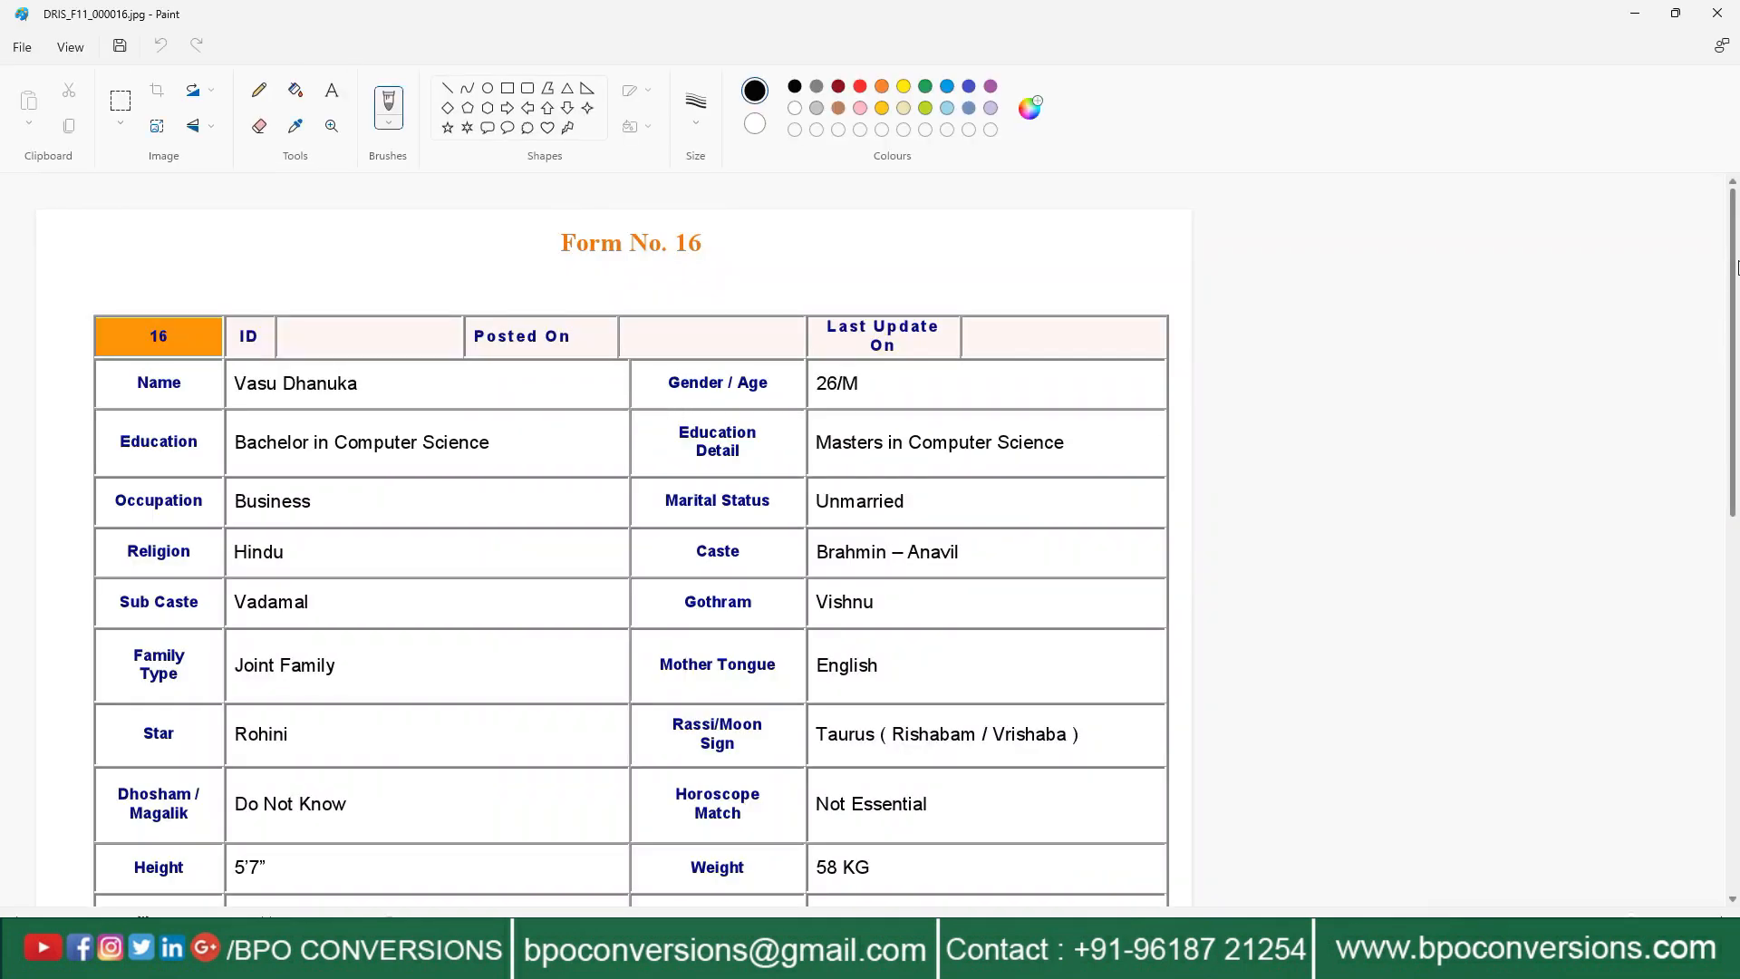
scroll(down, 3)
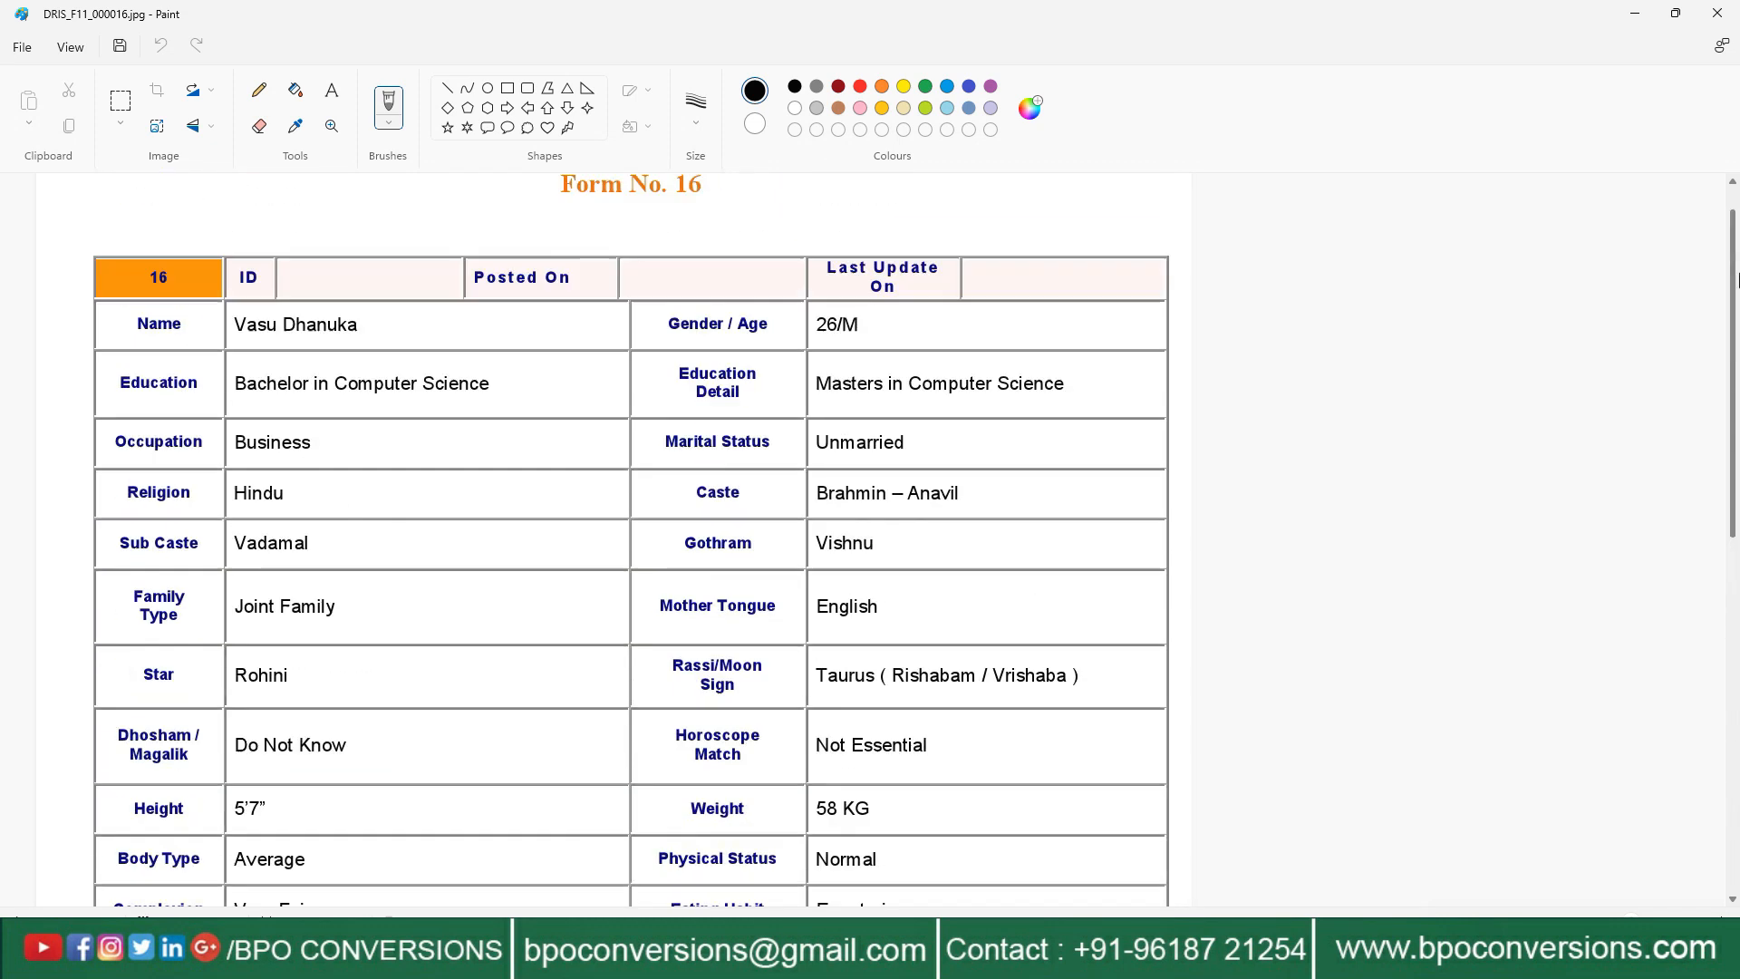
click(1719, 14)
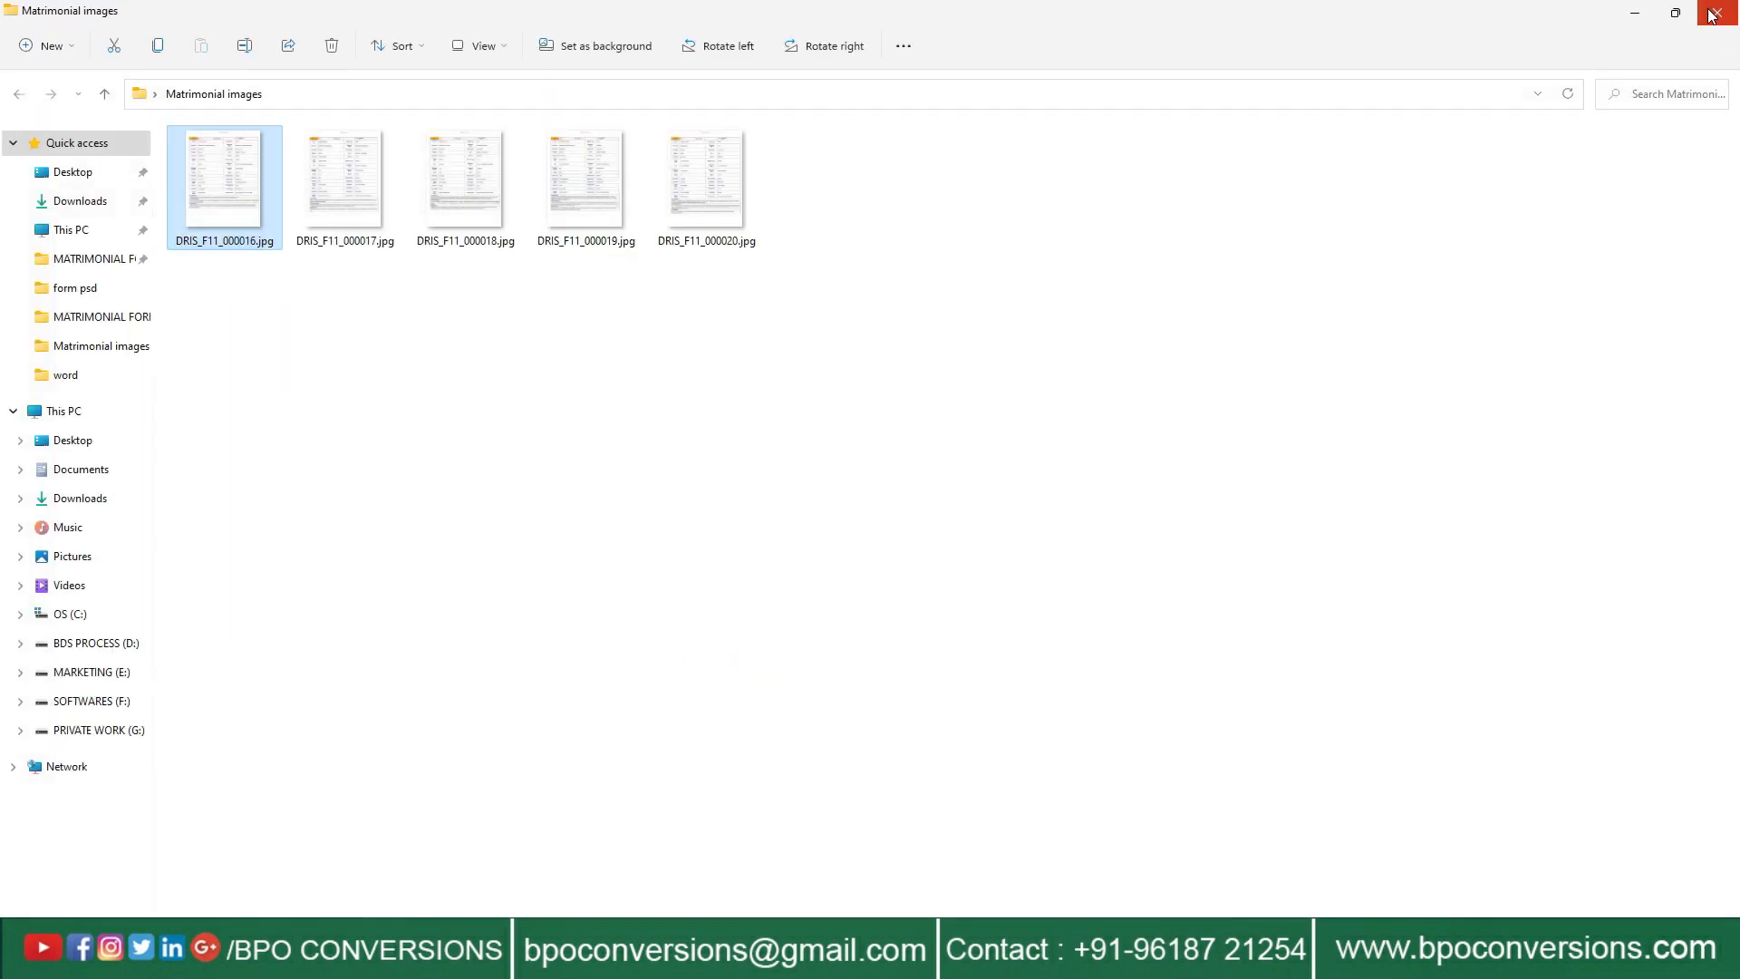
click(1714, 12)
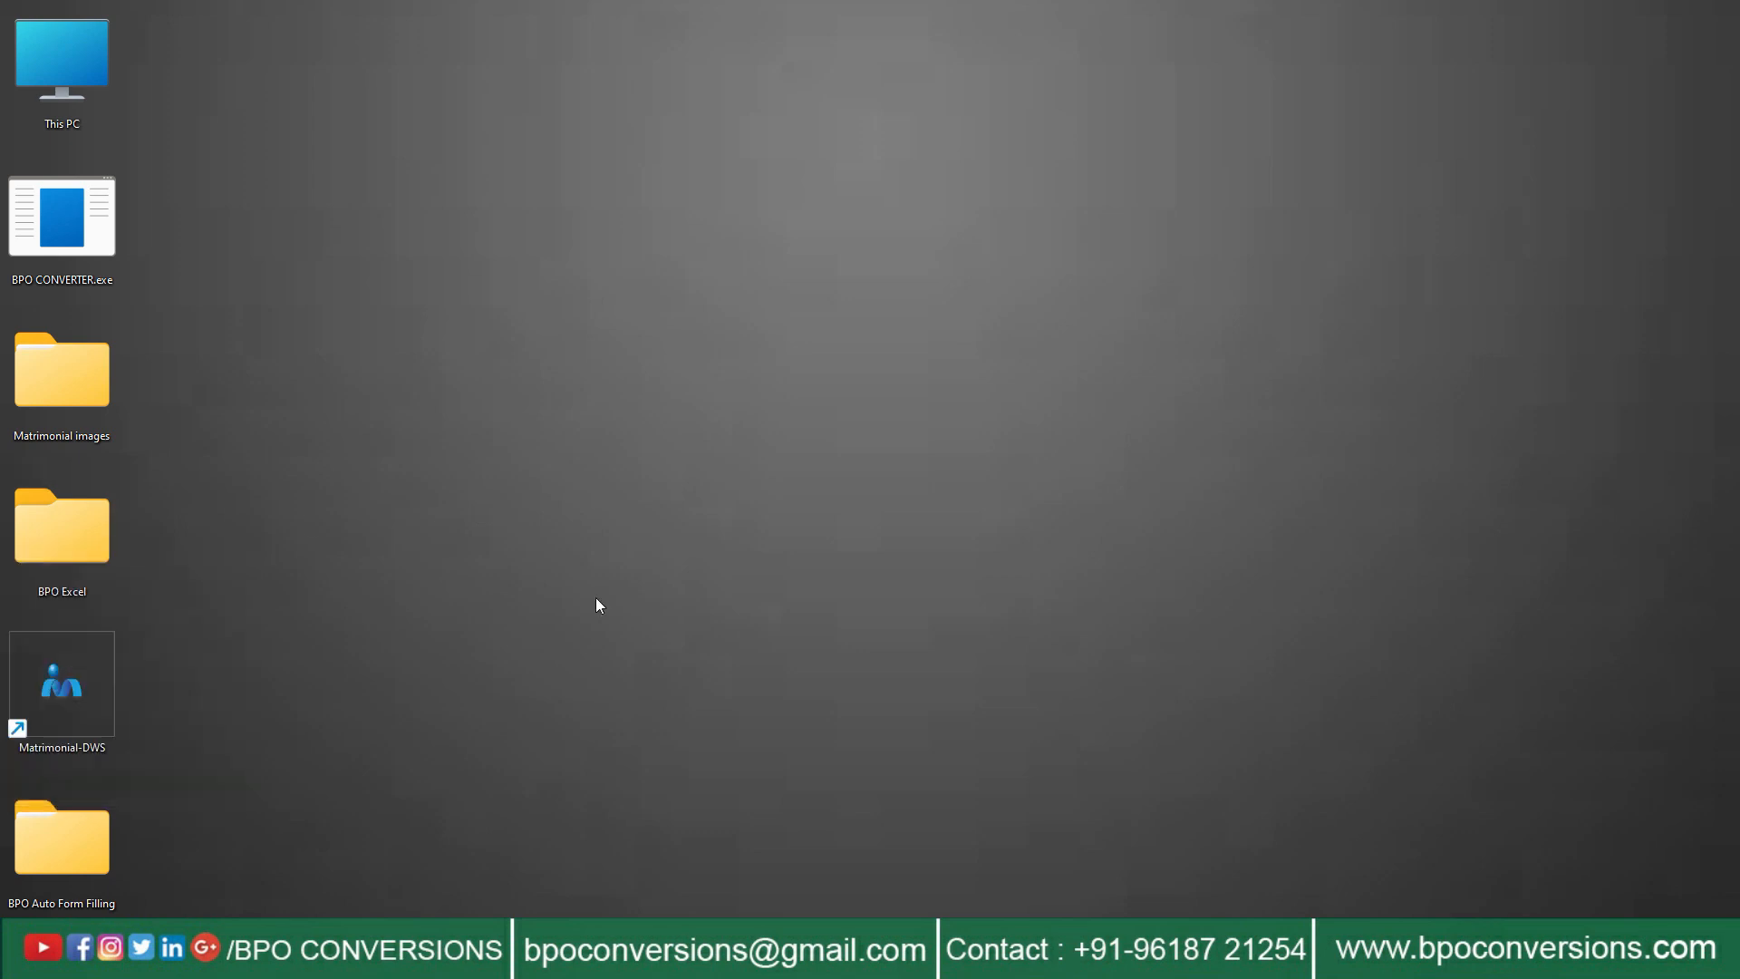
Launch the BPO CONVERTER image-to-text program.
double_click(60, 527)
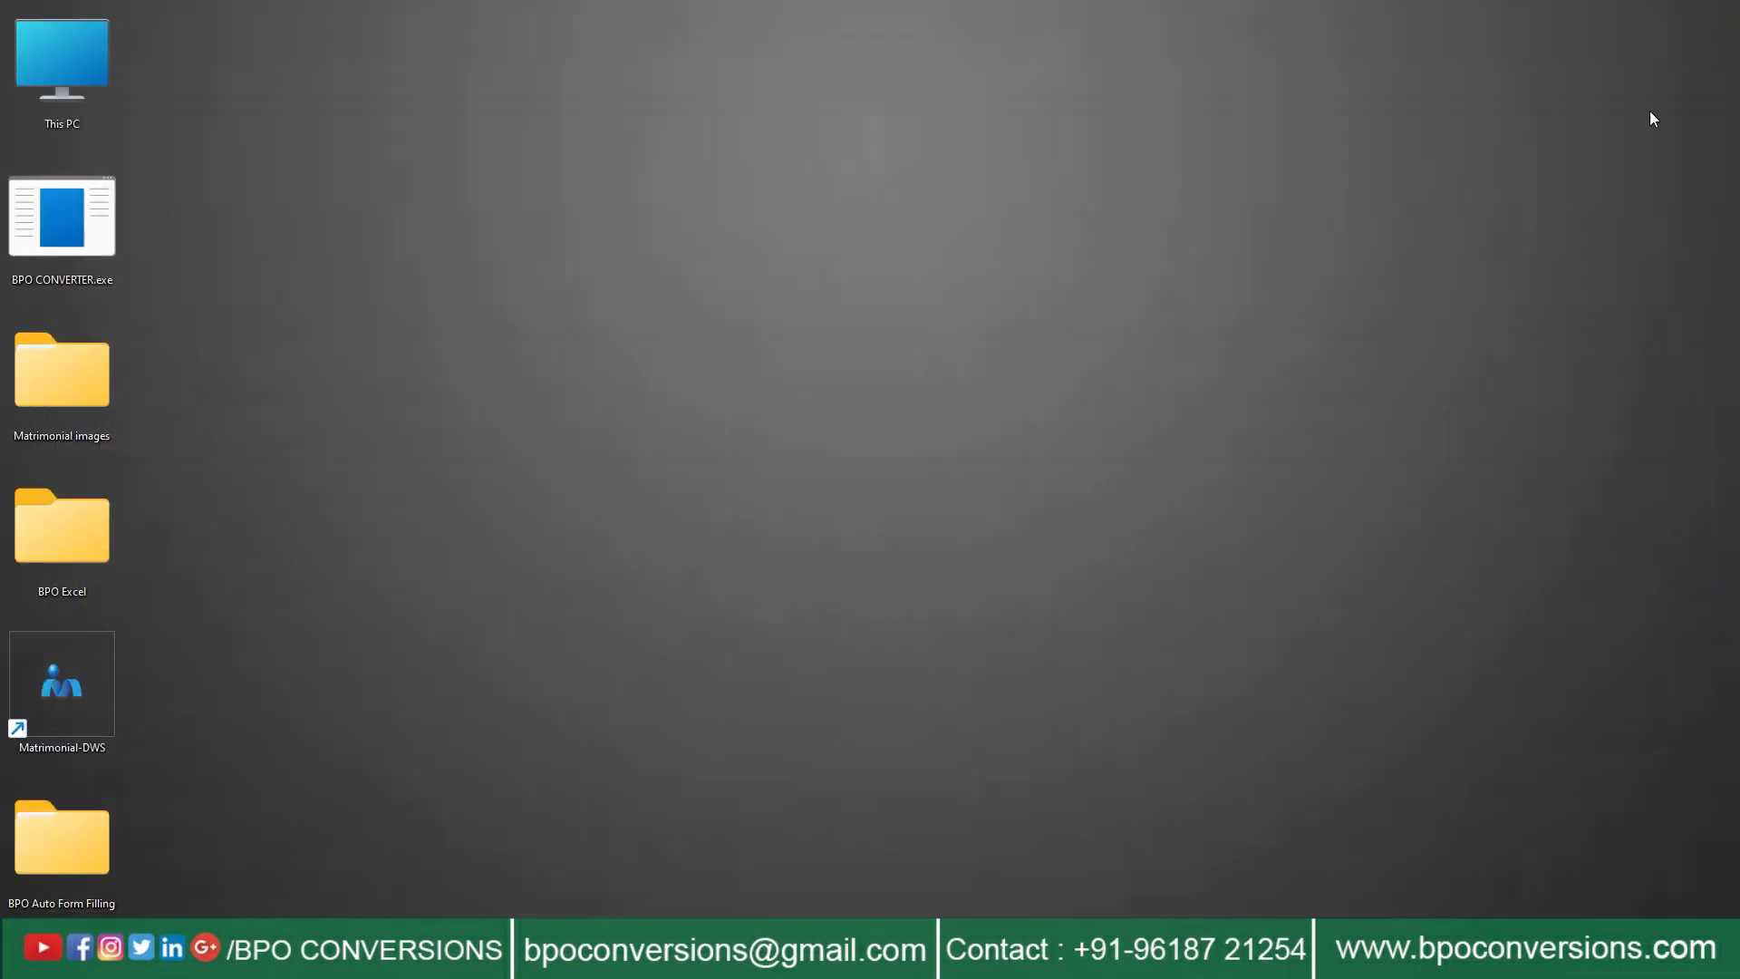
right_click(61, 216)
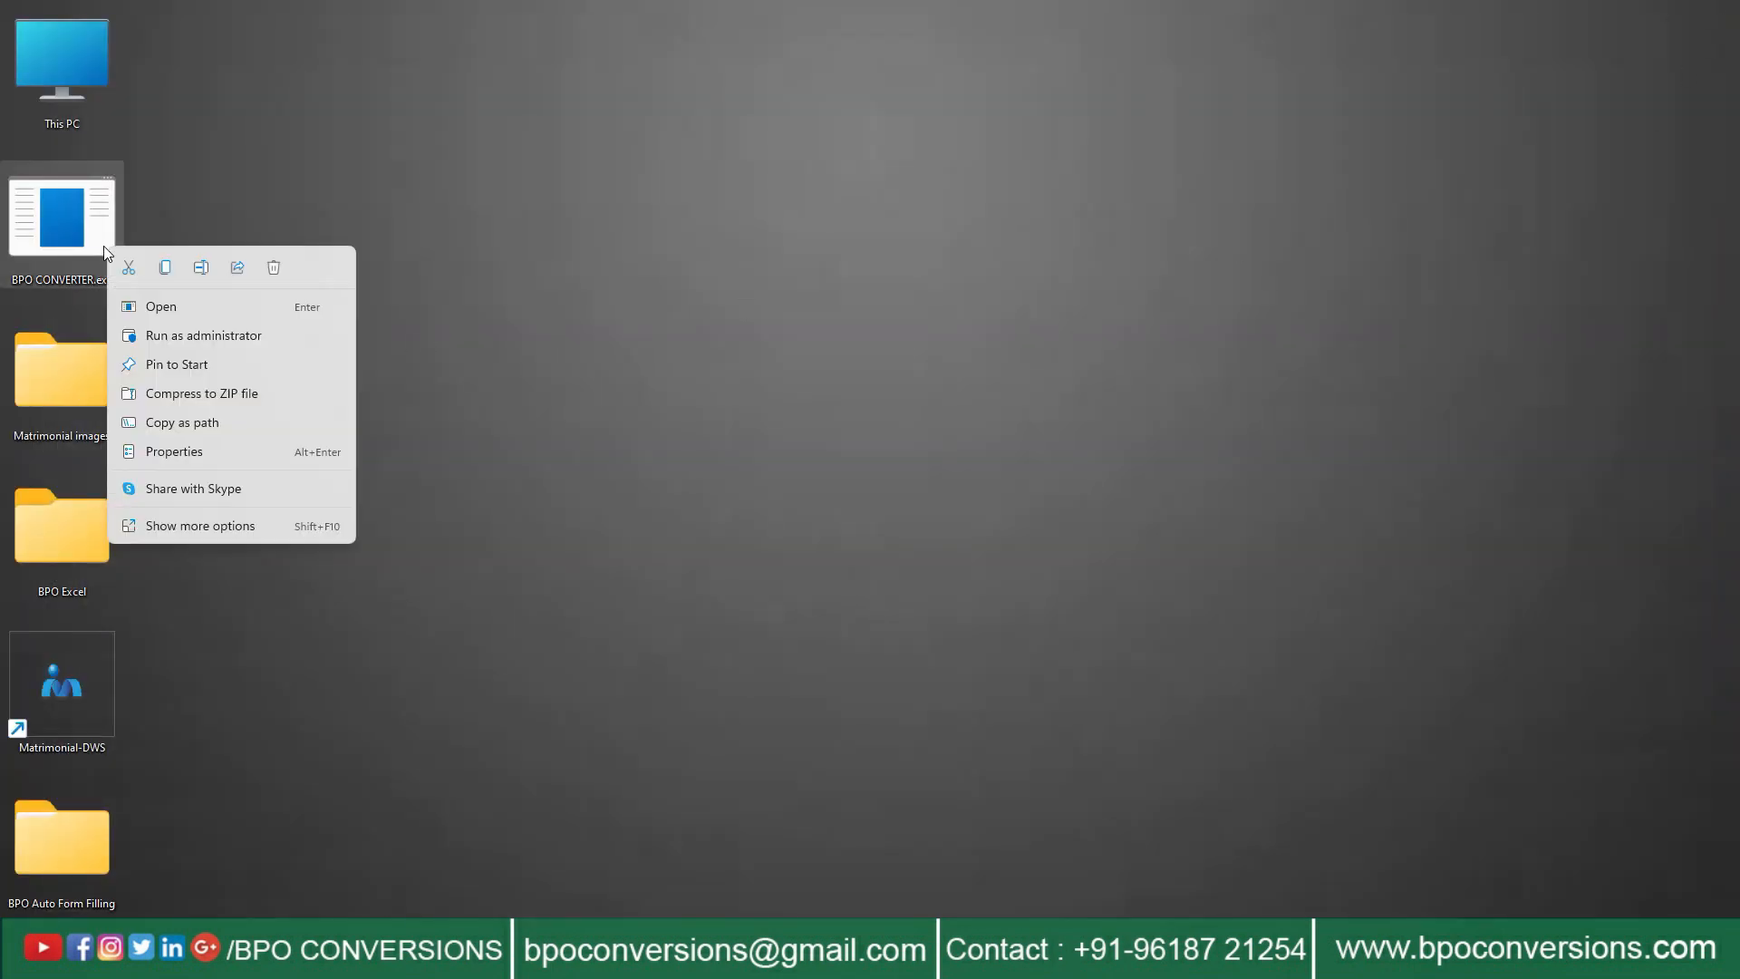
click(160, 307)
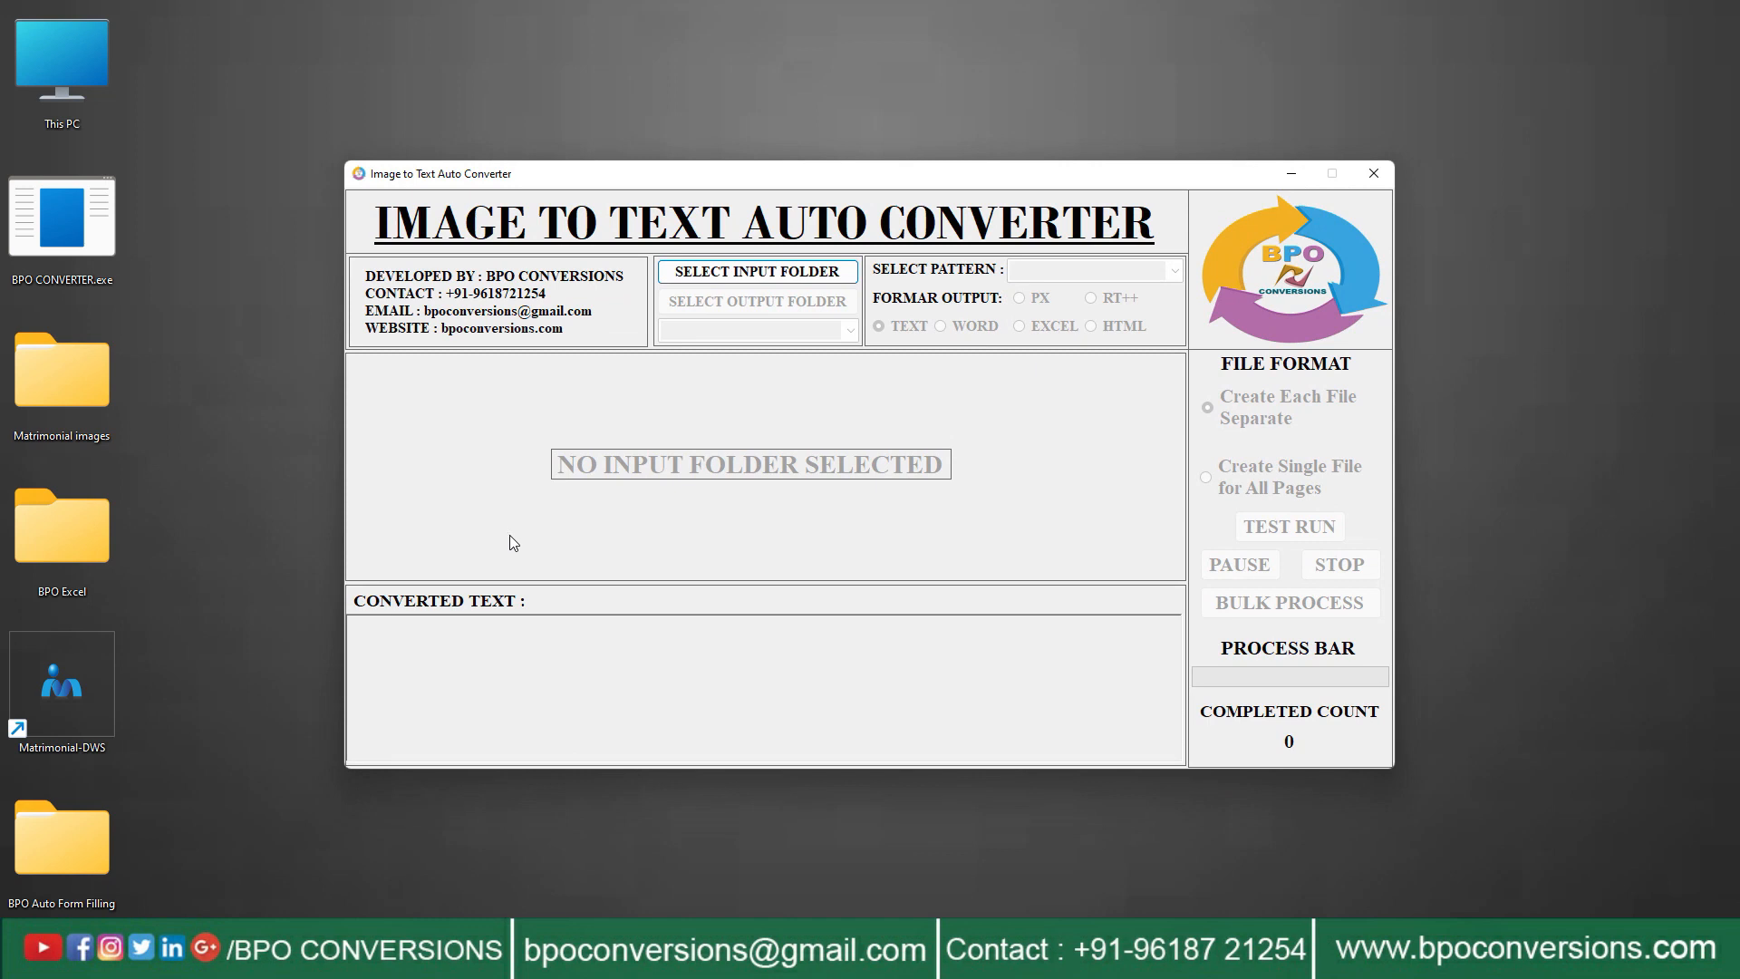
mouse_move(657, 516)
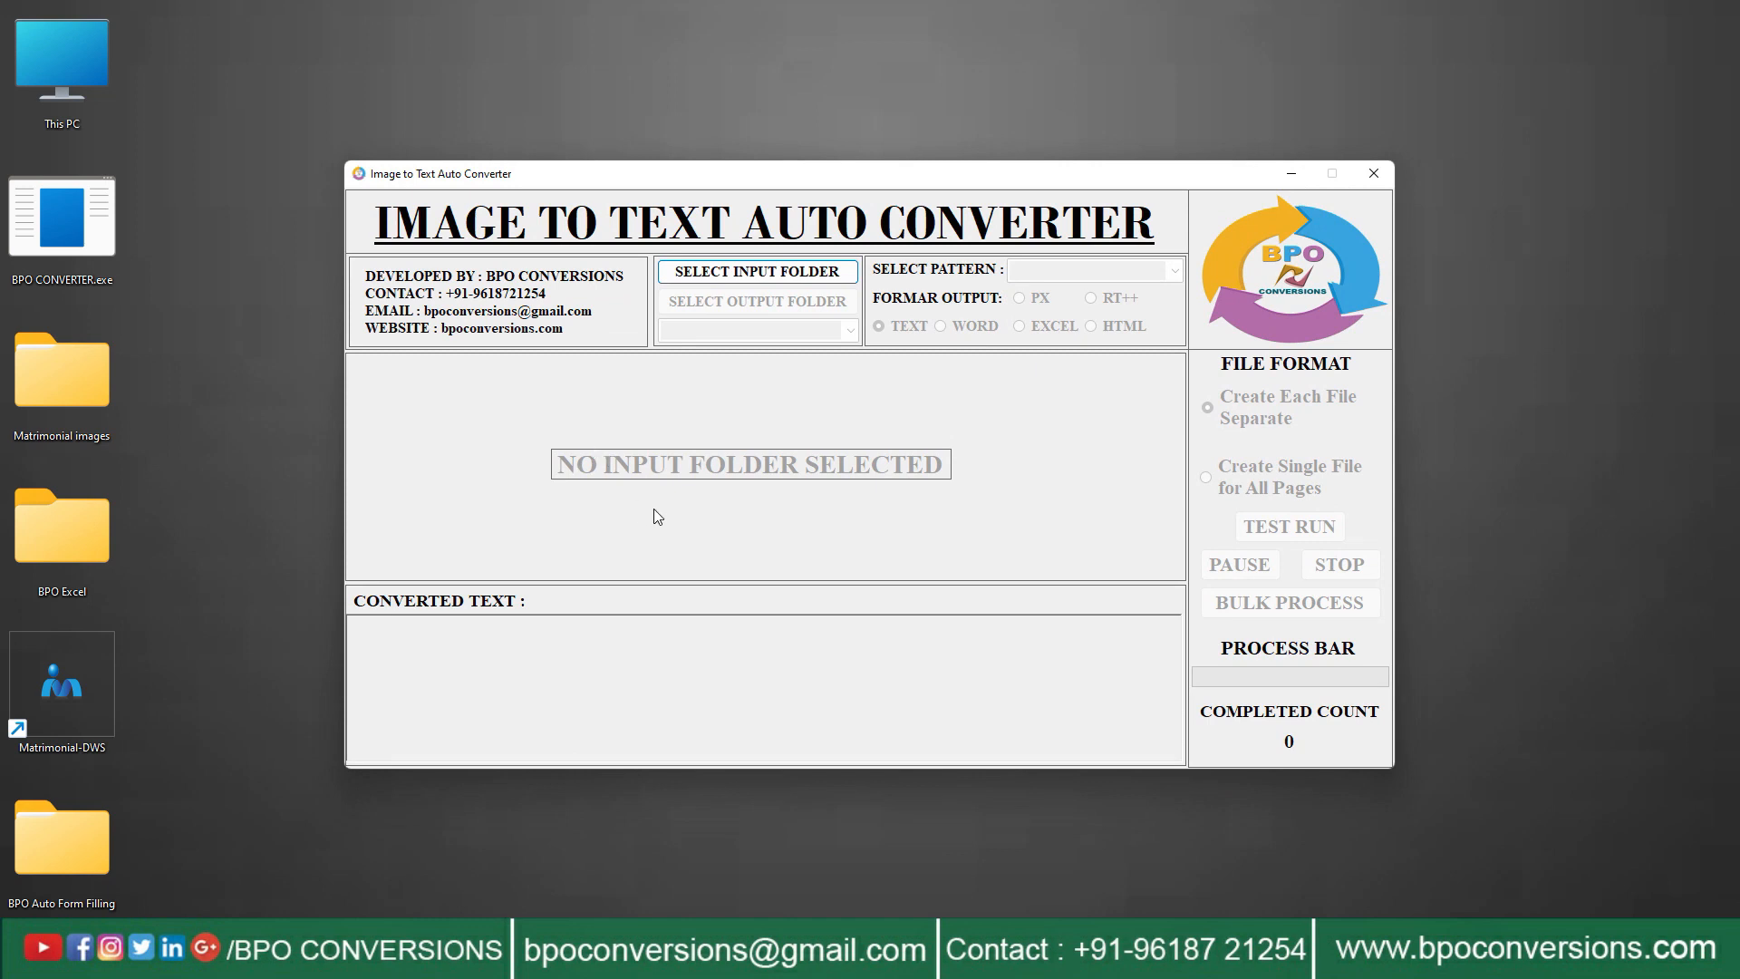
Set input folder Matrimonial images, output folder BPO Excel, and Excel output format.
click(756, 271)
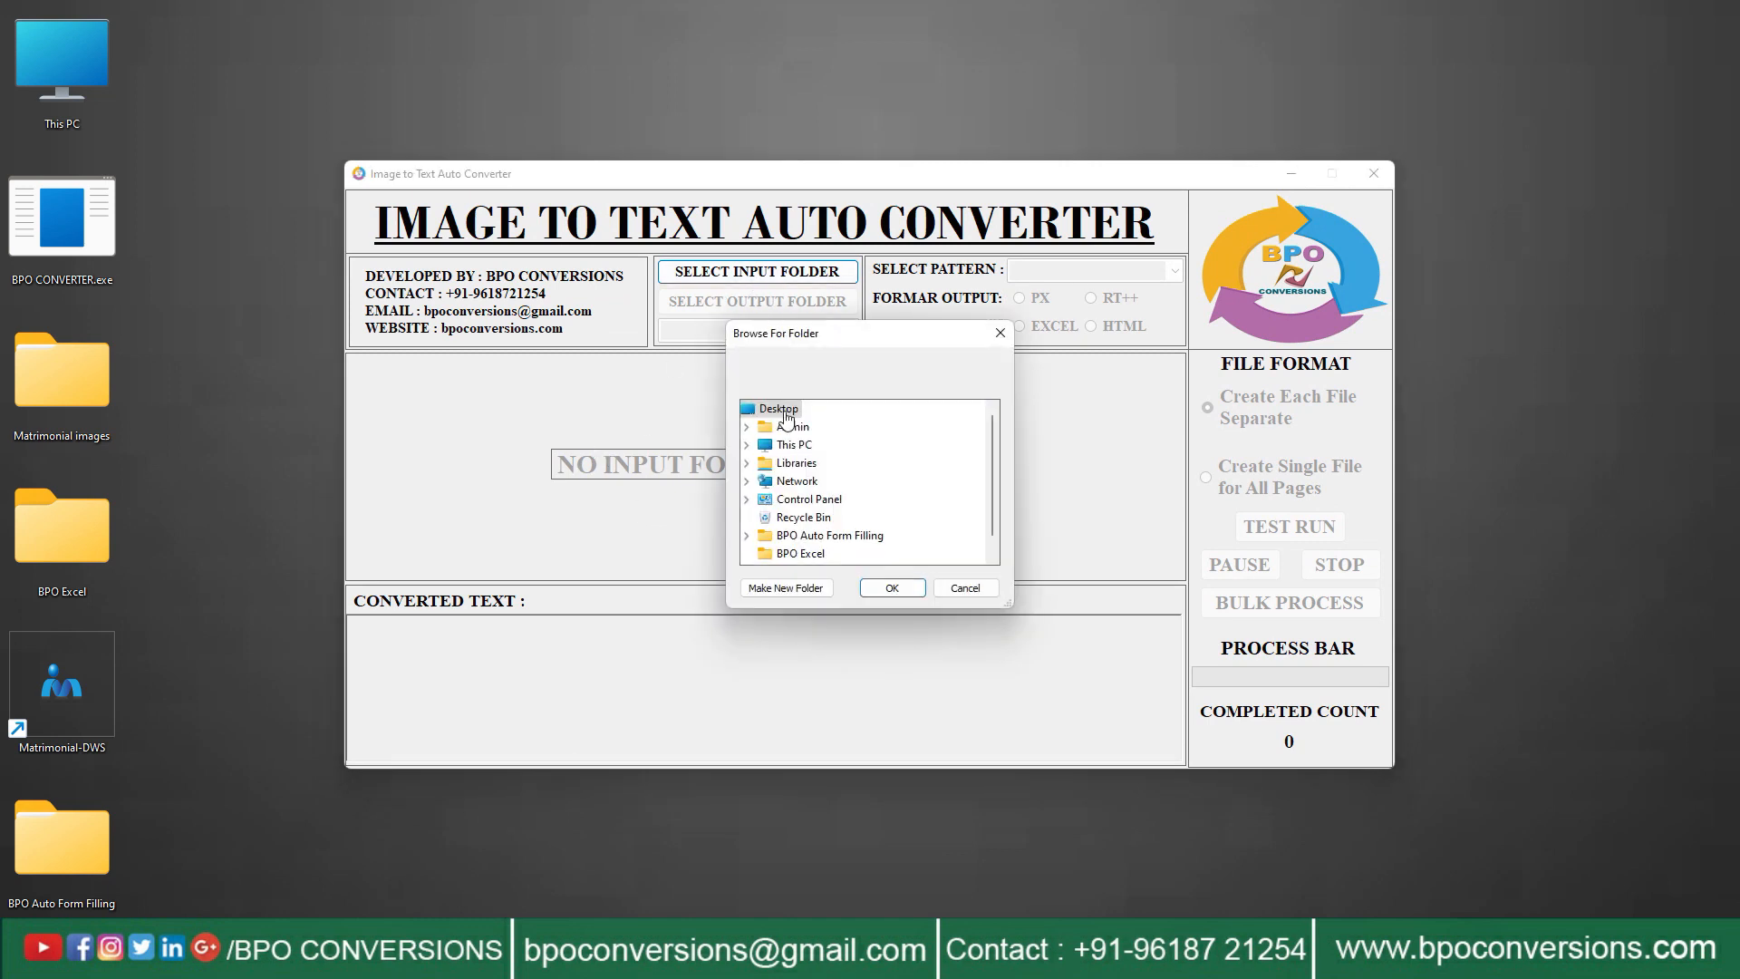
click(792, 444)
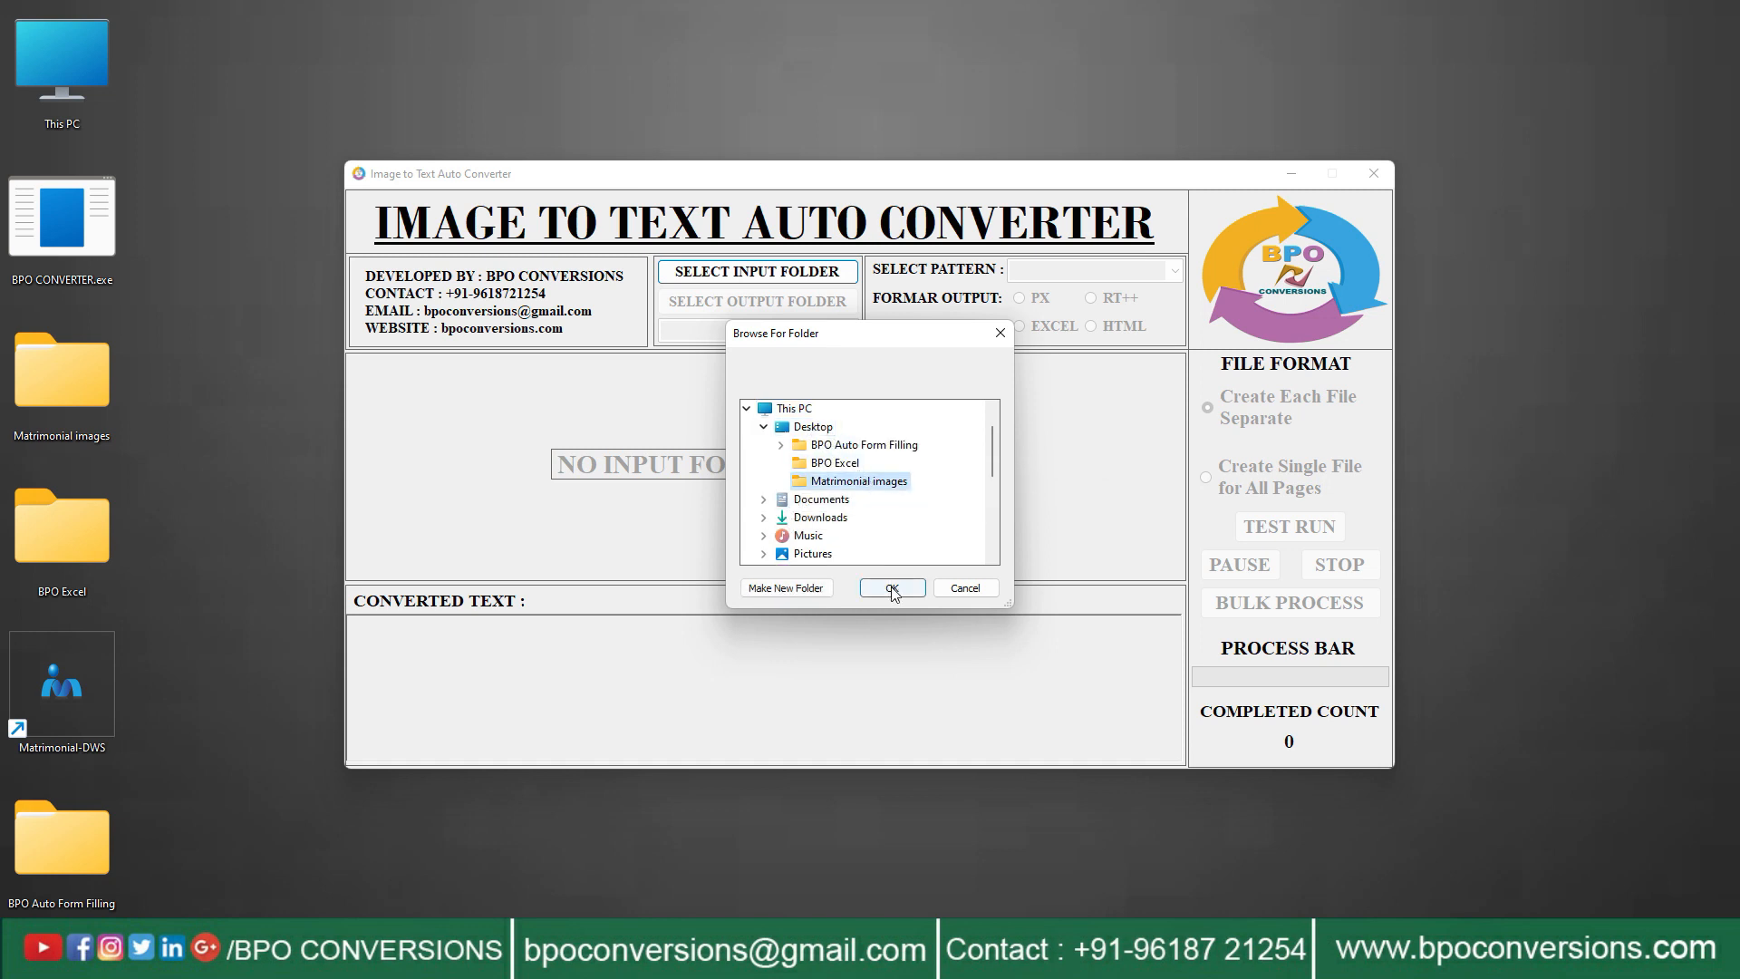
click(891, 588)
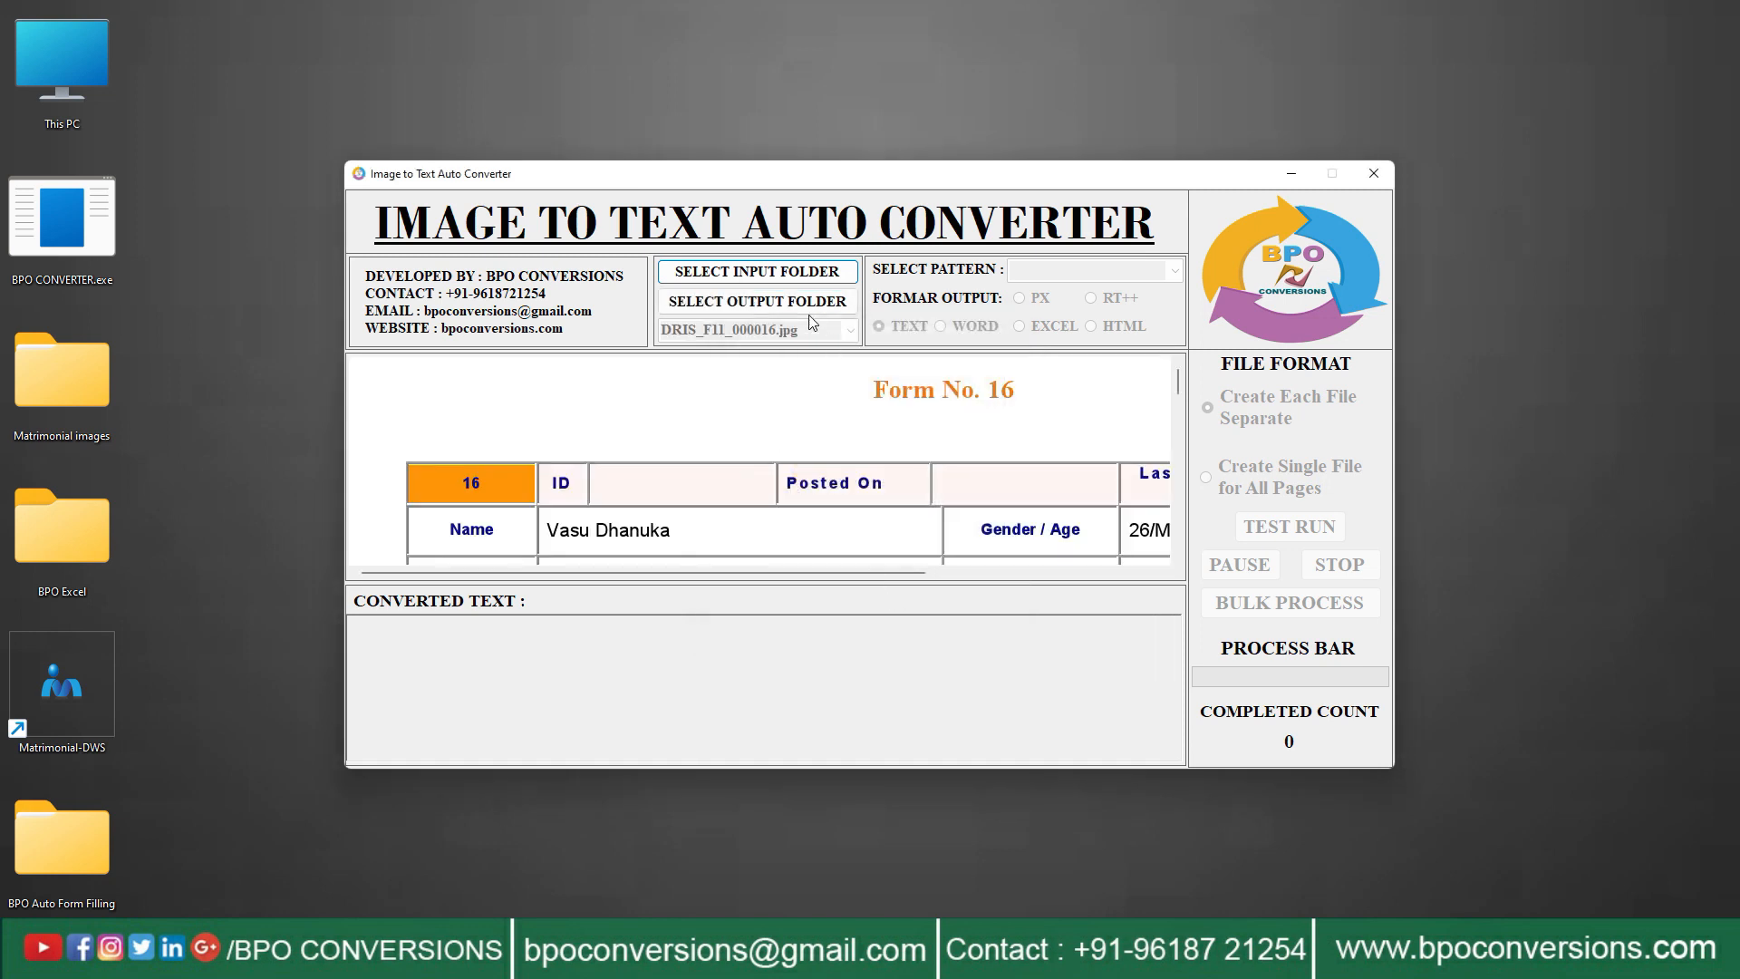
click(756, 301)
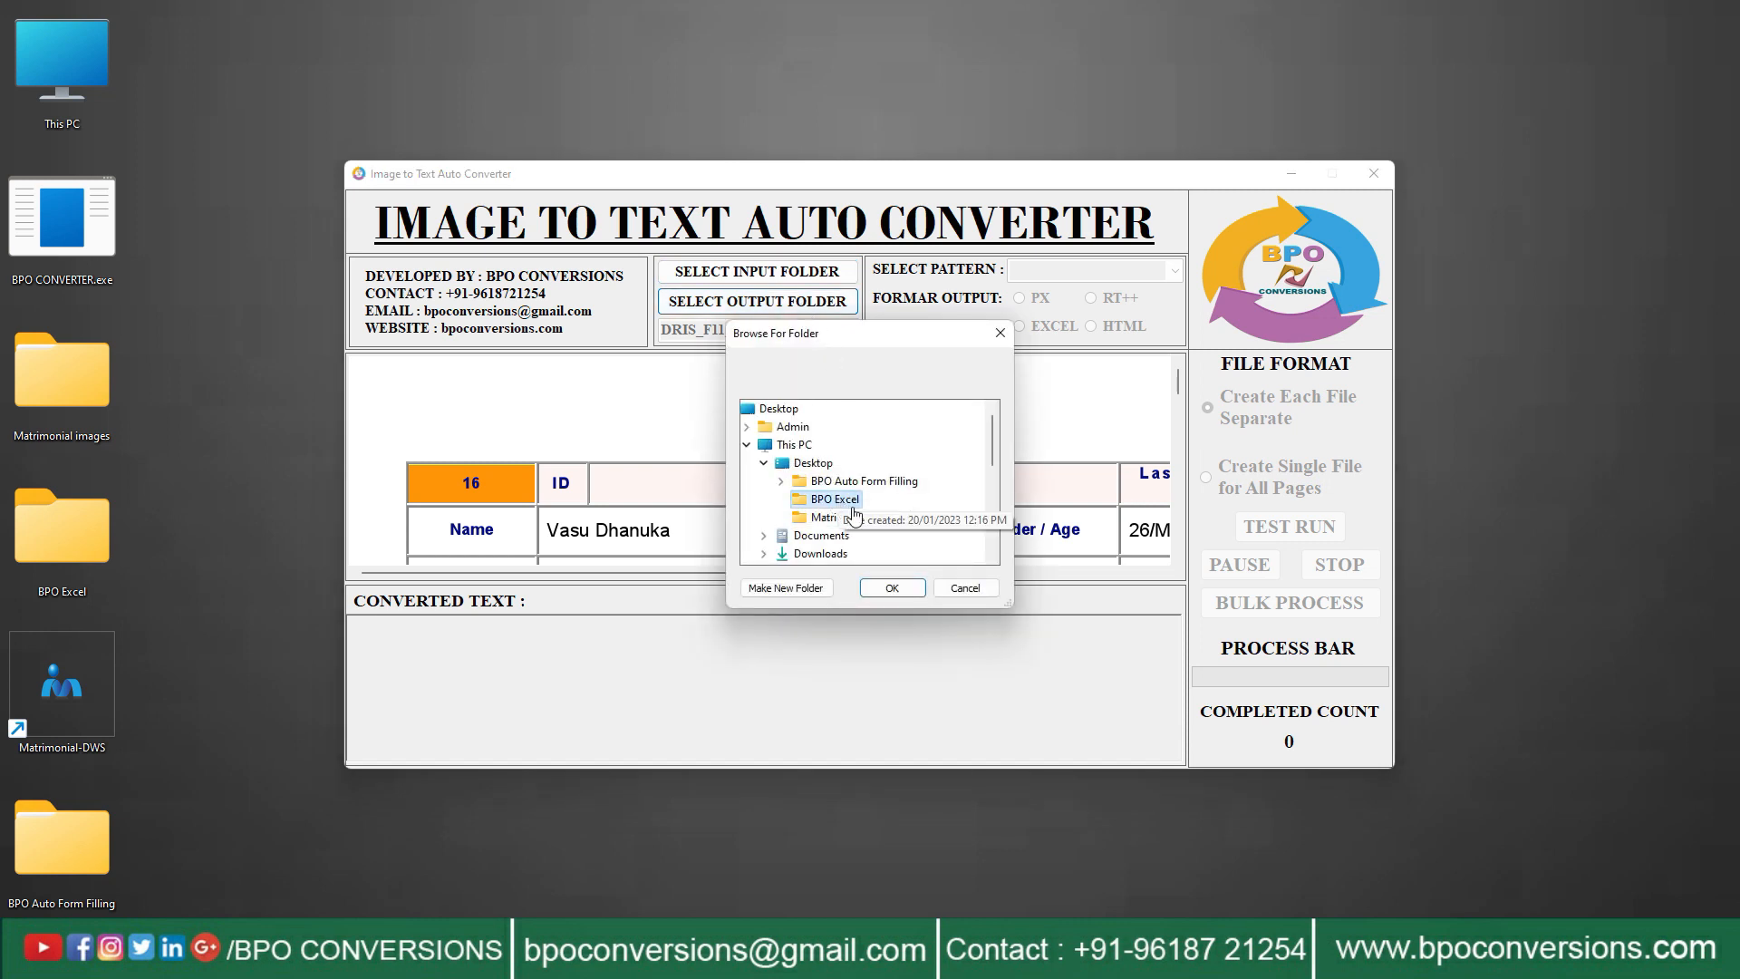
click(890, 587)
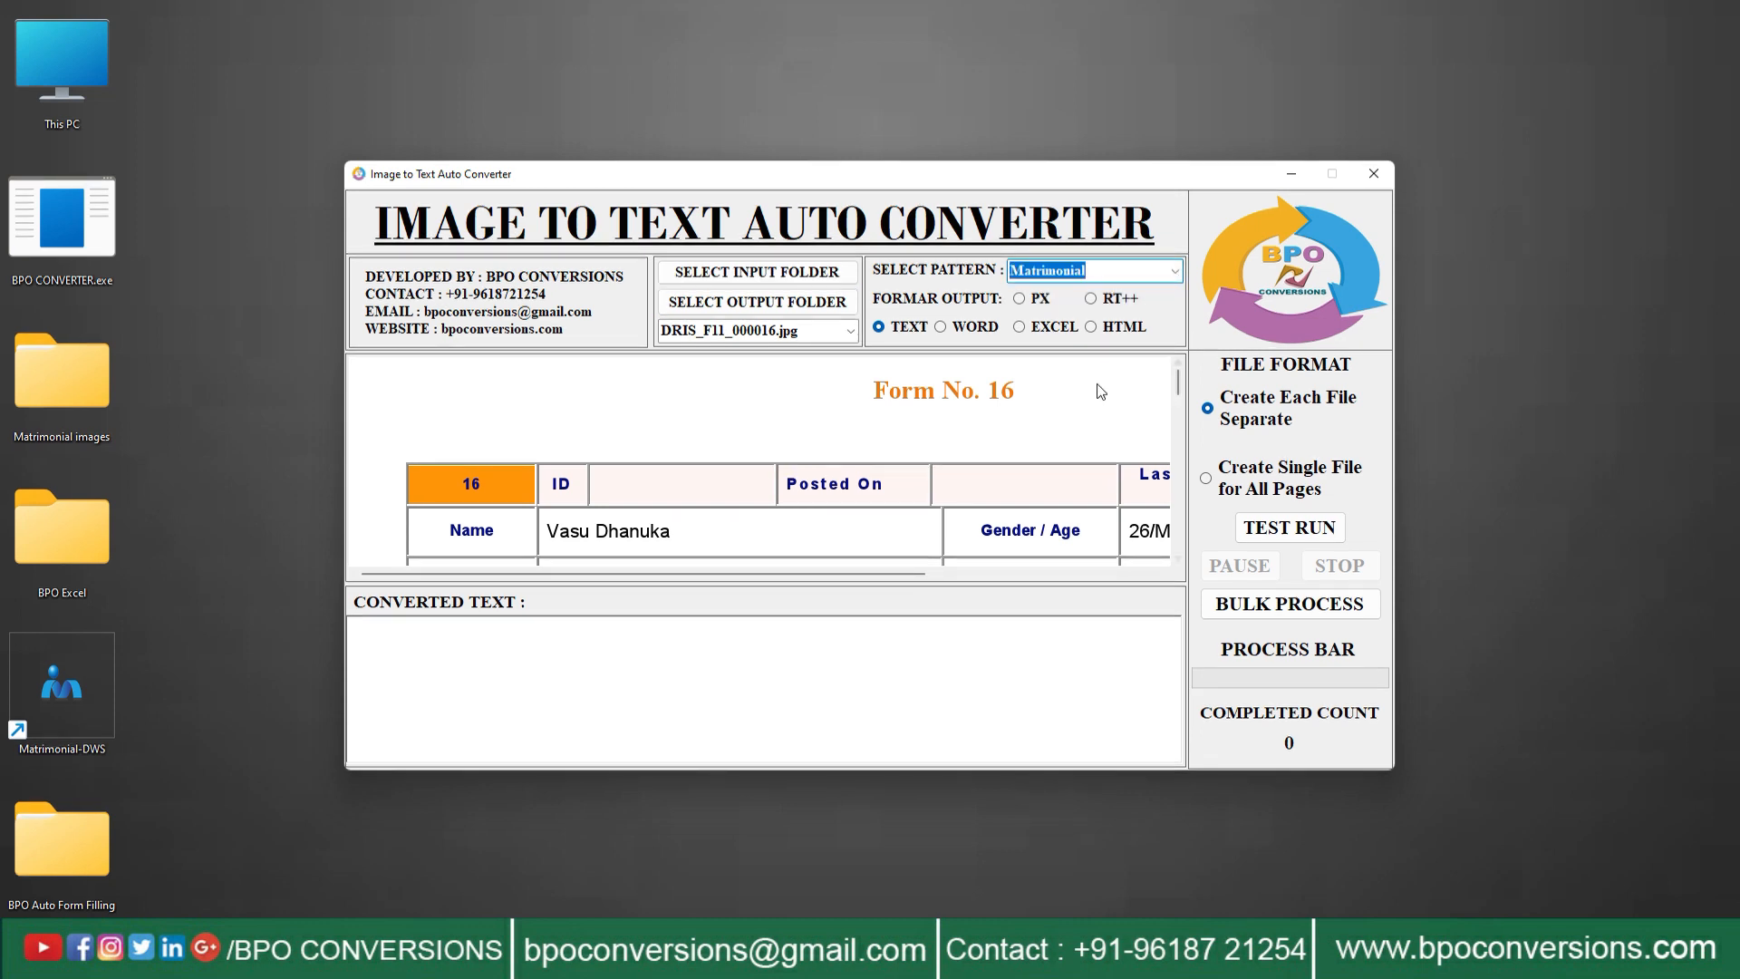
click(1019, 326)
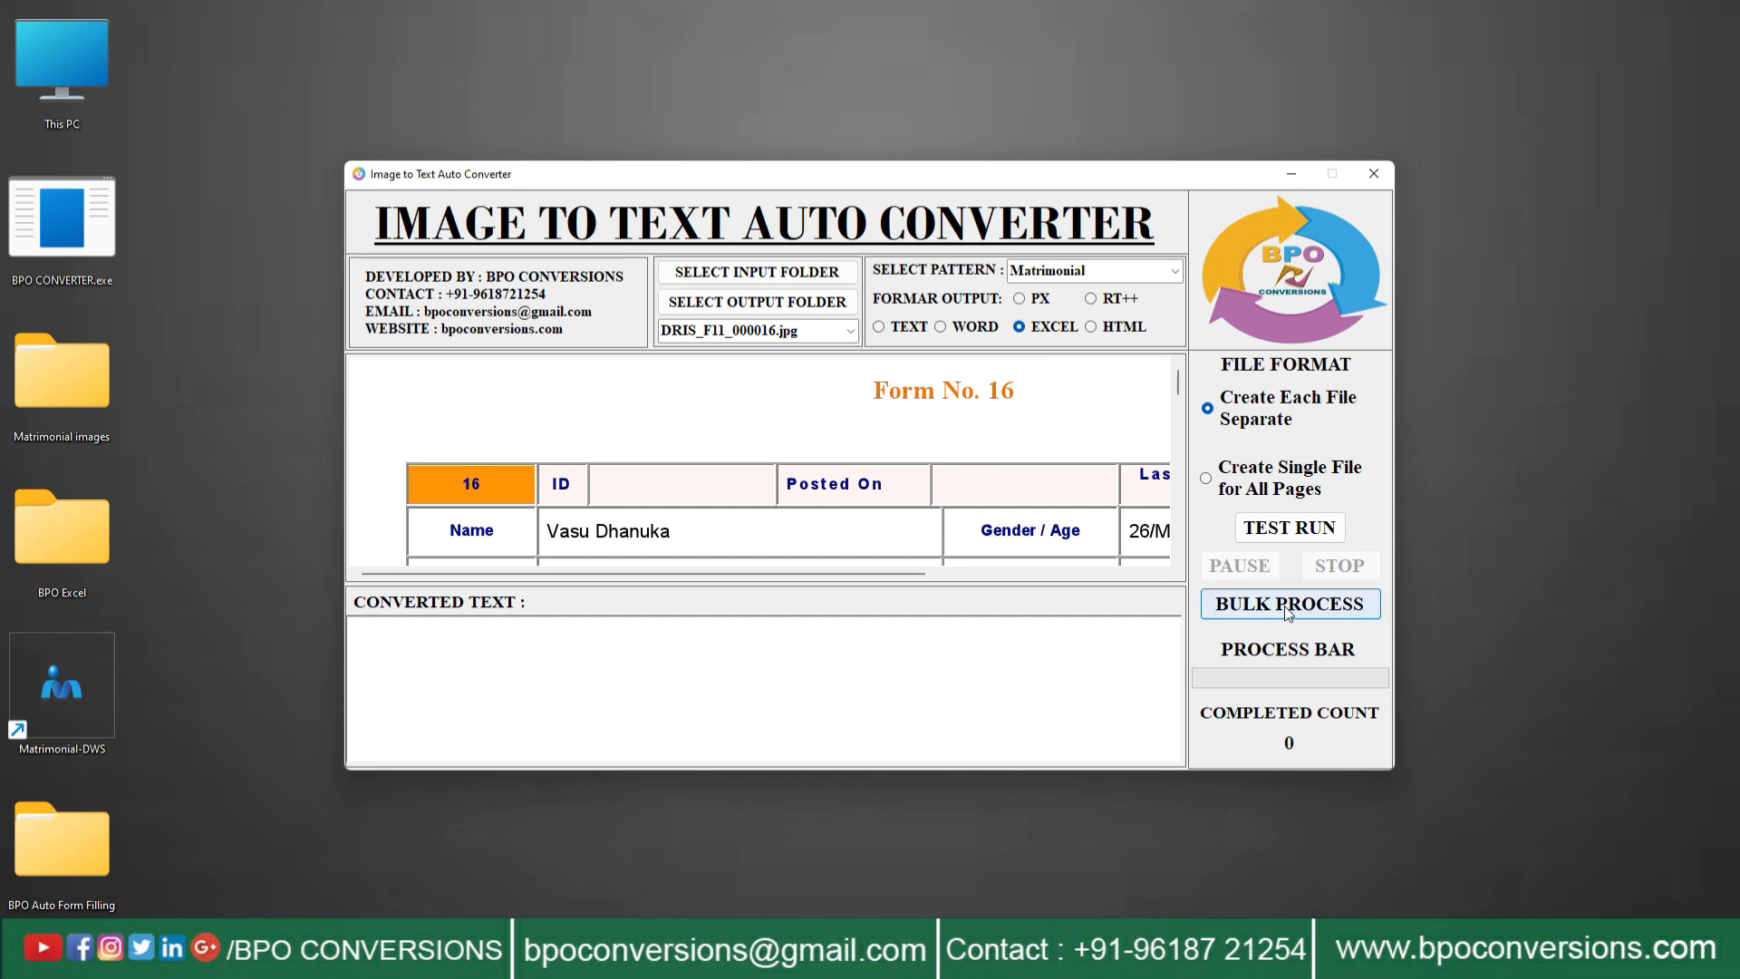
Run BULK PROCESS on the five images and acknowledge the Process Completed message.
click(1289, 604)
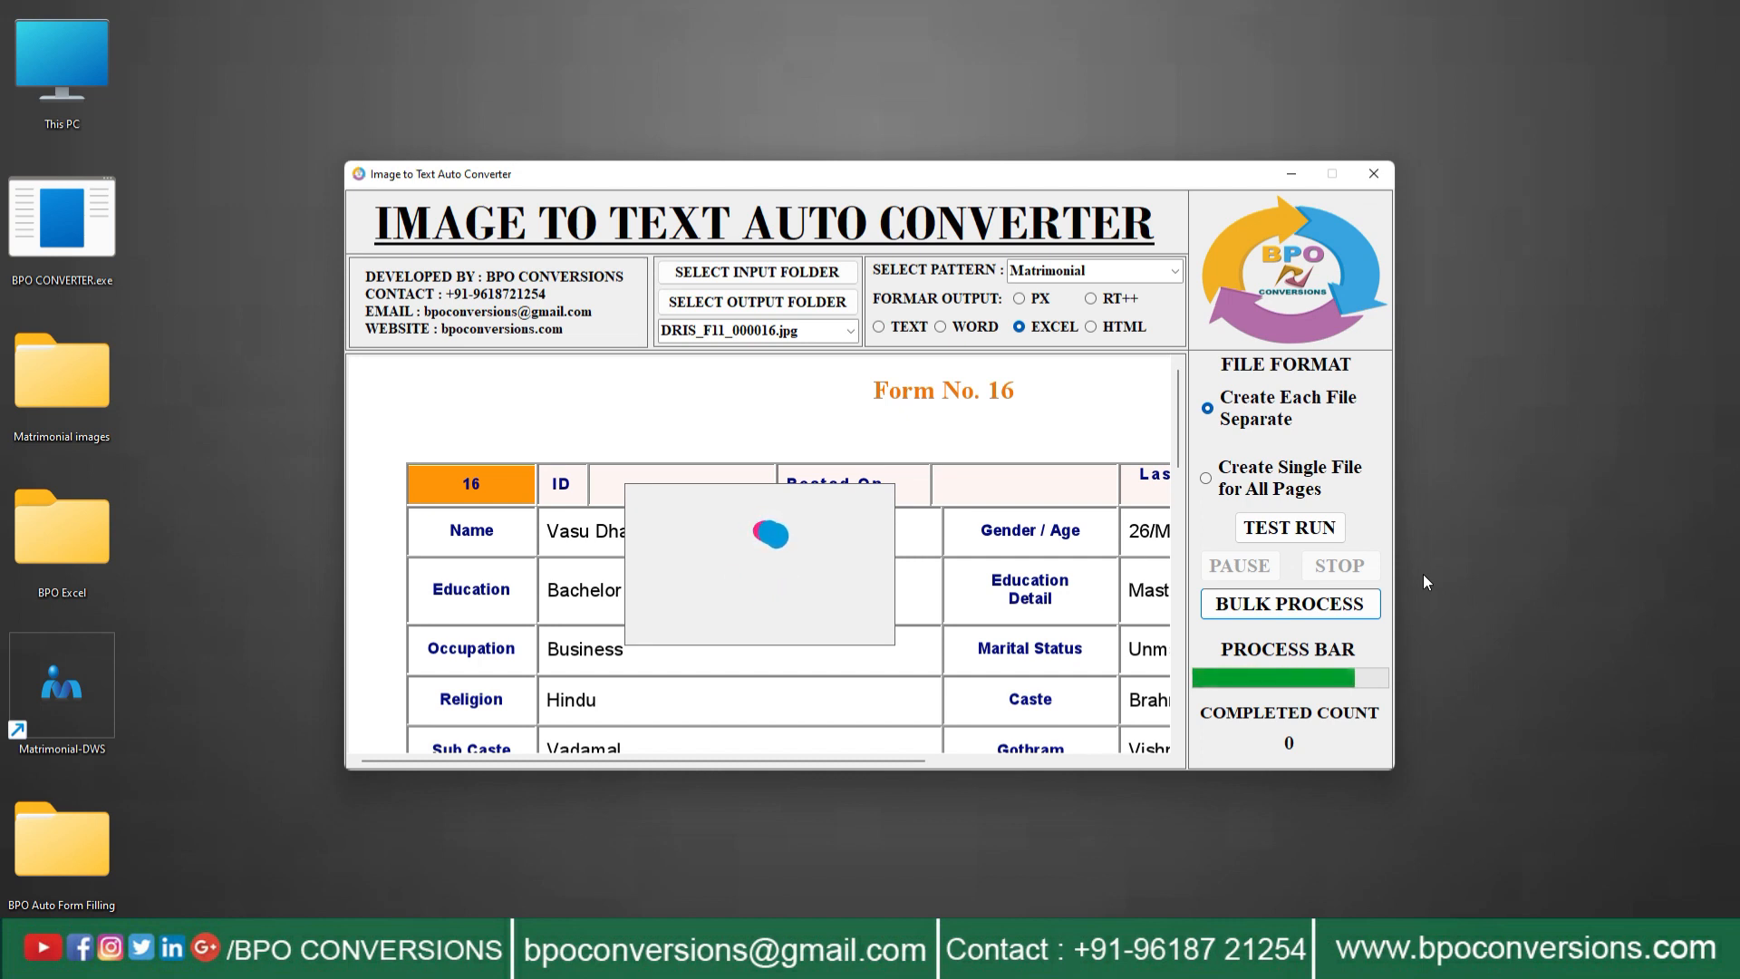
click(1290, 604)
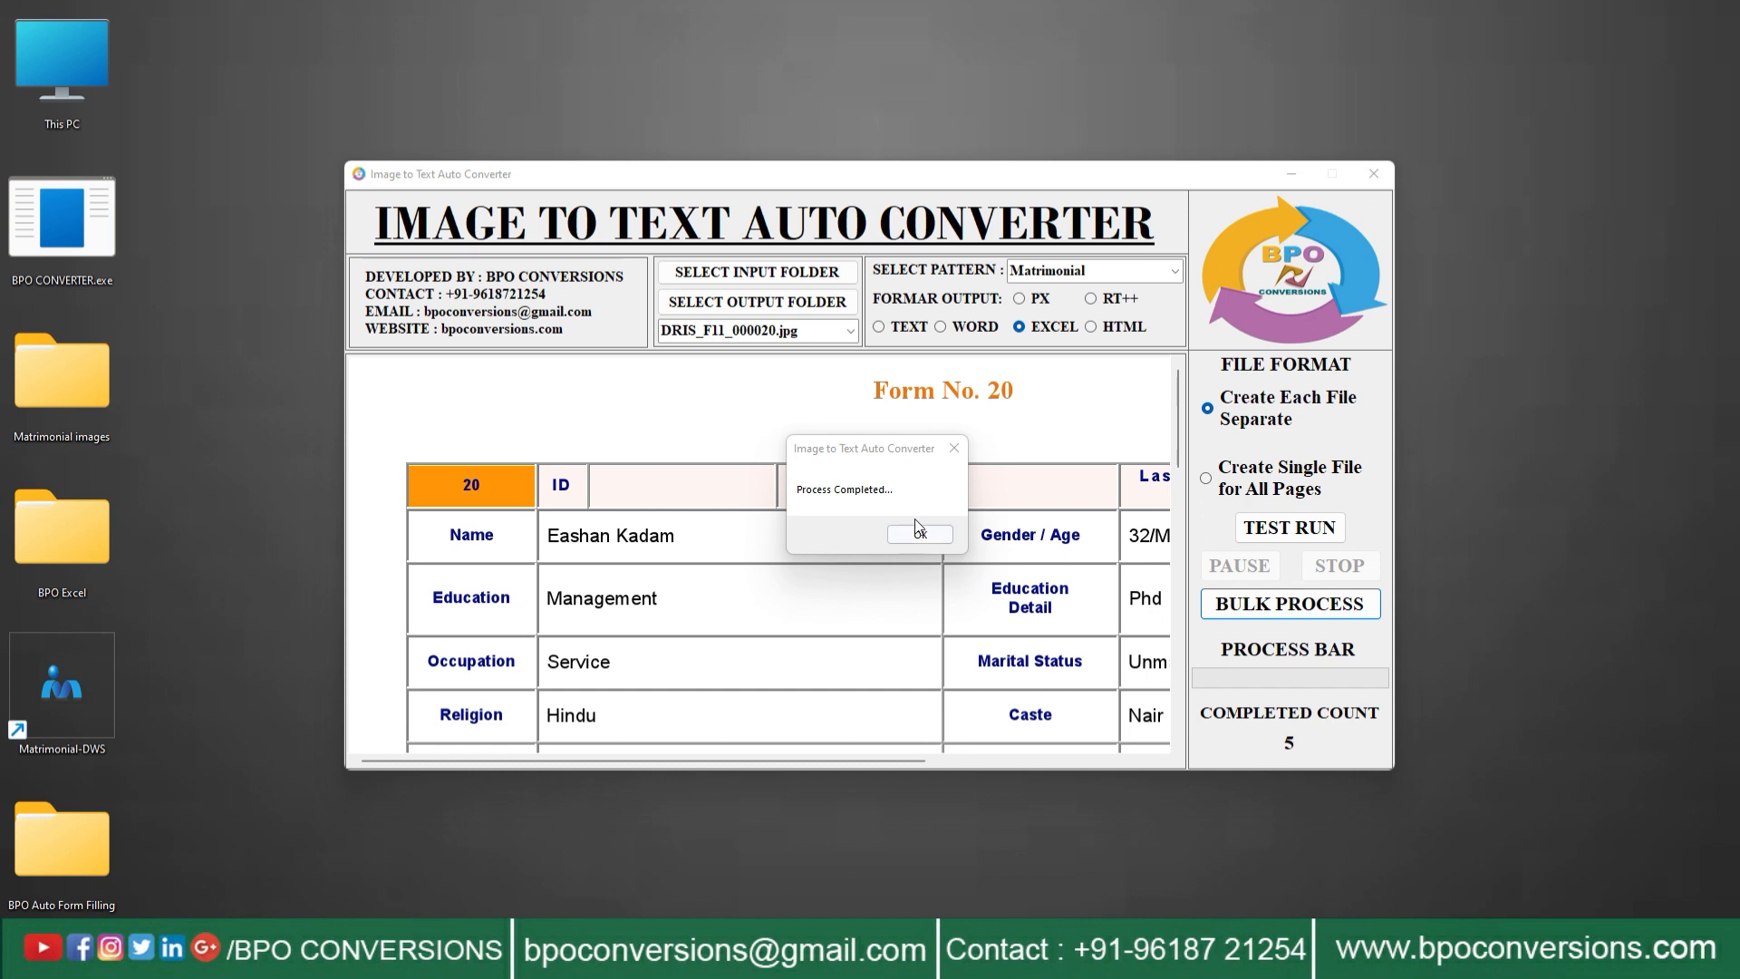
click(919, 533)
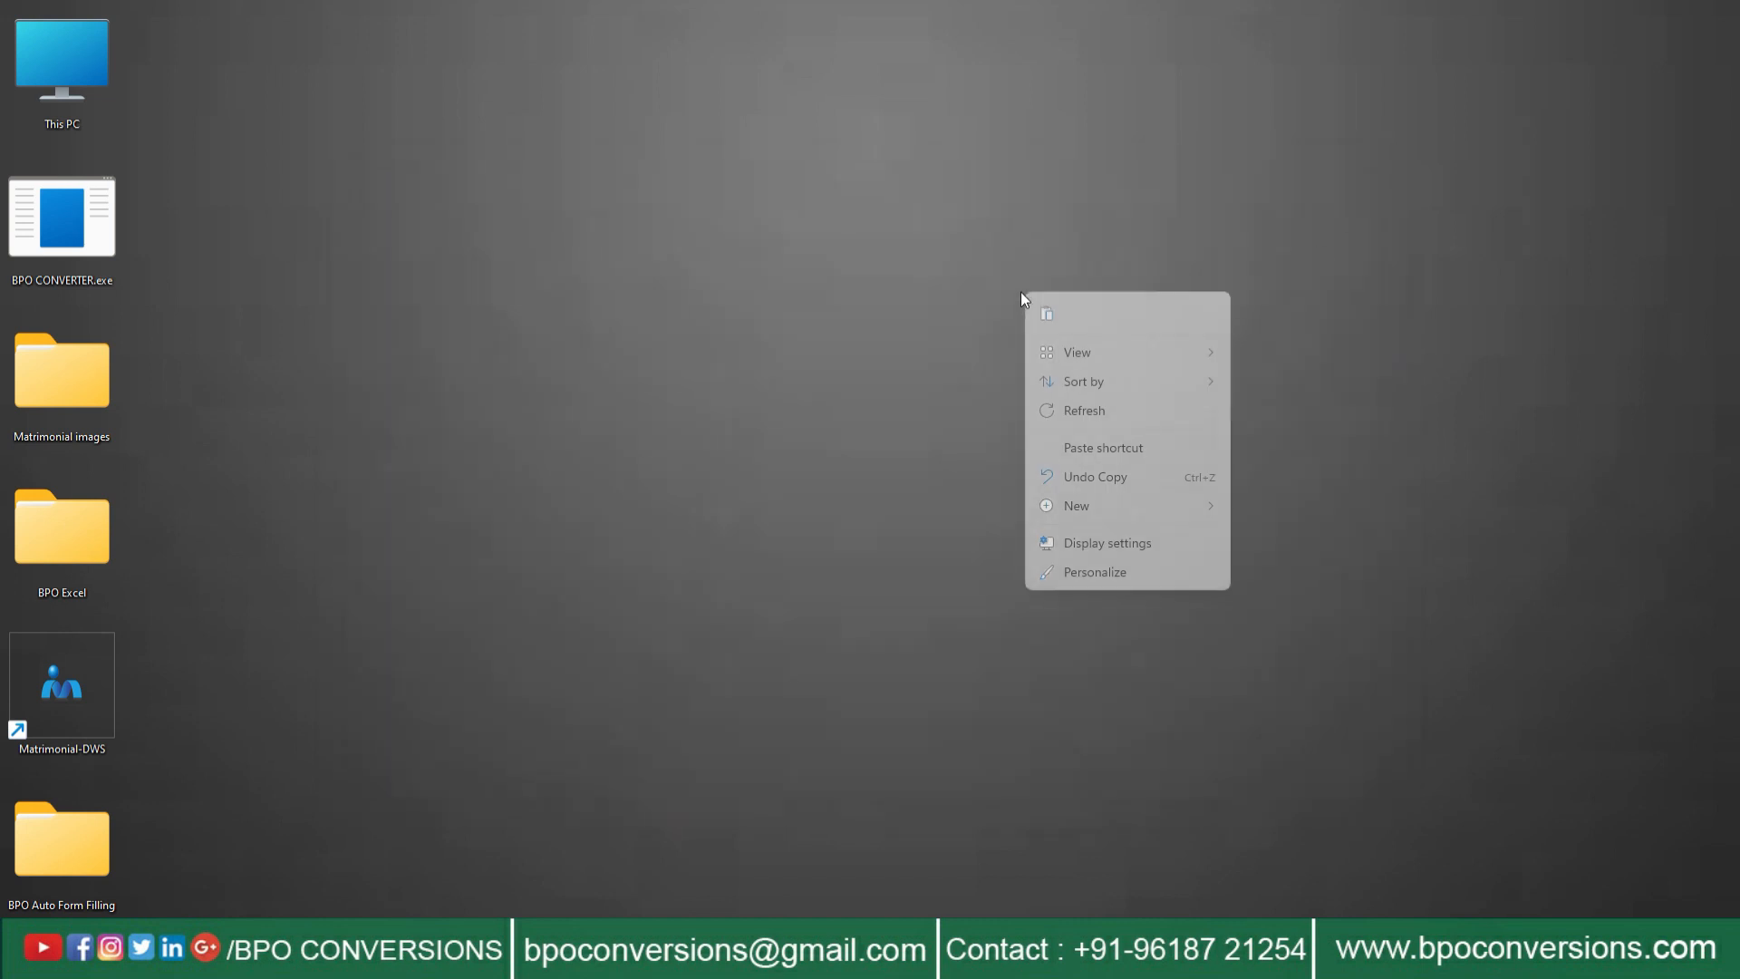
Open Output Excel.xlsx from the BPO Excel folder to view the converted rows.
click(1102, 414)
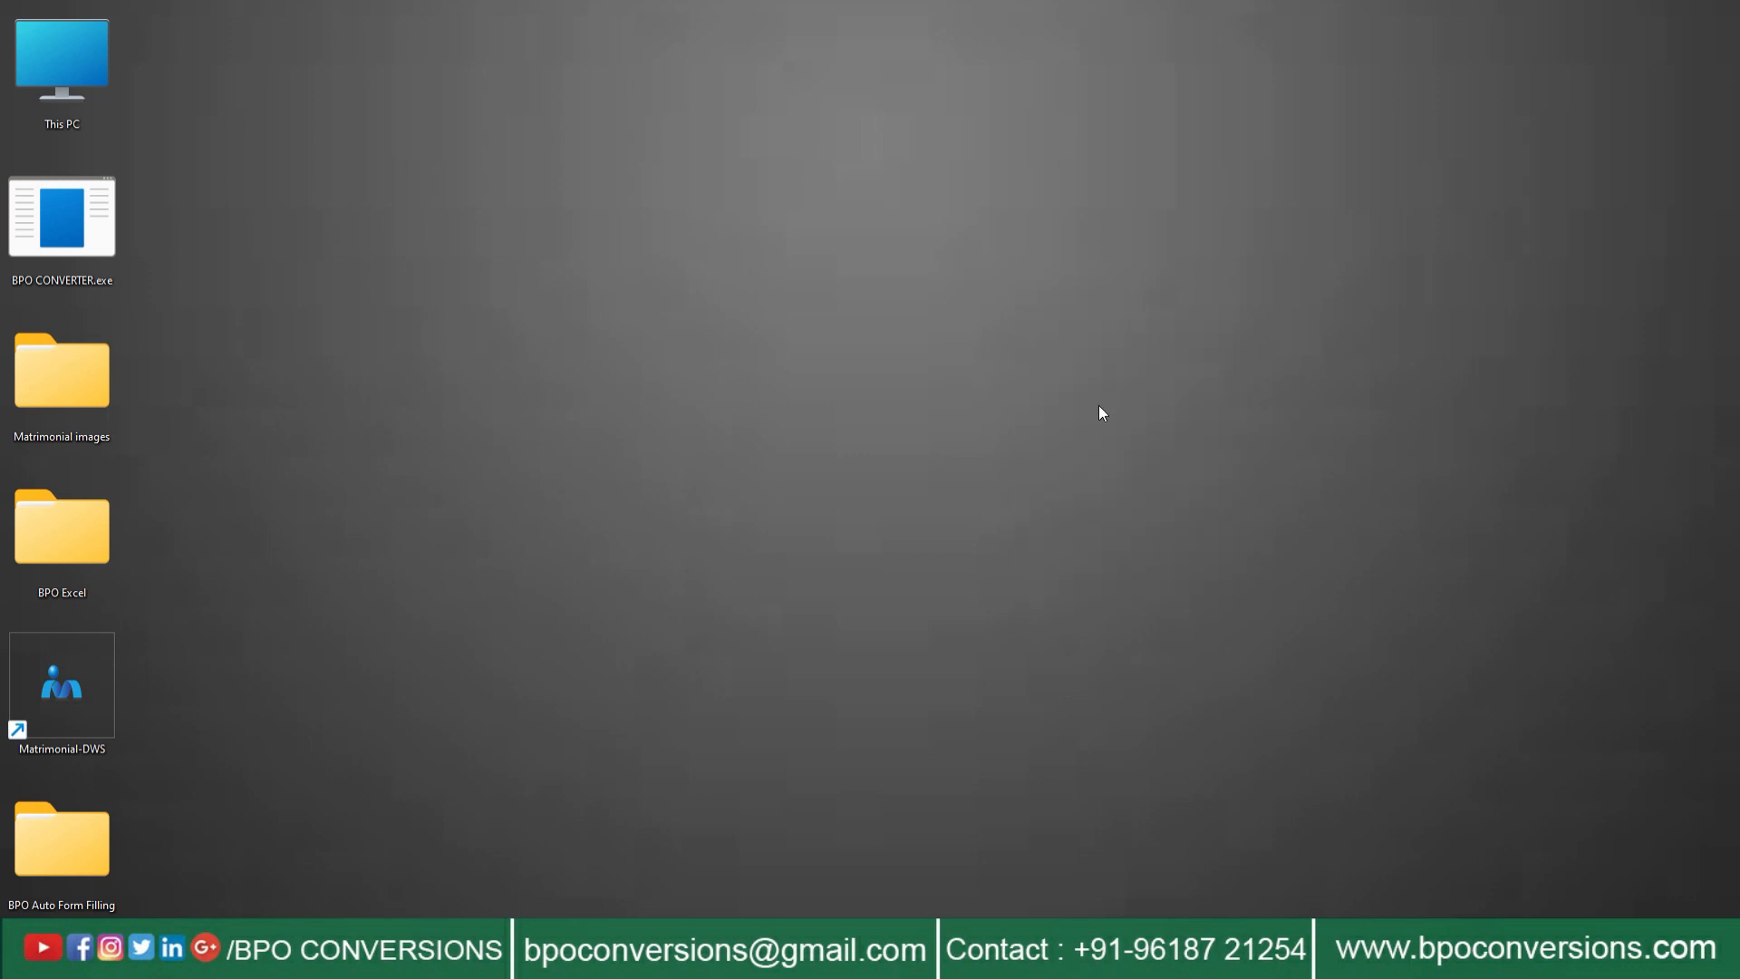
right_click(61, 527)
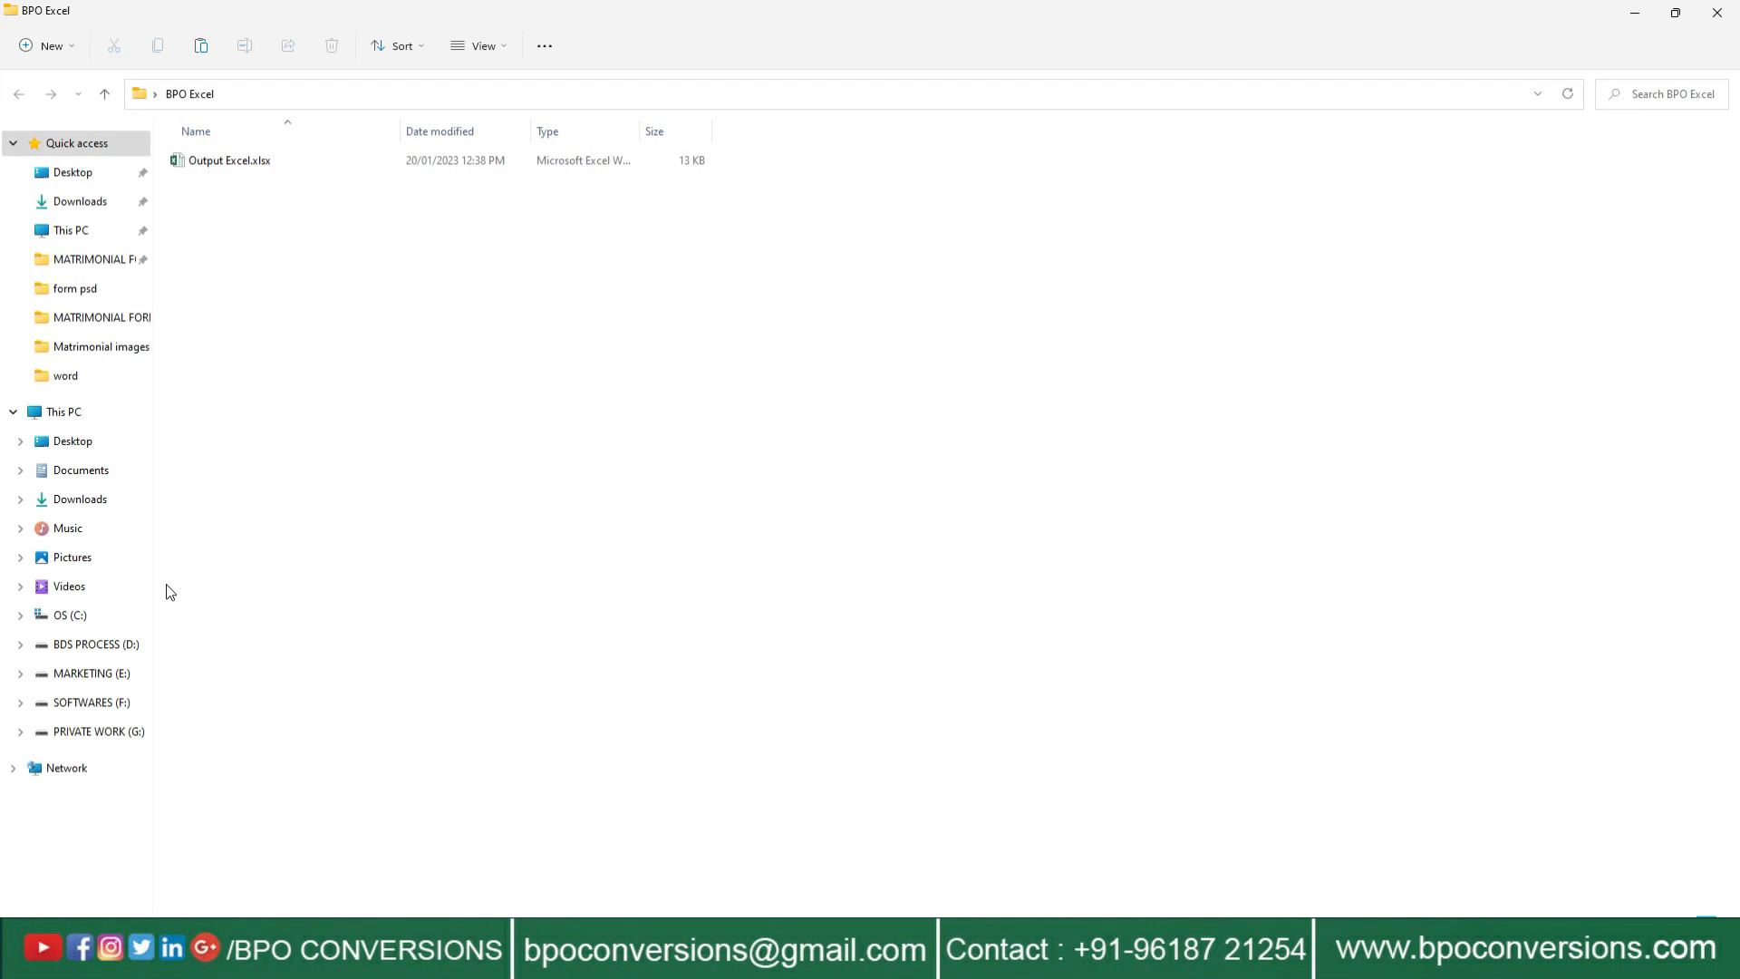
right_click(229, 160)
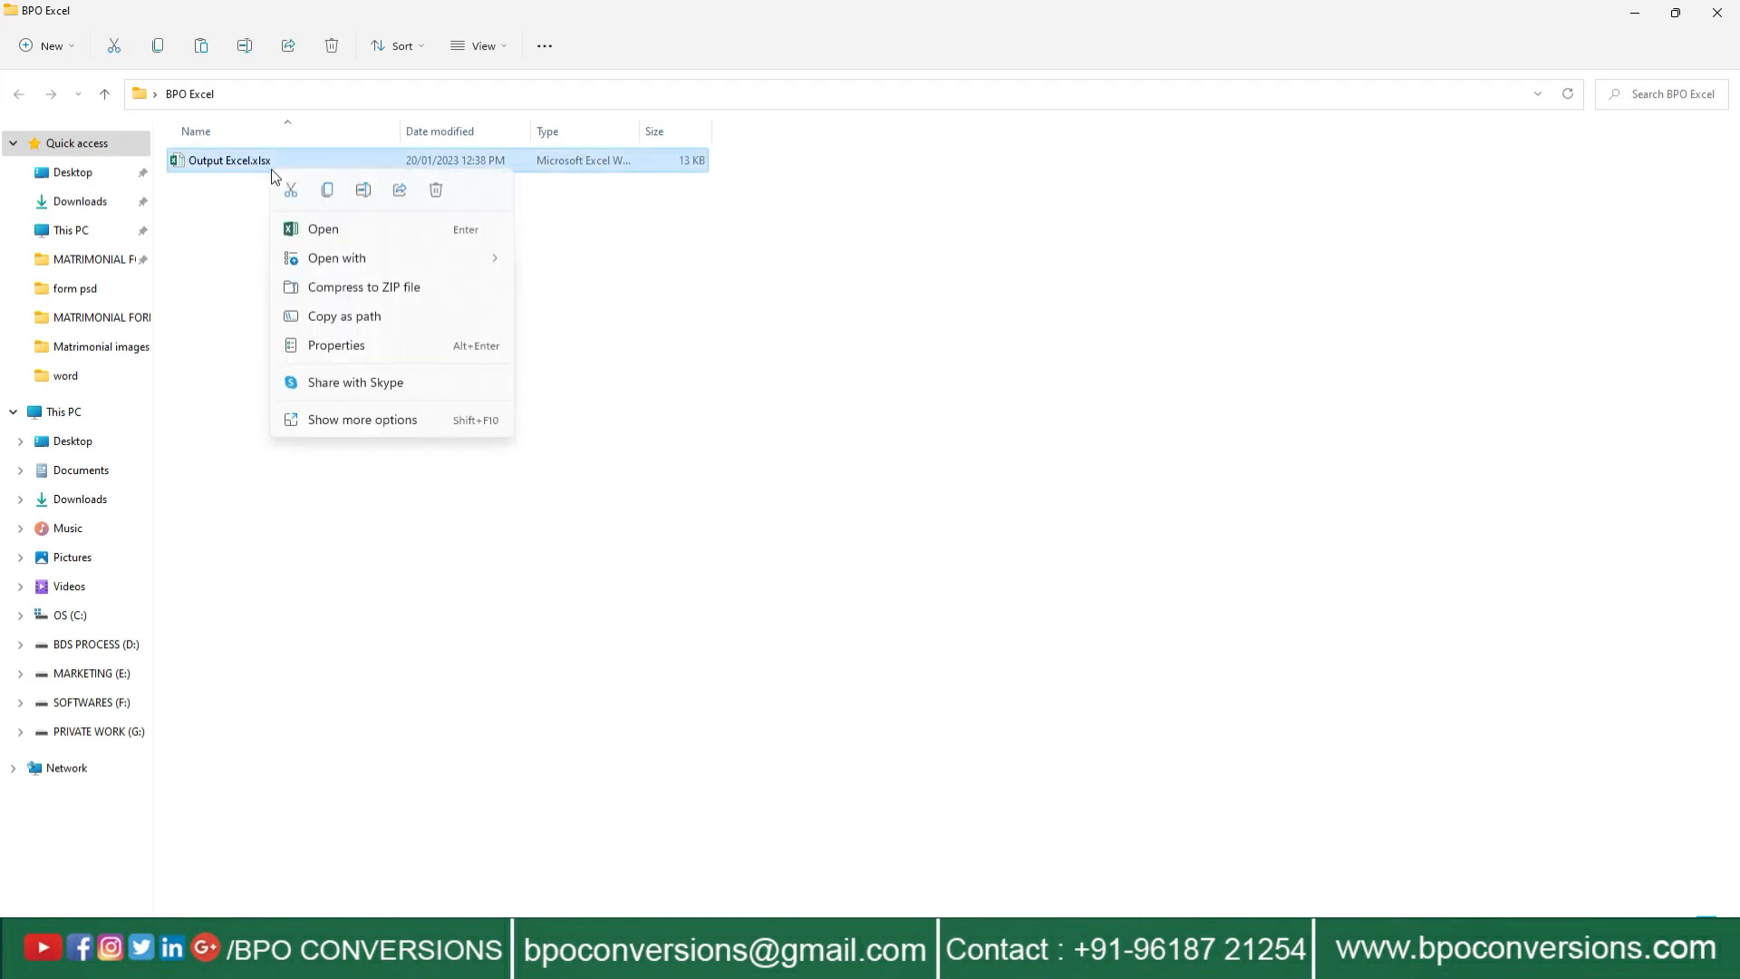
click(323, 228)
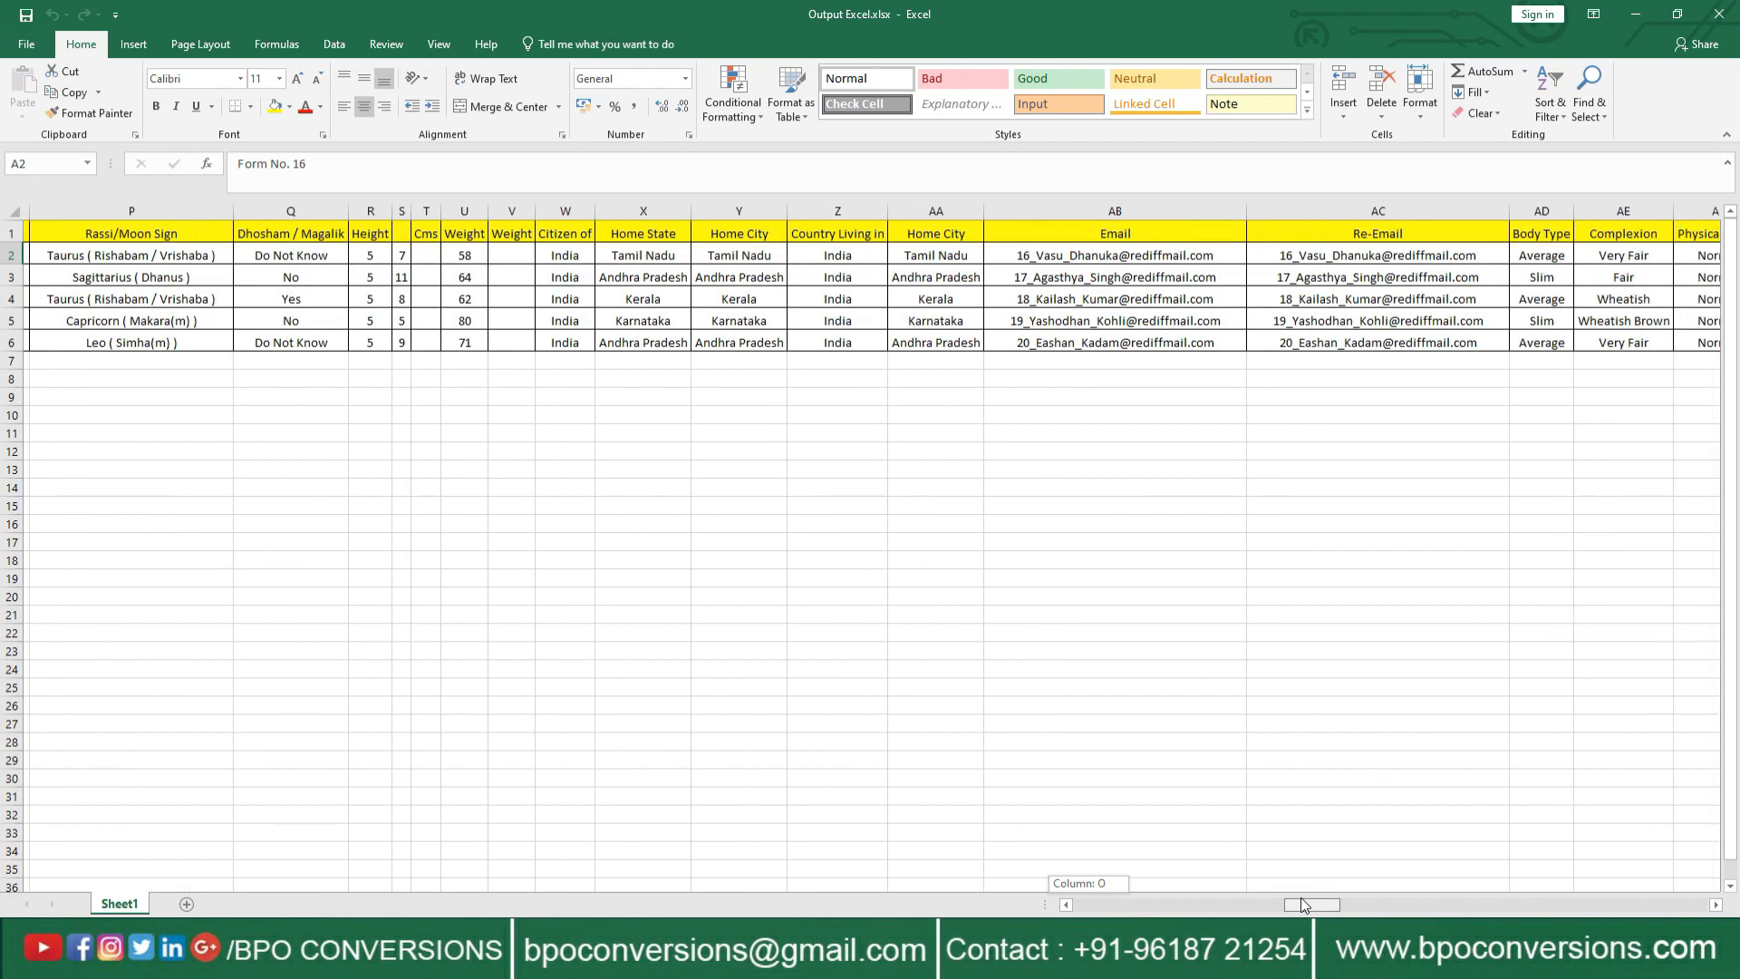
scroll(right, 3)
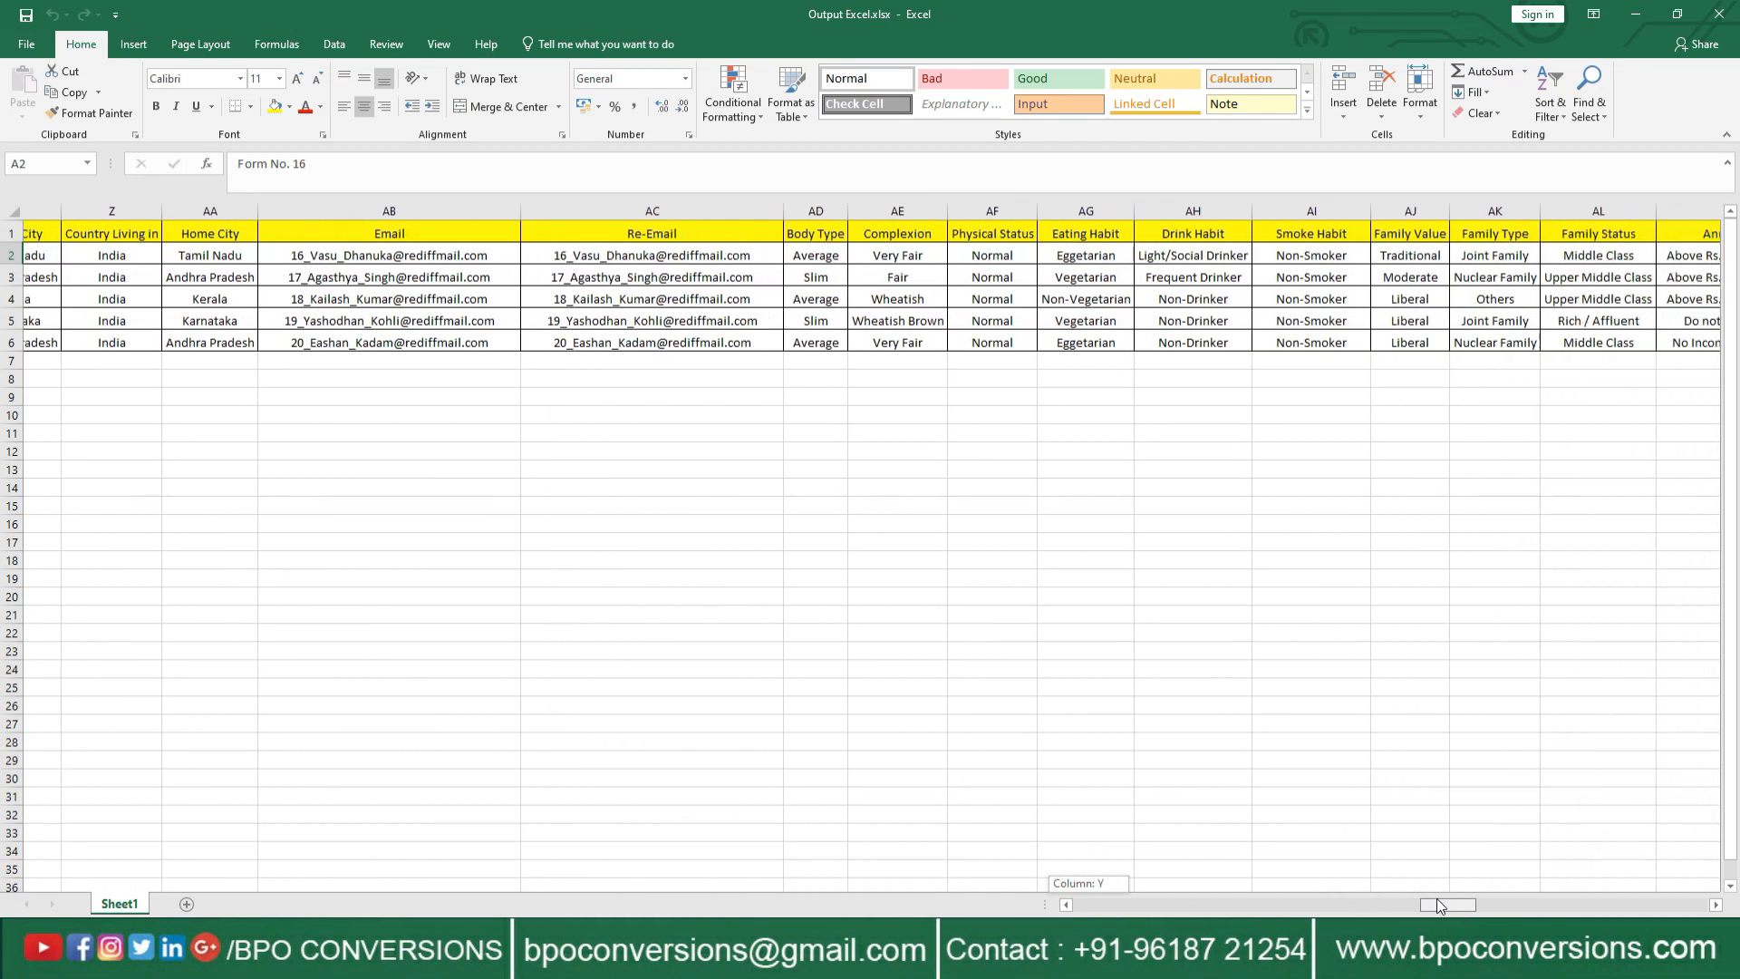
scroll(right, 3)
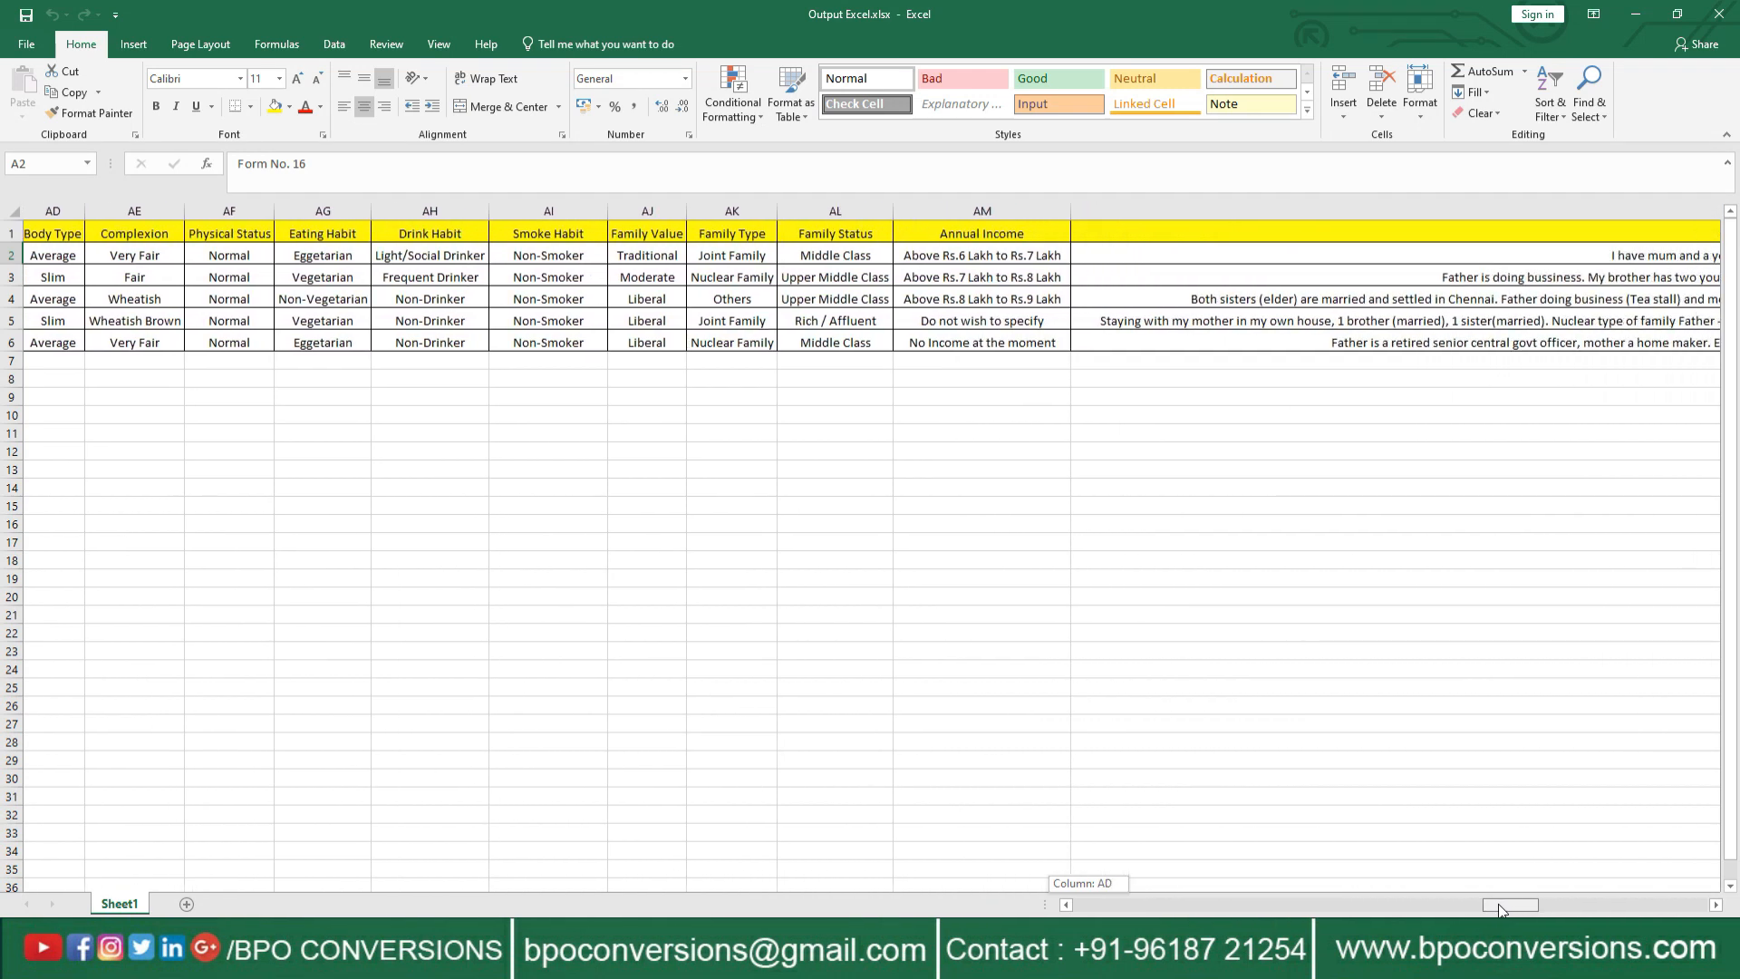
scroll(right, 3)
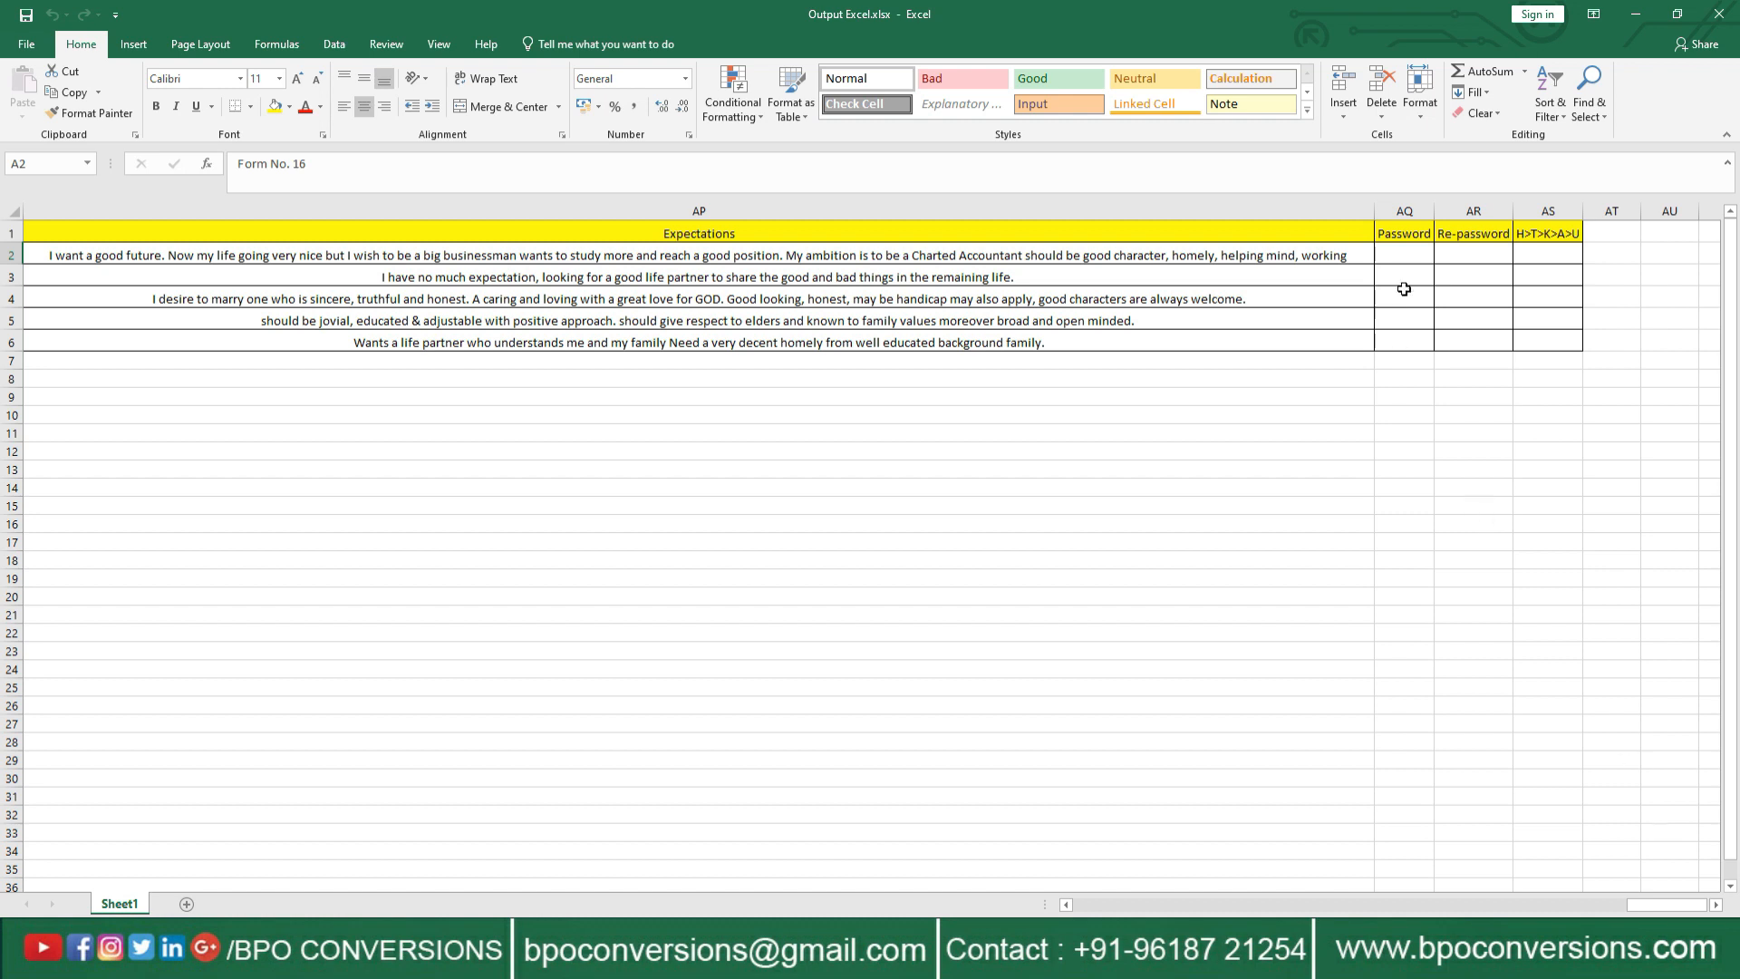
text(123)
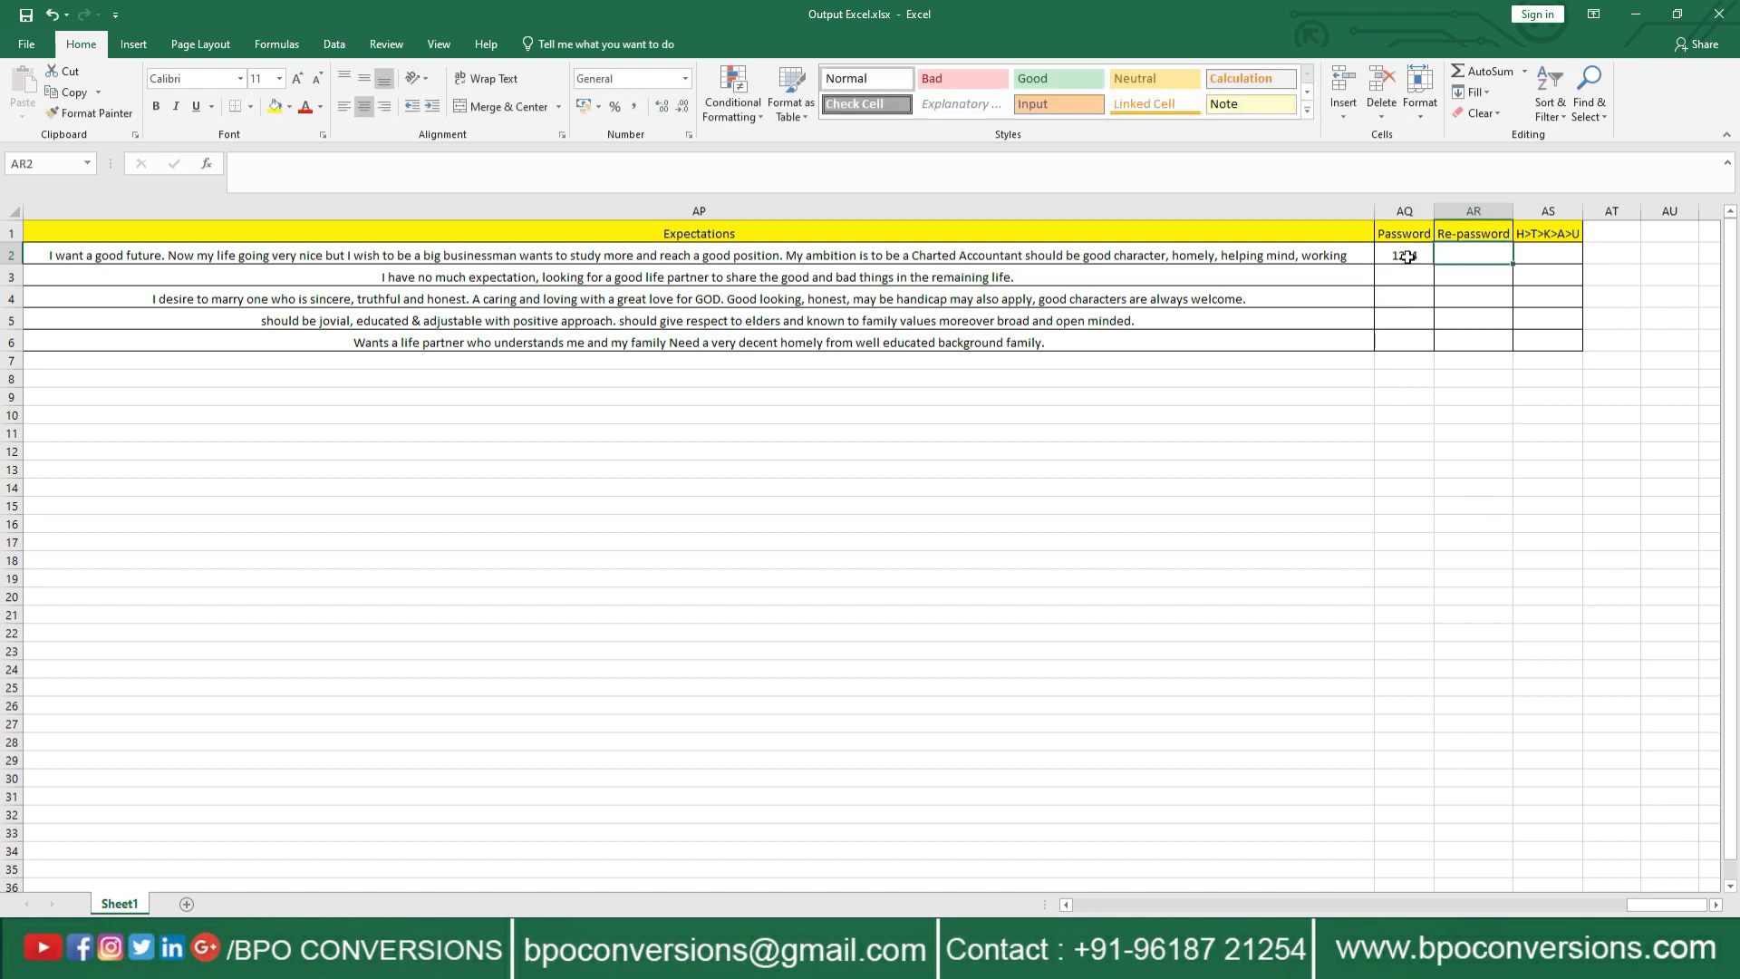
text(1234)
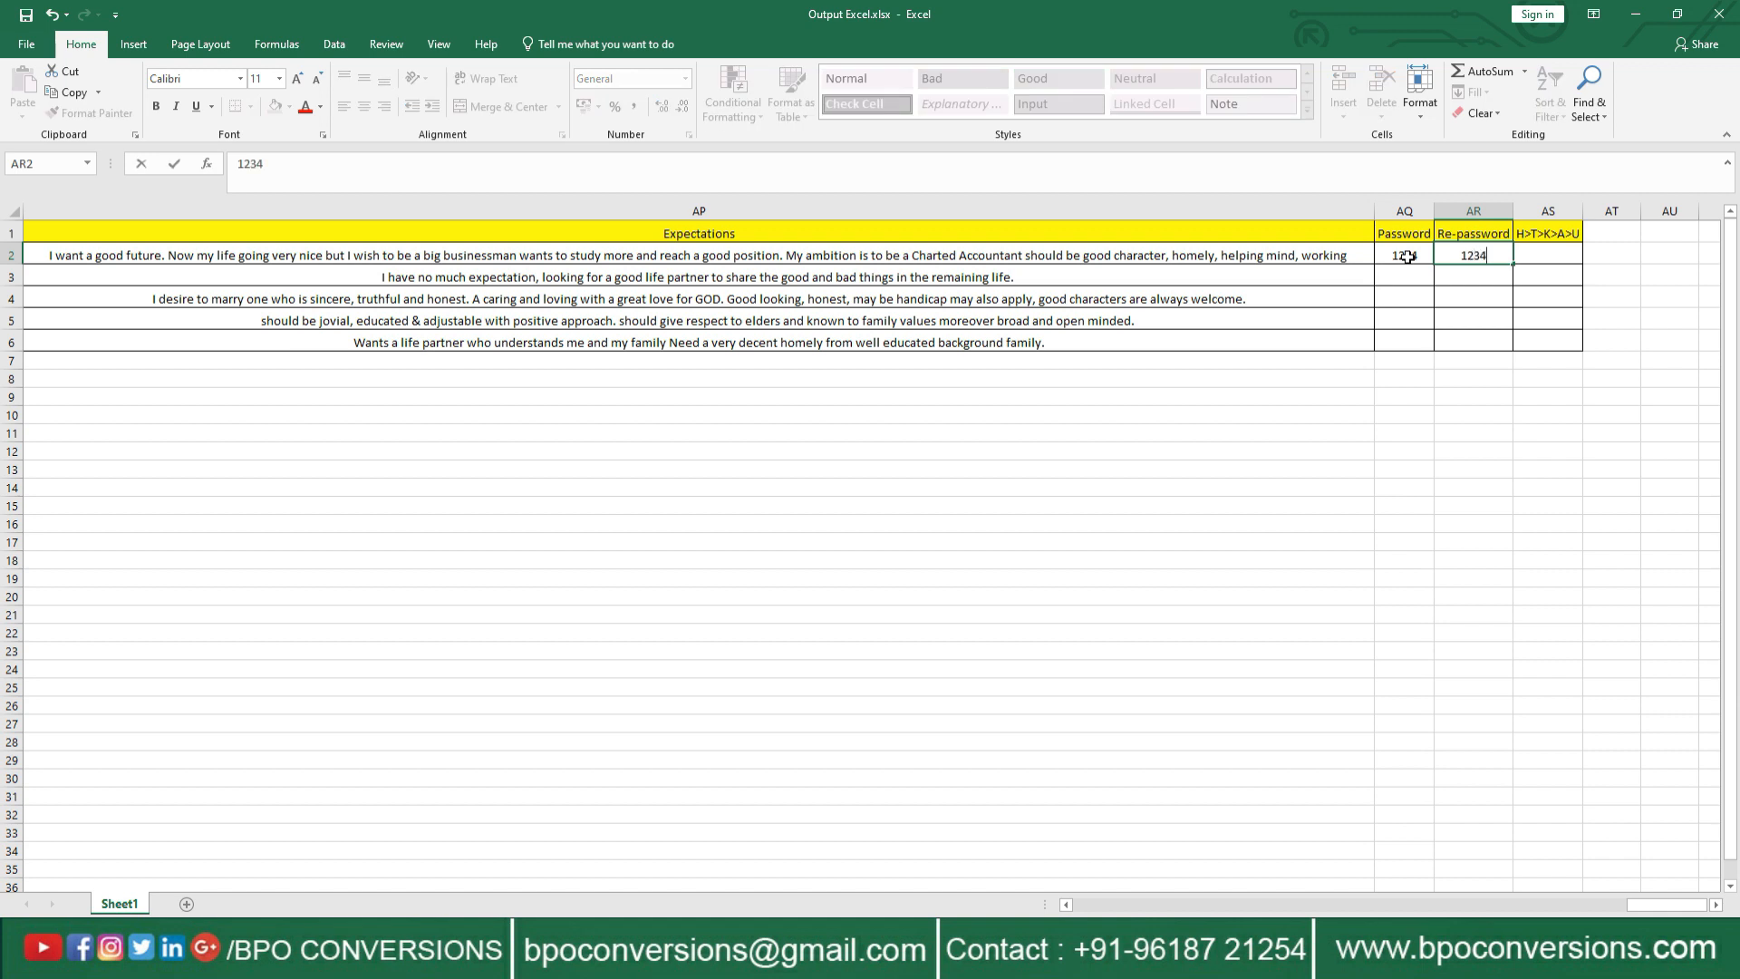
click(1547, 254)
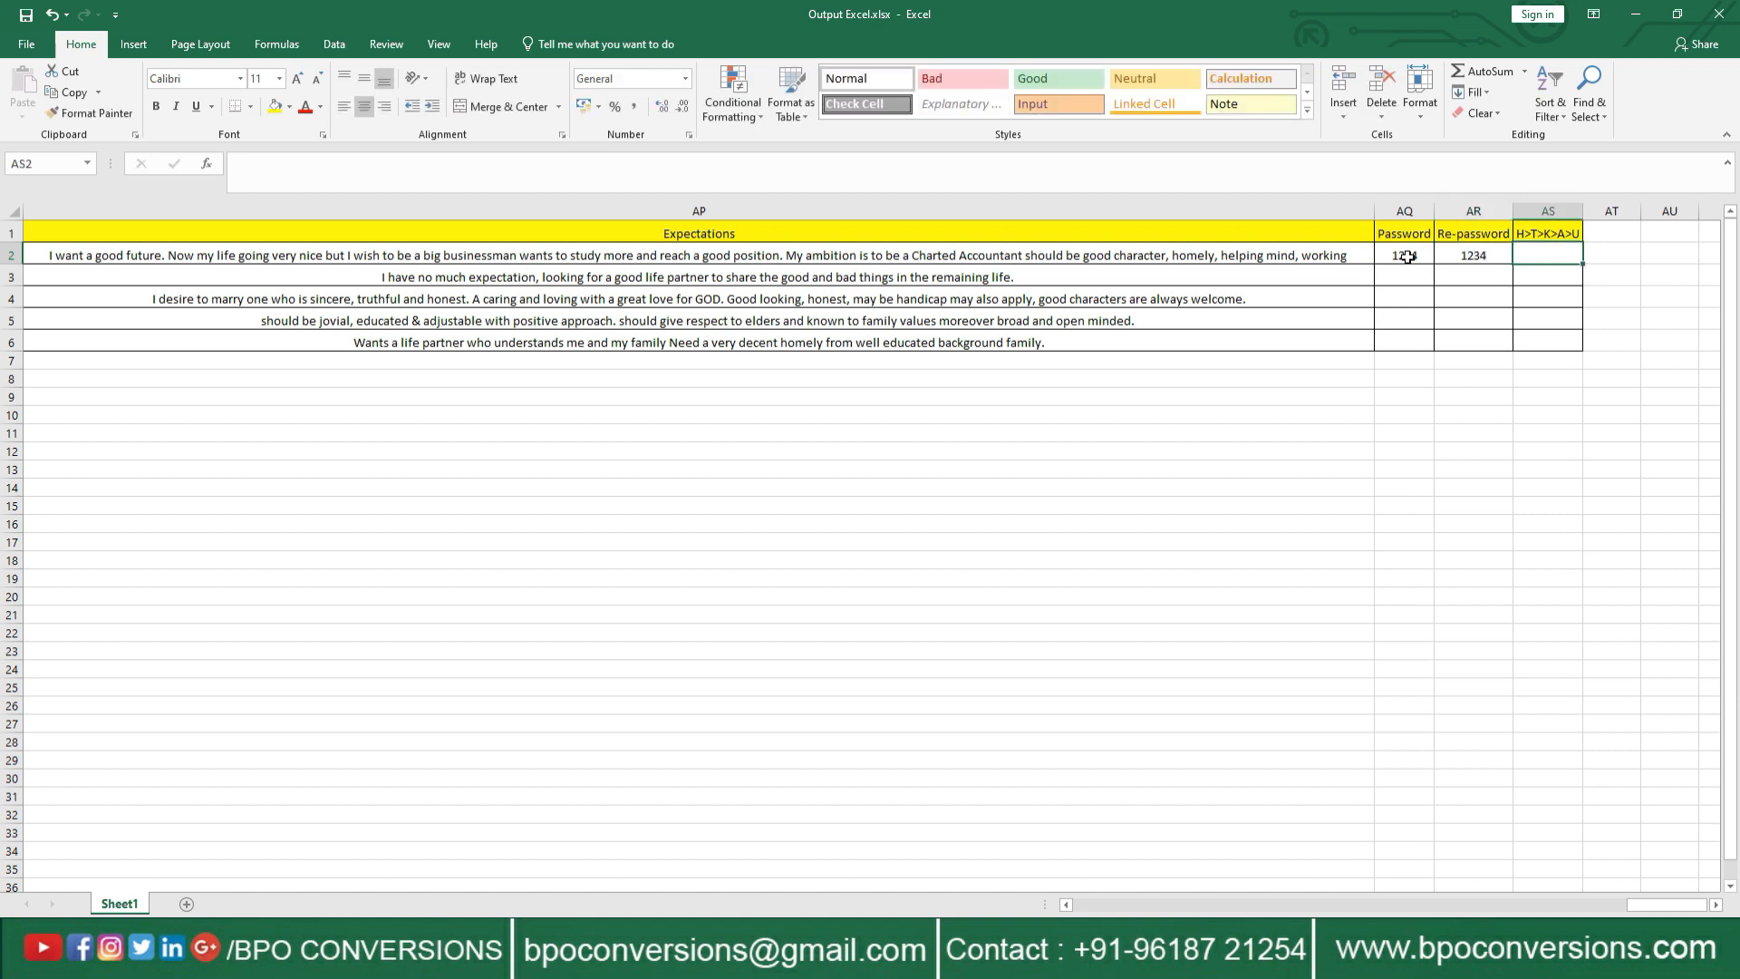
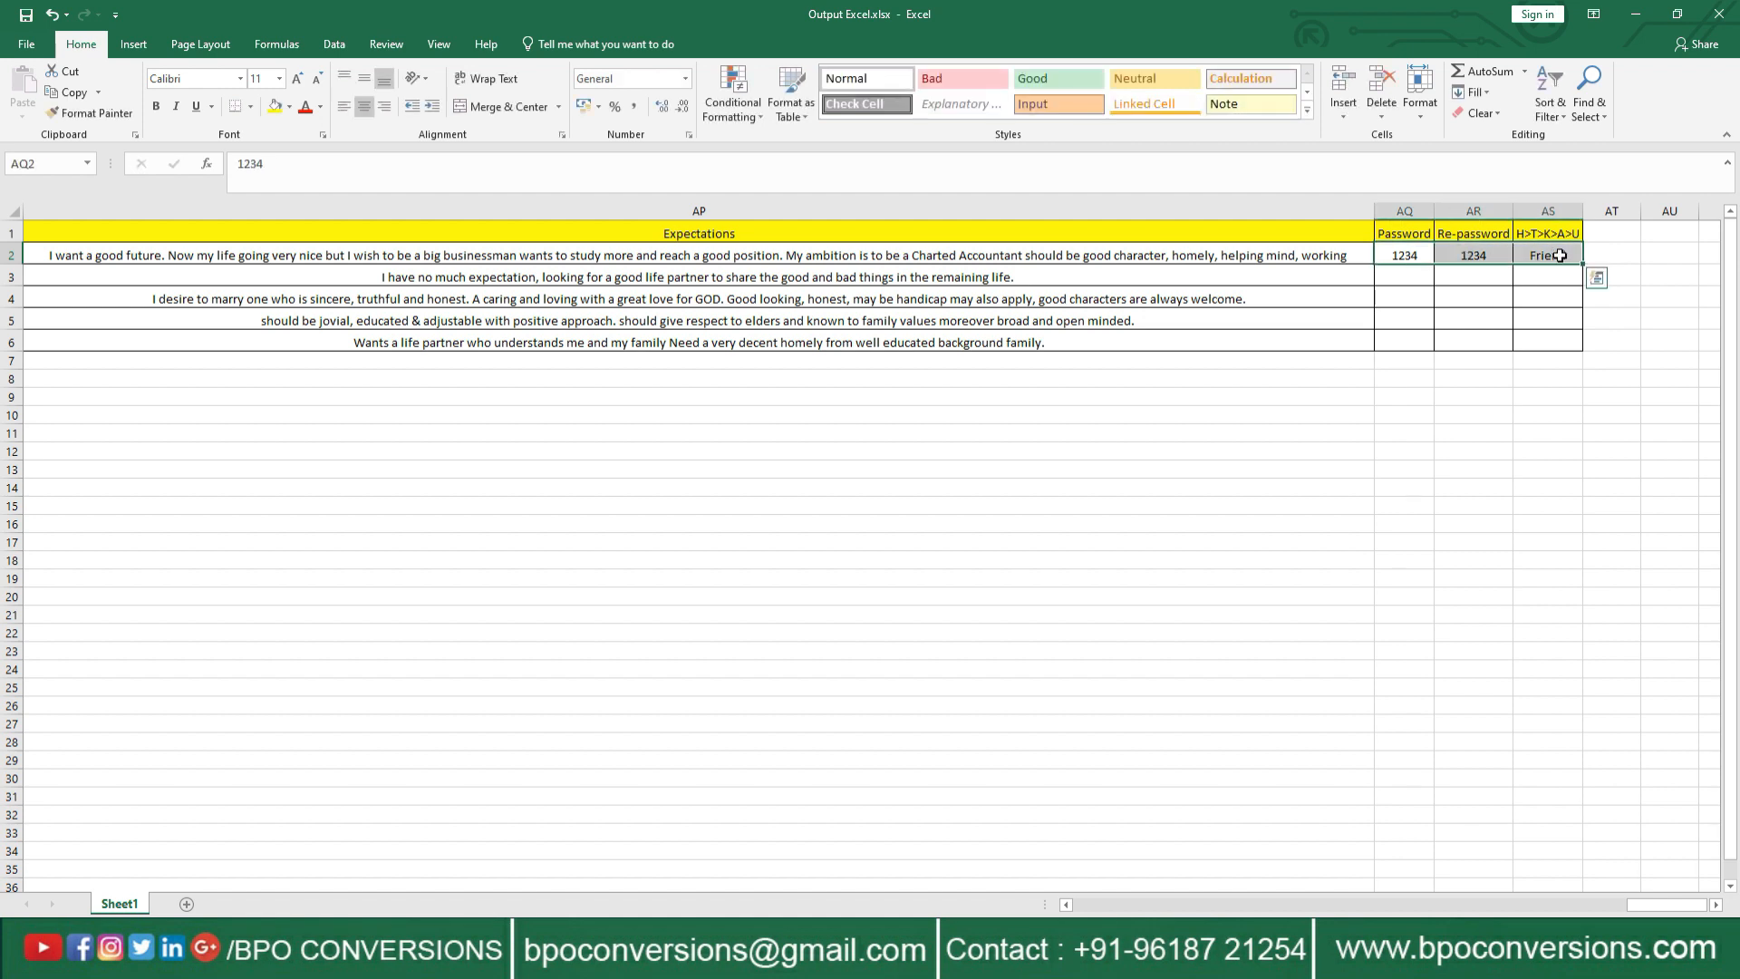
drag(1547, 254, 1547, 350)
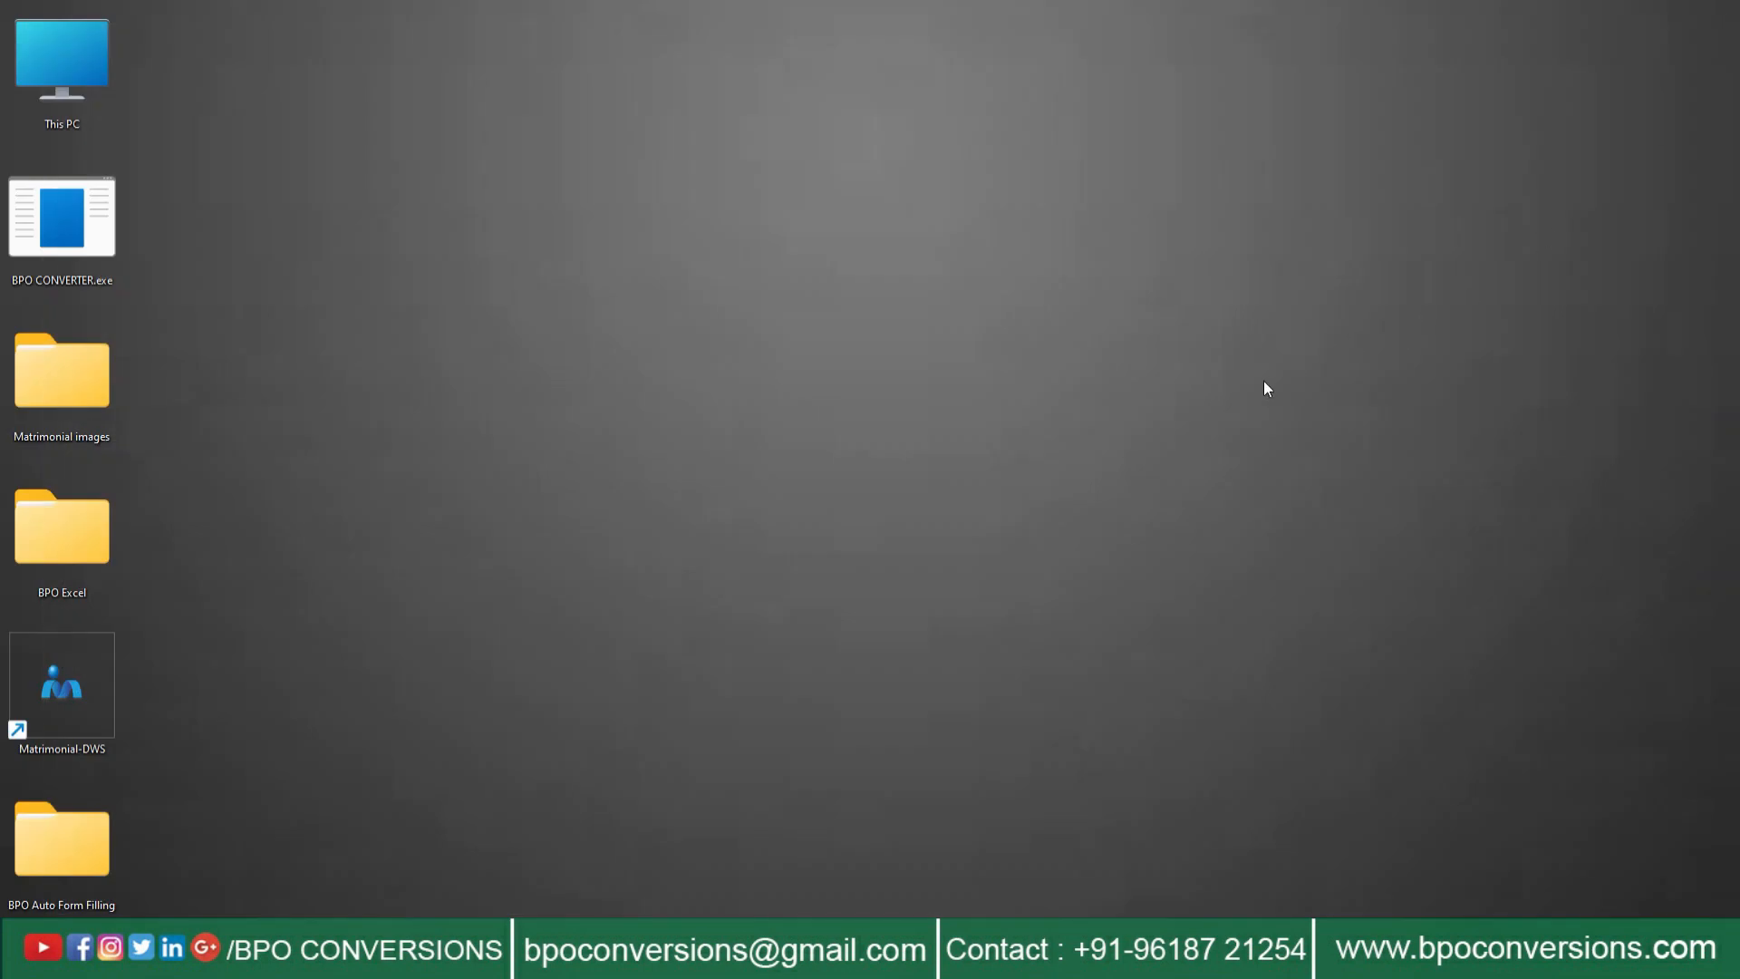
mouse_move(1115, 453)
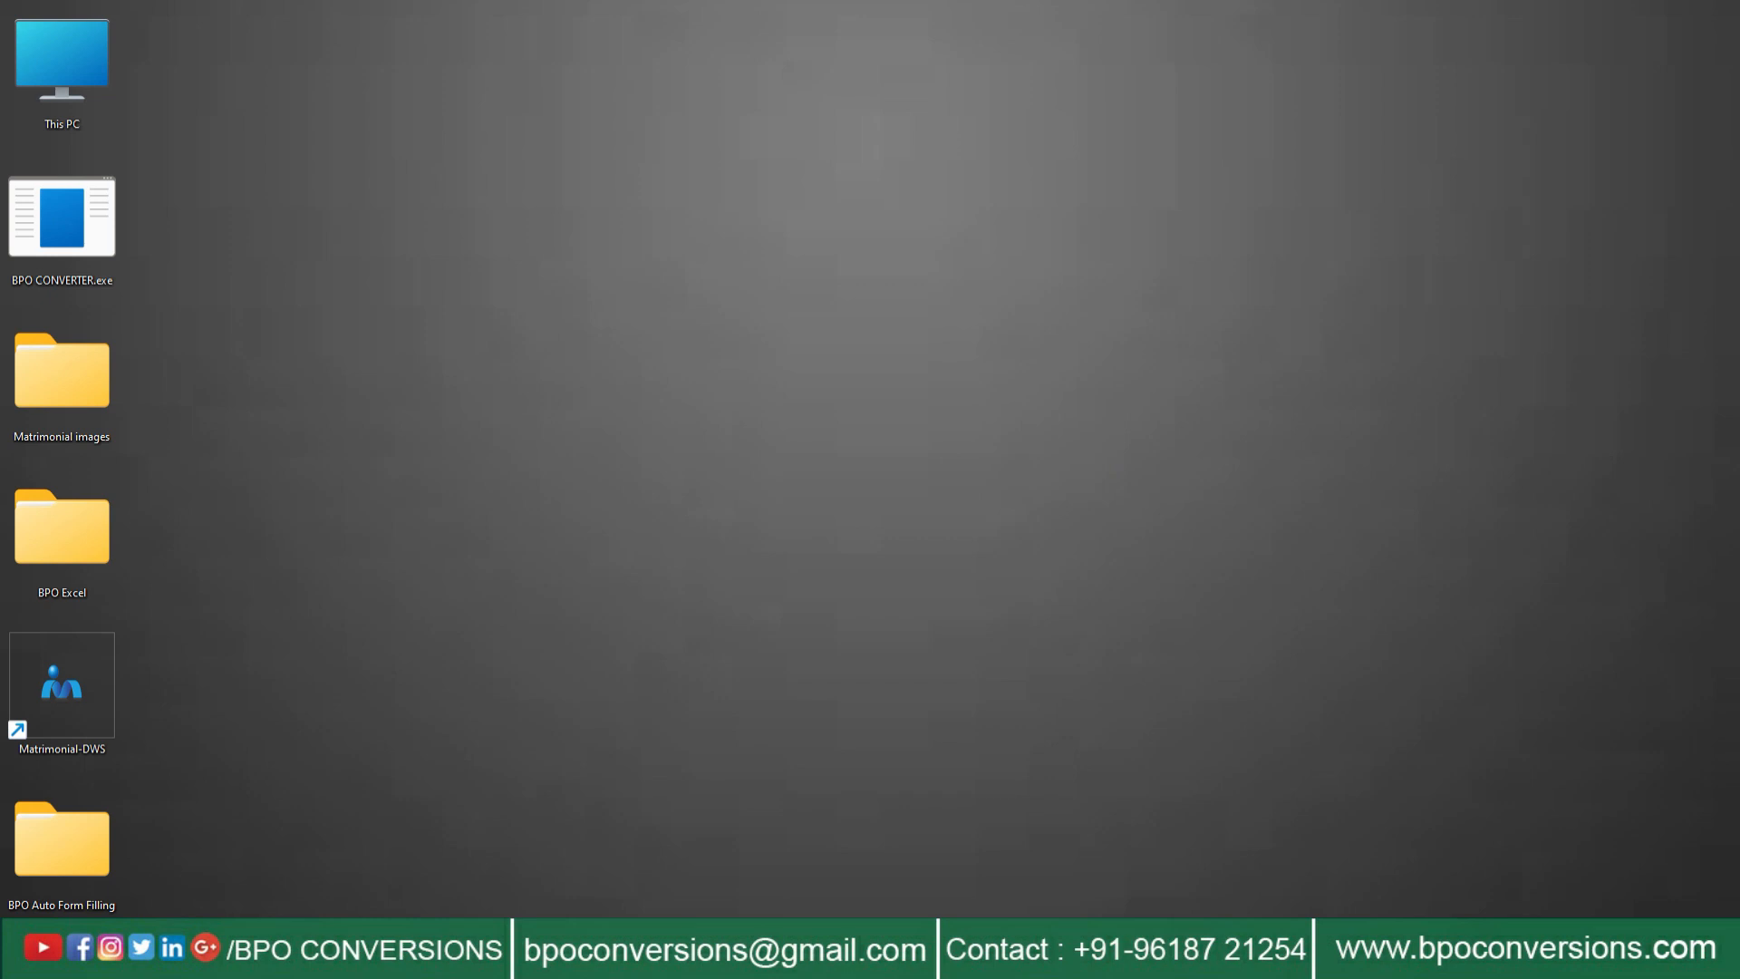
mouse_move(1281, 770)
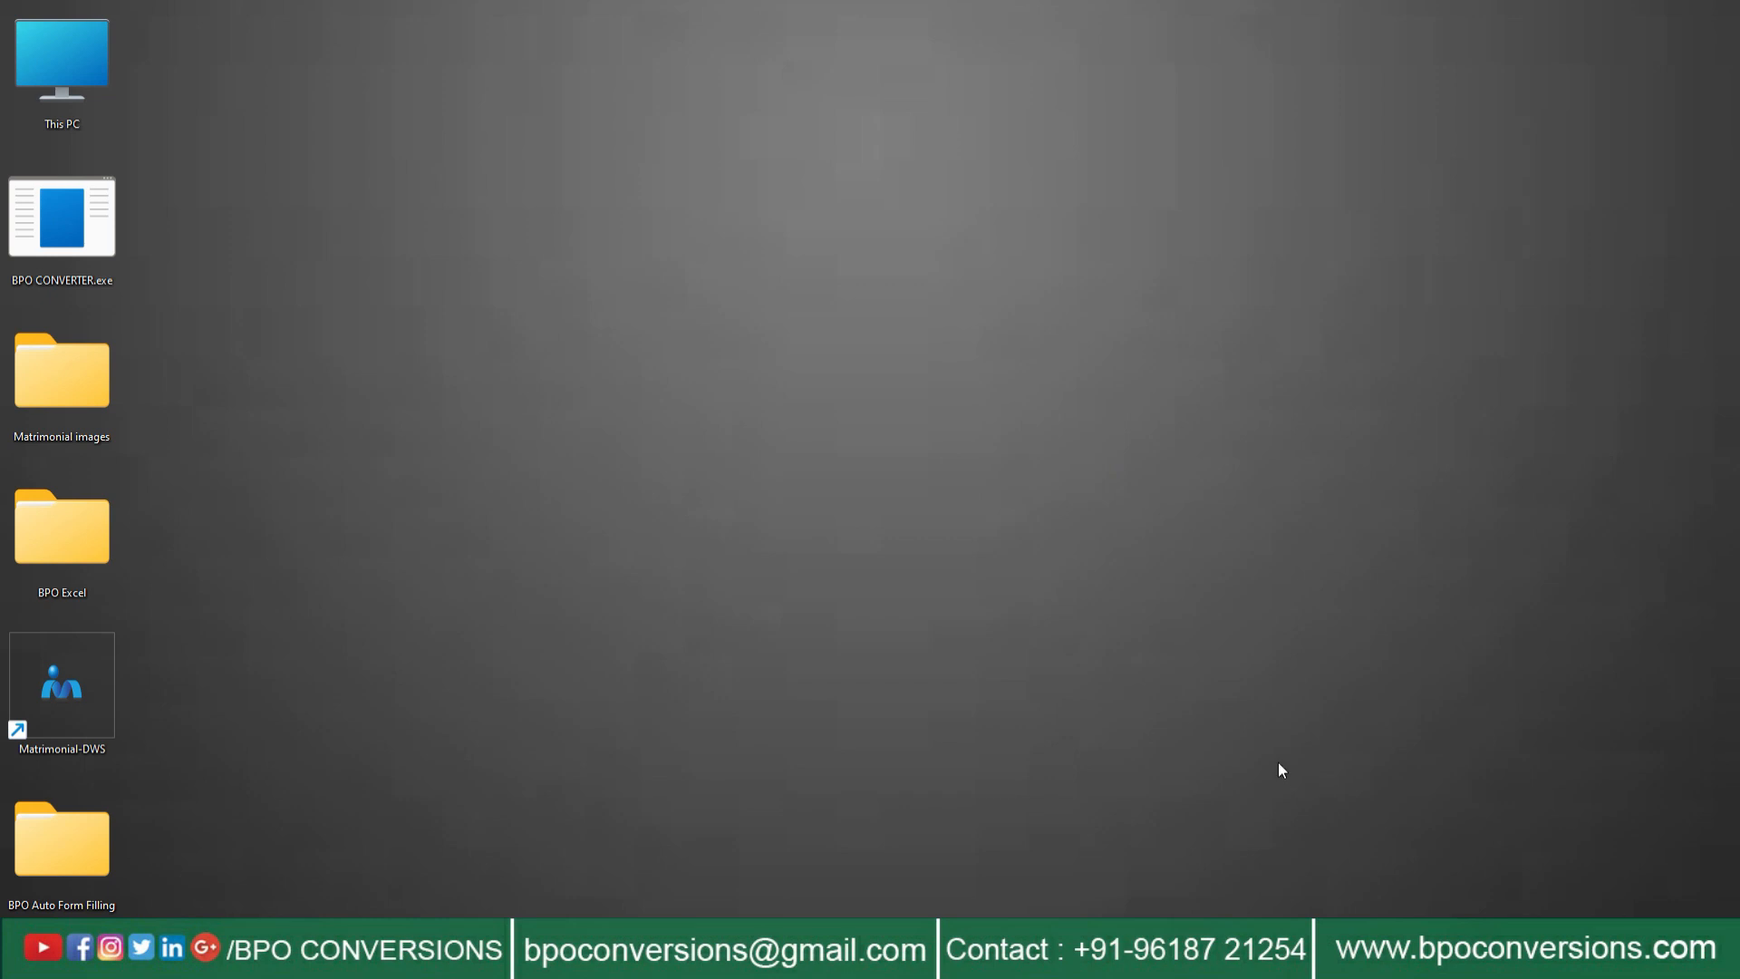
Open the BPO Auto Form Filling folder and run BPO Auto Form Filler.exe.
right_click(61, 838)
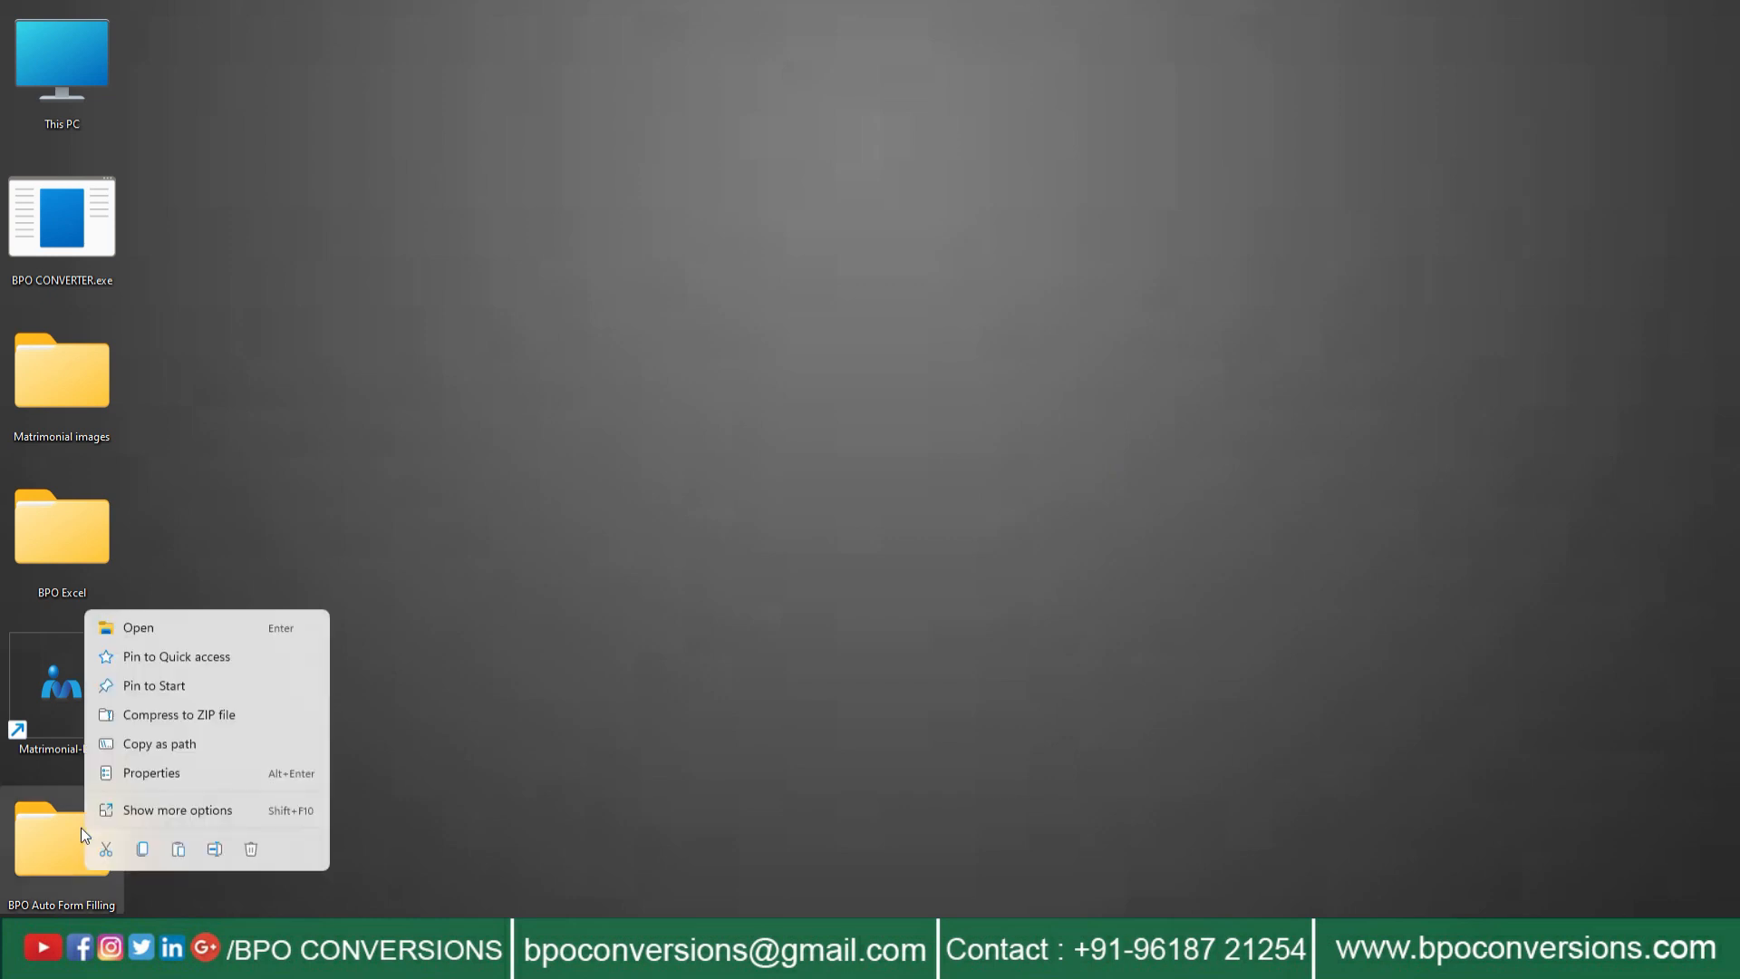
click(137, 627)
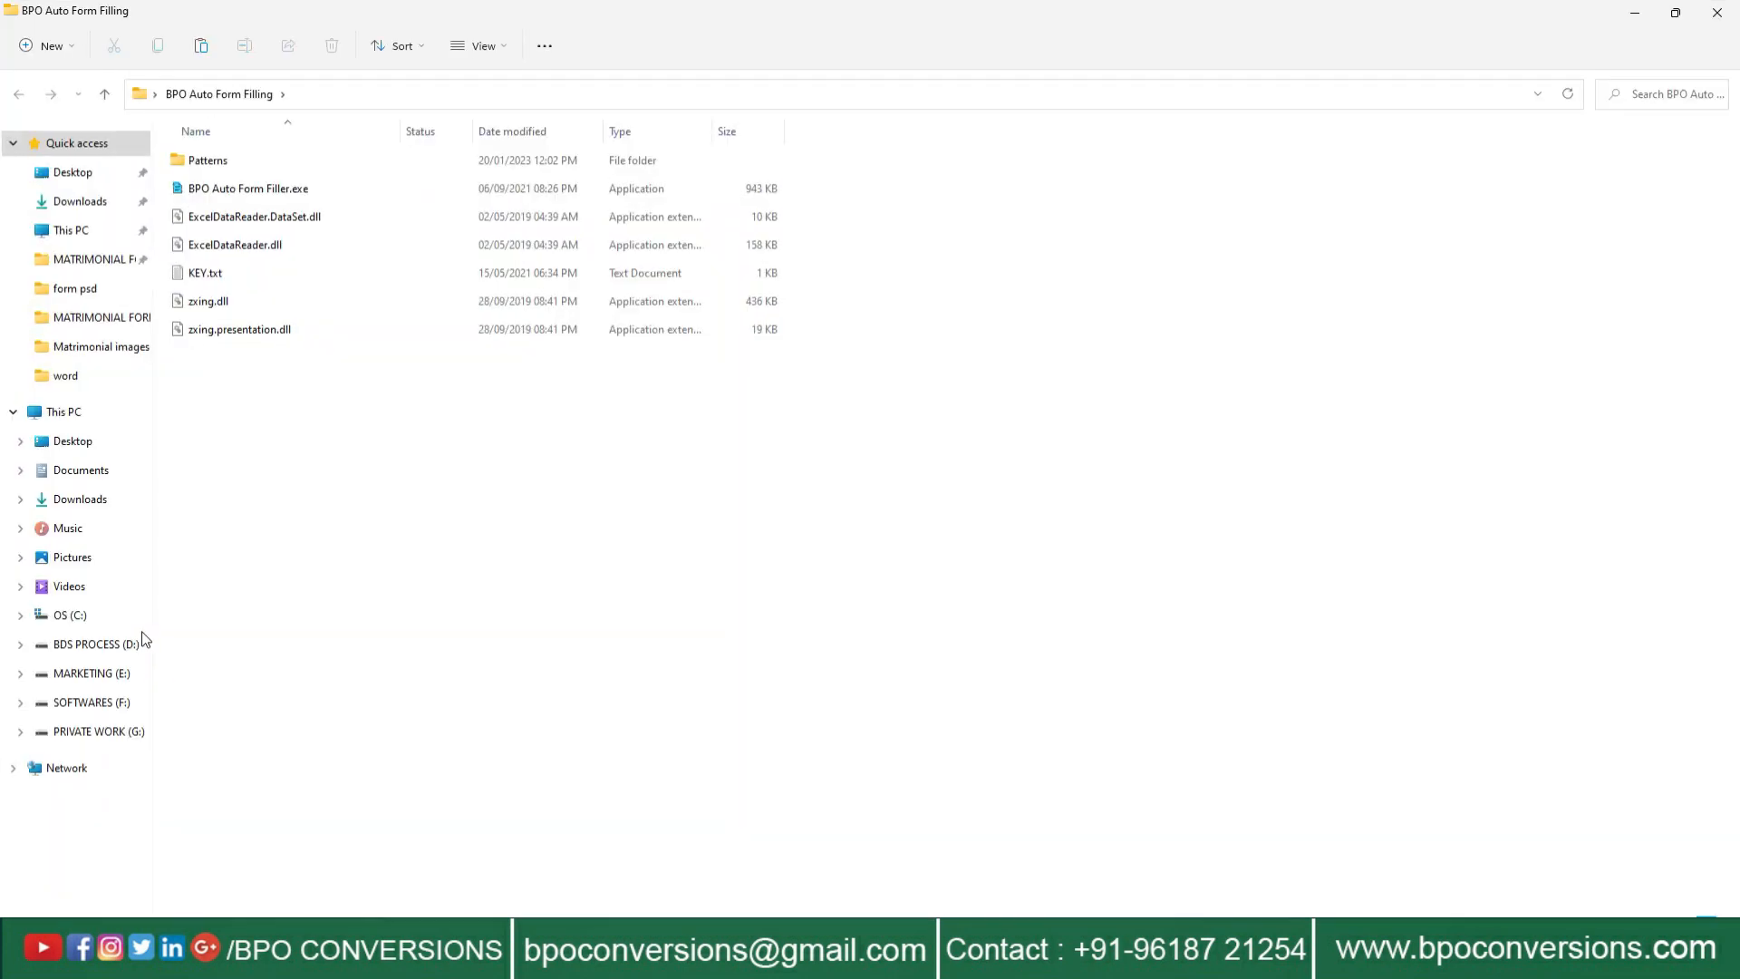
click(248, 188)
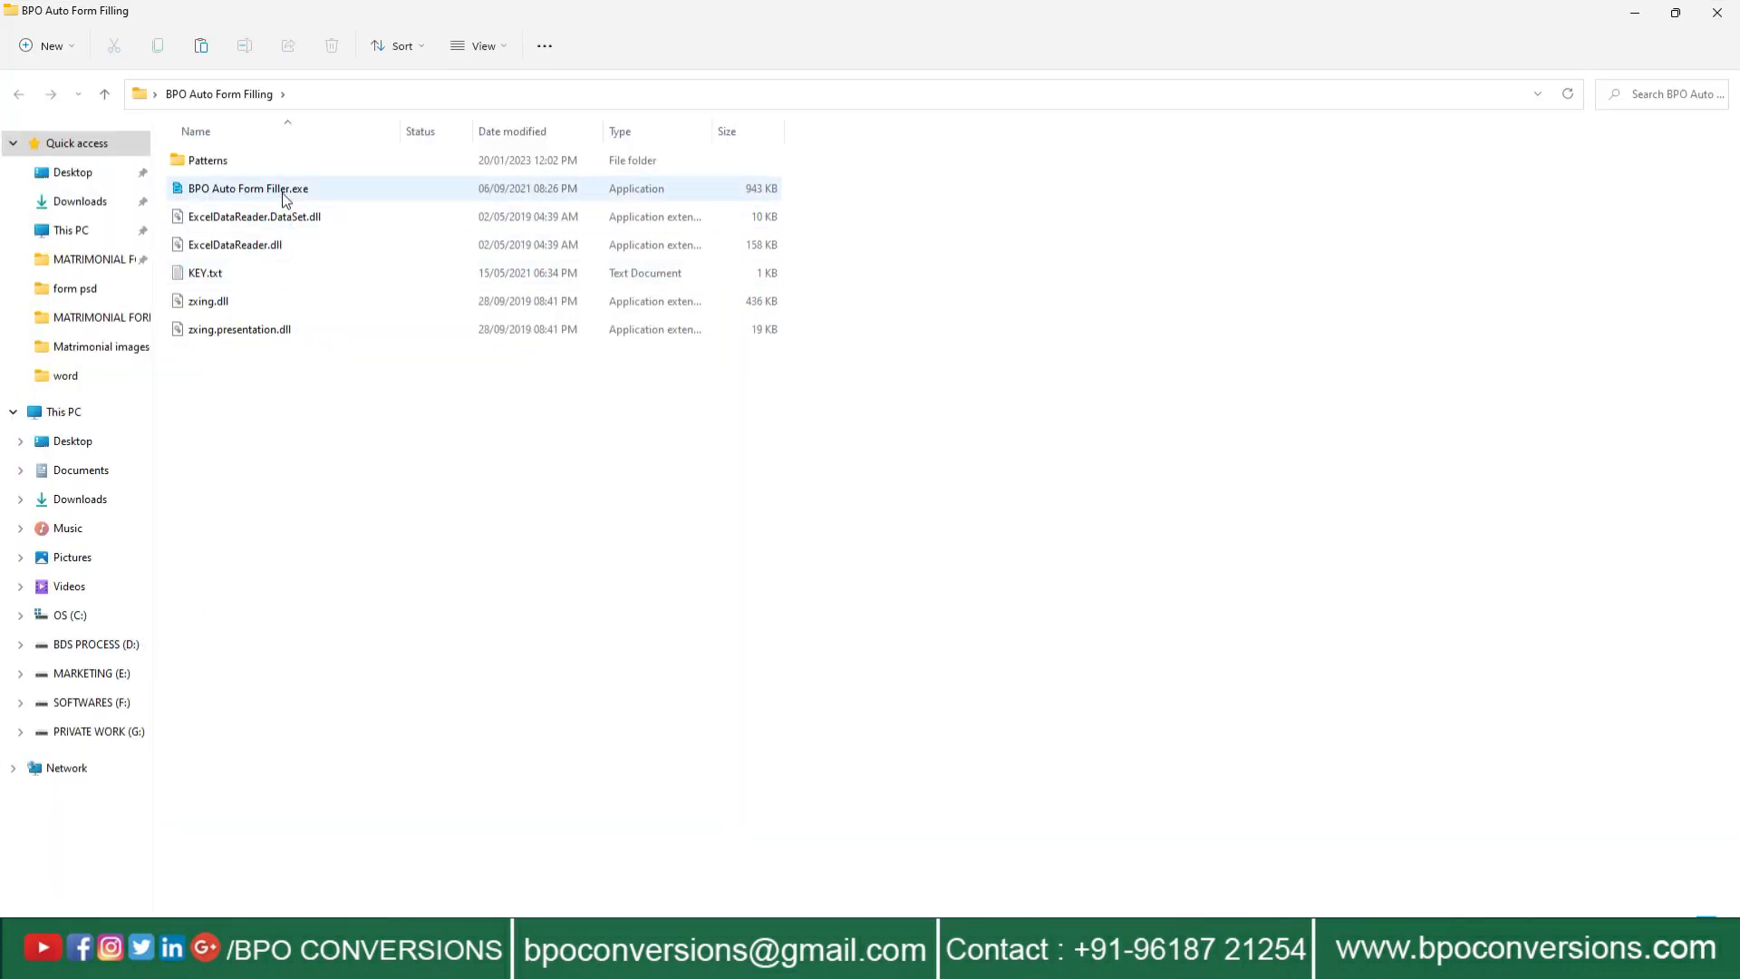
right_click(248, 188)
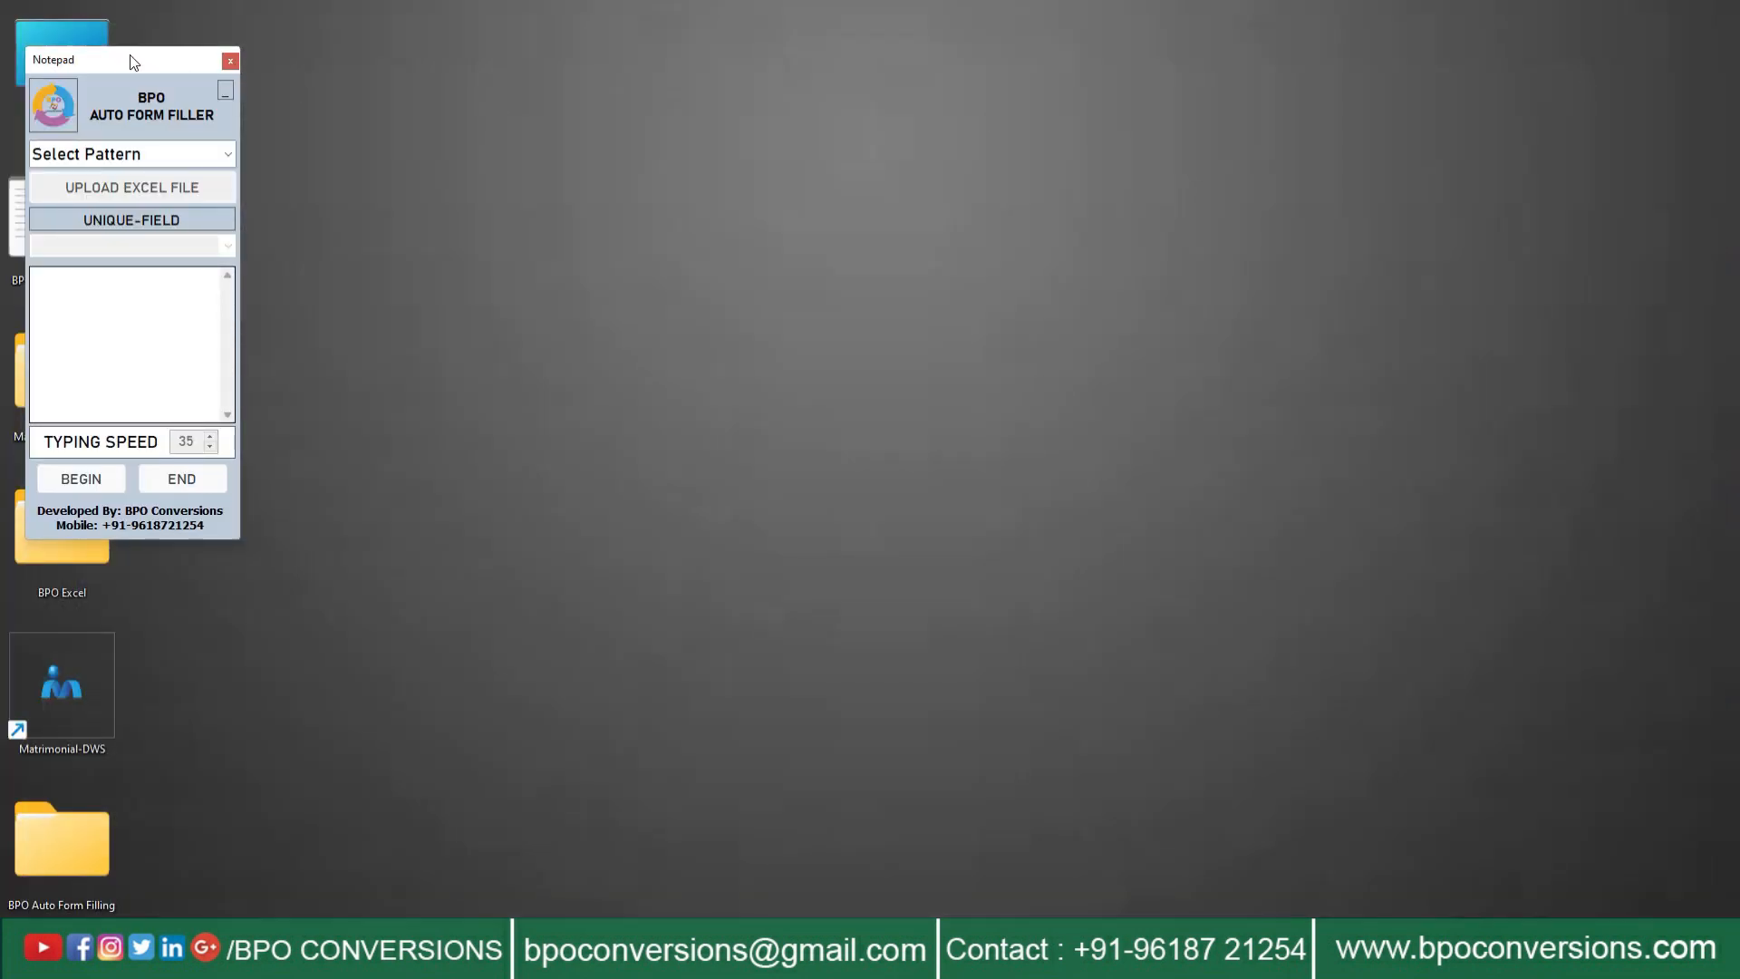
Move the filler right, choose MATRIMONIAL, and upload the workbook from BPO Excel.
drag(128, 59, 1463, 125)
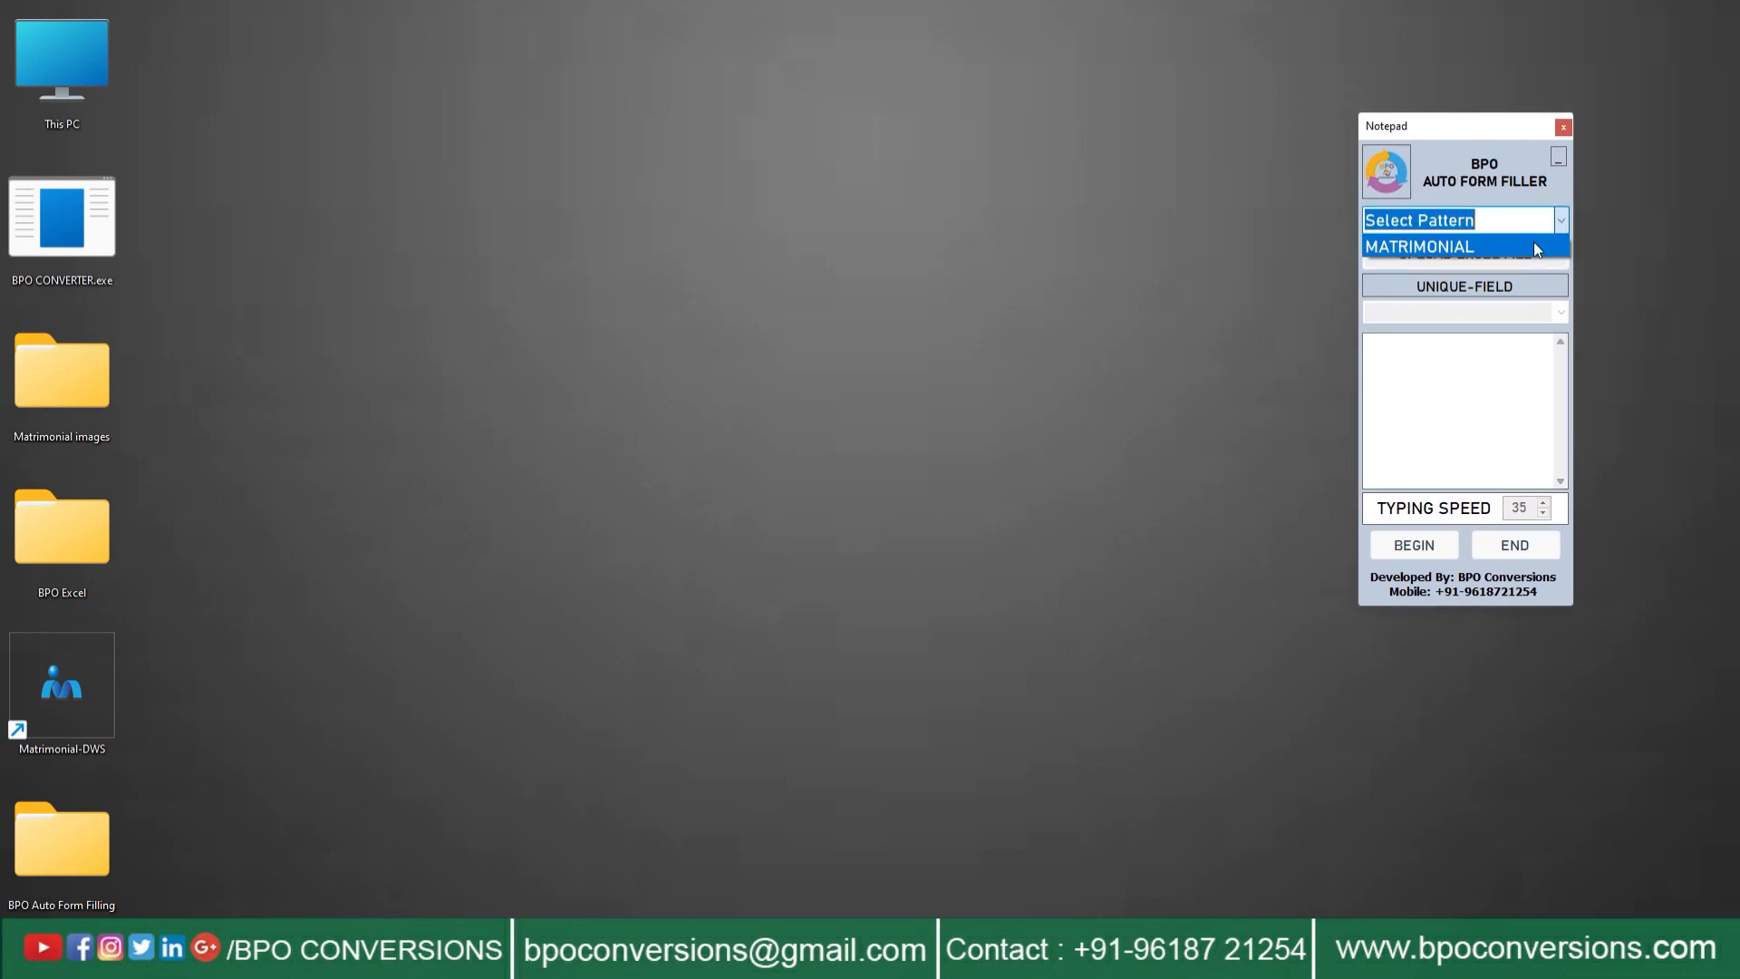
click(1418, 246)
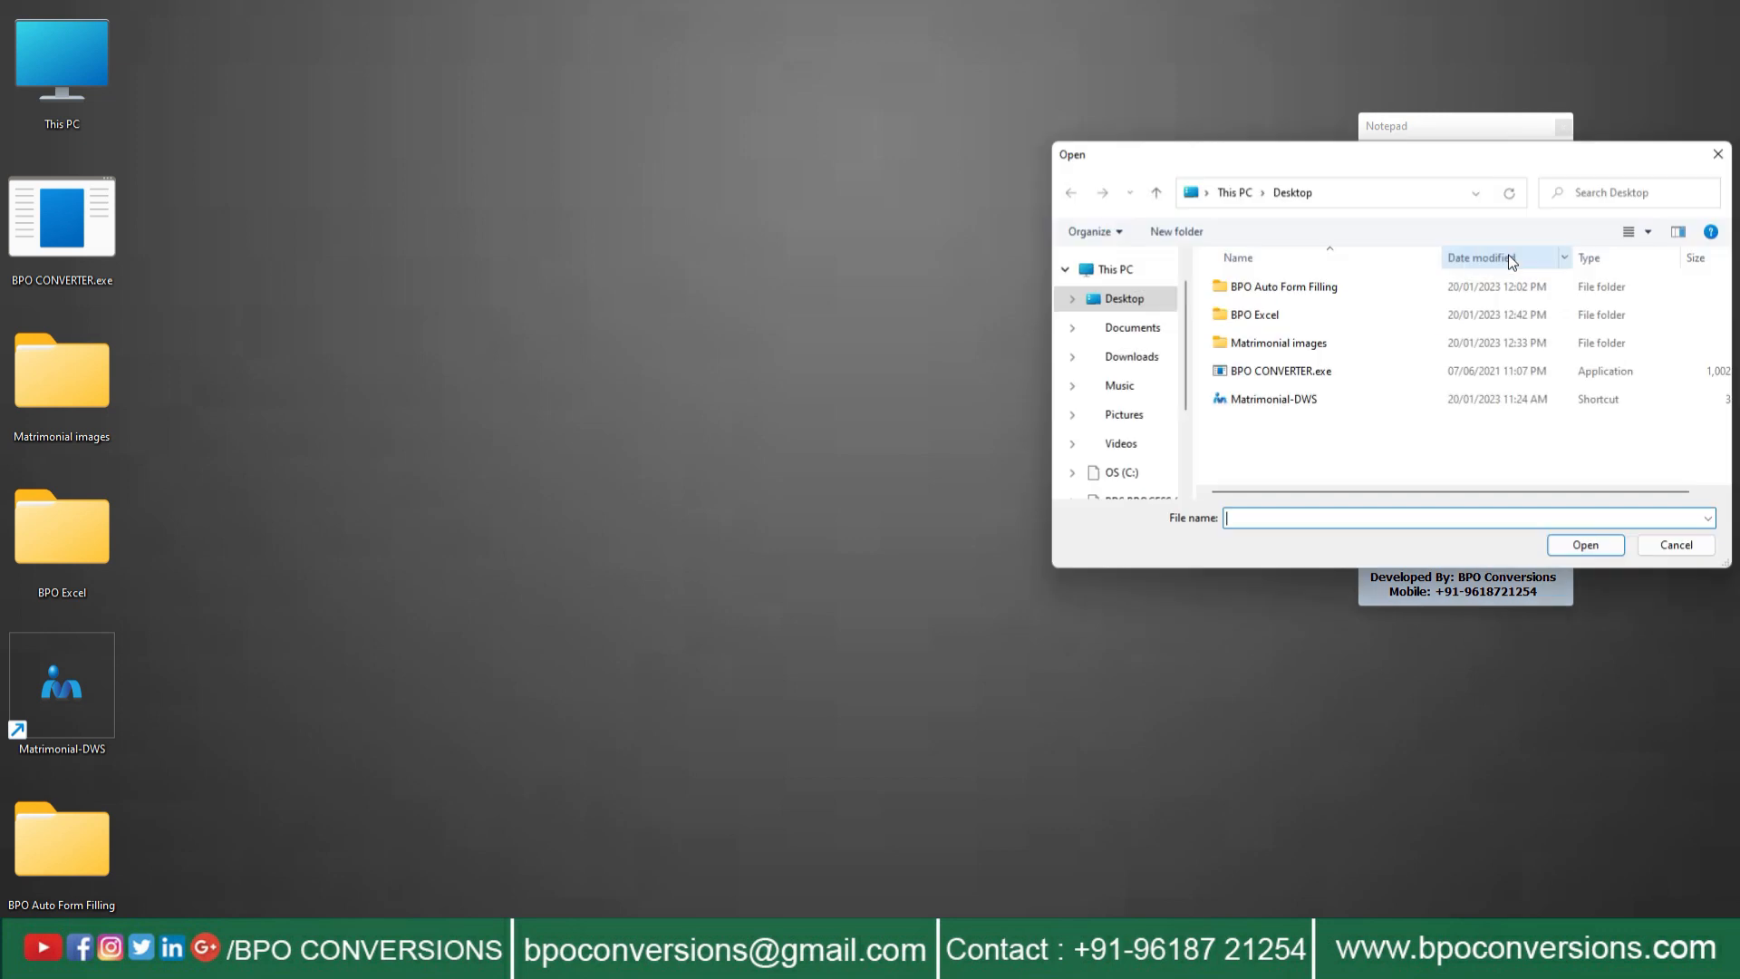
click(1252, 314)
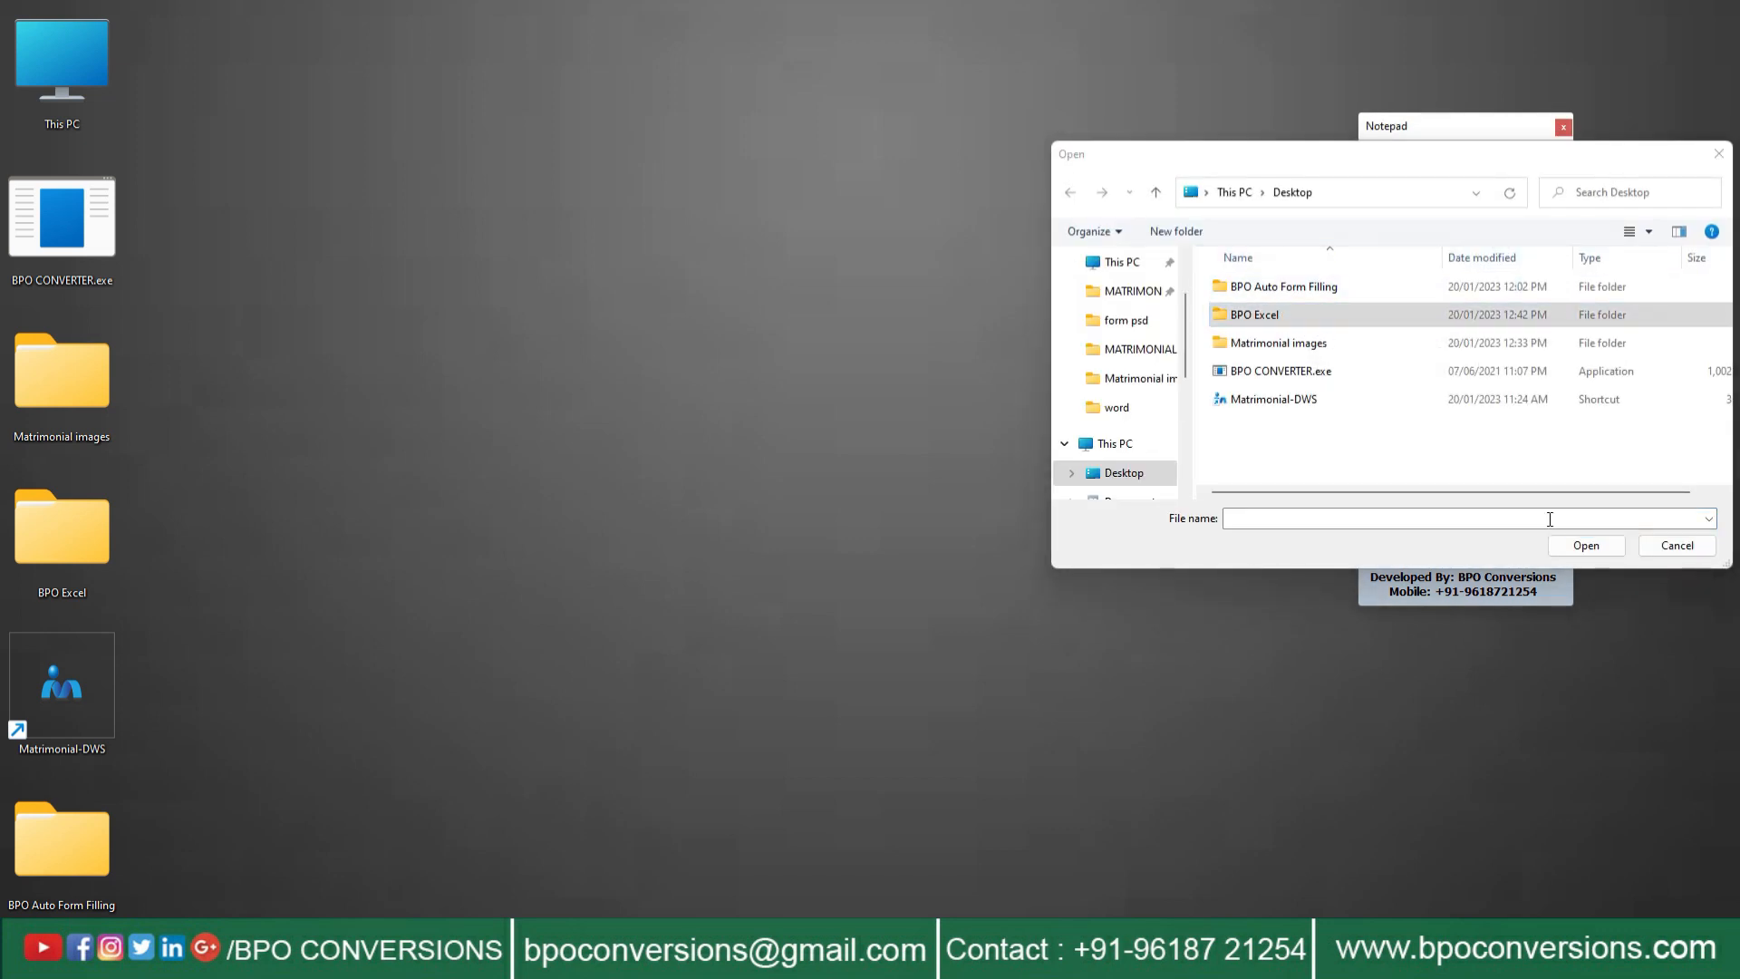
double_click(1253, 314)
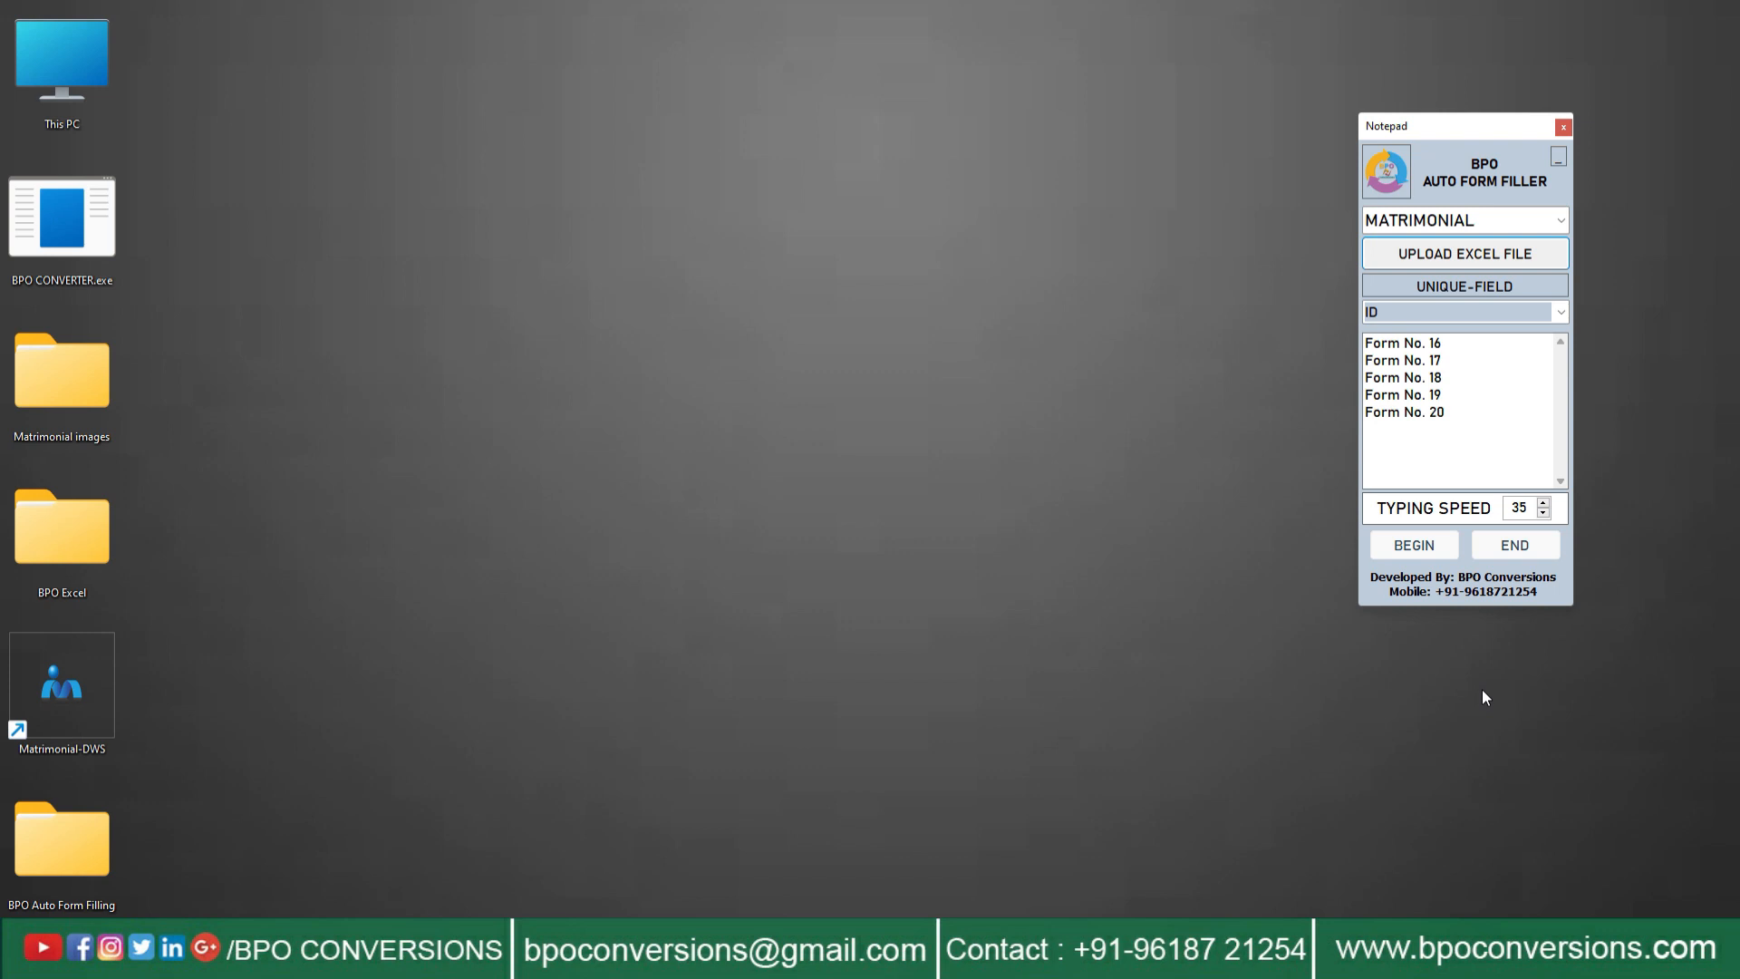
click(61, 683)
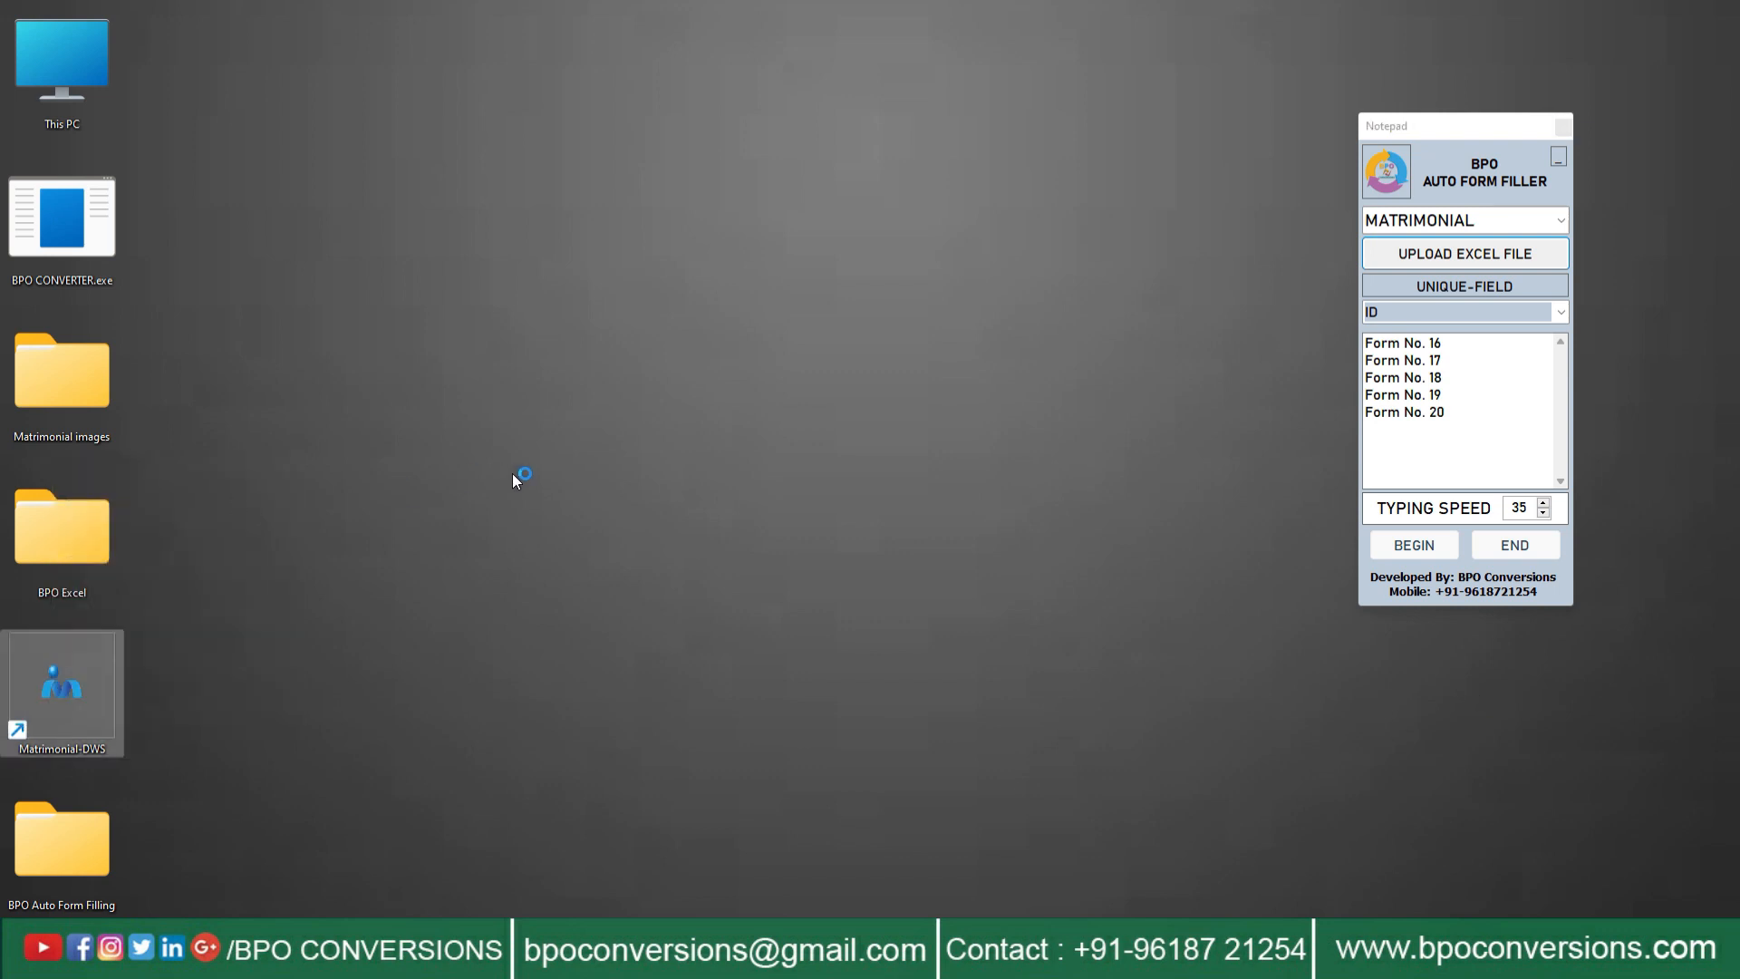
Launch the Matrimonial-DWS desktop shortcut to show the empty form.
double_click(60, 686)
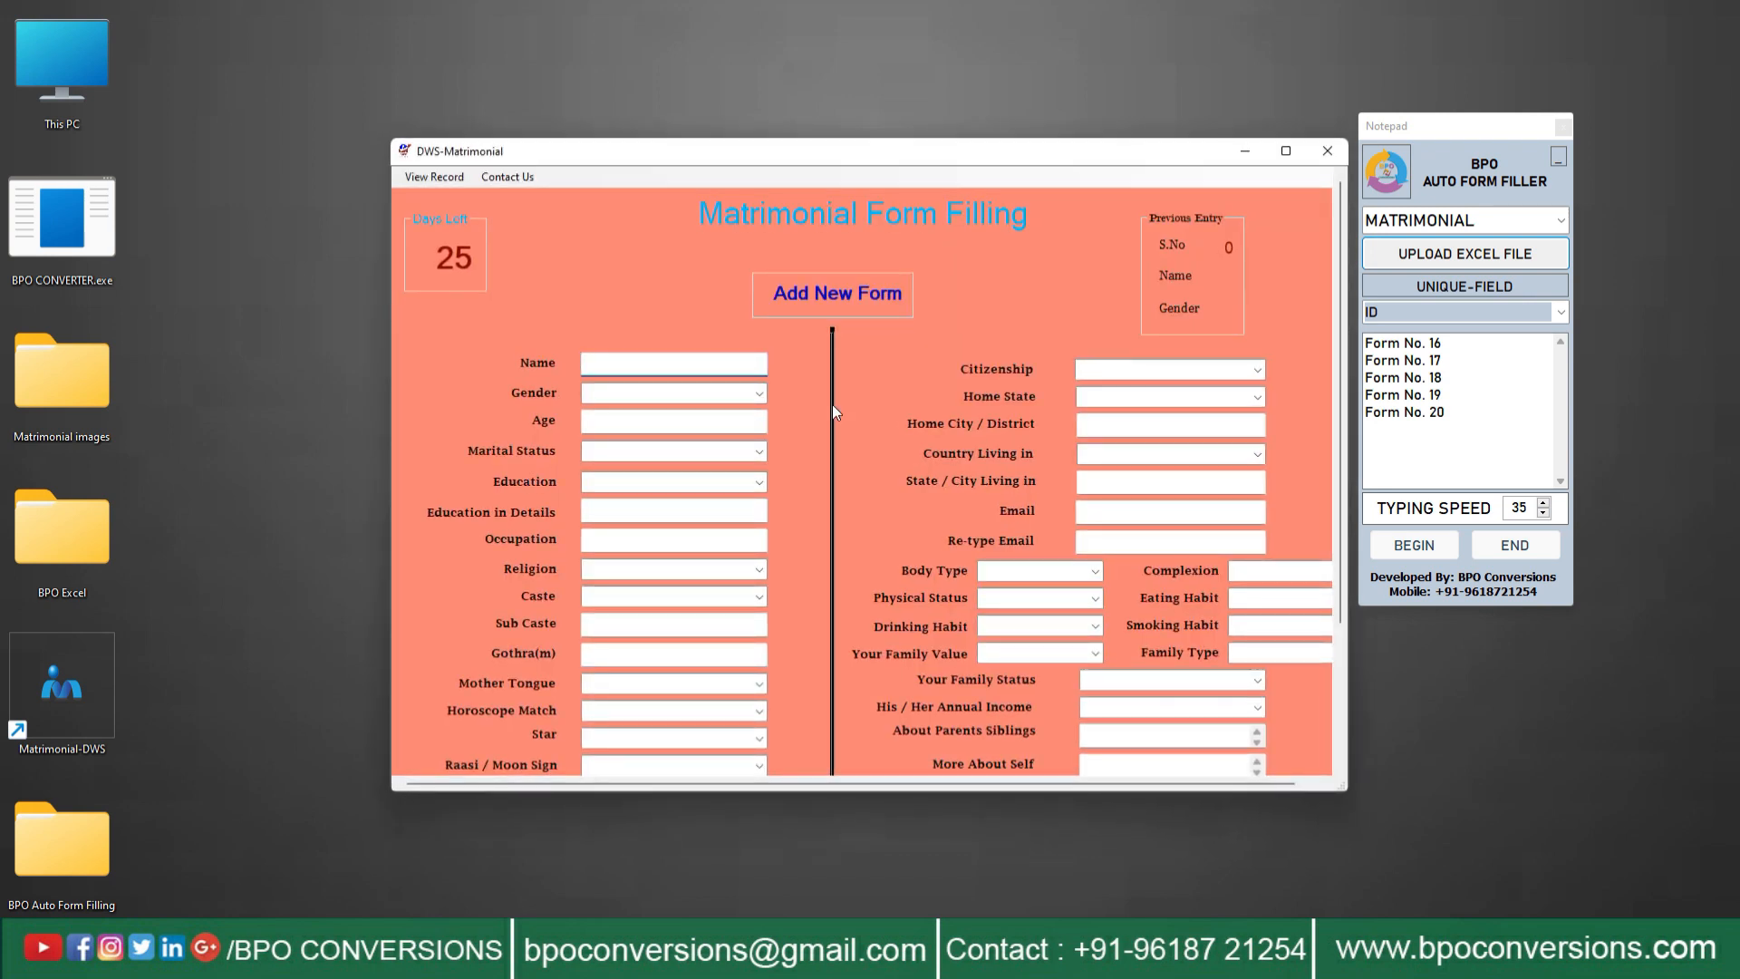
Maximize the matrimonial form, select Form No. 16, and begin auto-filling at speed 5.
click(1286, 149)
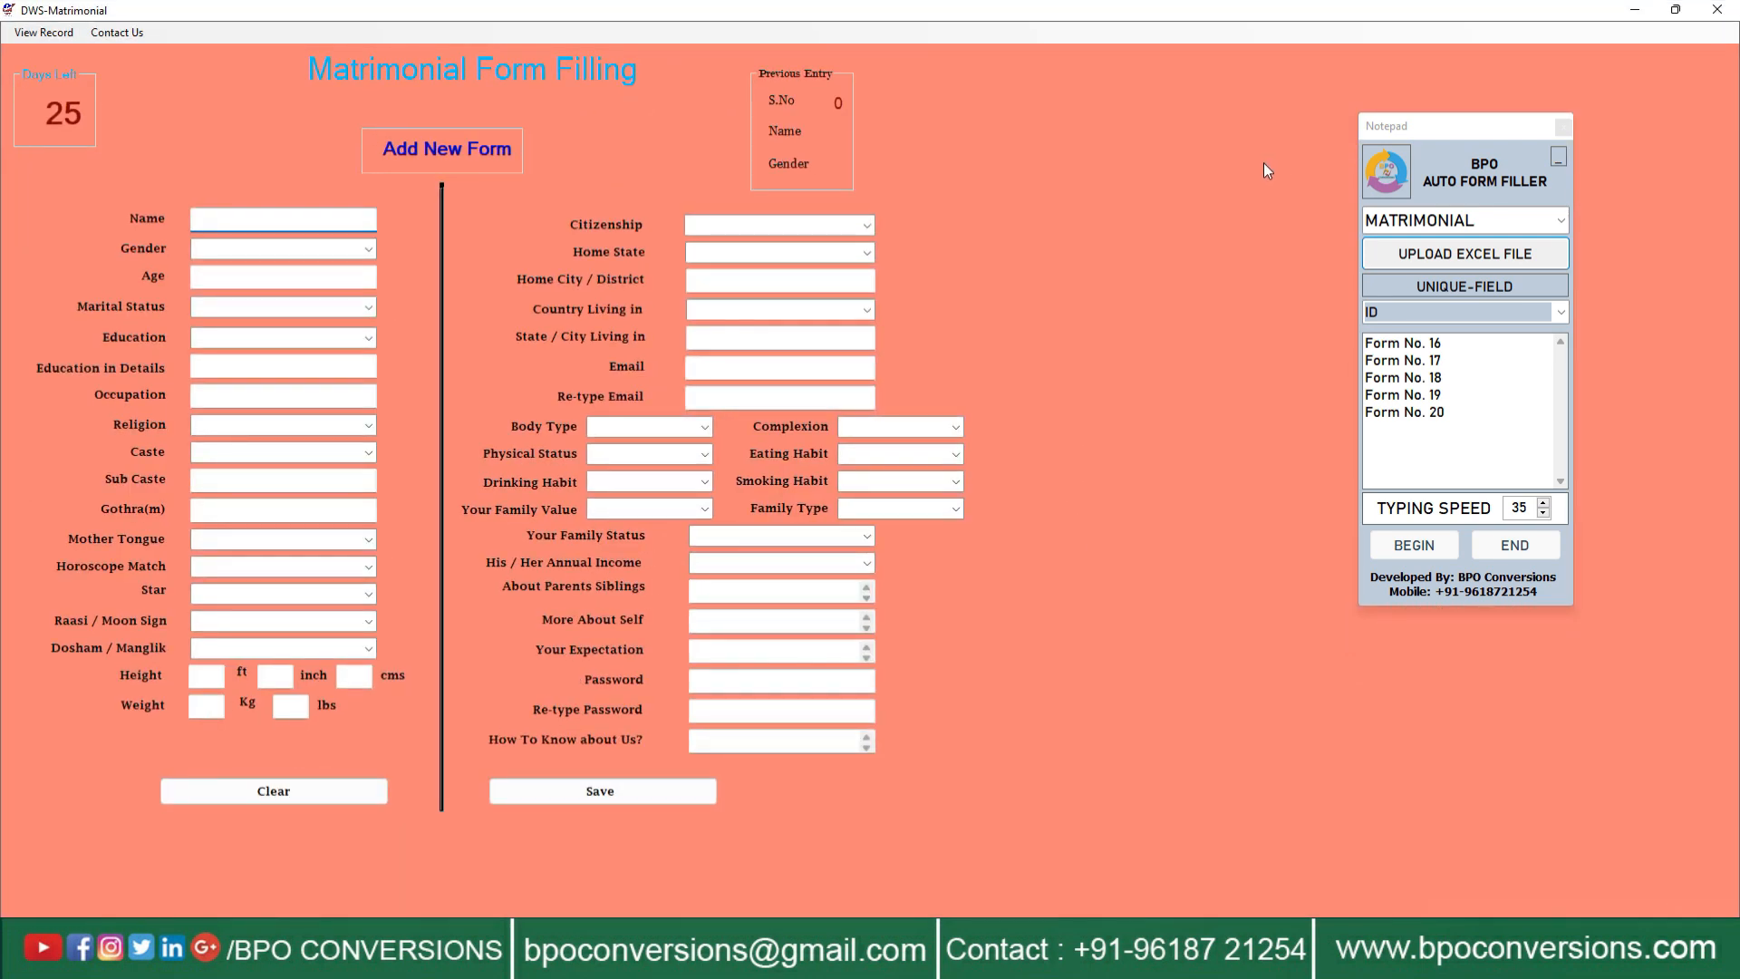
mouse_move(1176, 478)
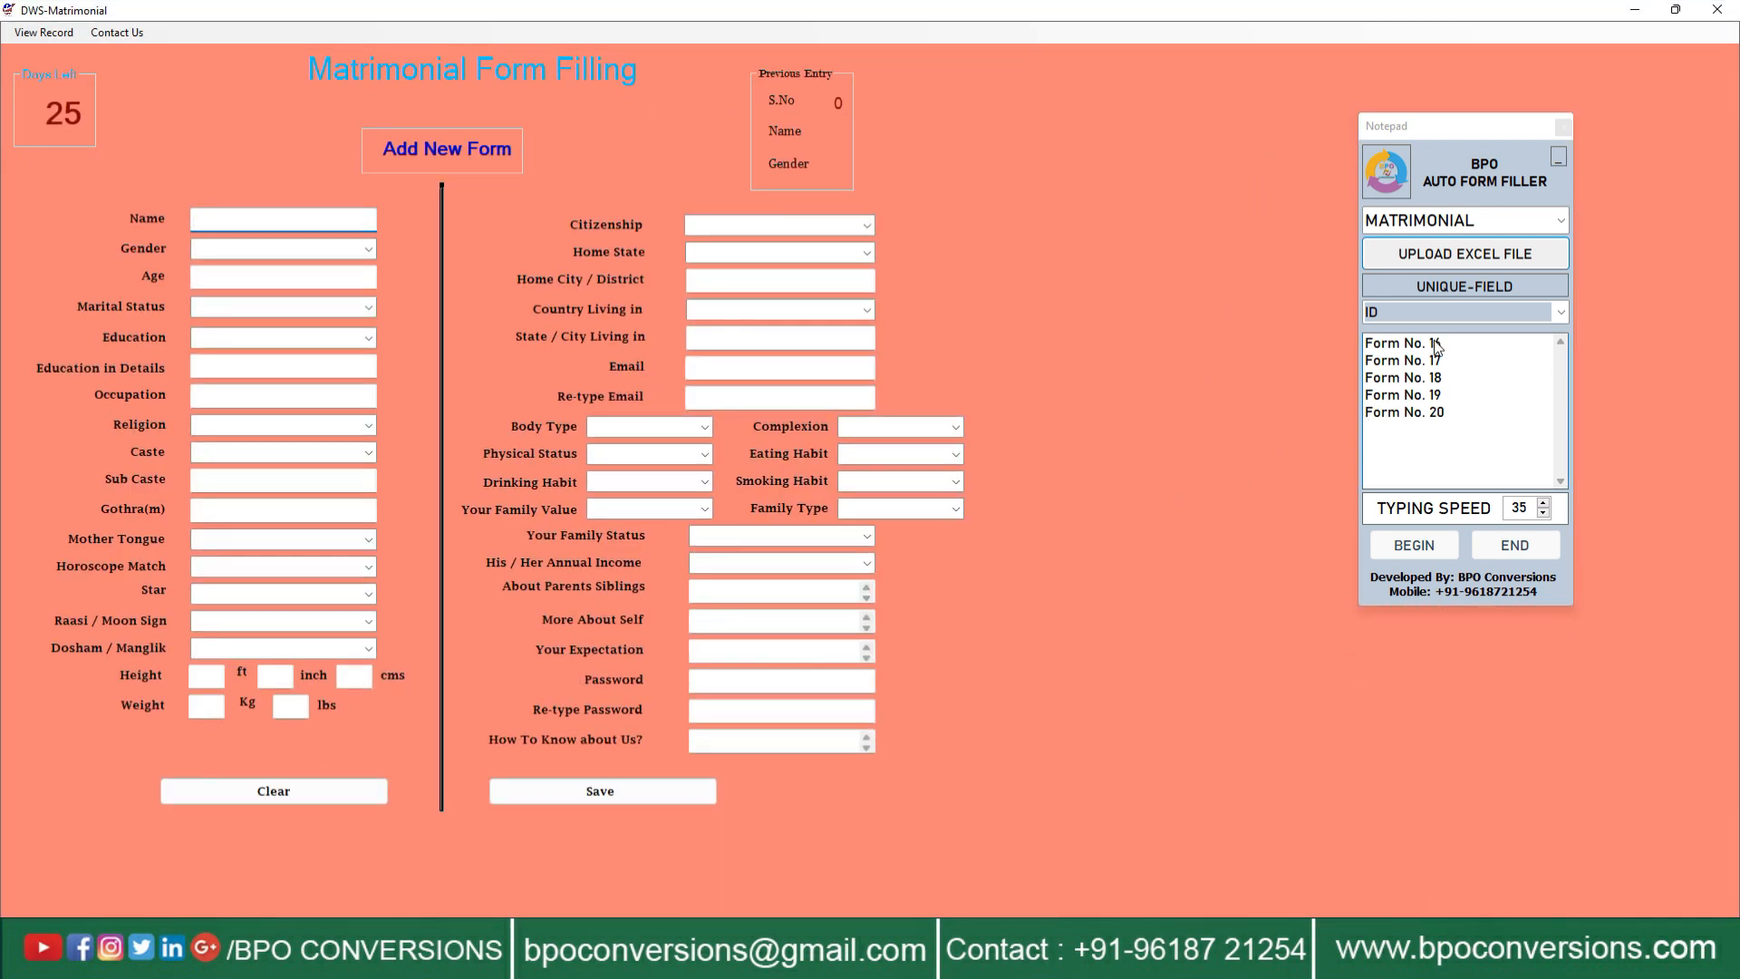
click(1403, 342)
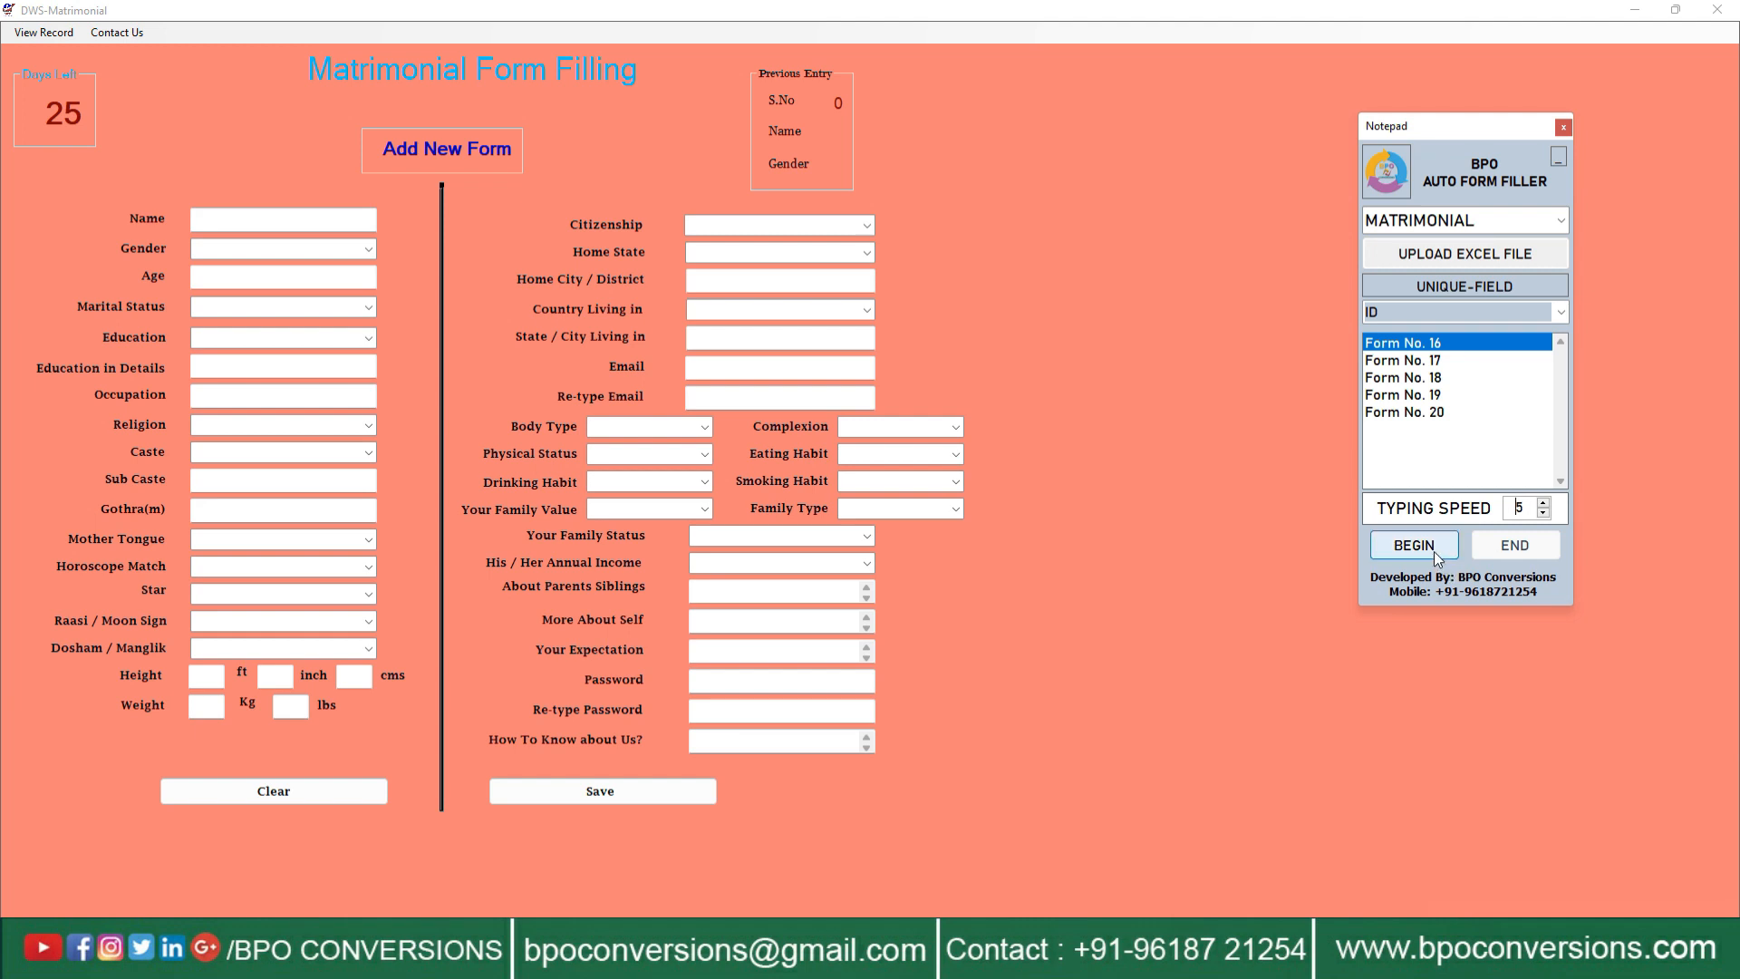
click(1413, 544)
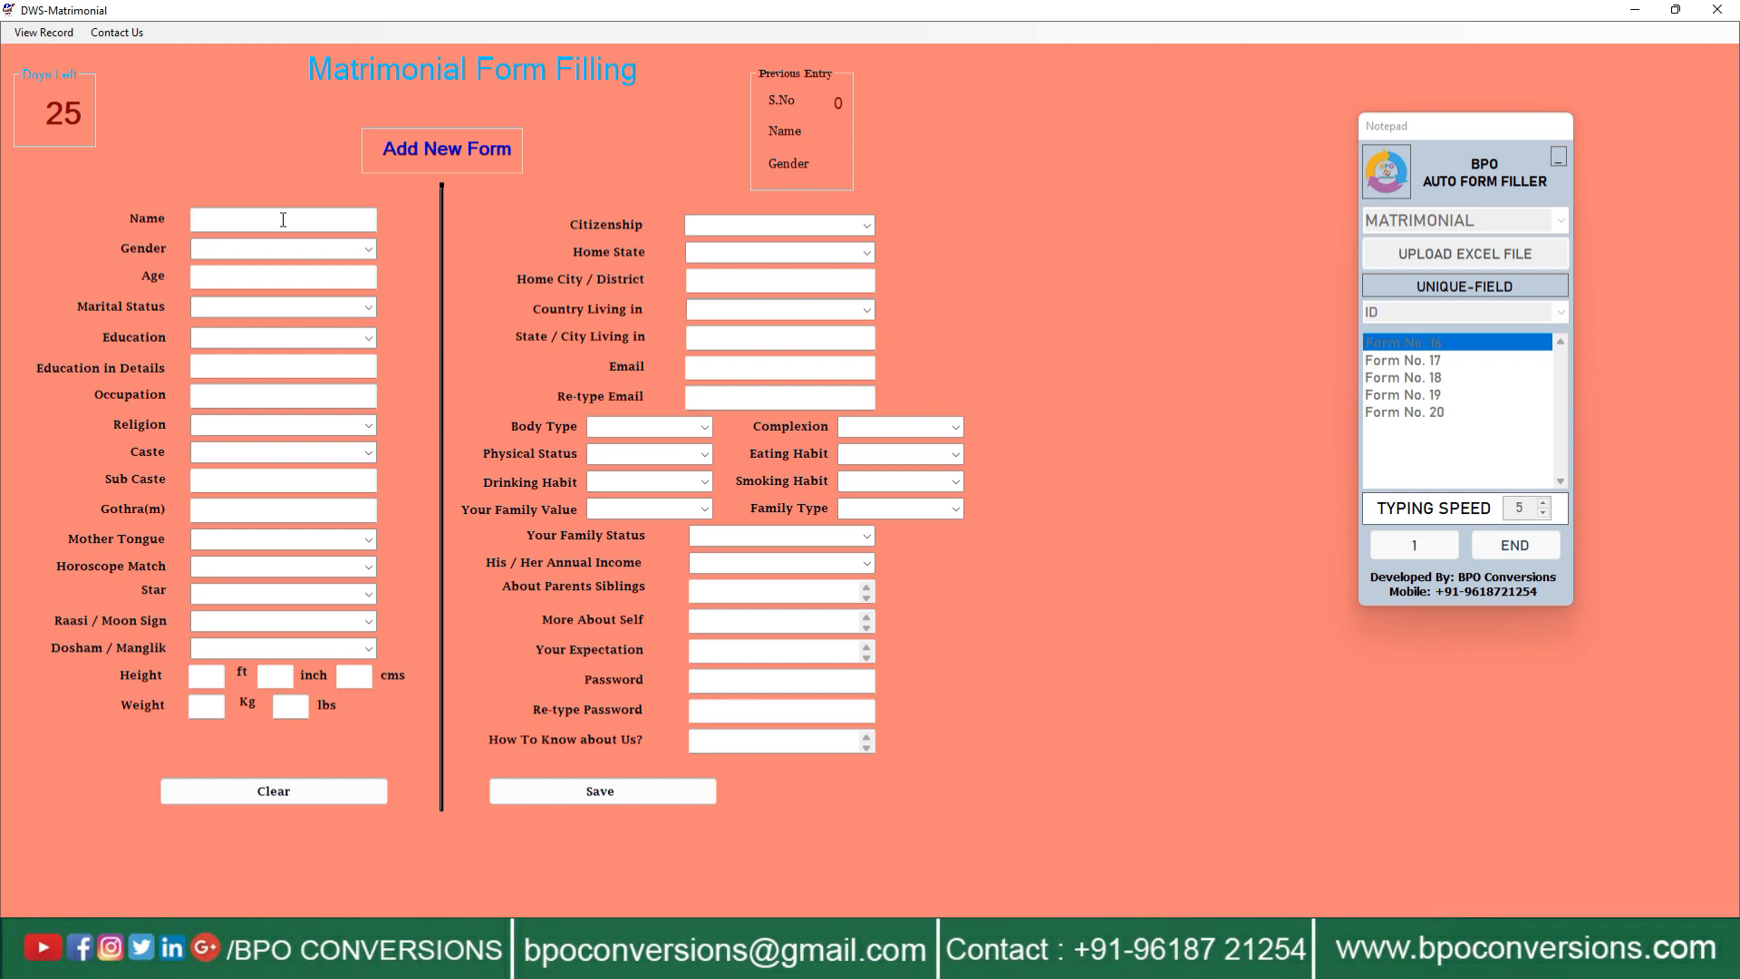
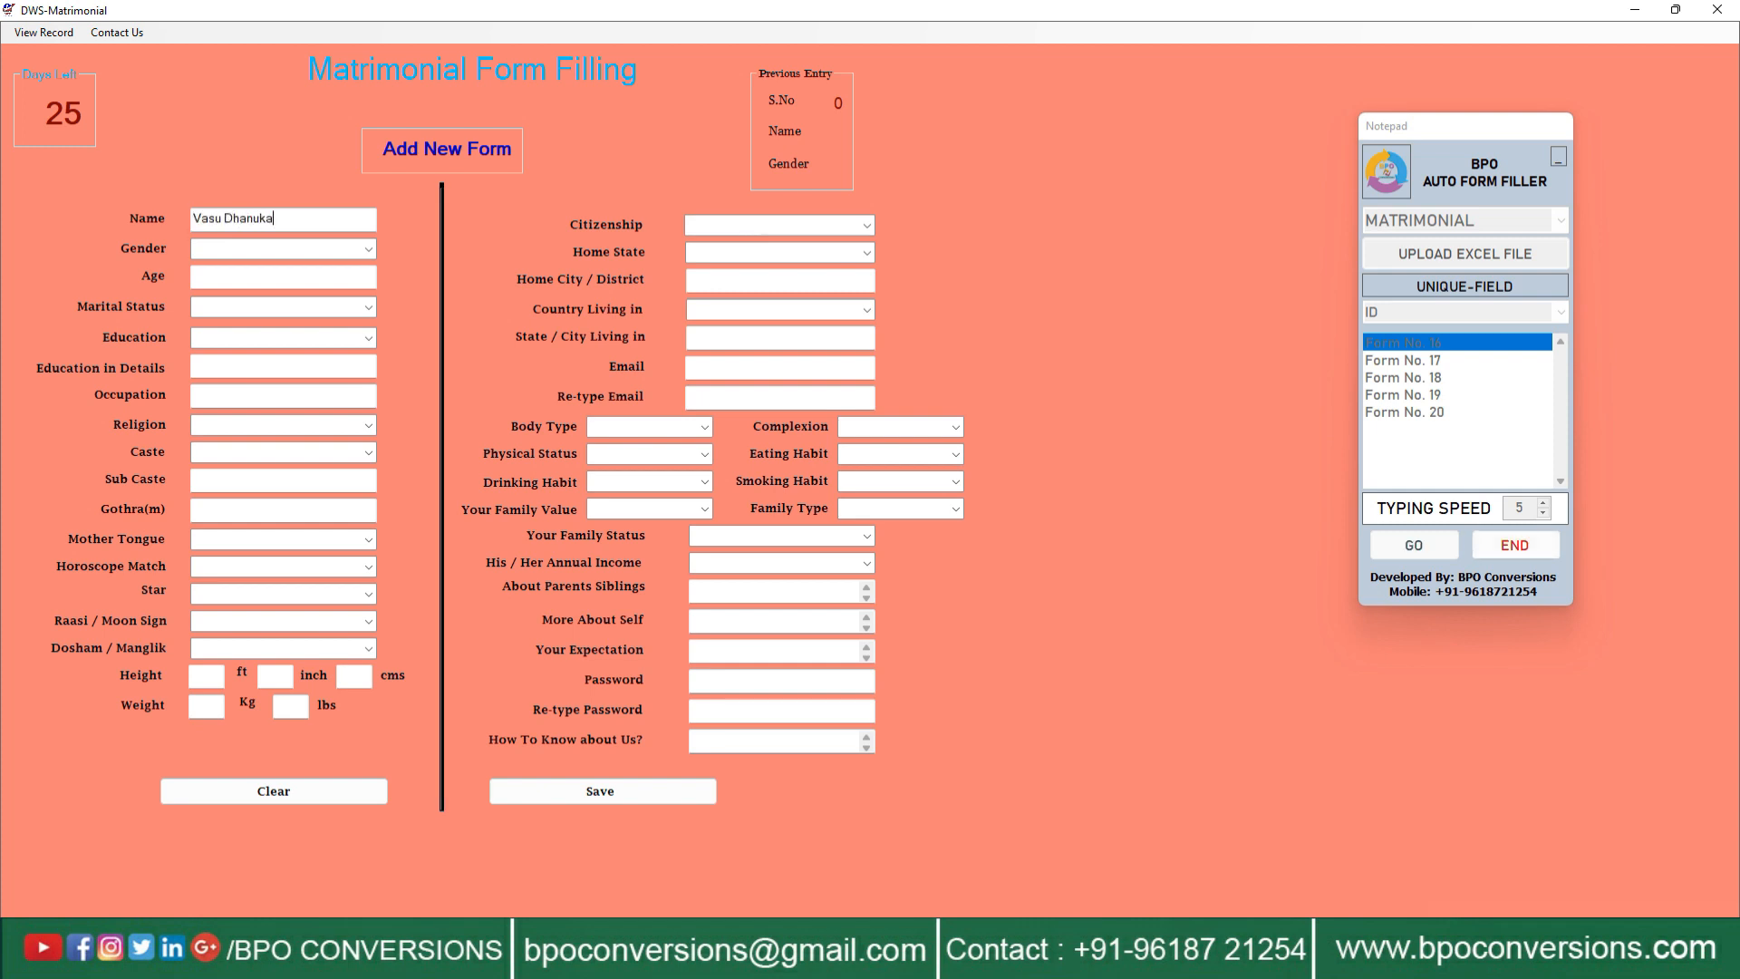
click(1412, 544)
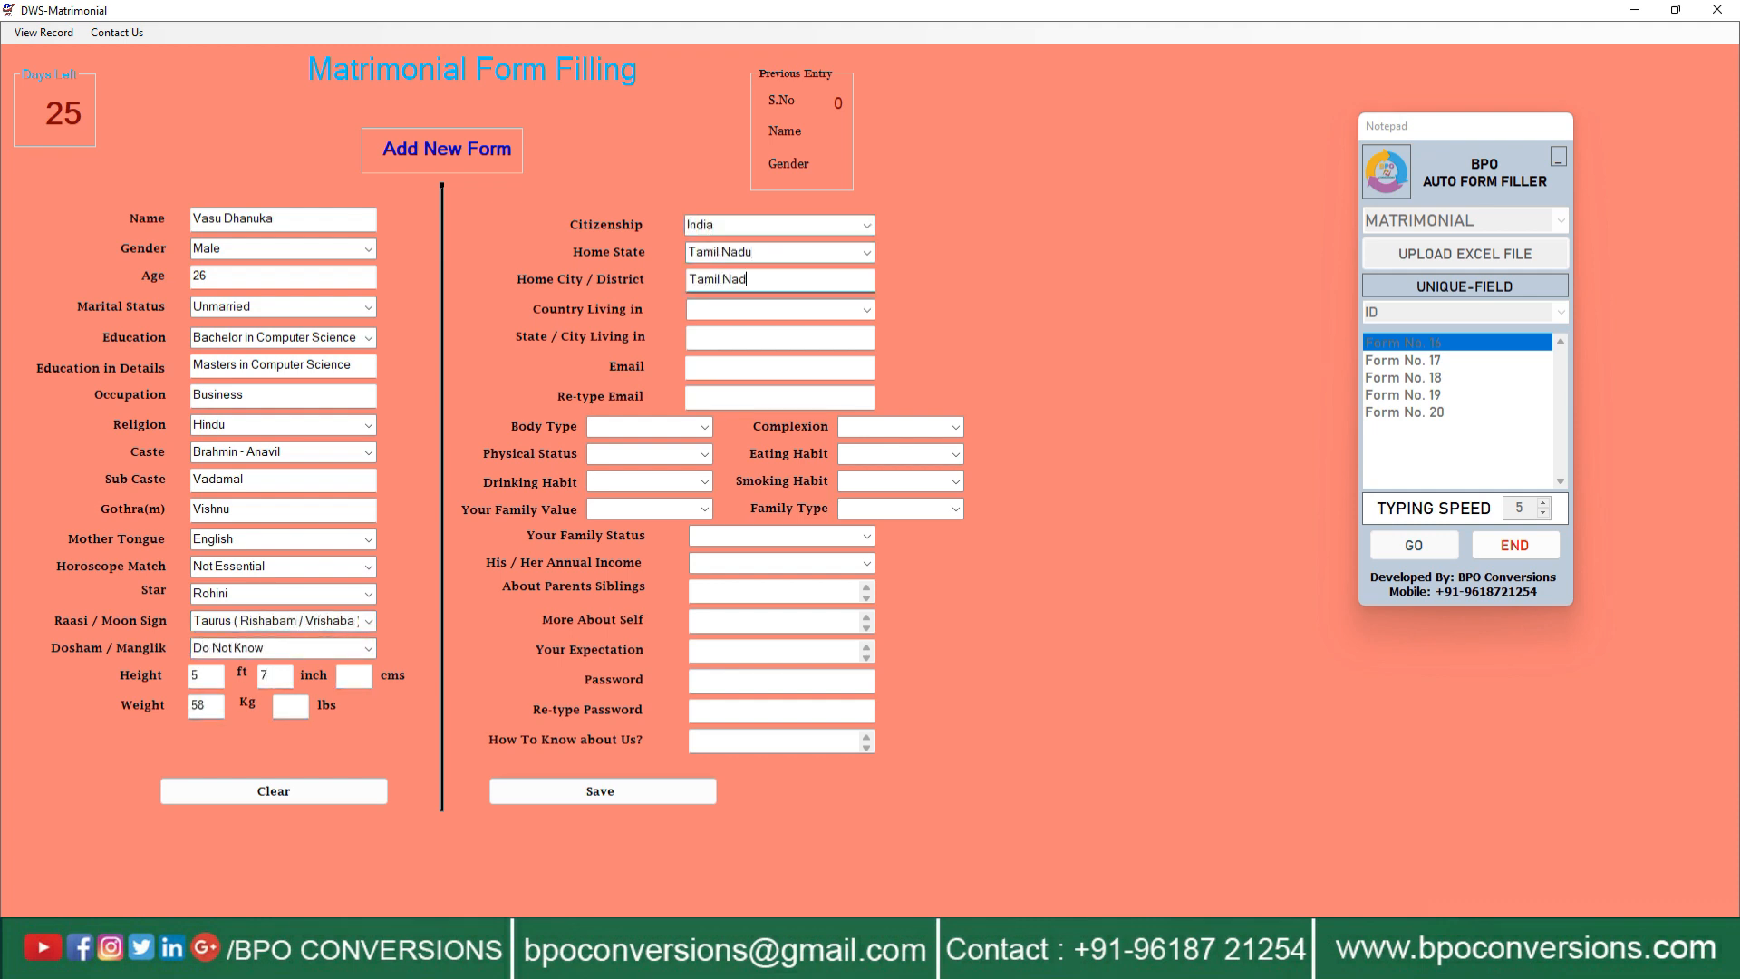
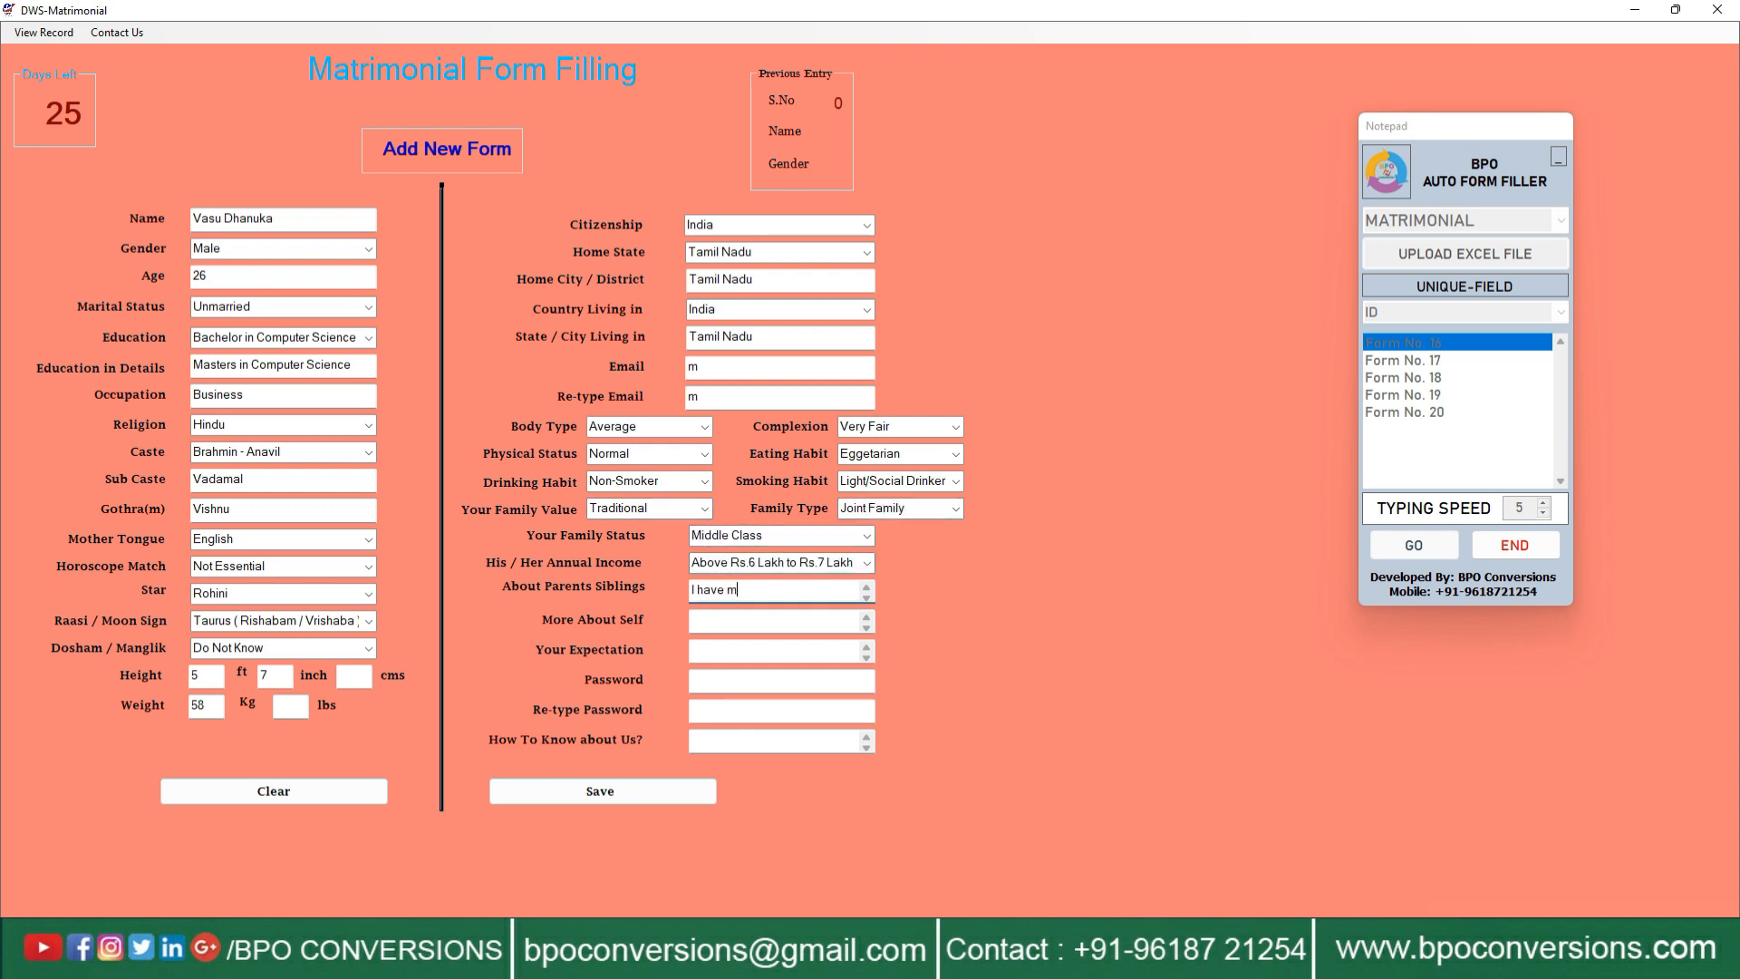
text(brother who is a professional.)
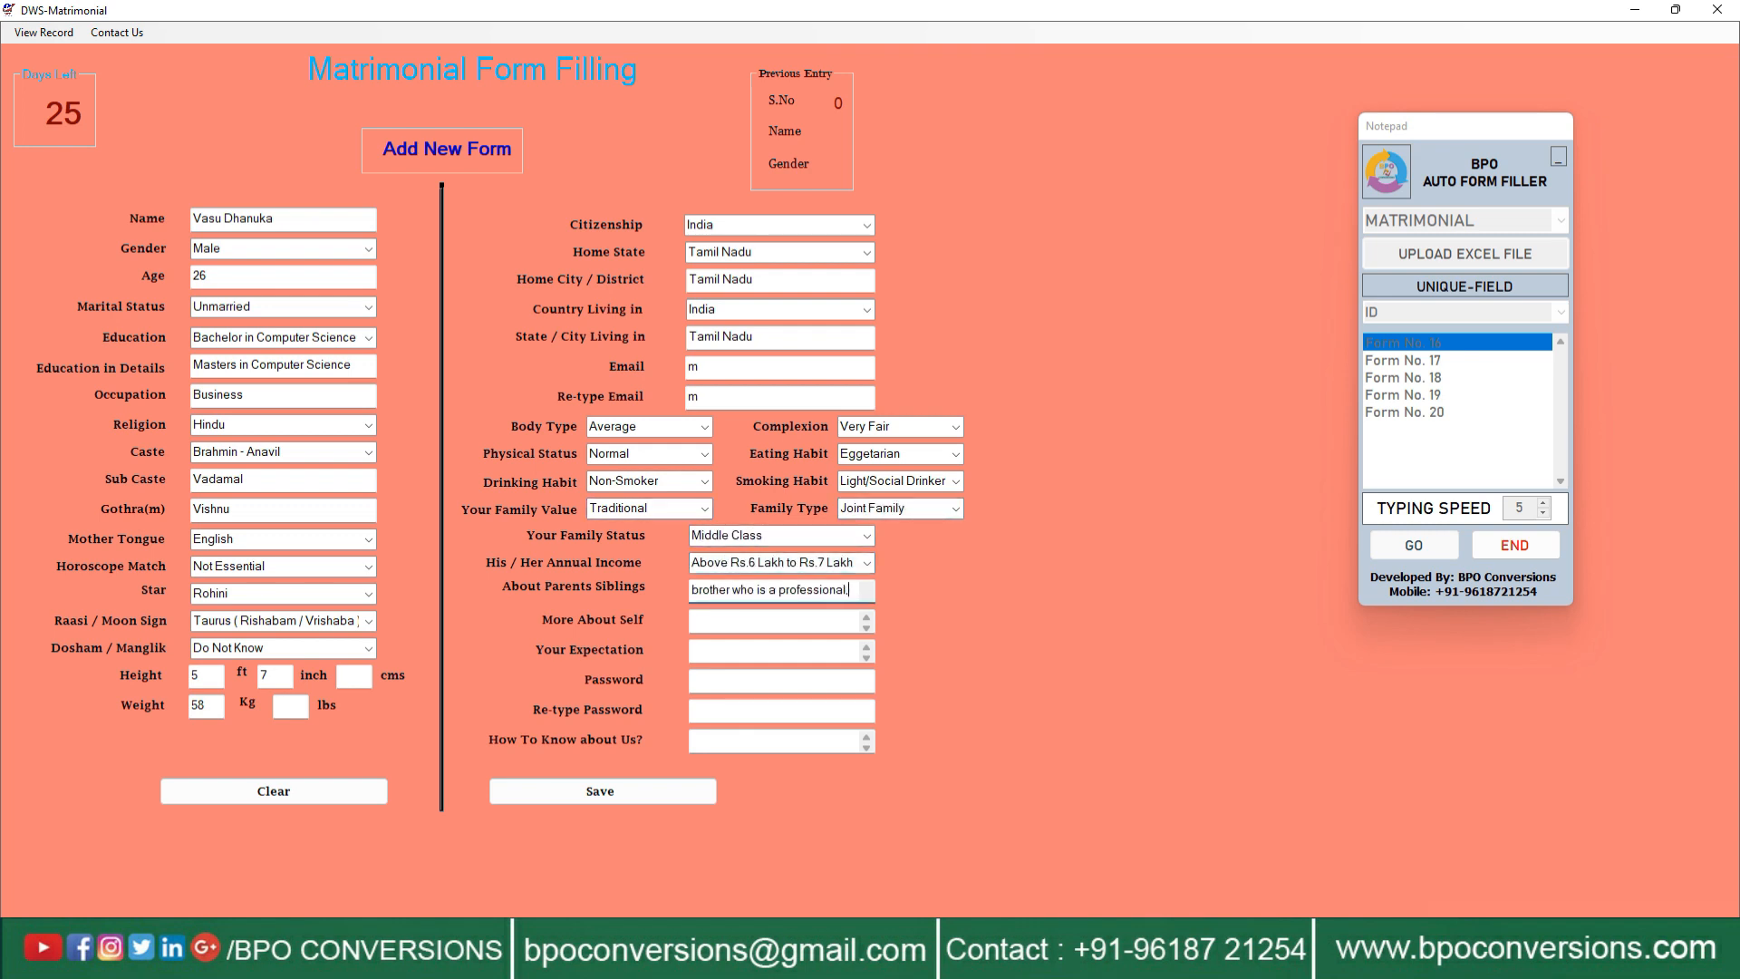
text(I am very spo)
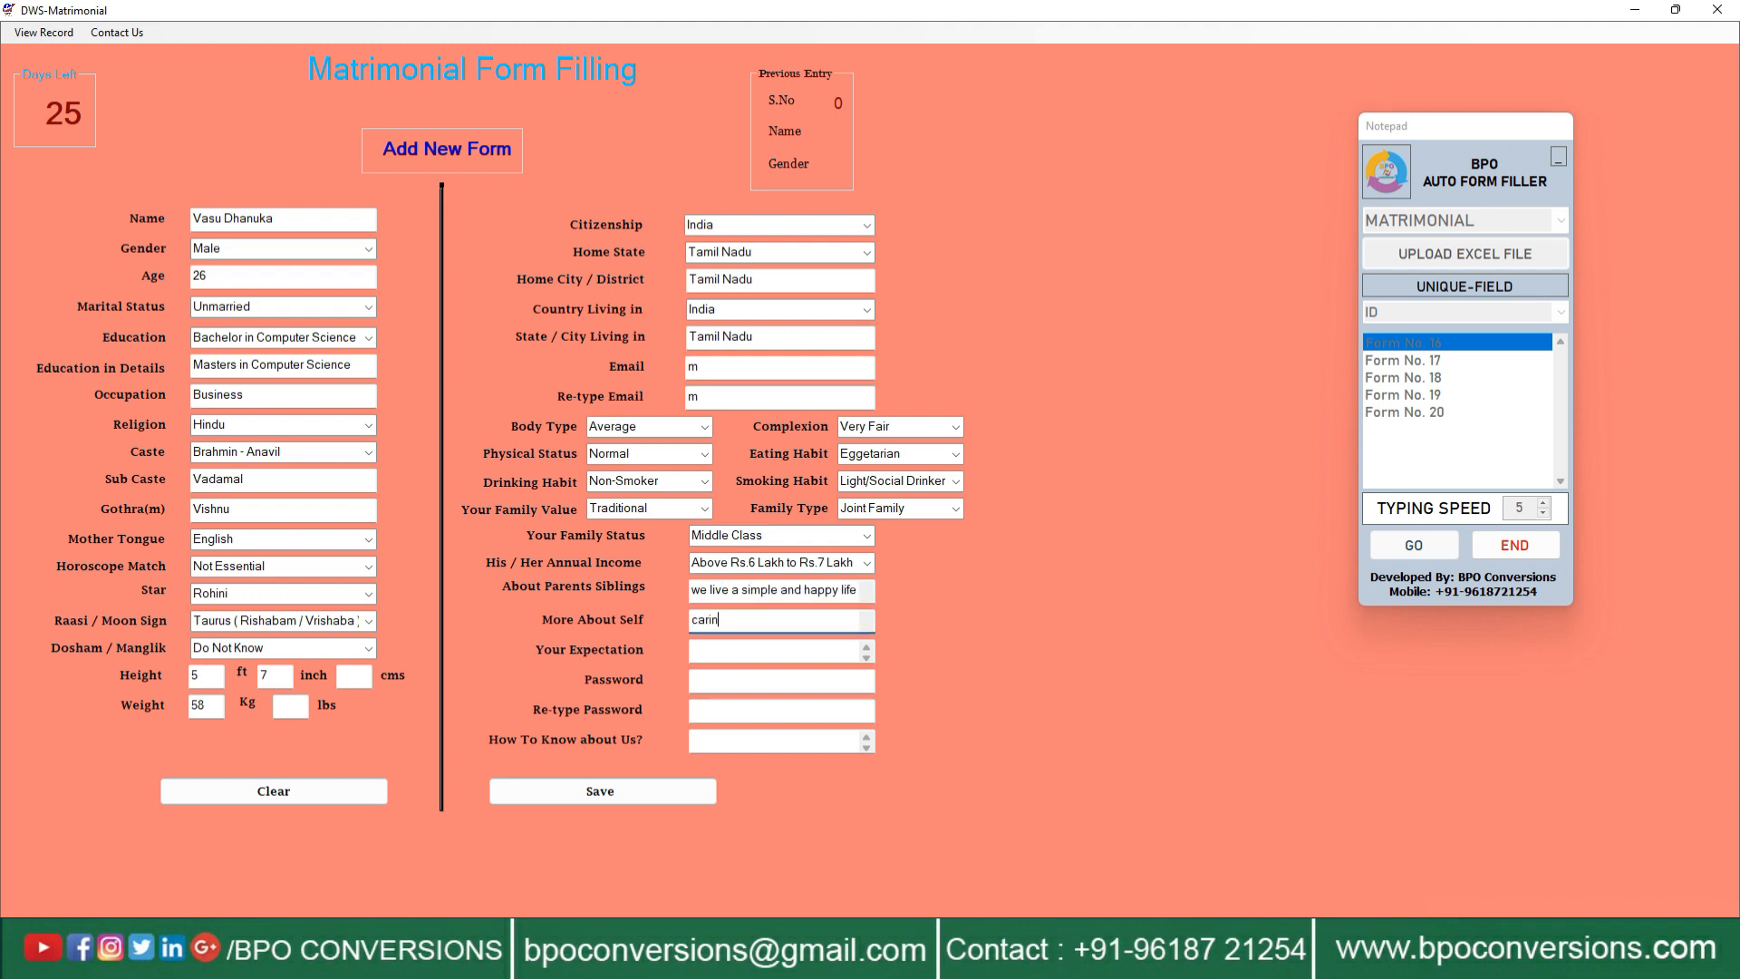
text(the girl that I am loo)
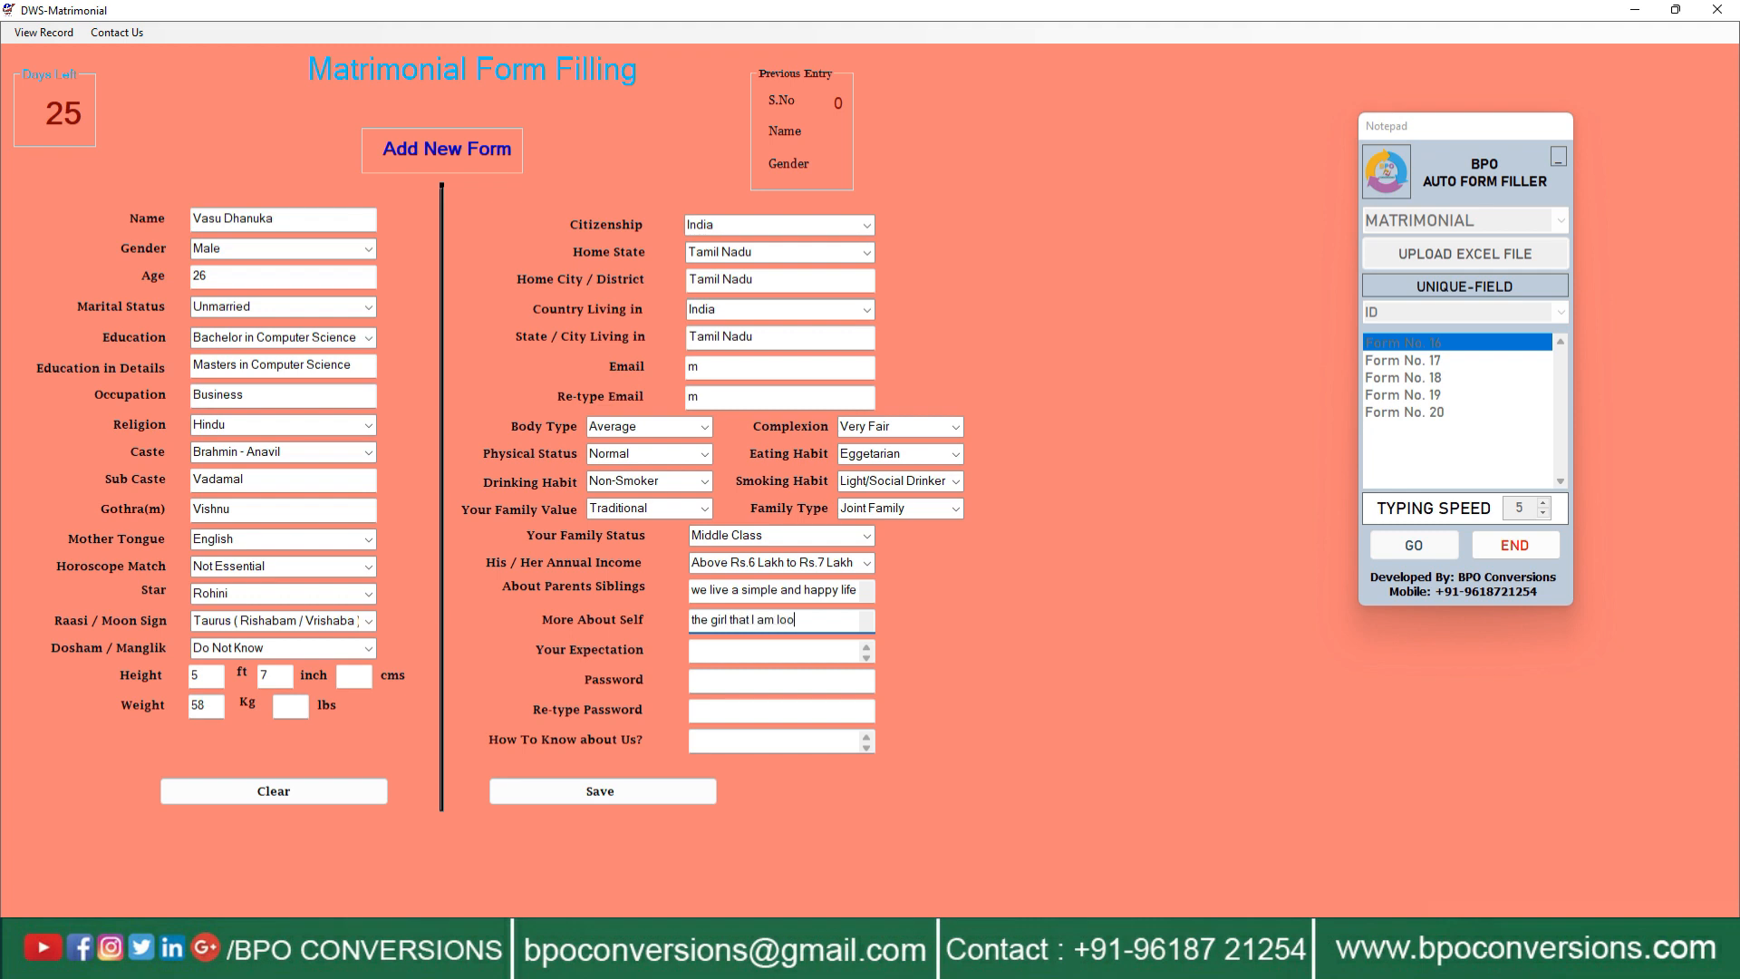
text(I want a good futur)
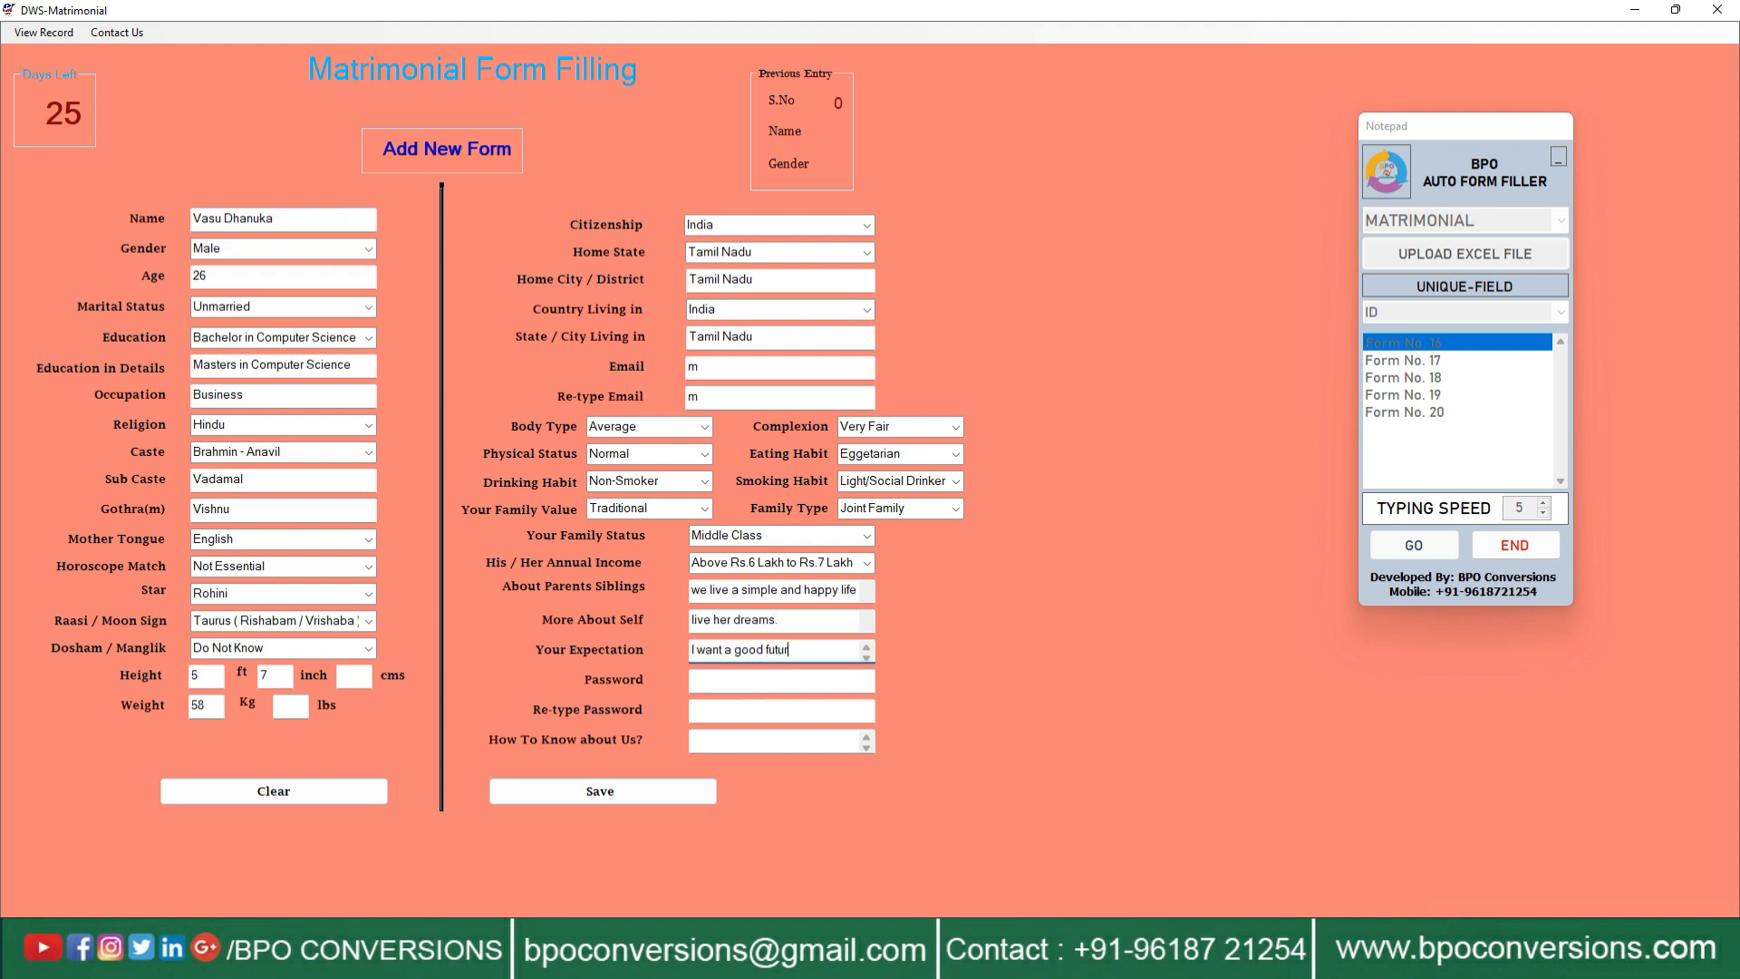
text(be)
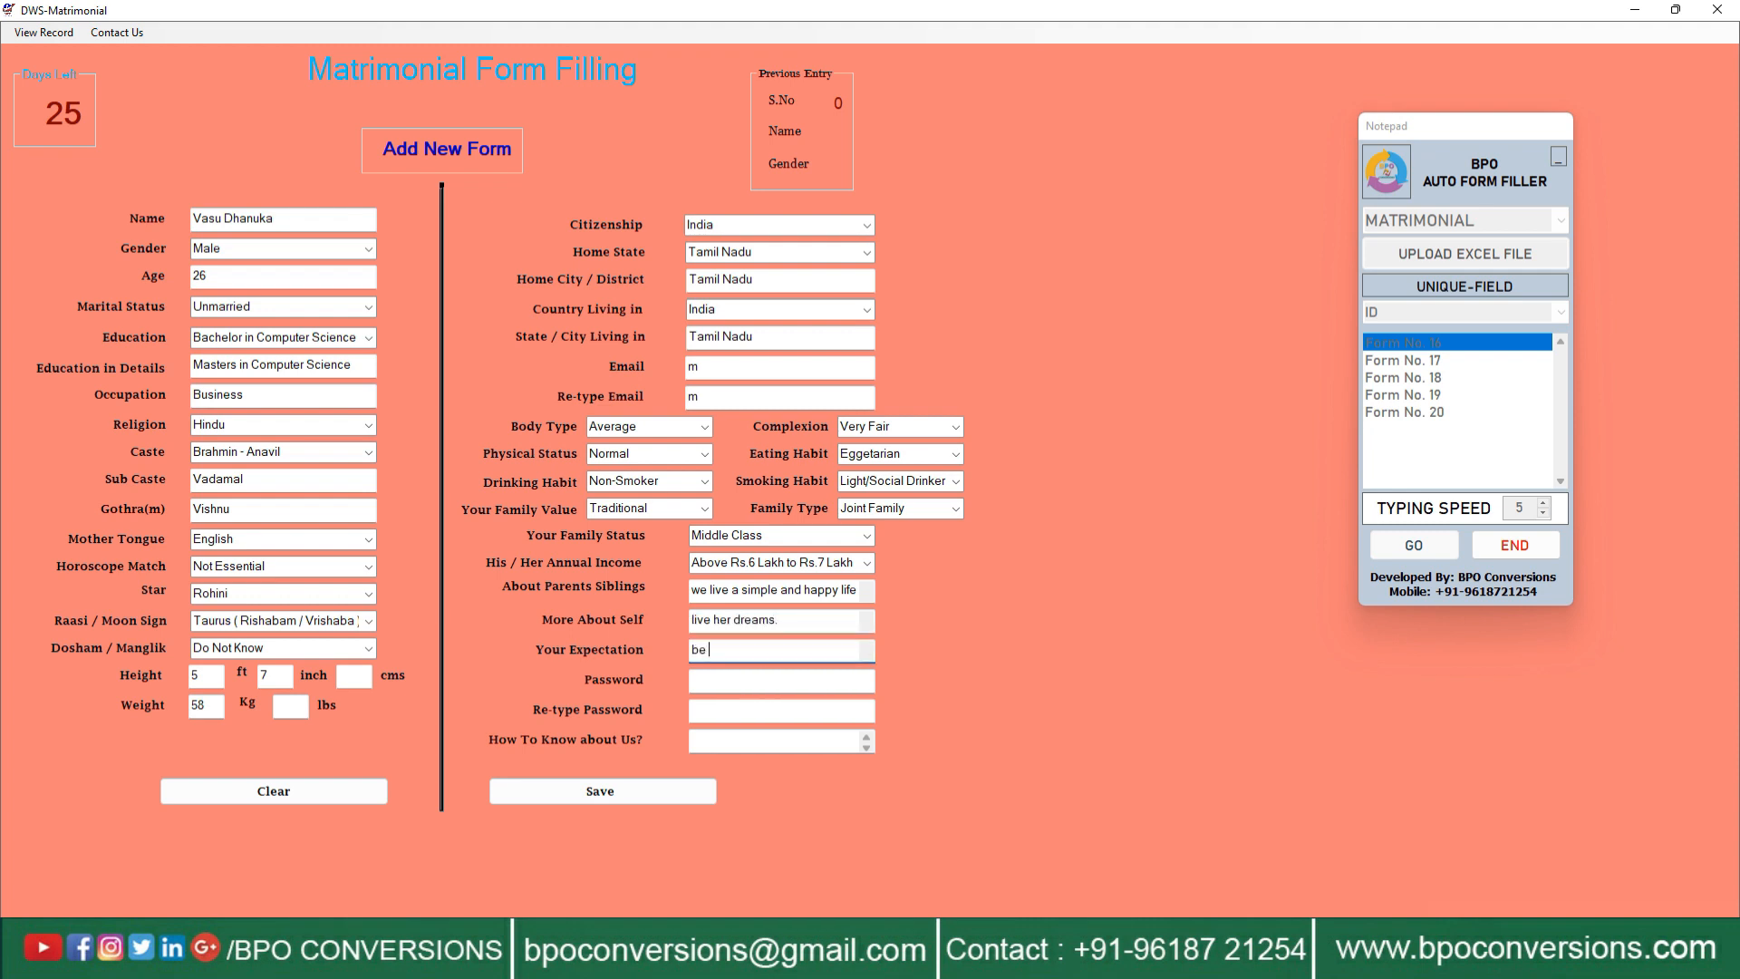
text(study more and reach a)
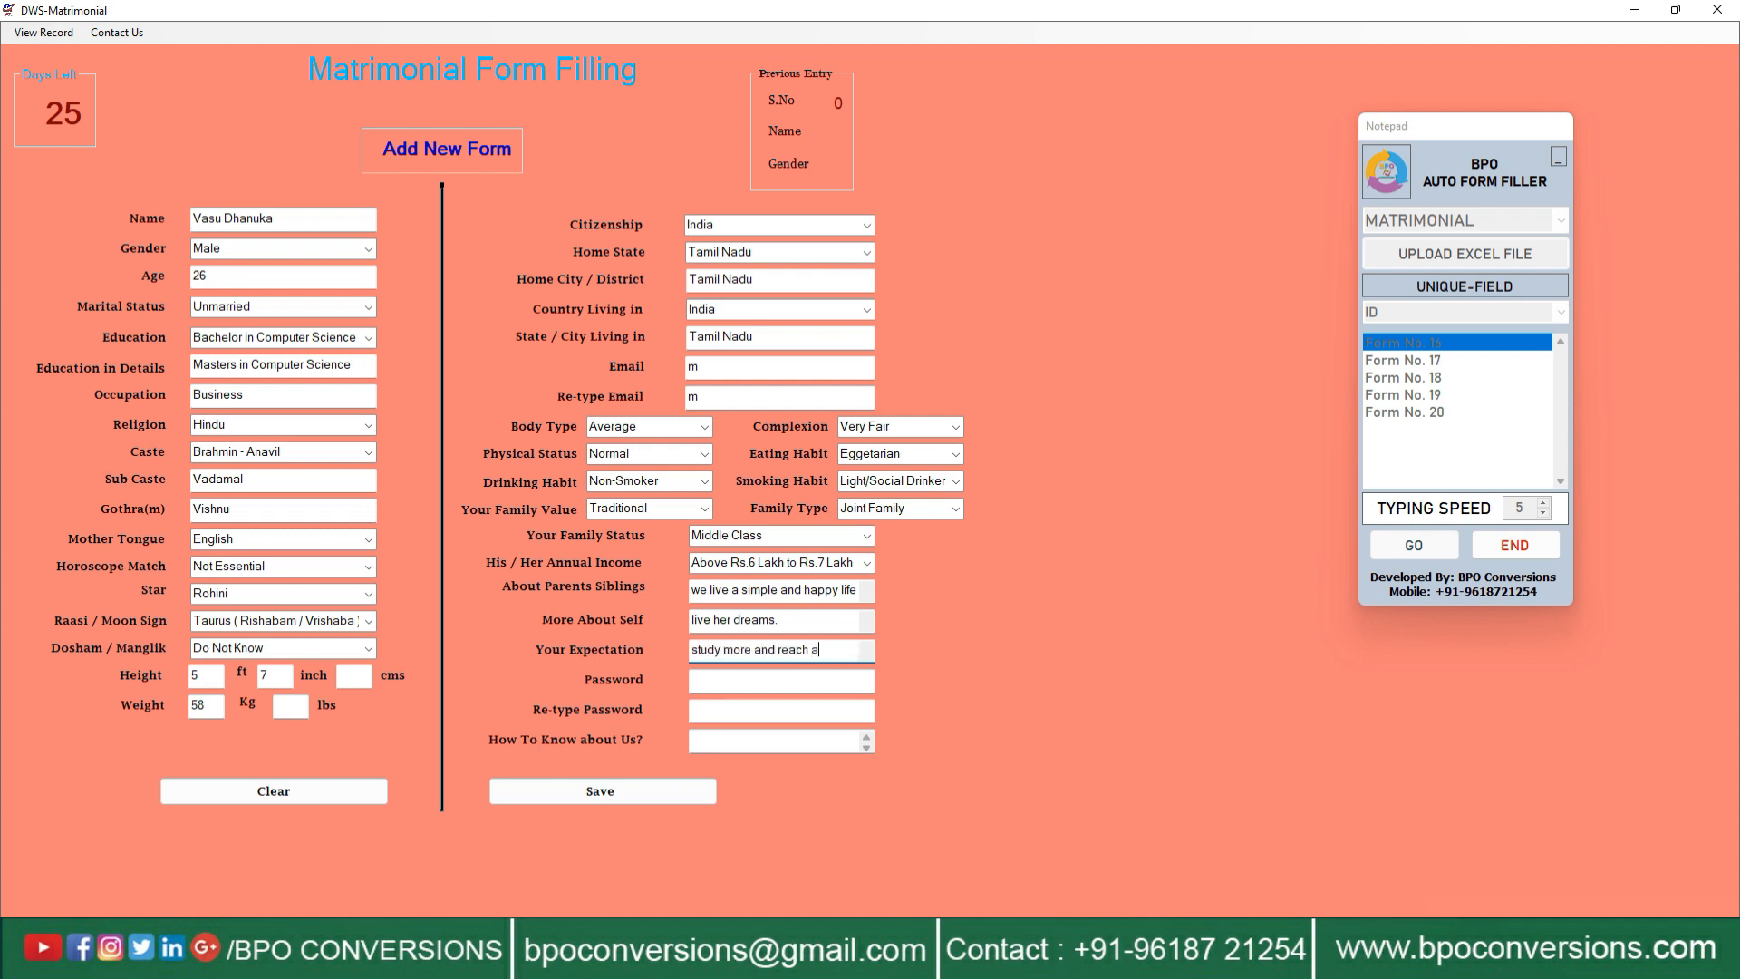
text(Charted)
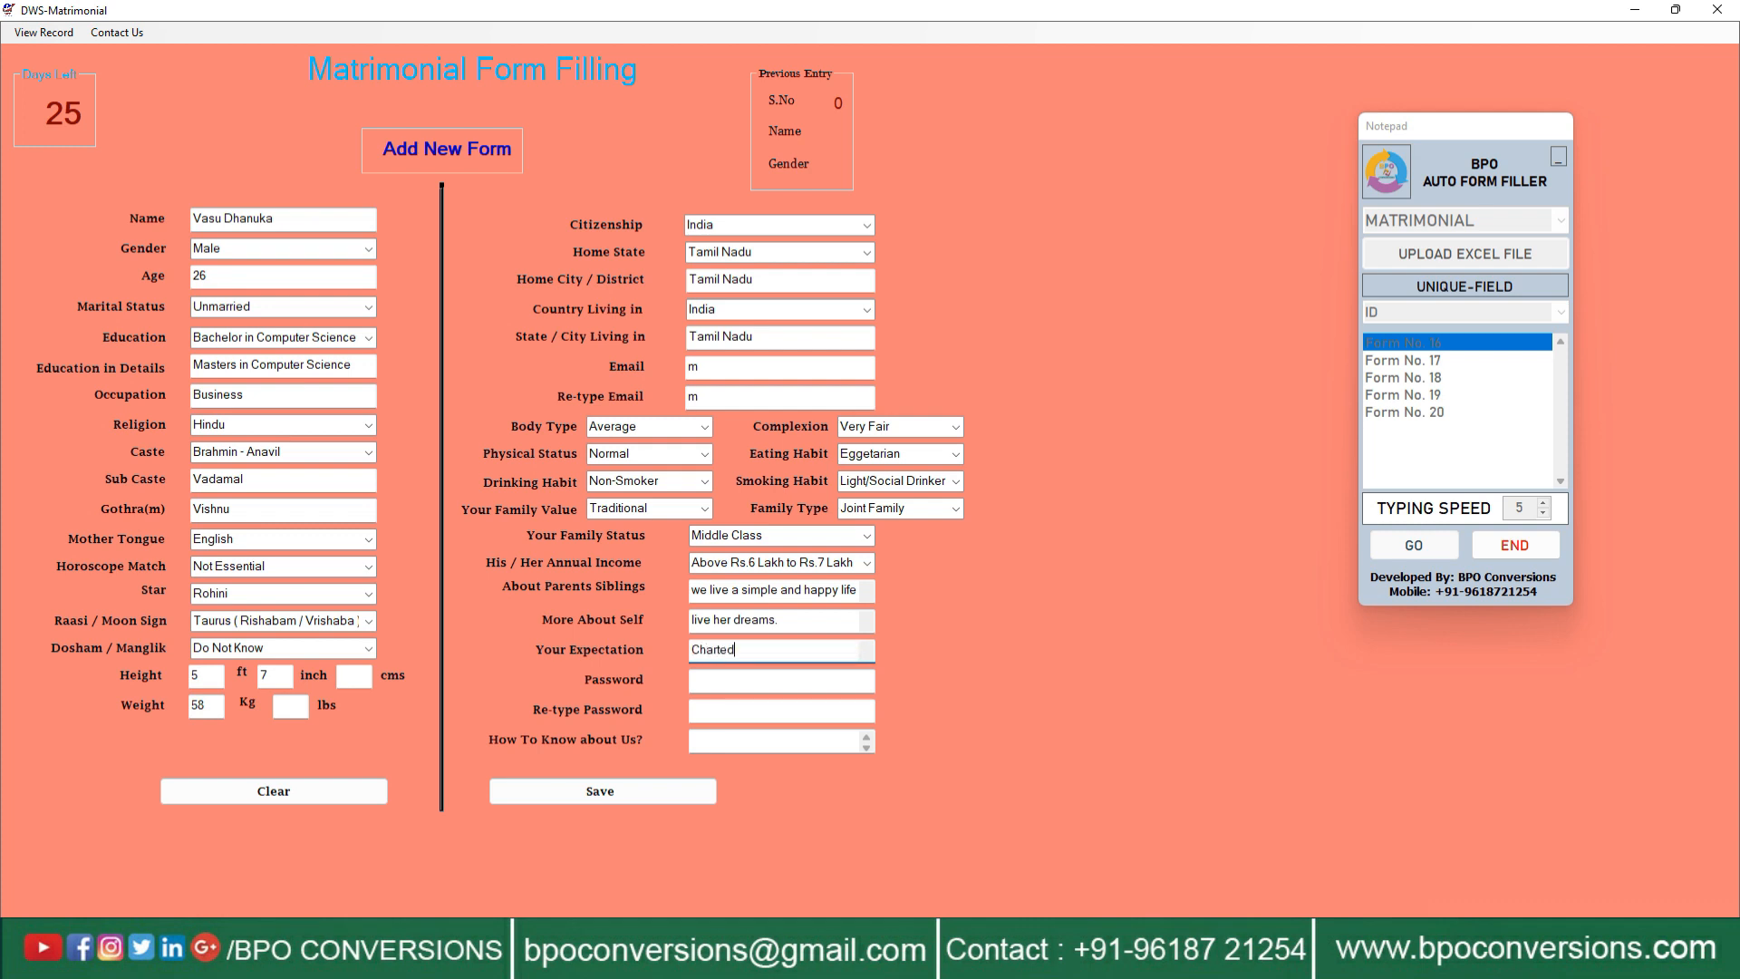
text(good character, homely, helpi)
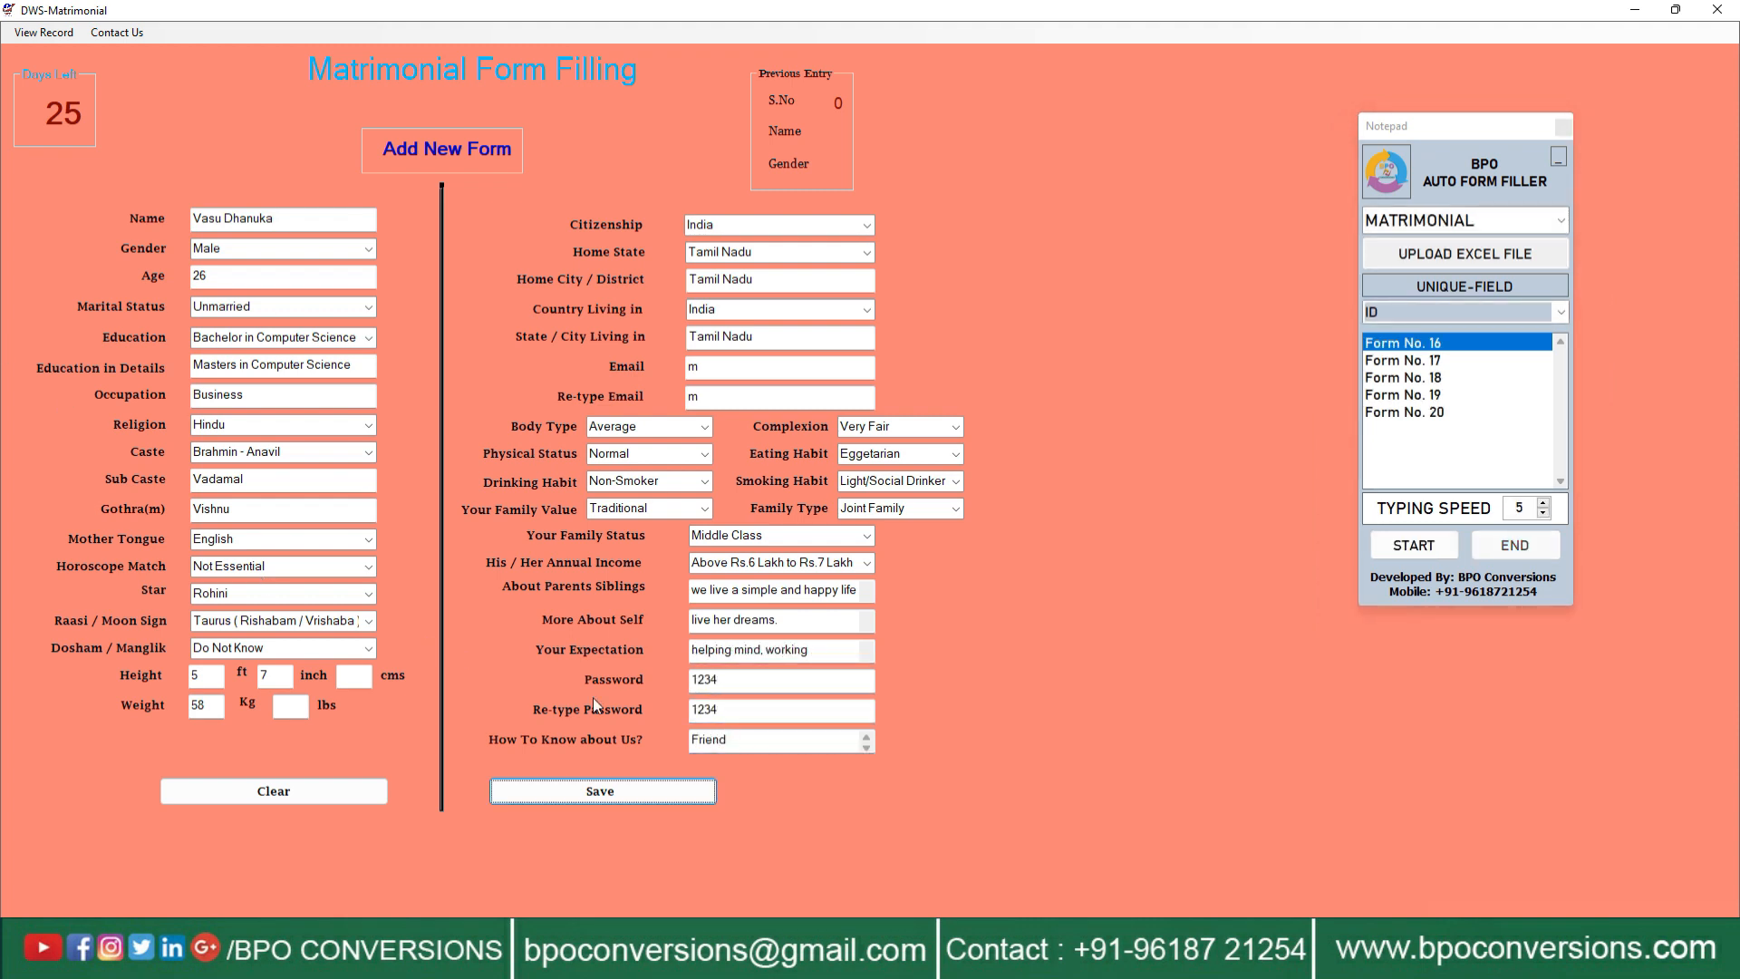
click(602, 790)
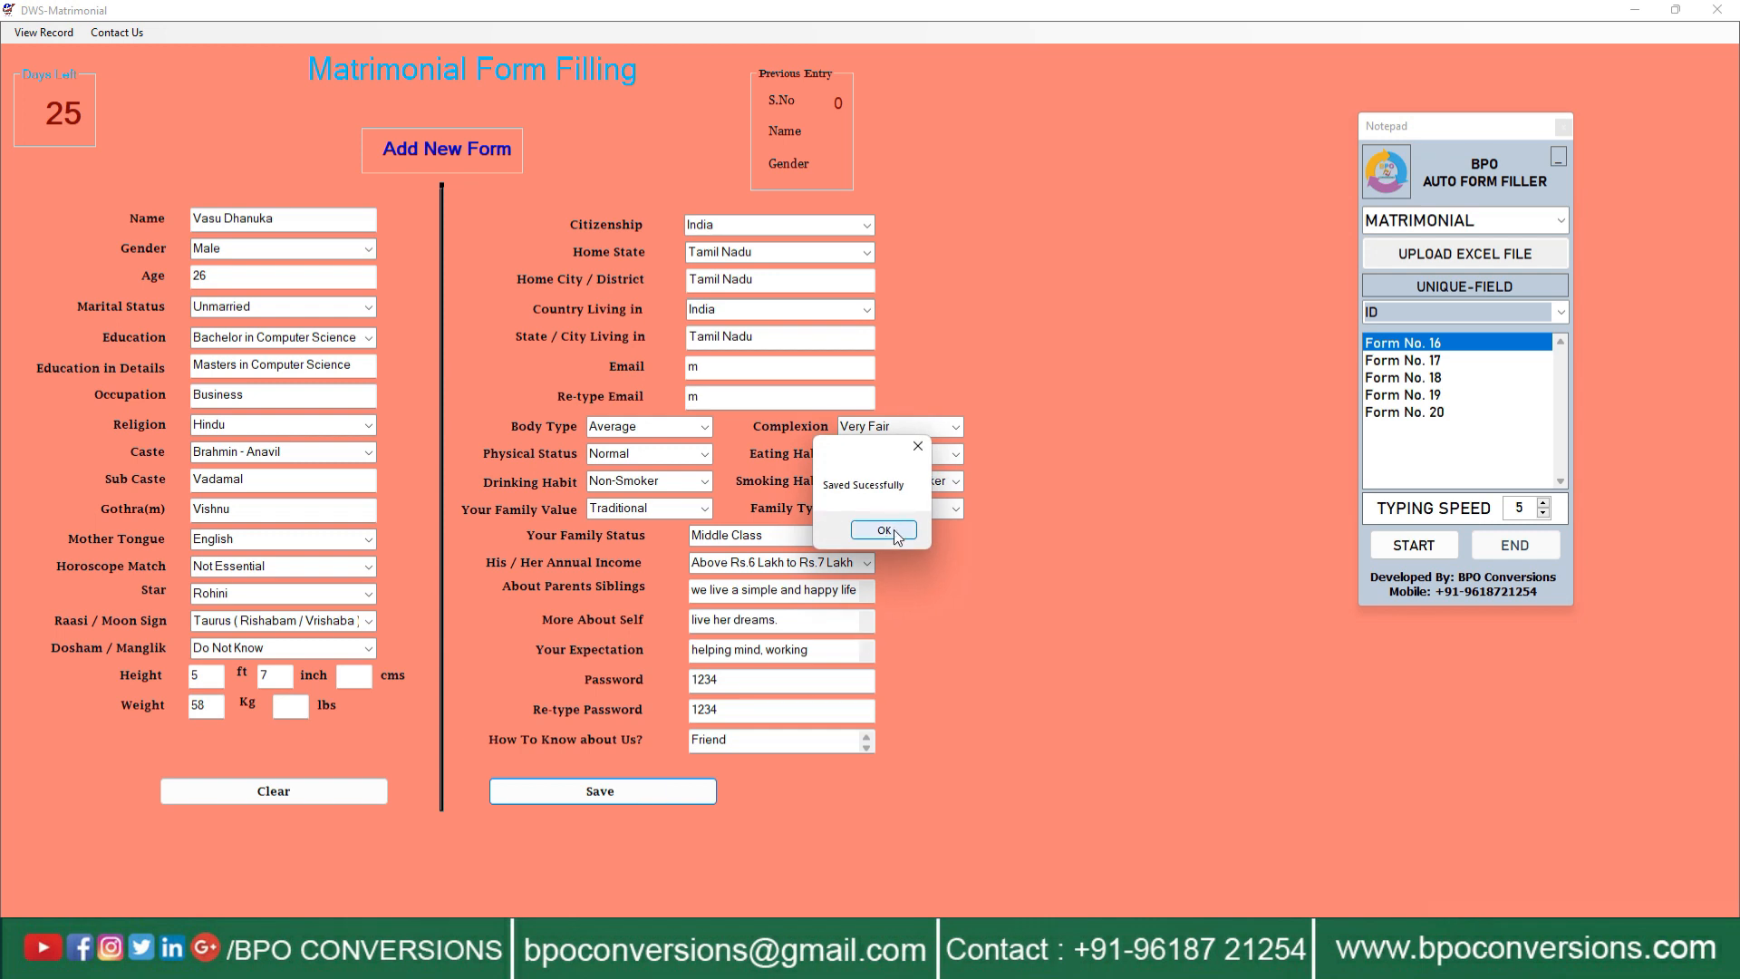
click(881, 529)
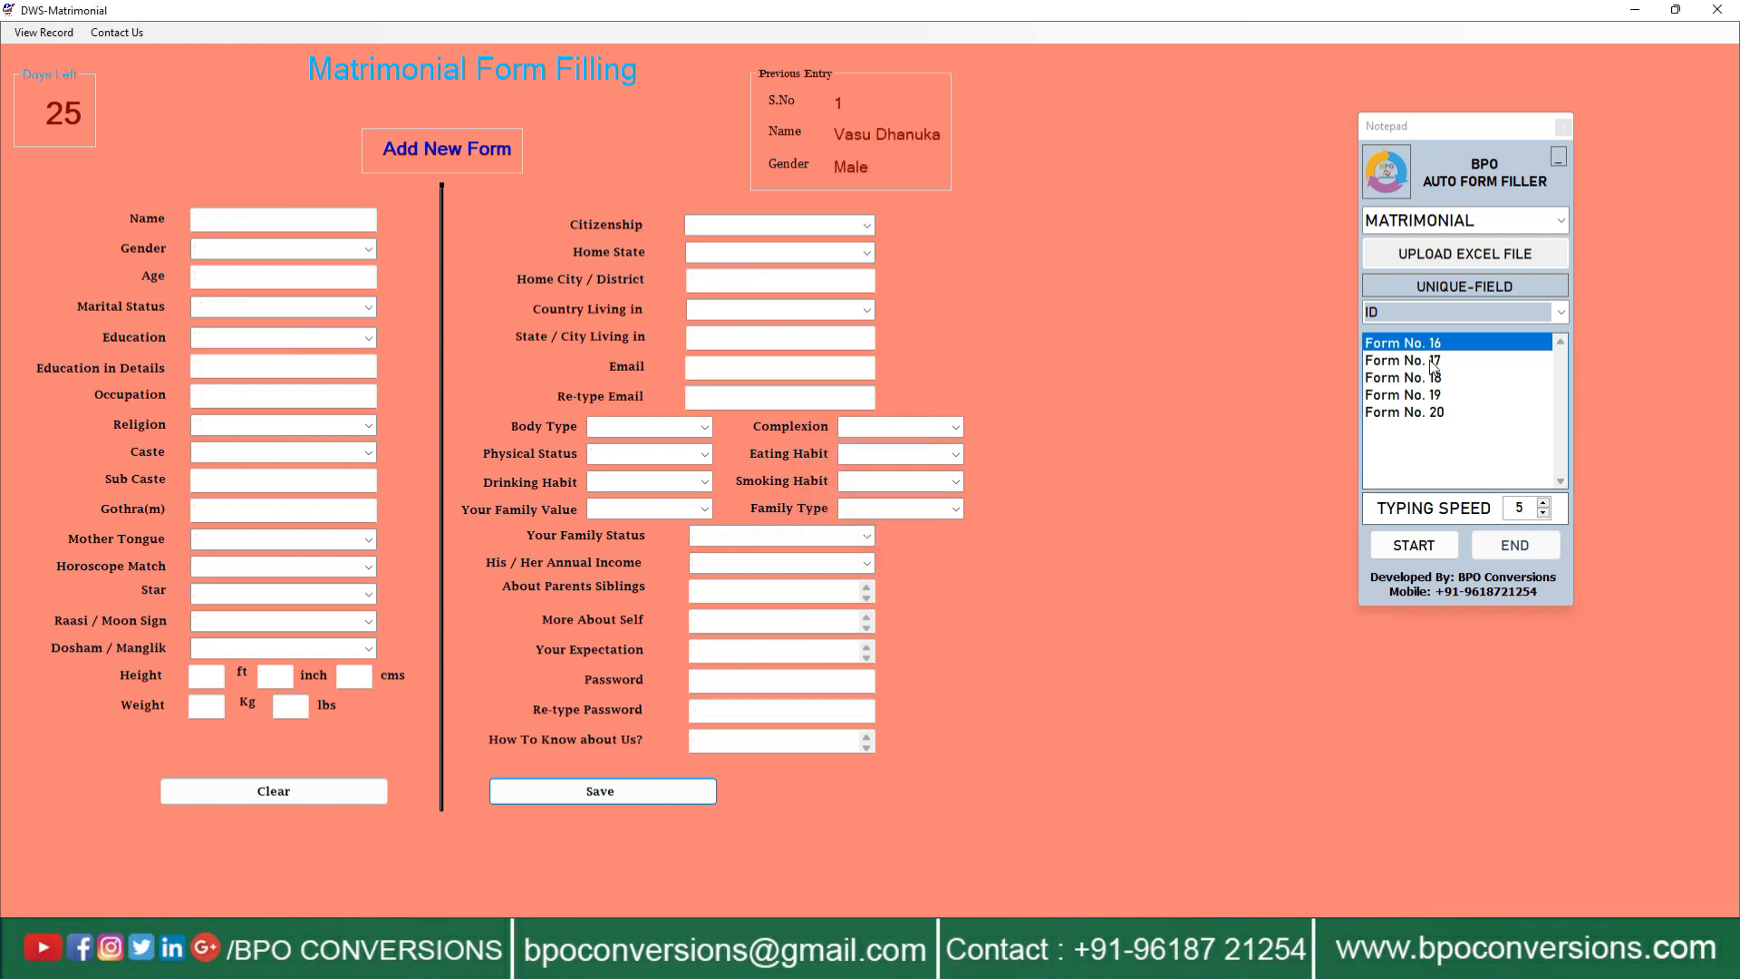
click(1403, 360)
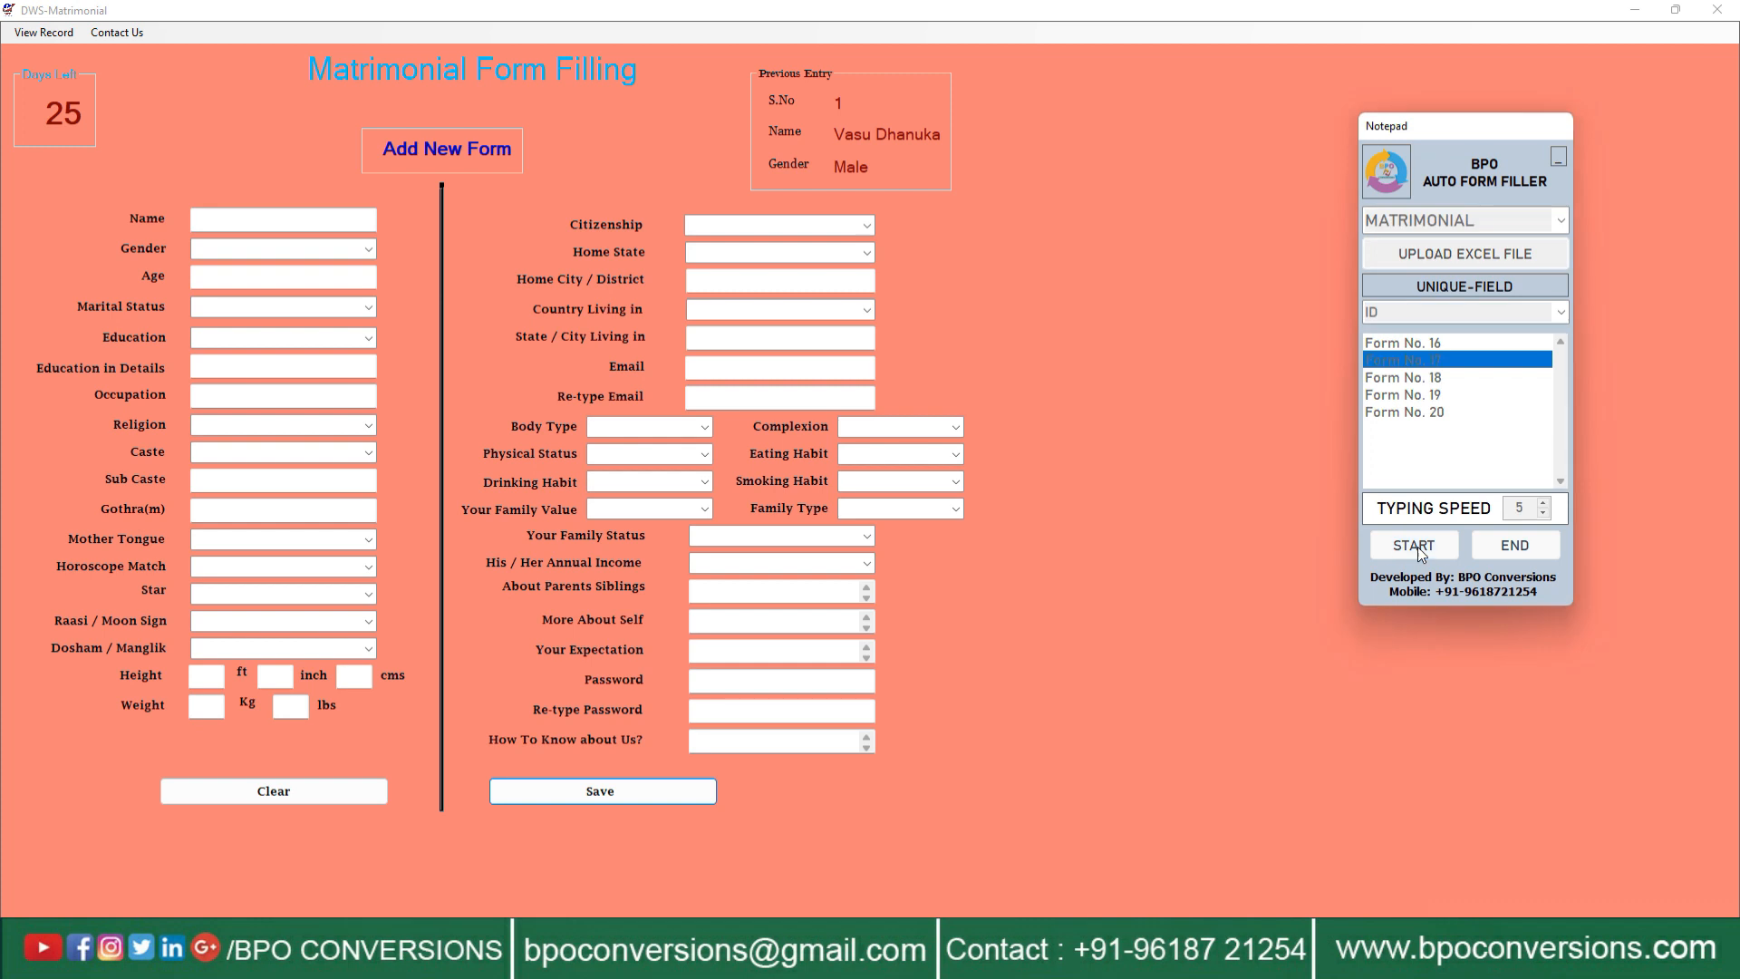
click(1413, 544)
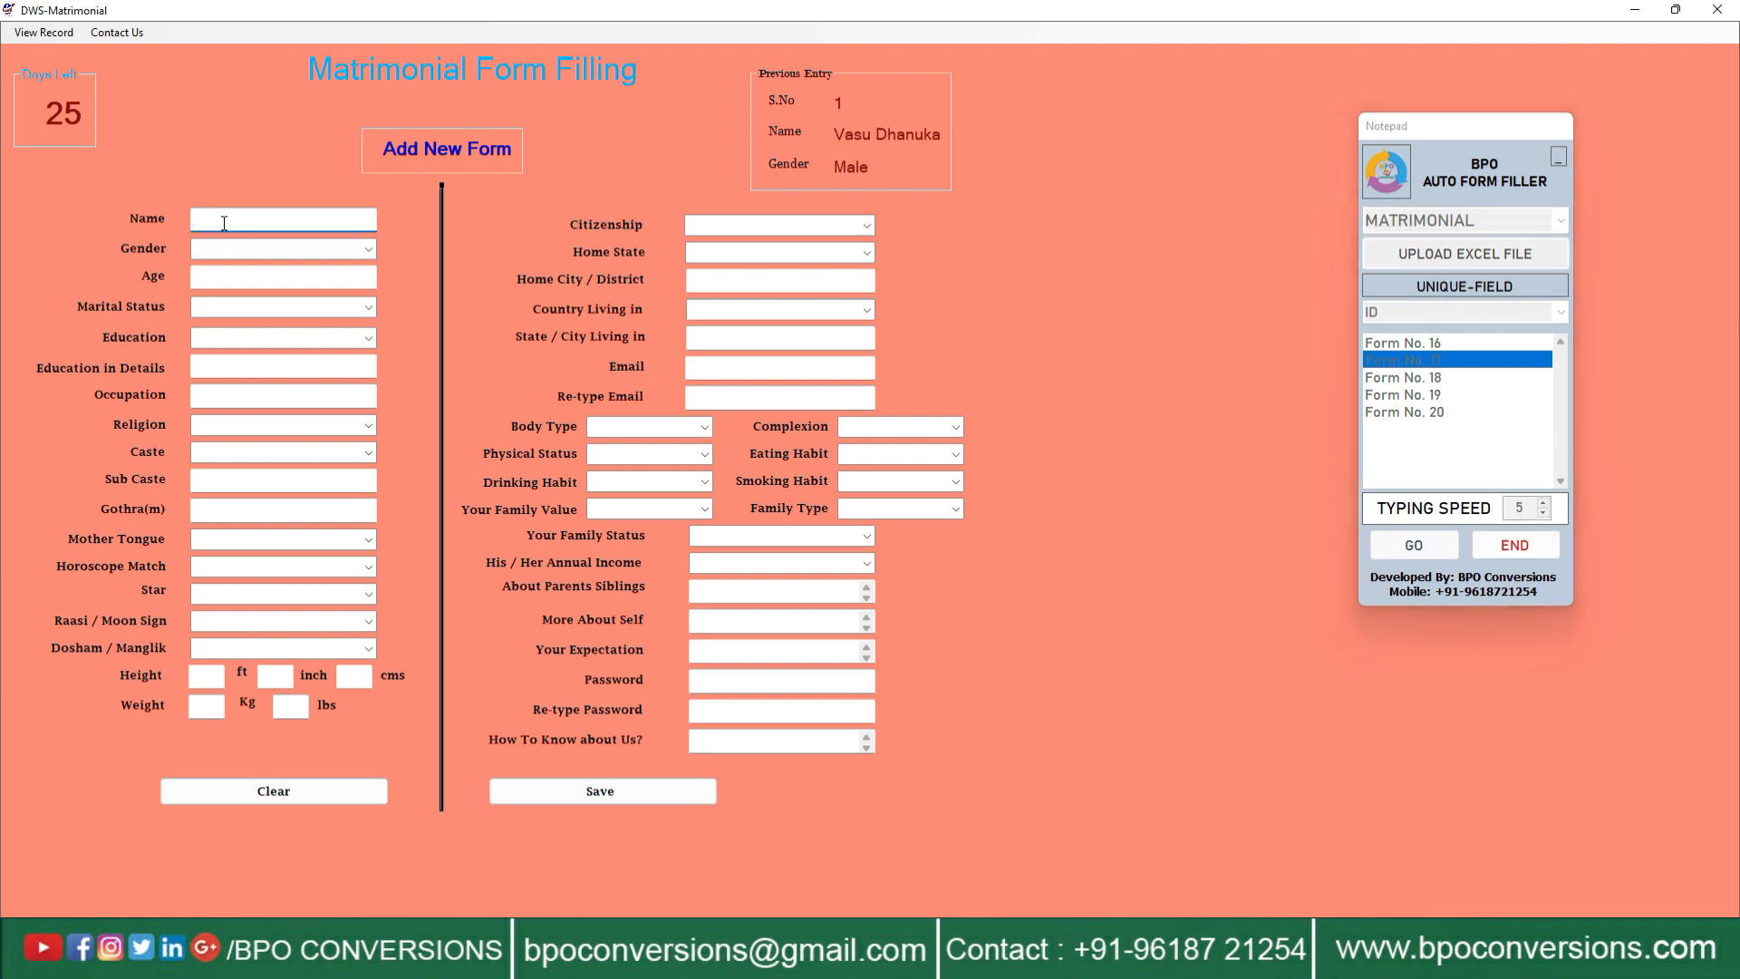
click(1412, 543)
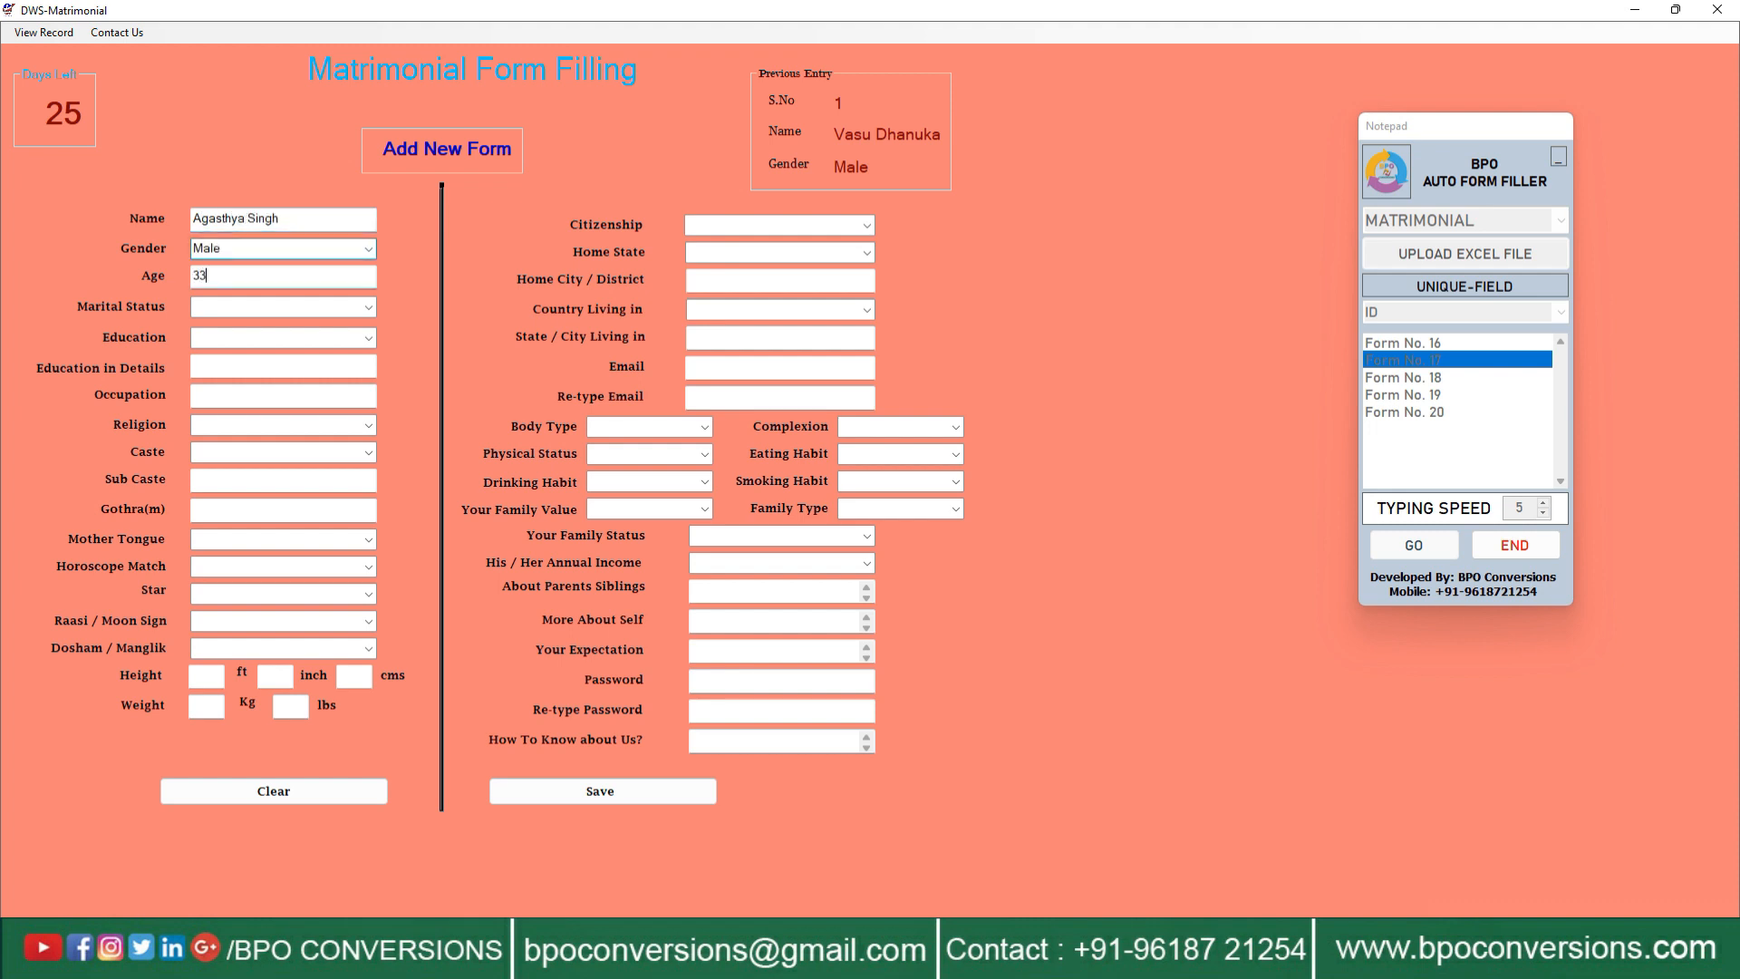
text(Masters in Engineering)
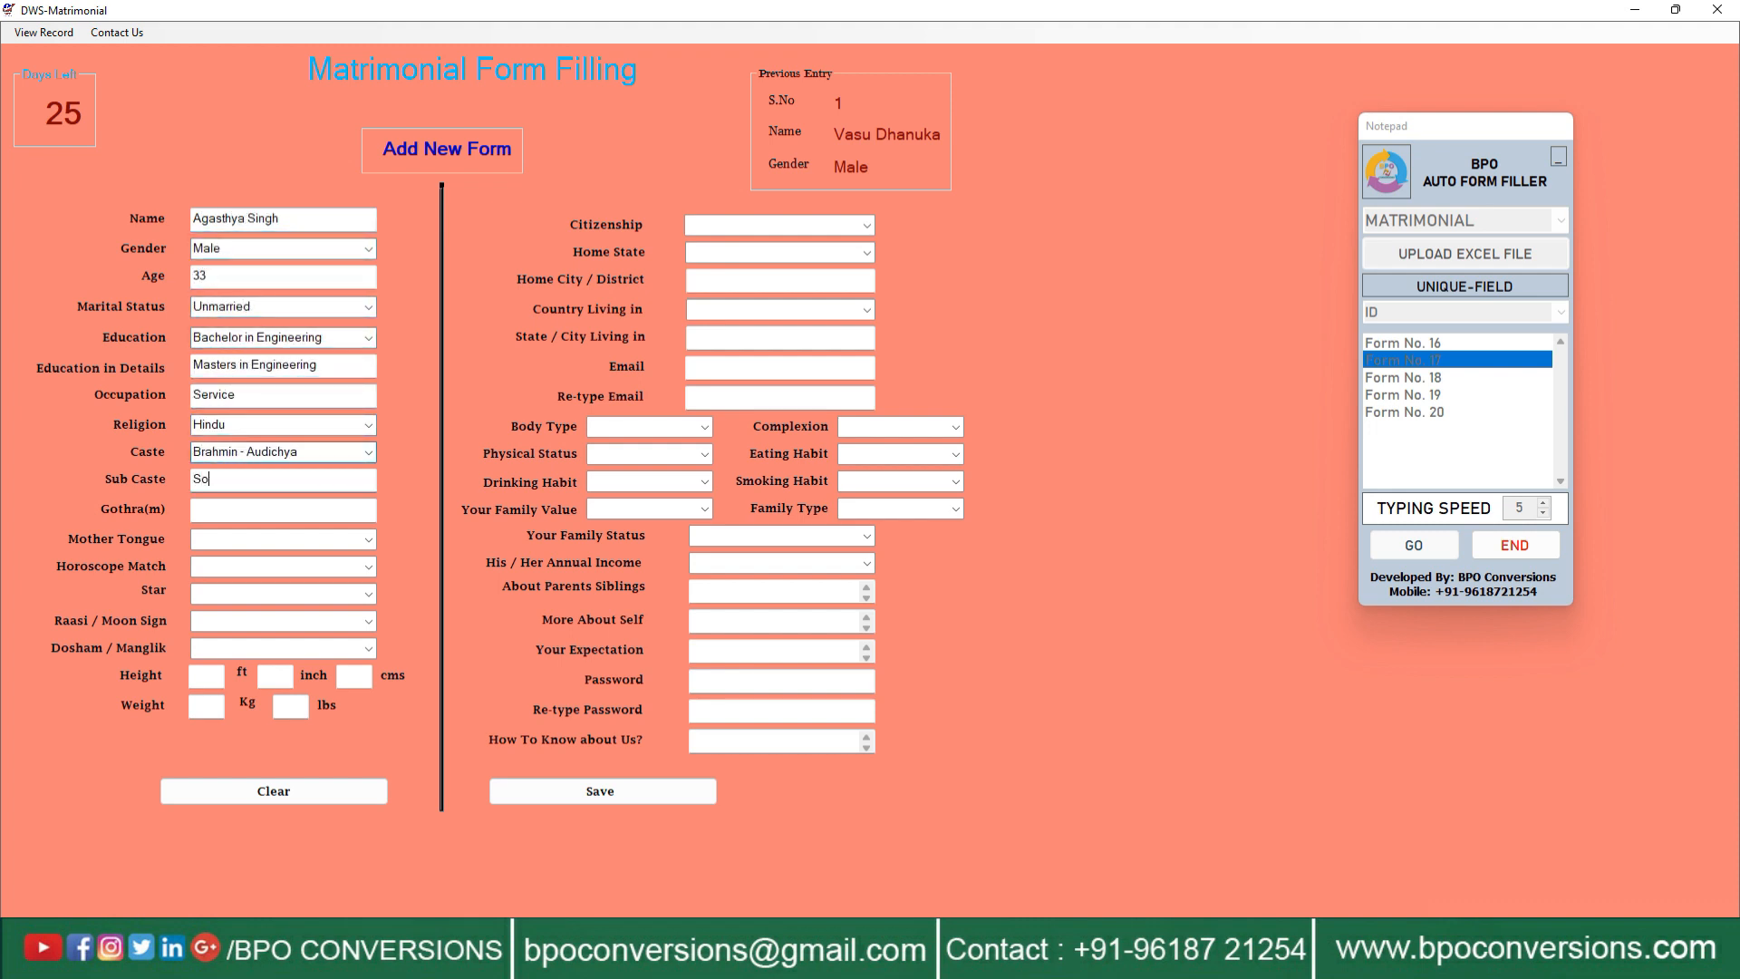
text(Do not know)
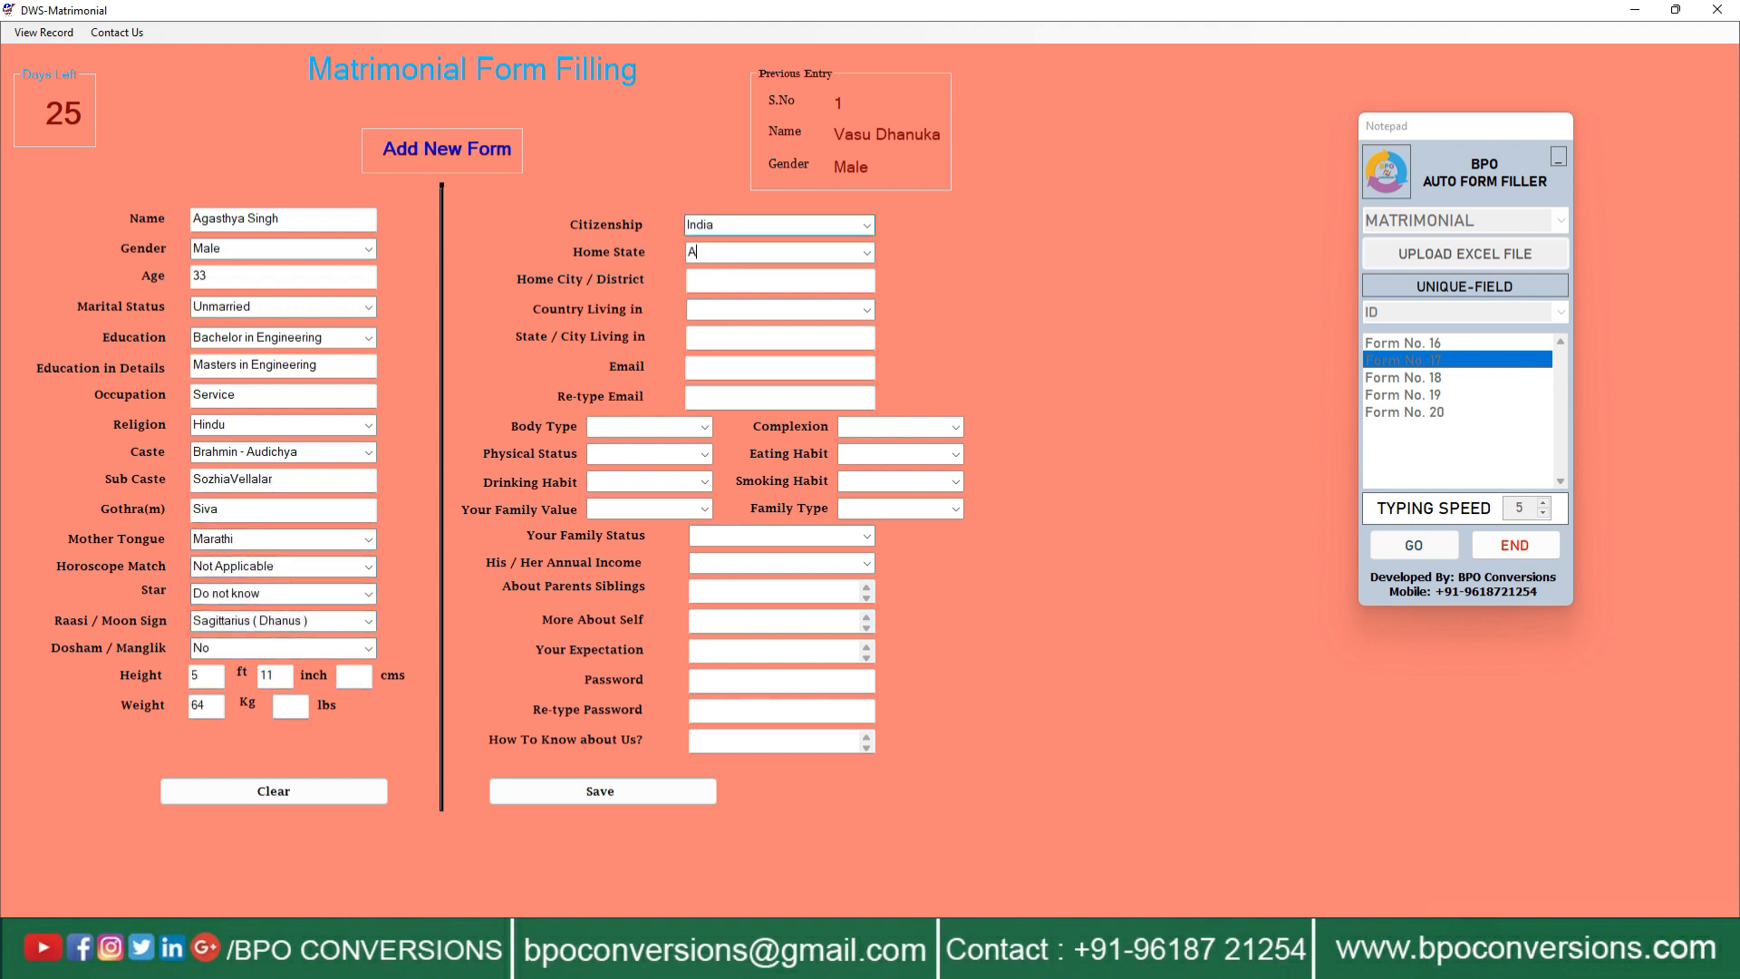
text(Andhra Prad)
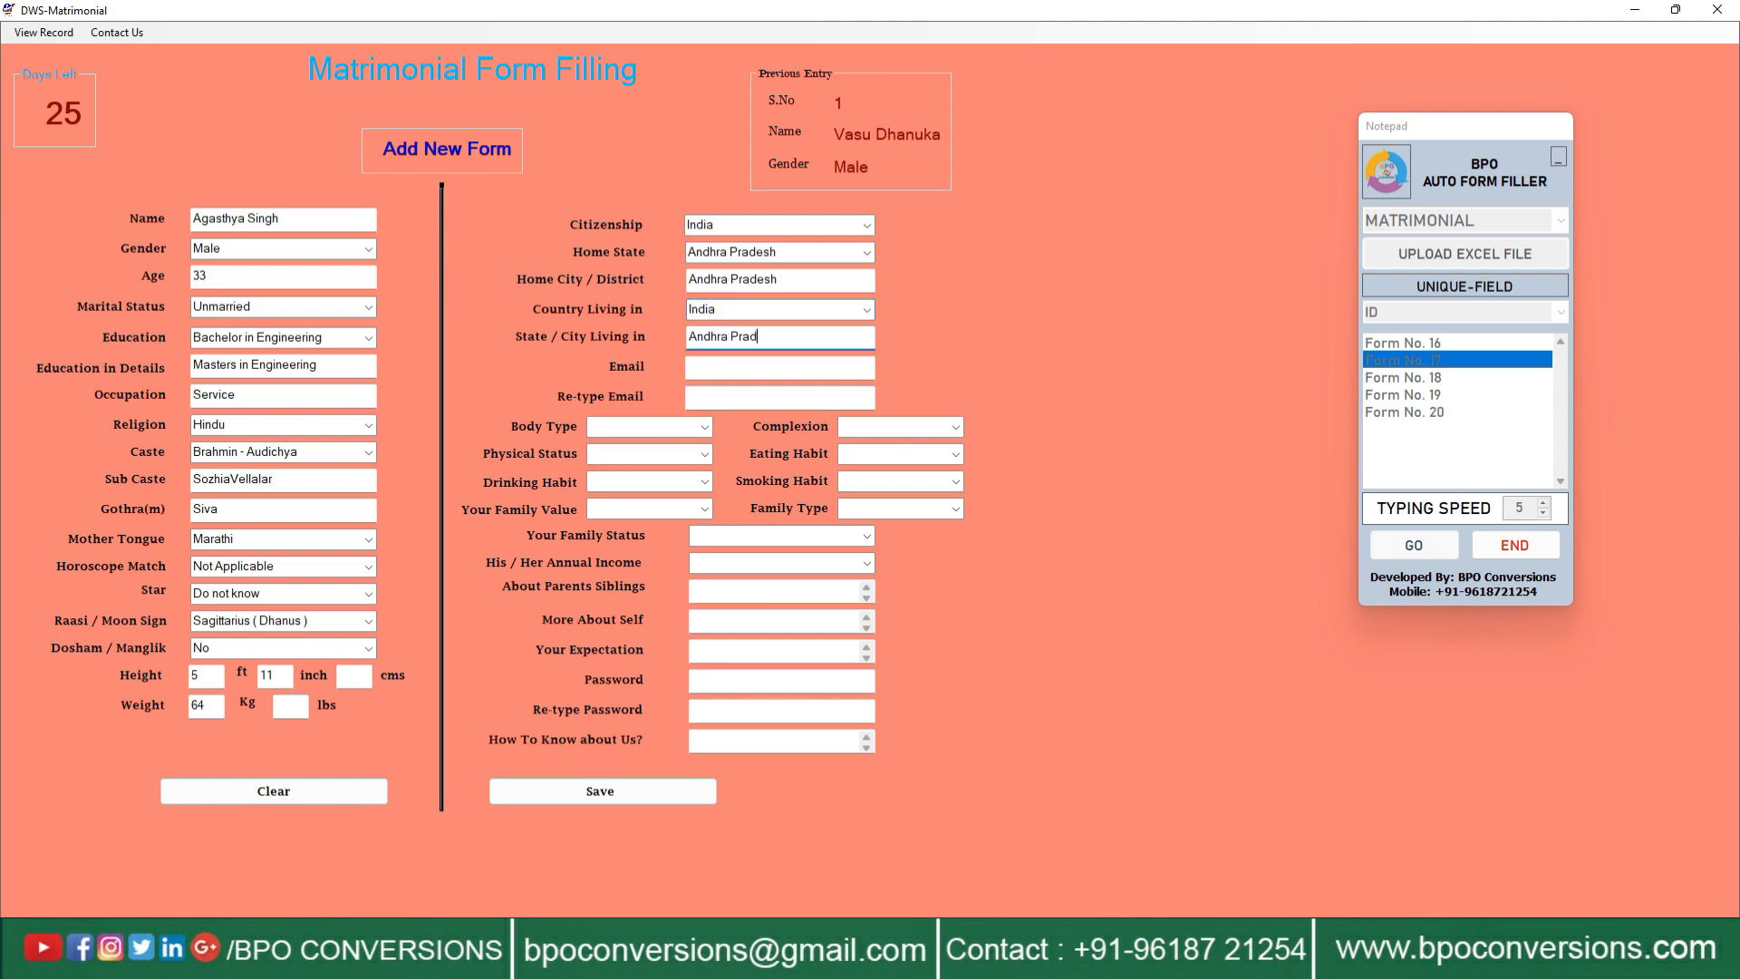
text(17_Agast)
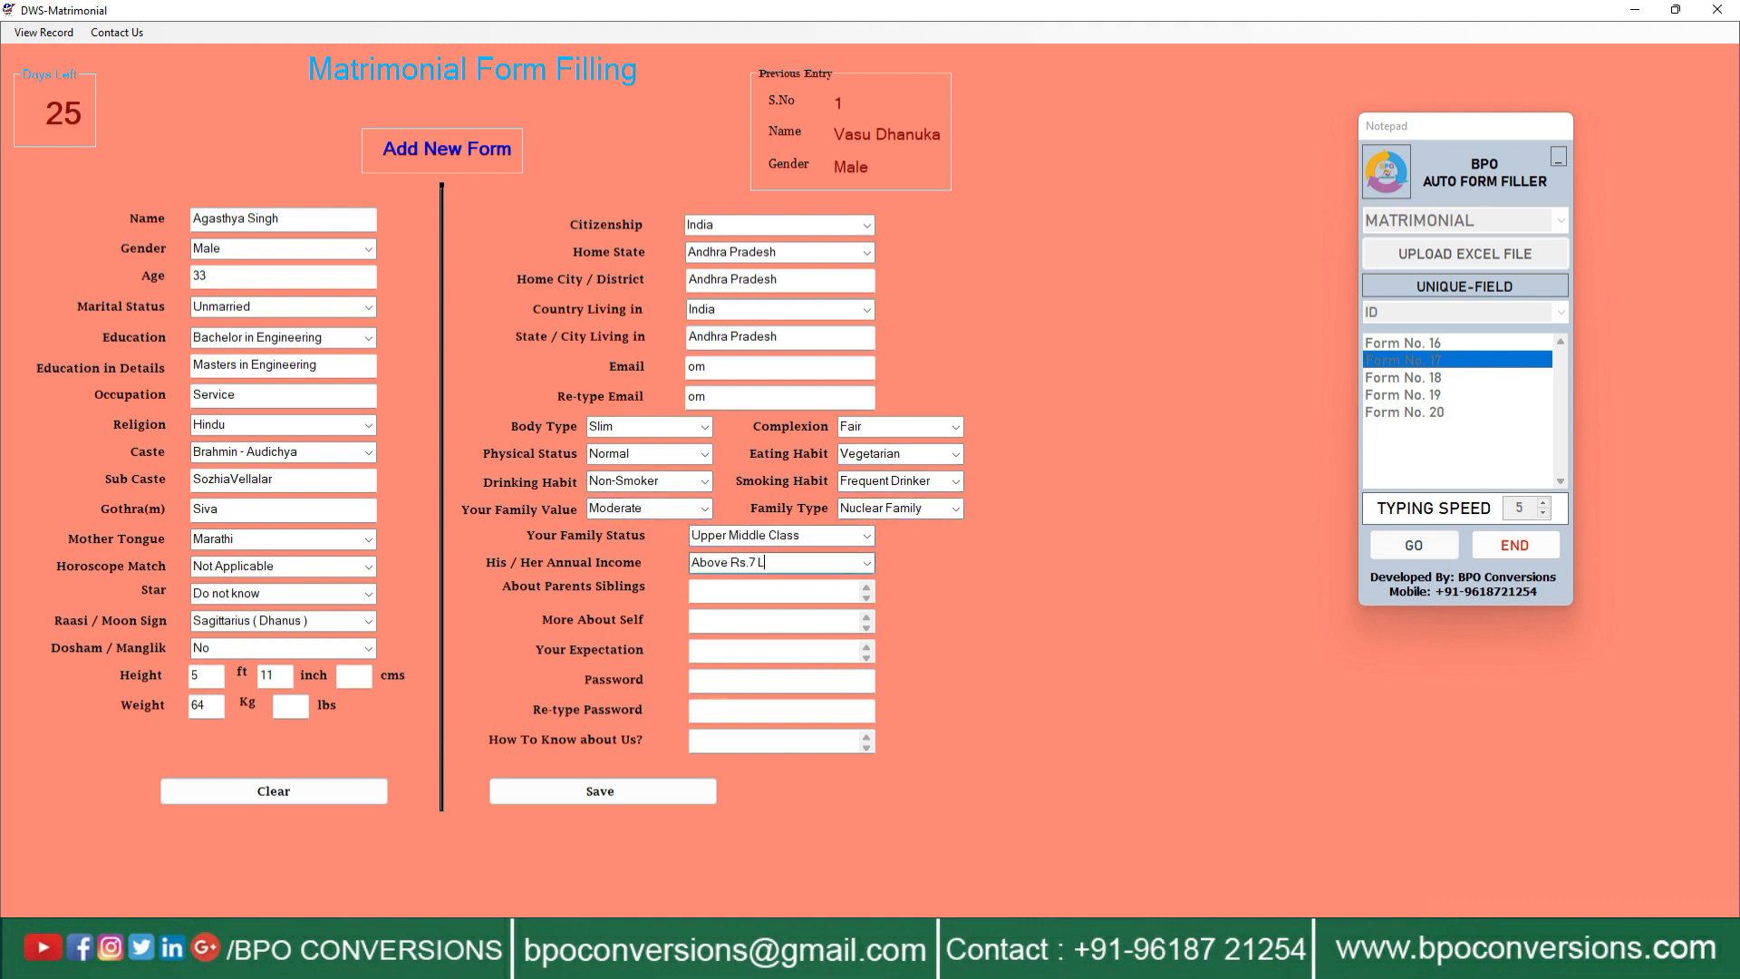
text(b)
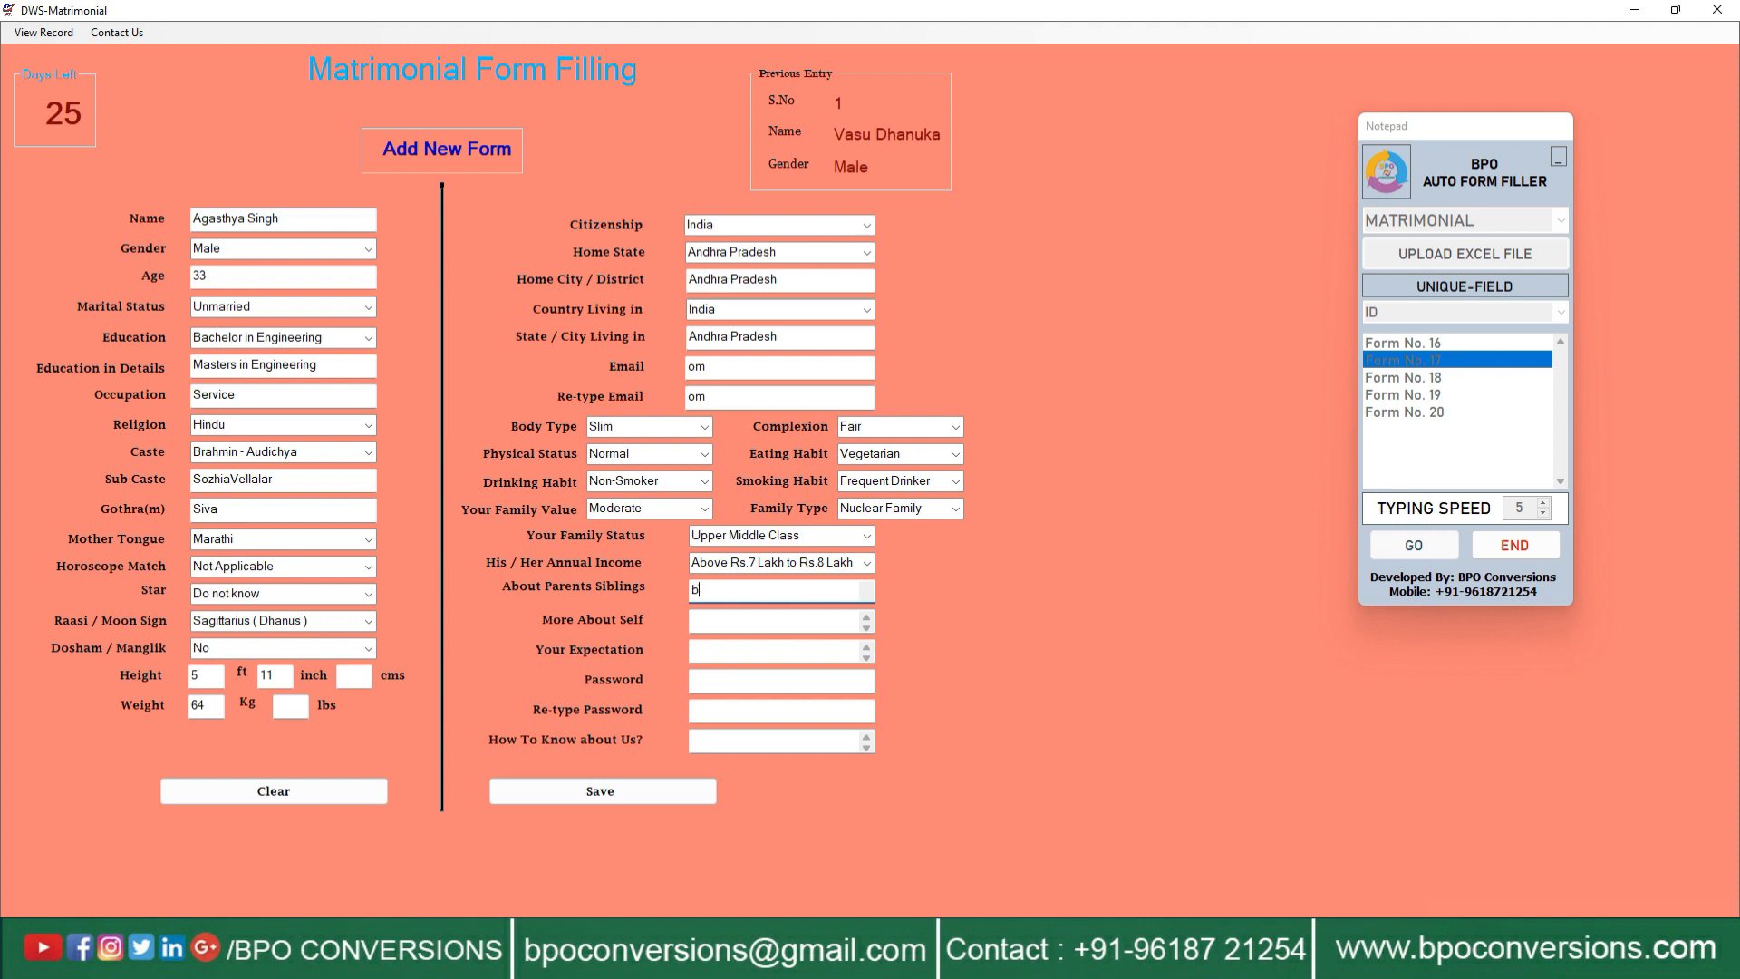
text(rother, one of them is)
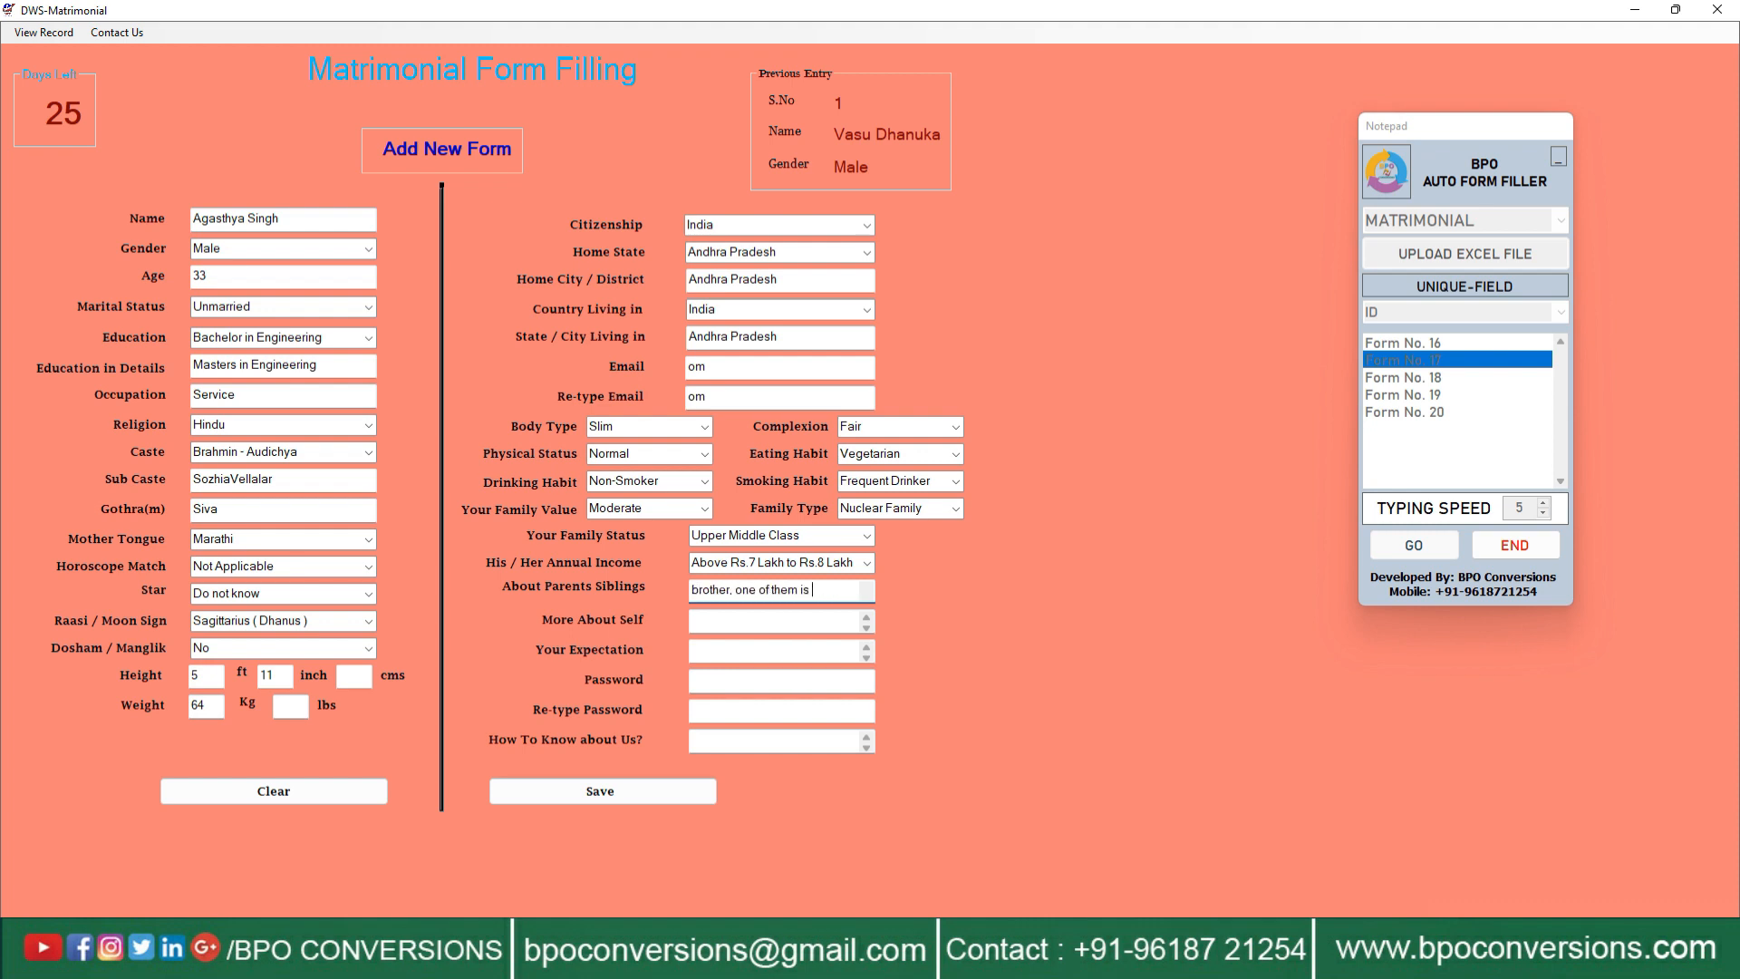
text(doing MB)
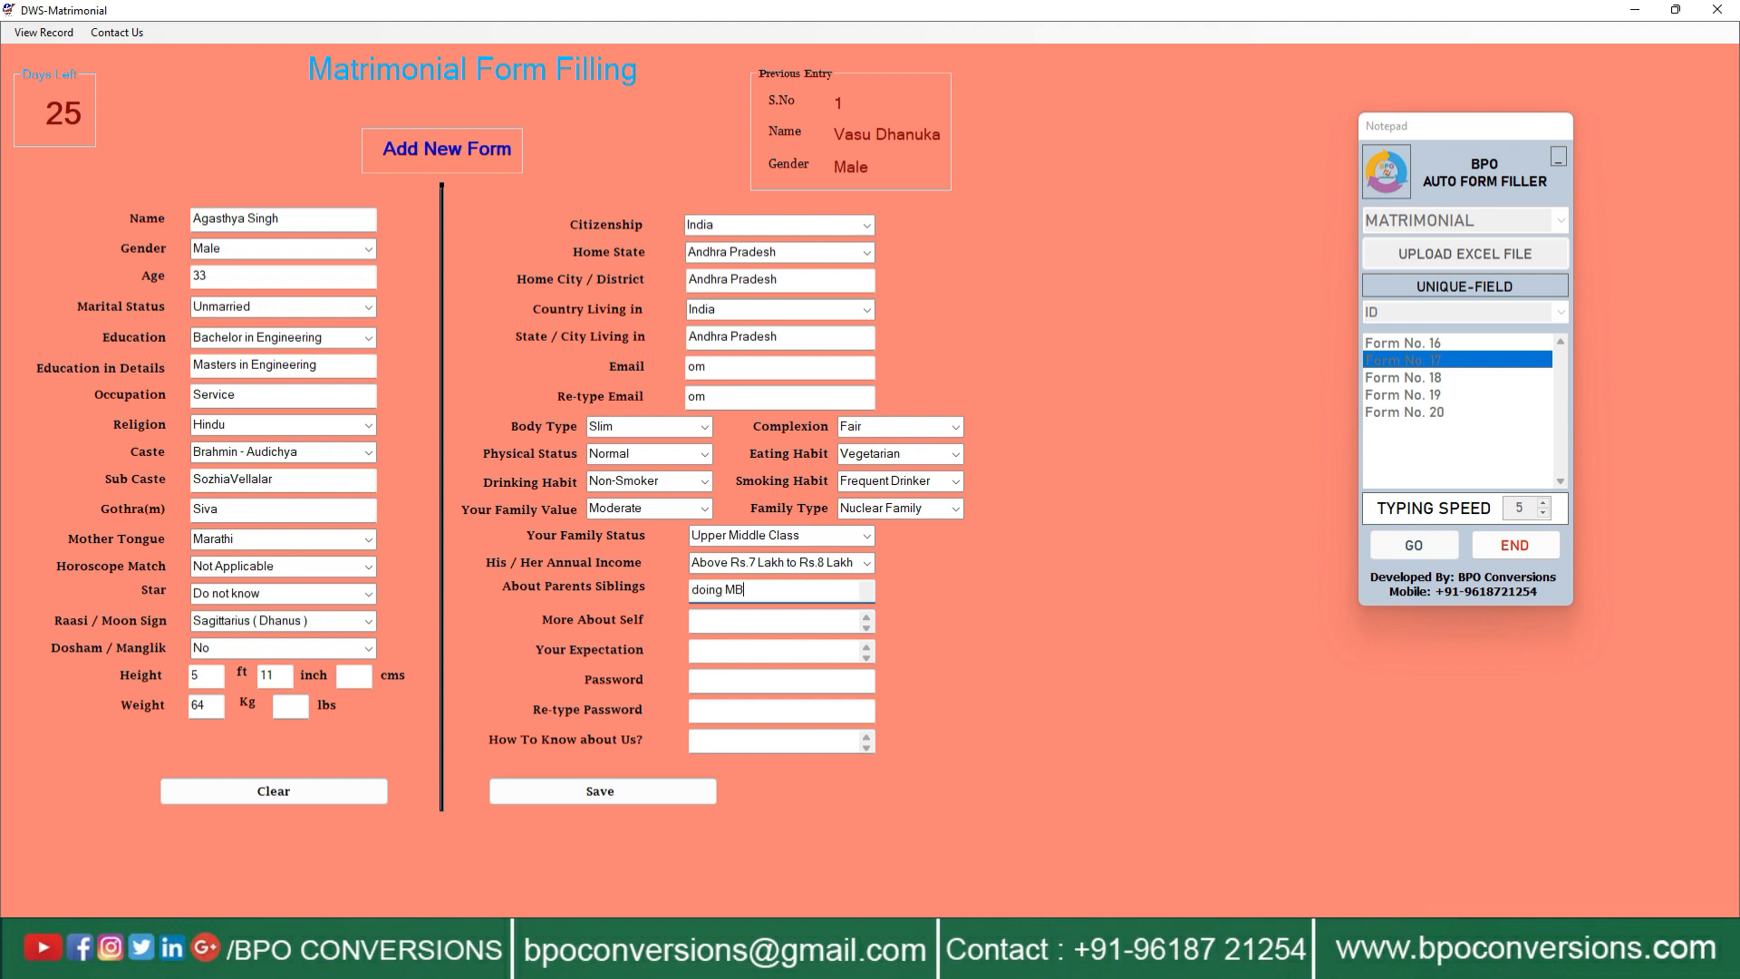
text(I'm nature and fun lovi)
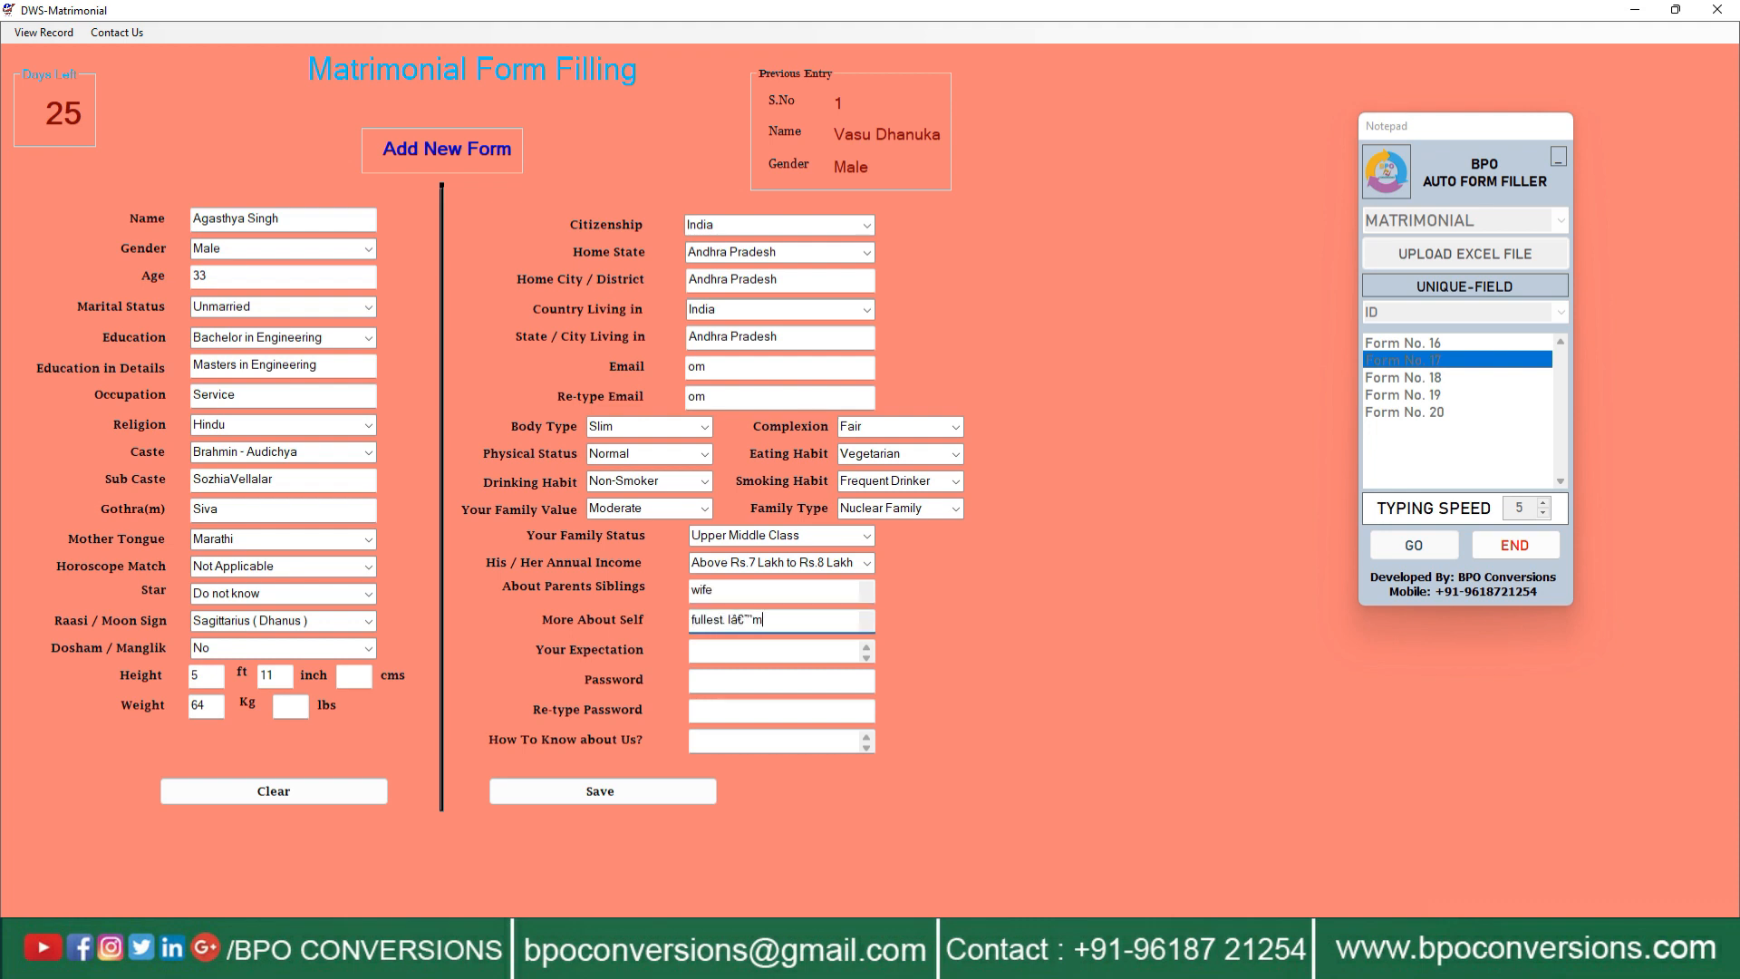
text(simple,)
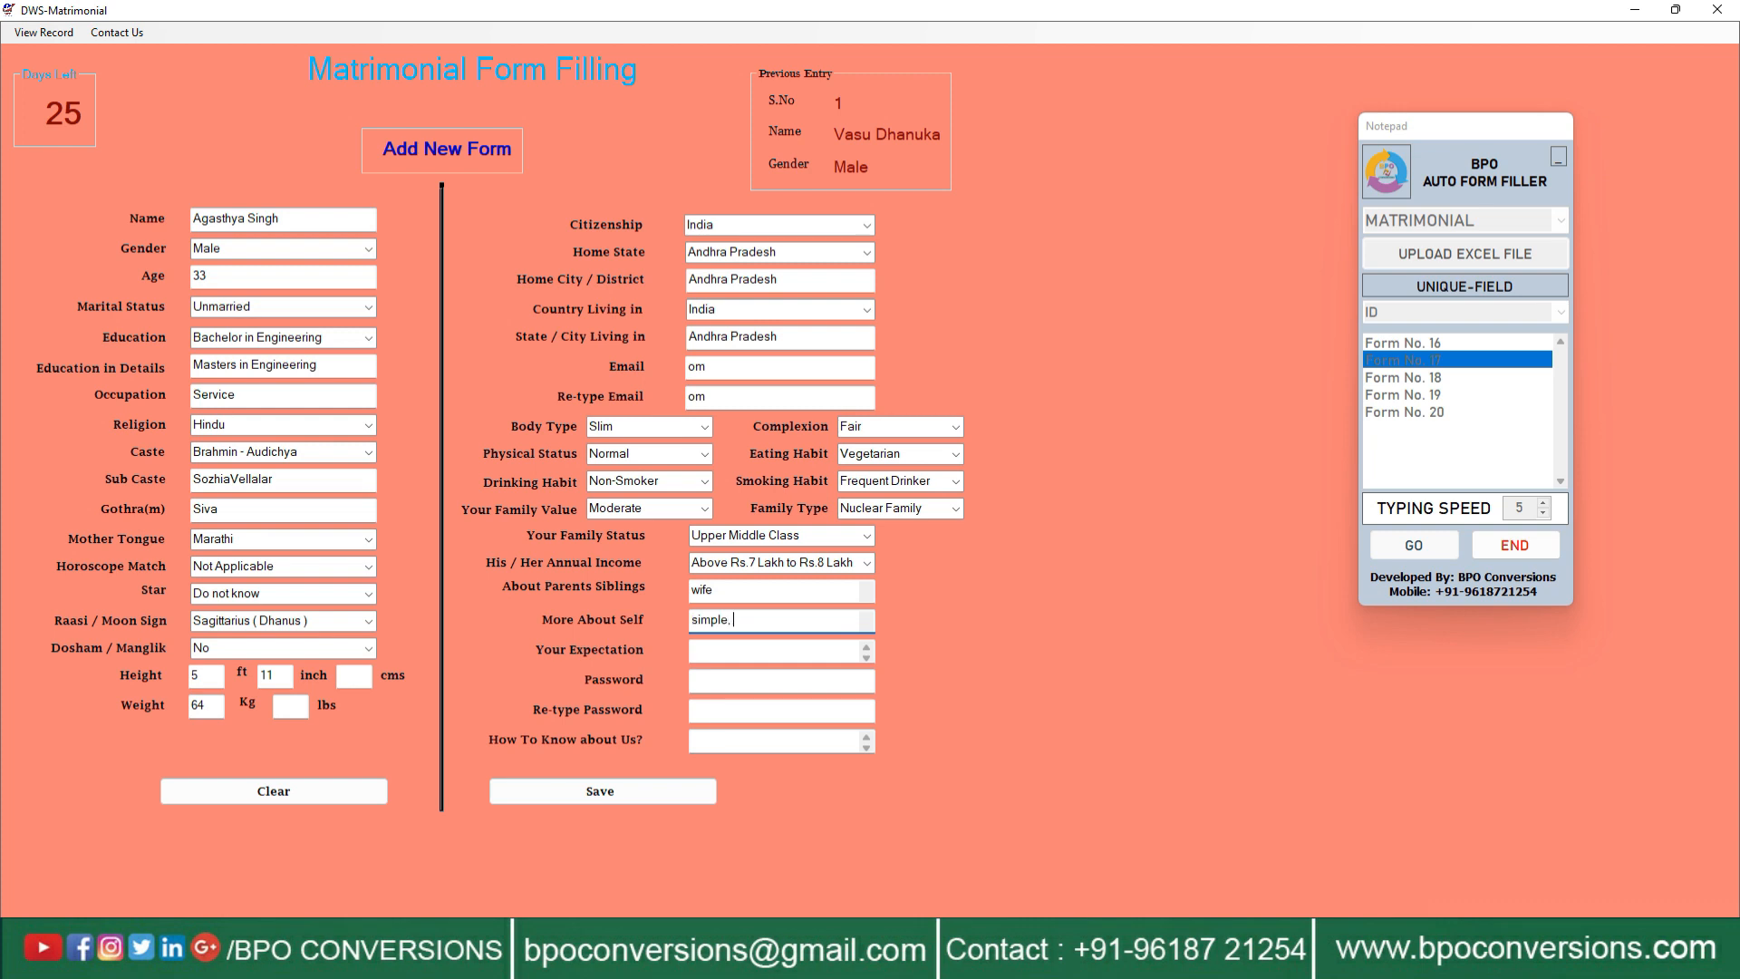
text(who believes in our cultu)
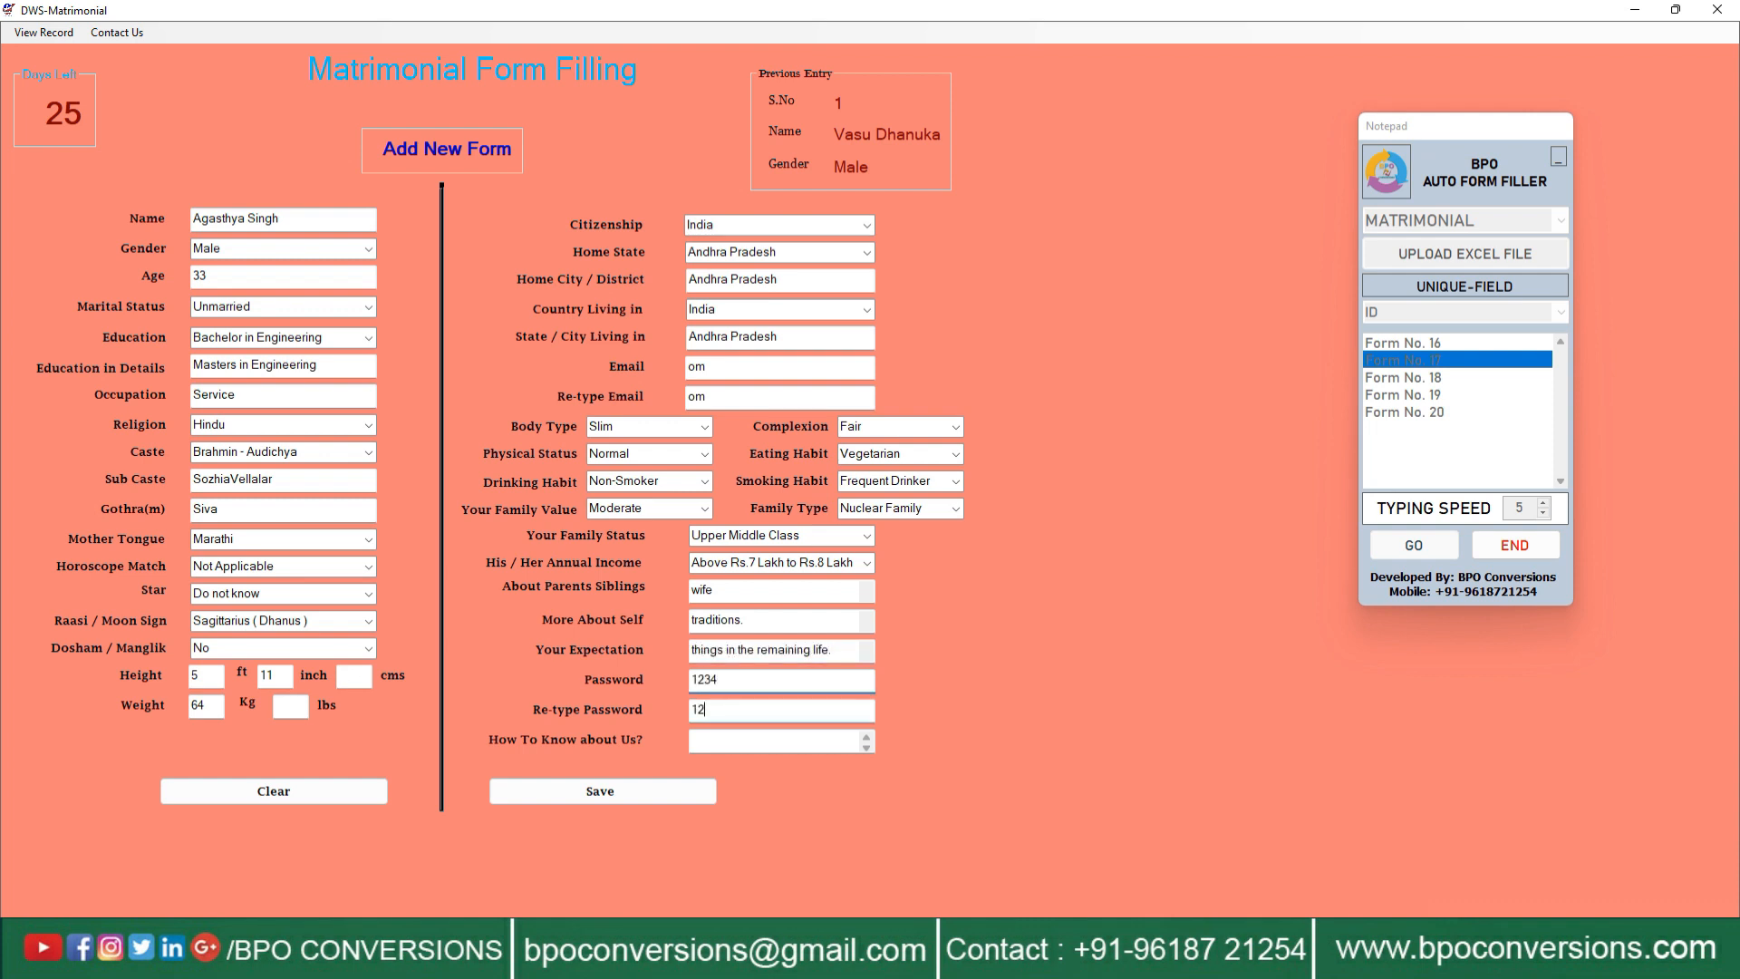
click(1413, 544)
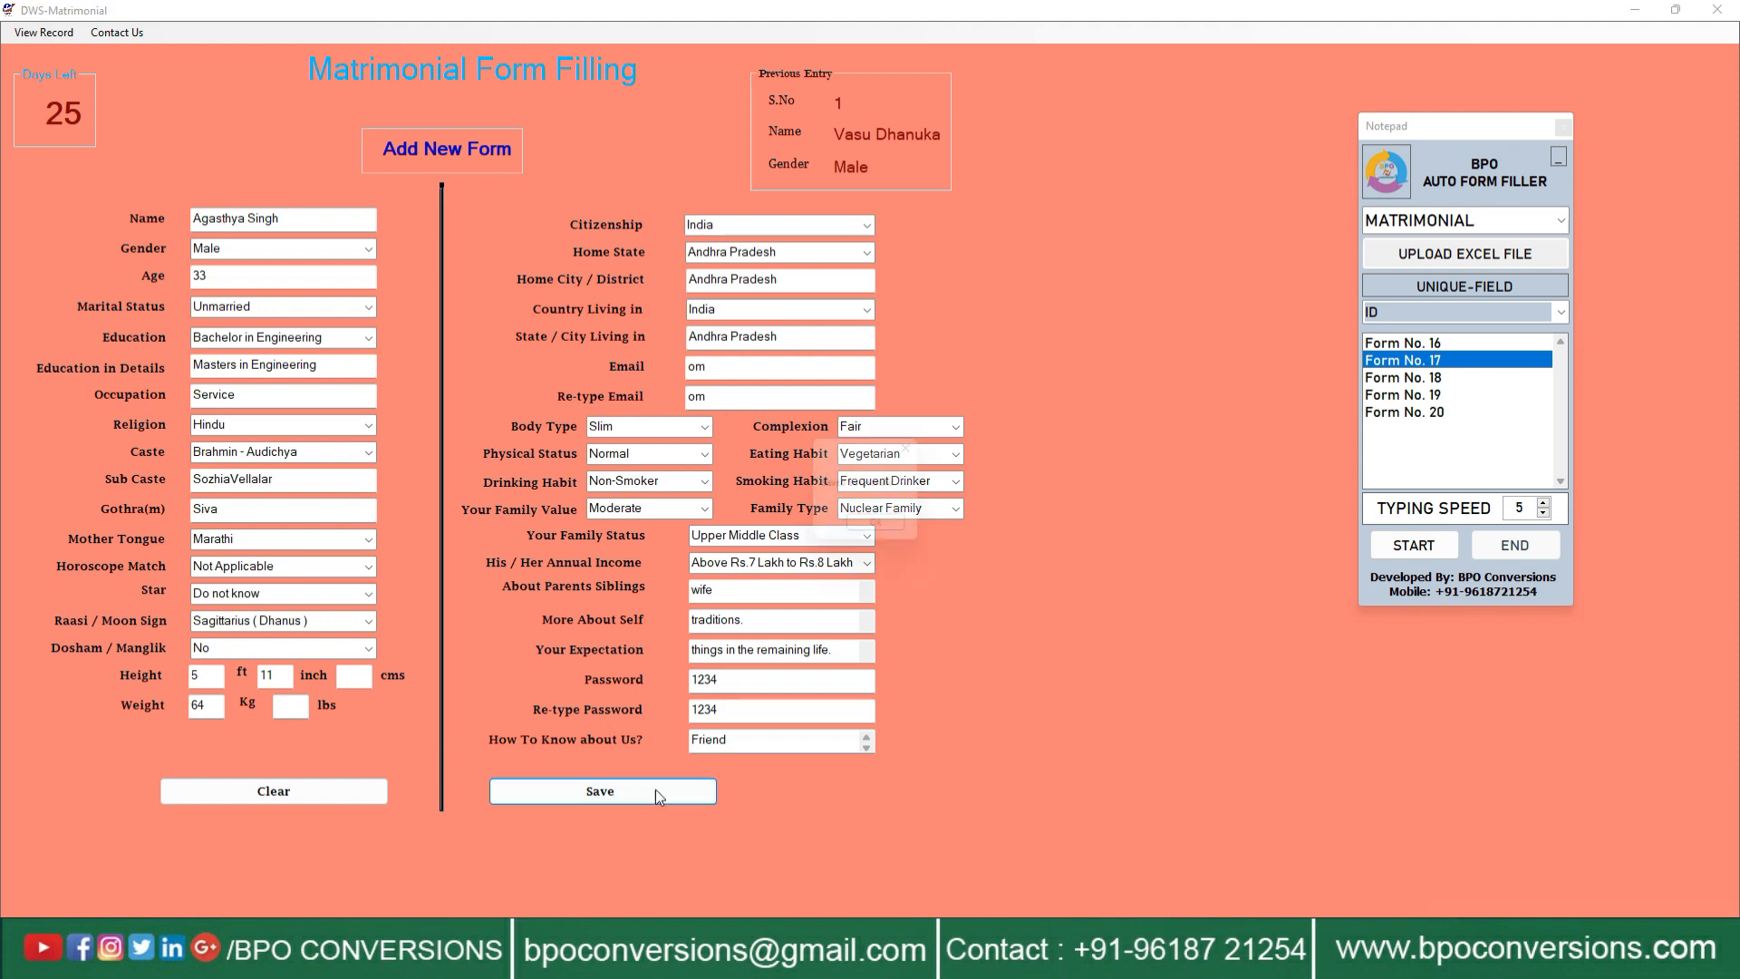
click(602, 791)
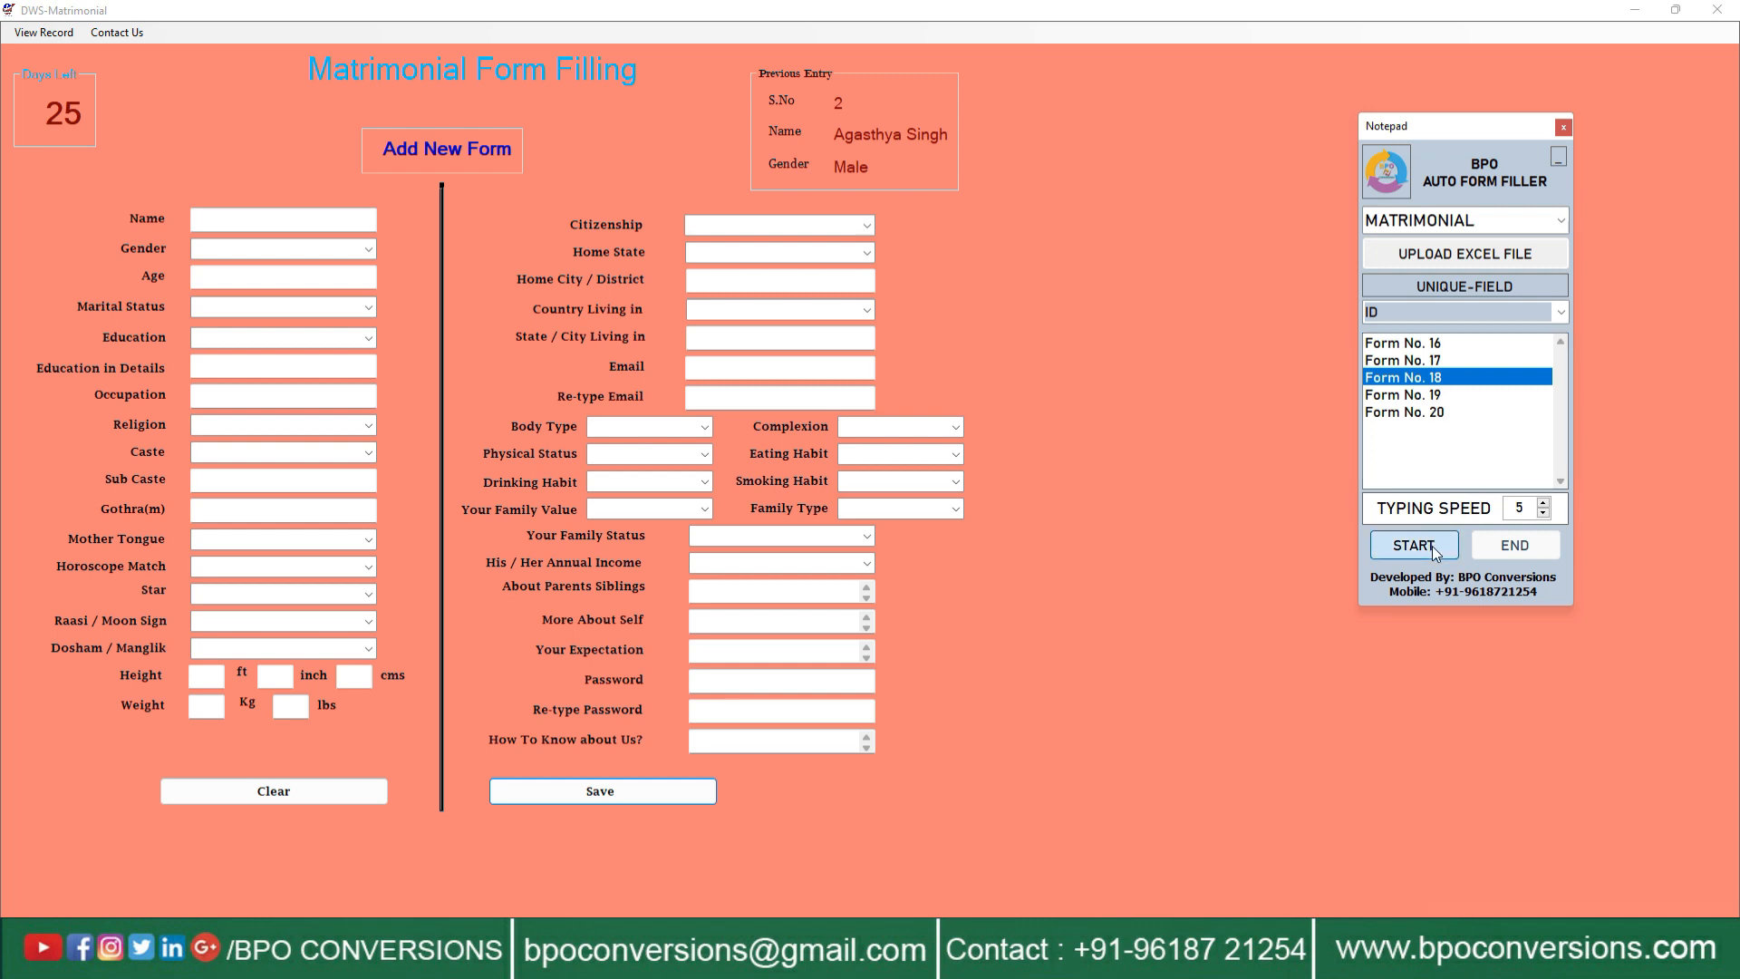
click(1413, 545)
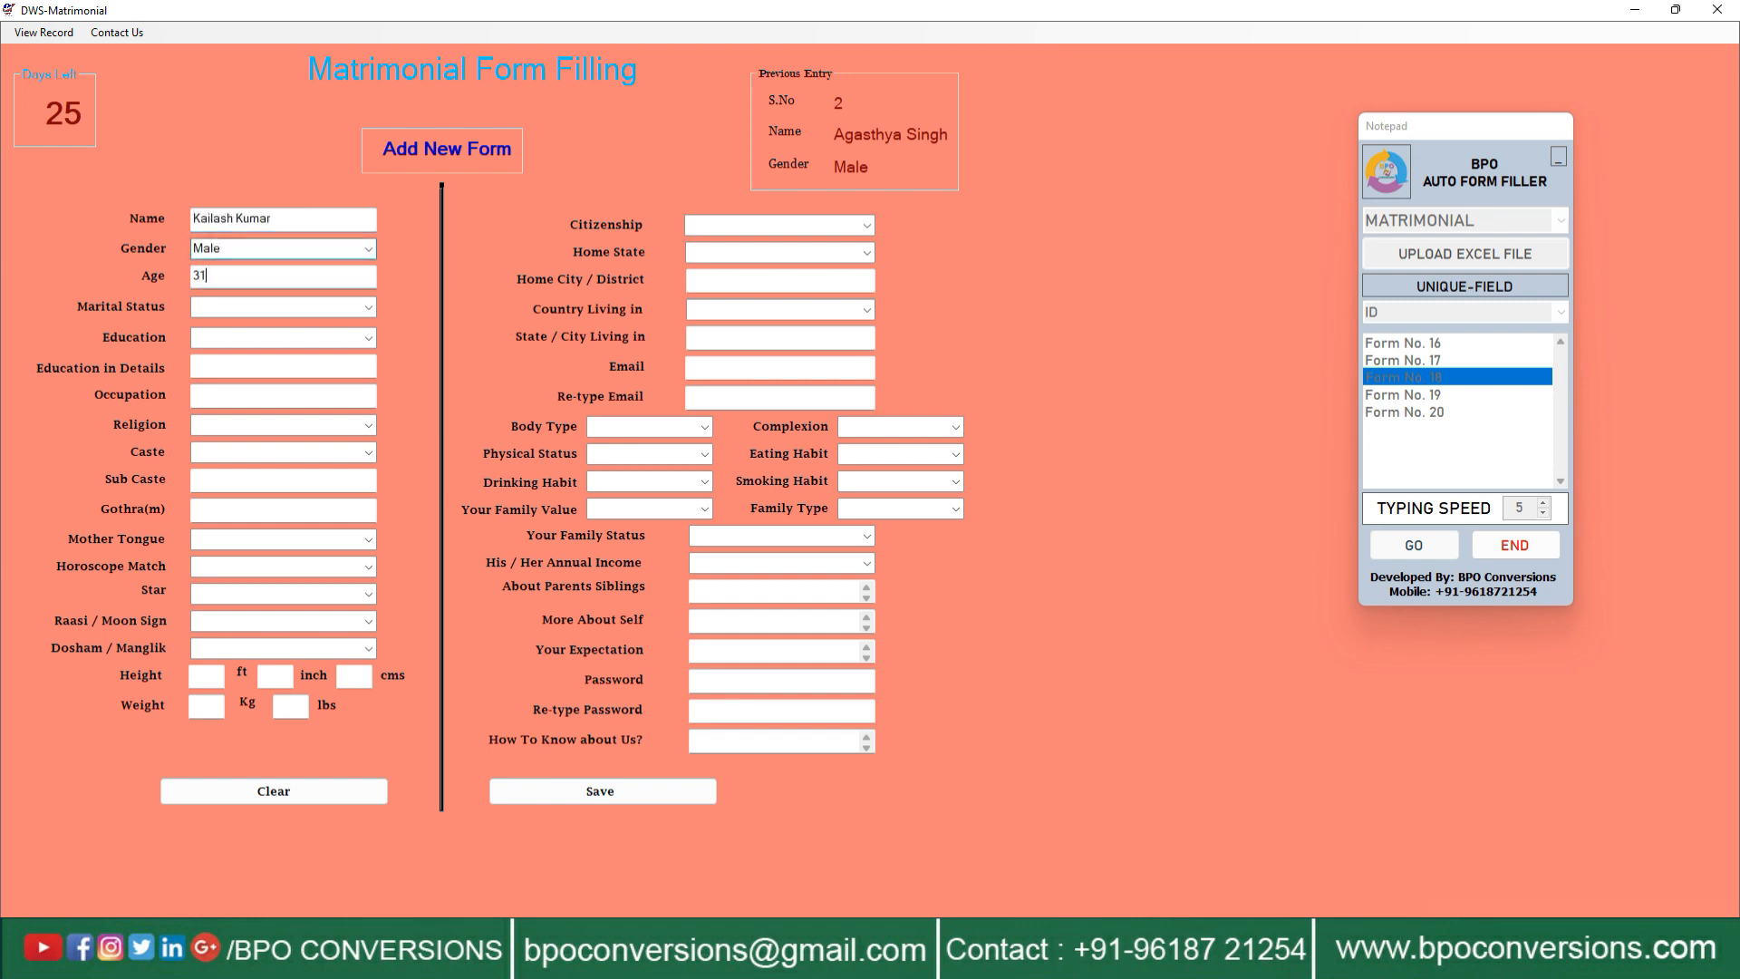
Auto-type Form 18's education and family details: two elder sisters, home-maker mother, Mumbai.
text(Masters in Science)
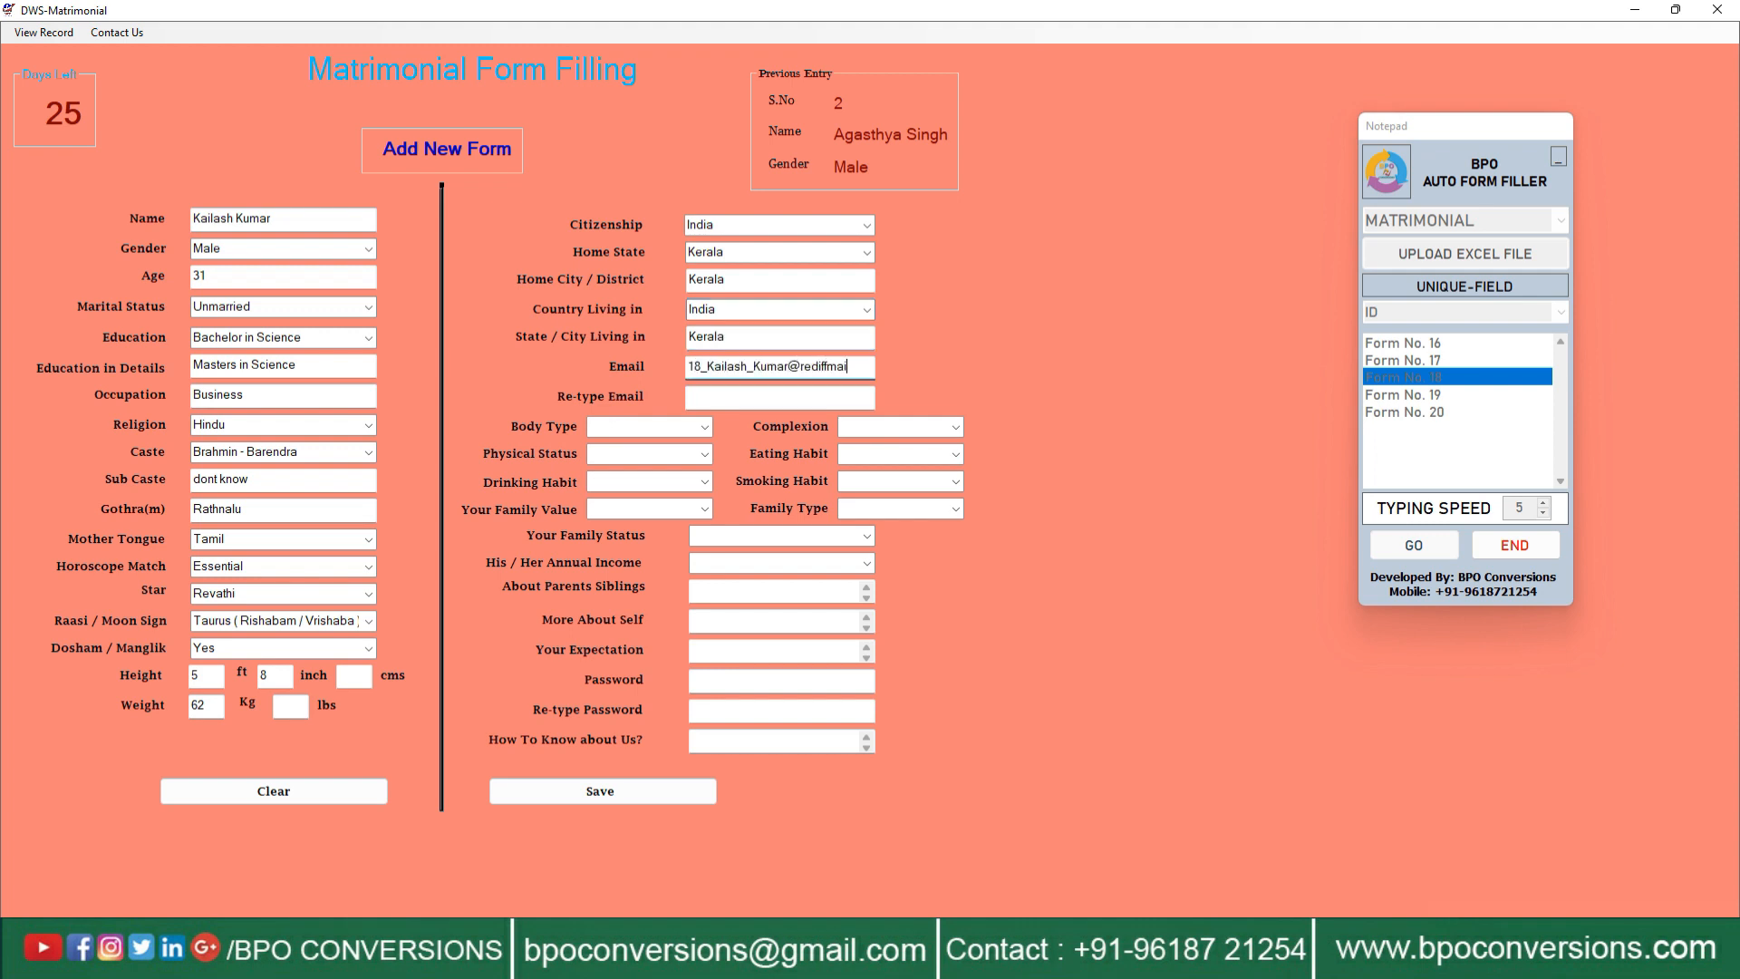
click(649, 426)
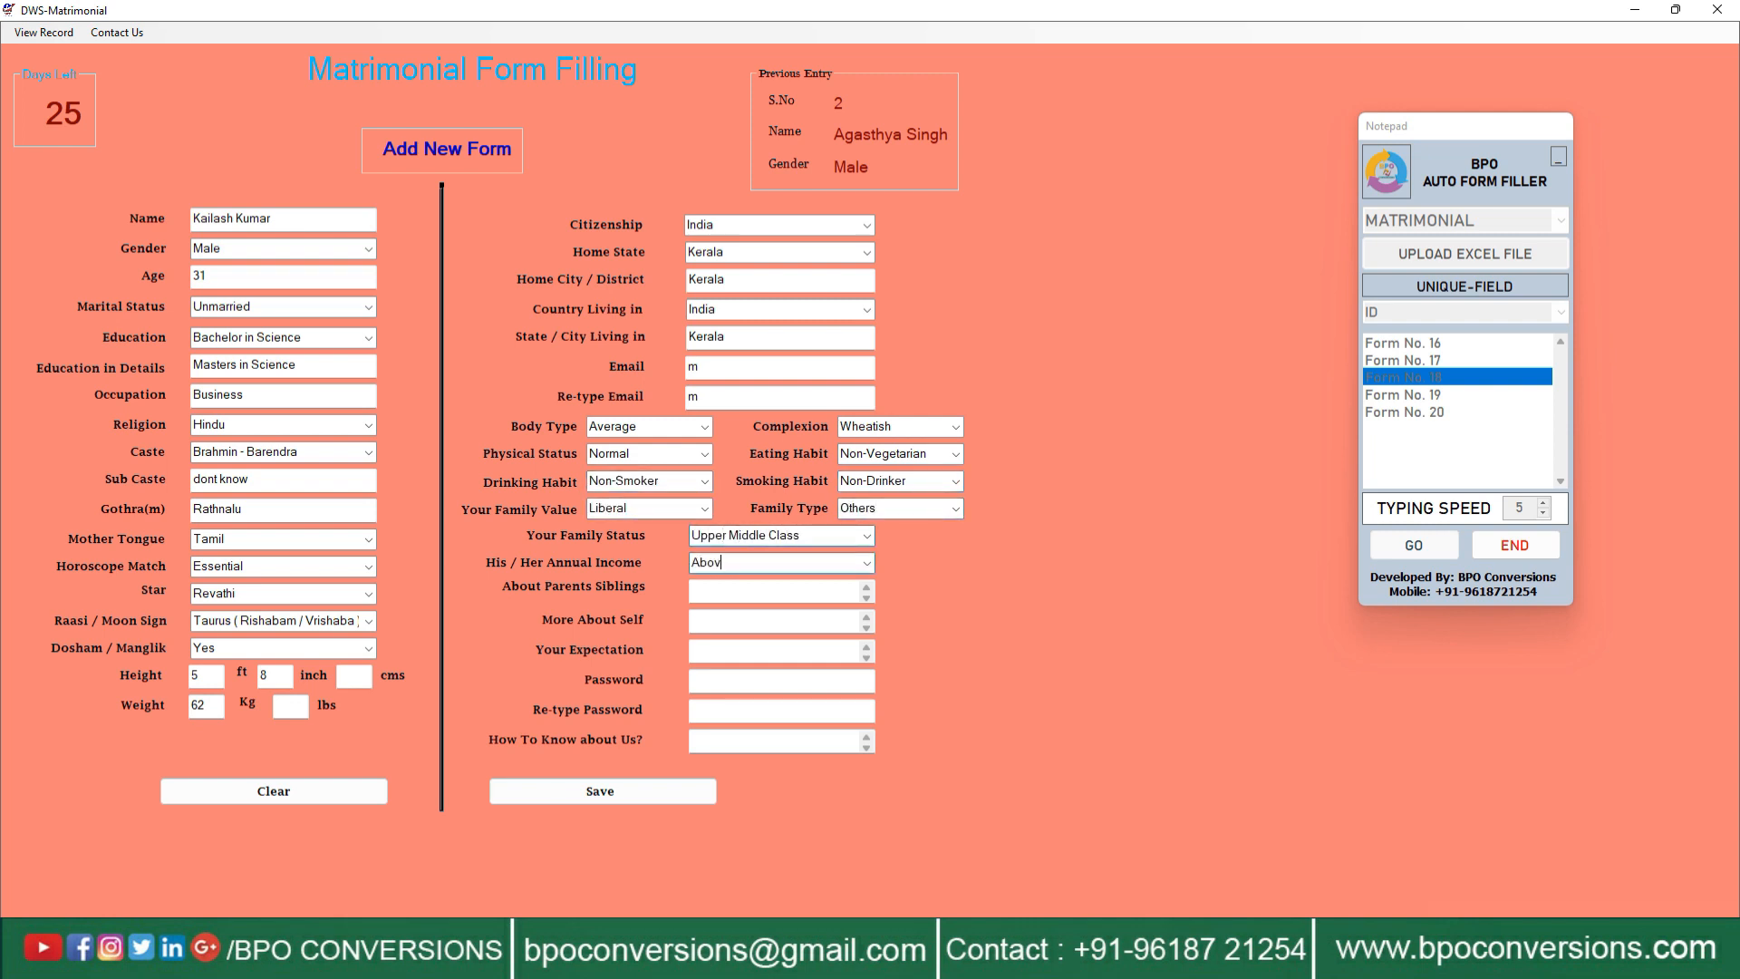
text(Both sisters (elder) are)
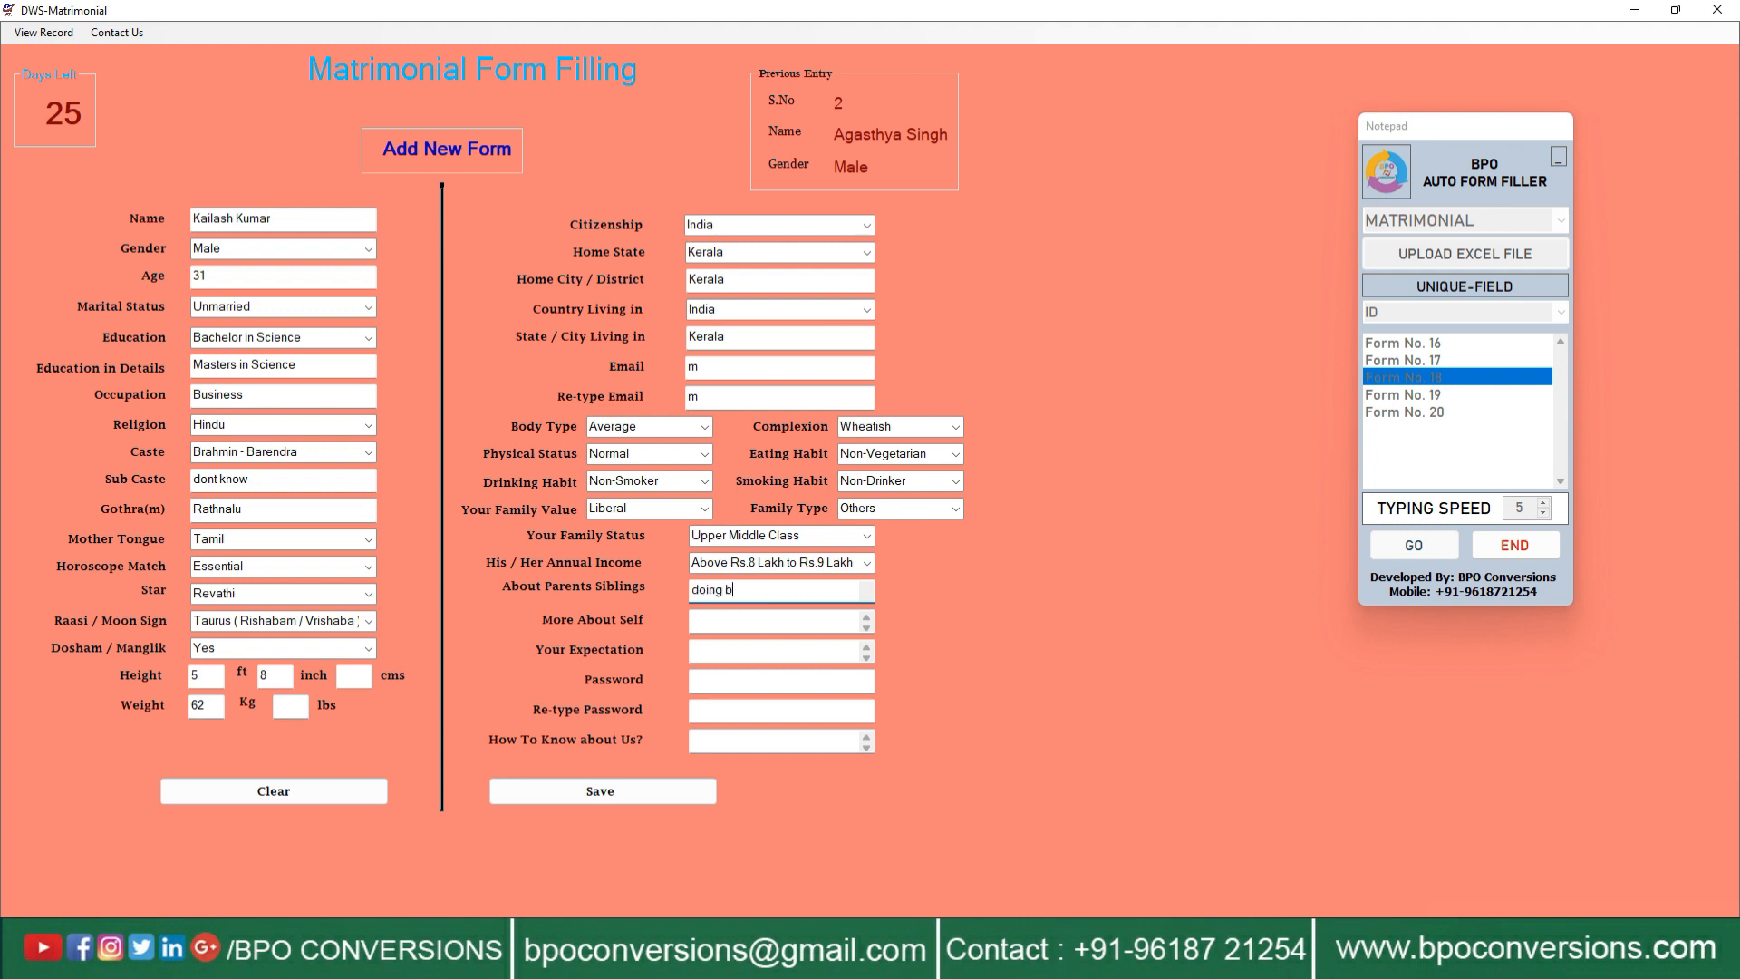
text(mother is a home maker. F)
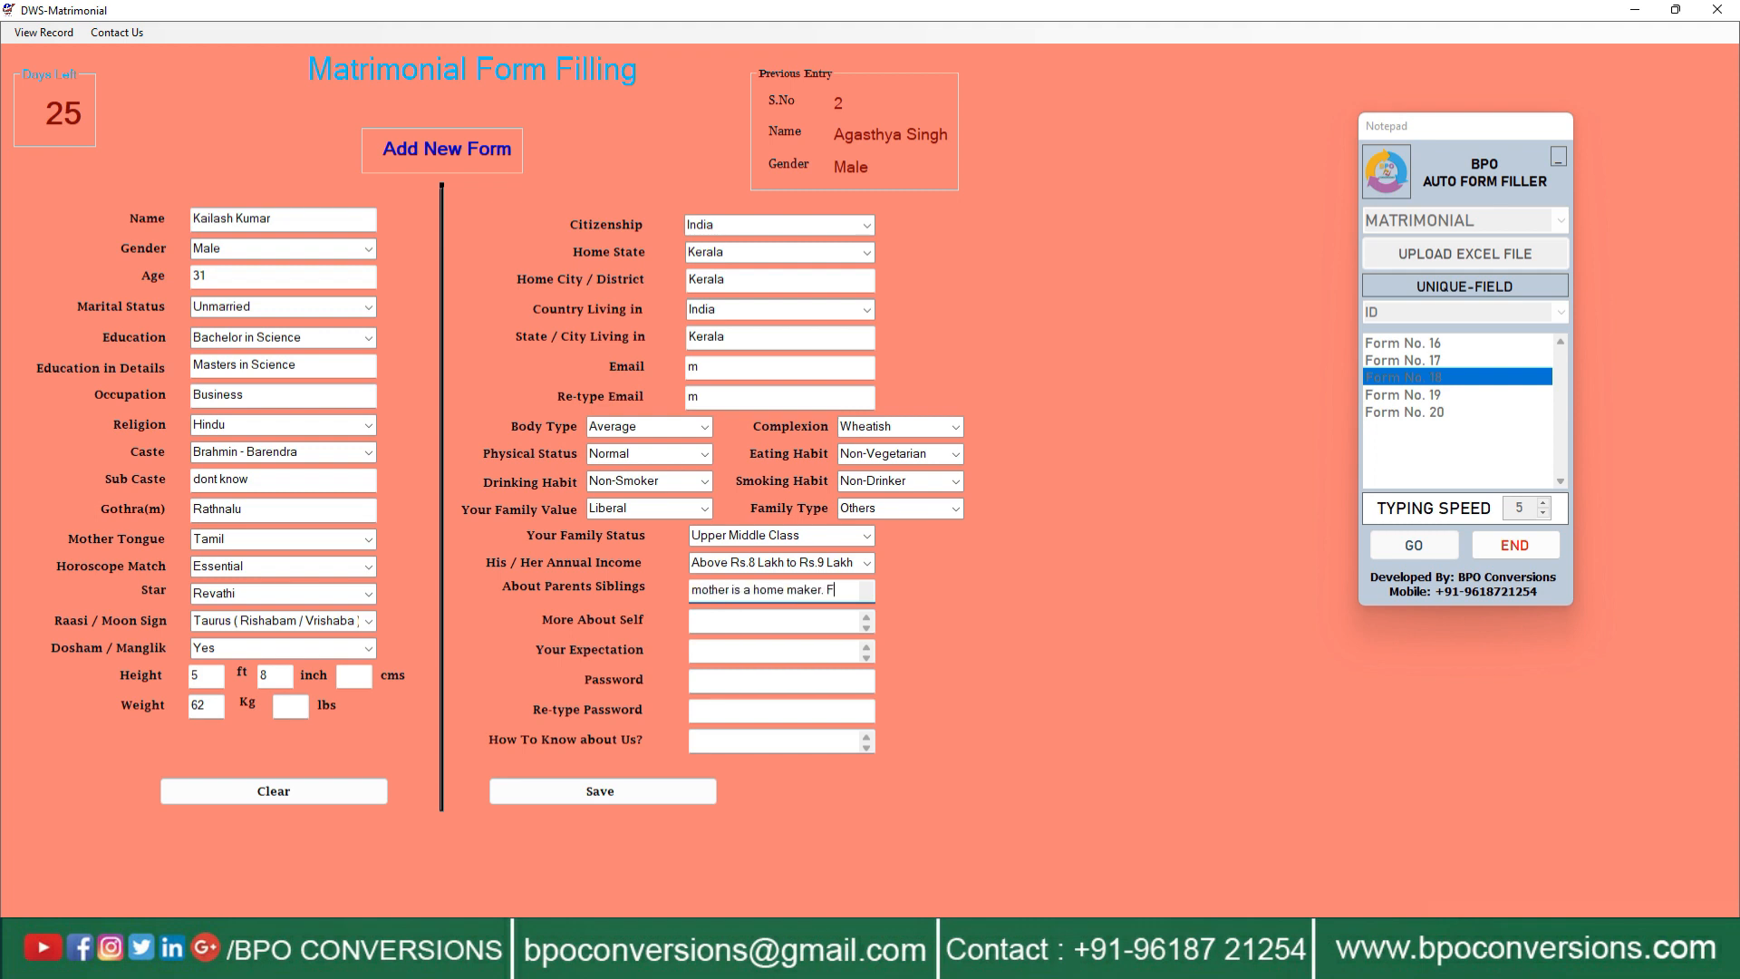
text(mother housewife, e)
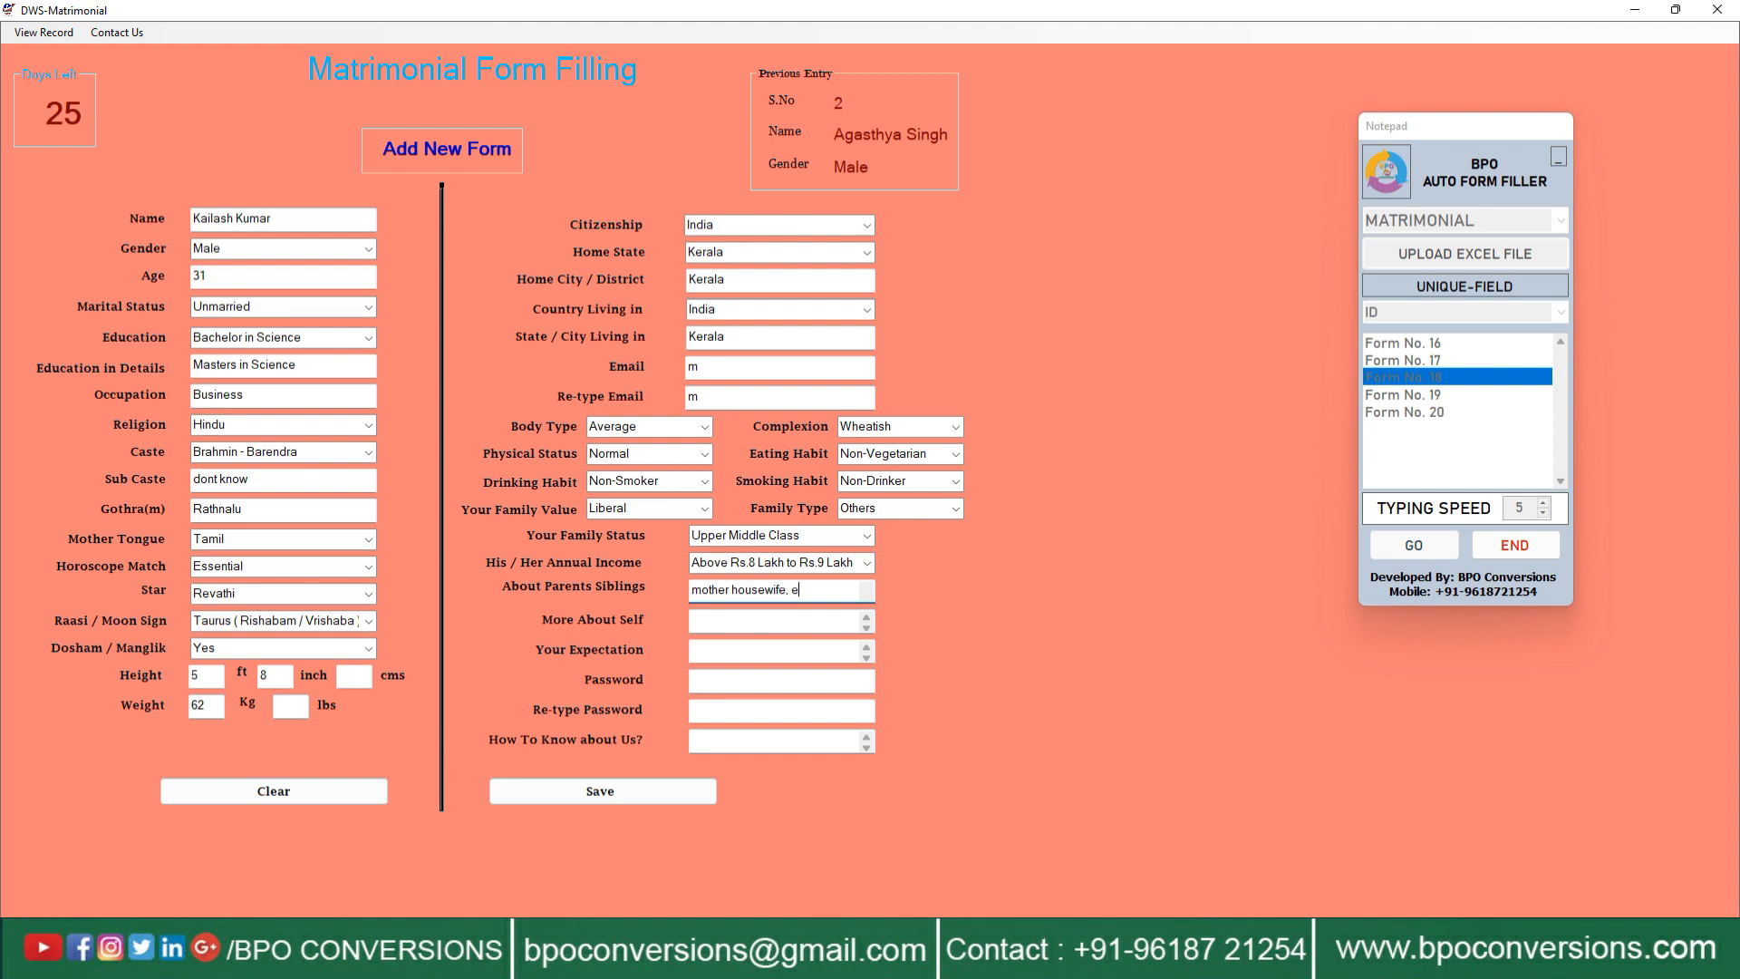
text(there,)
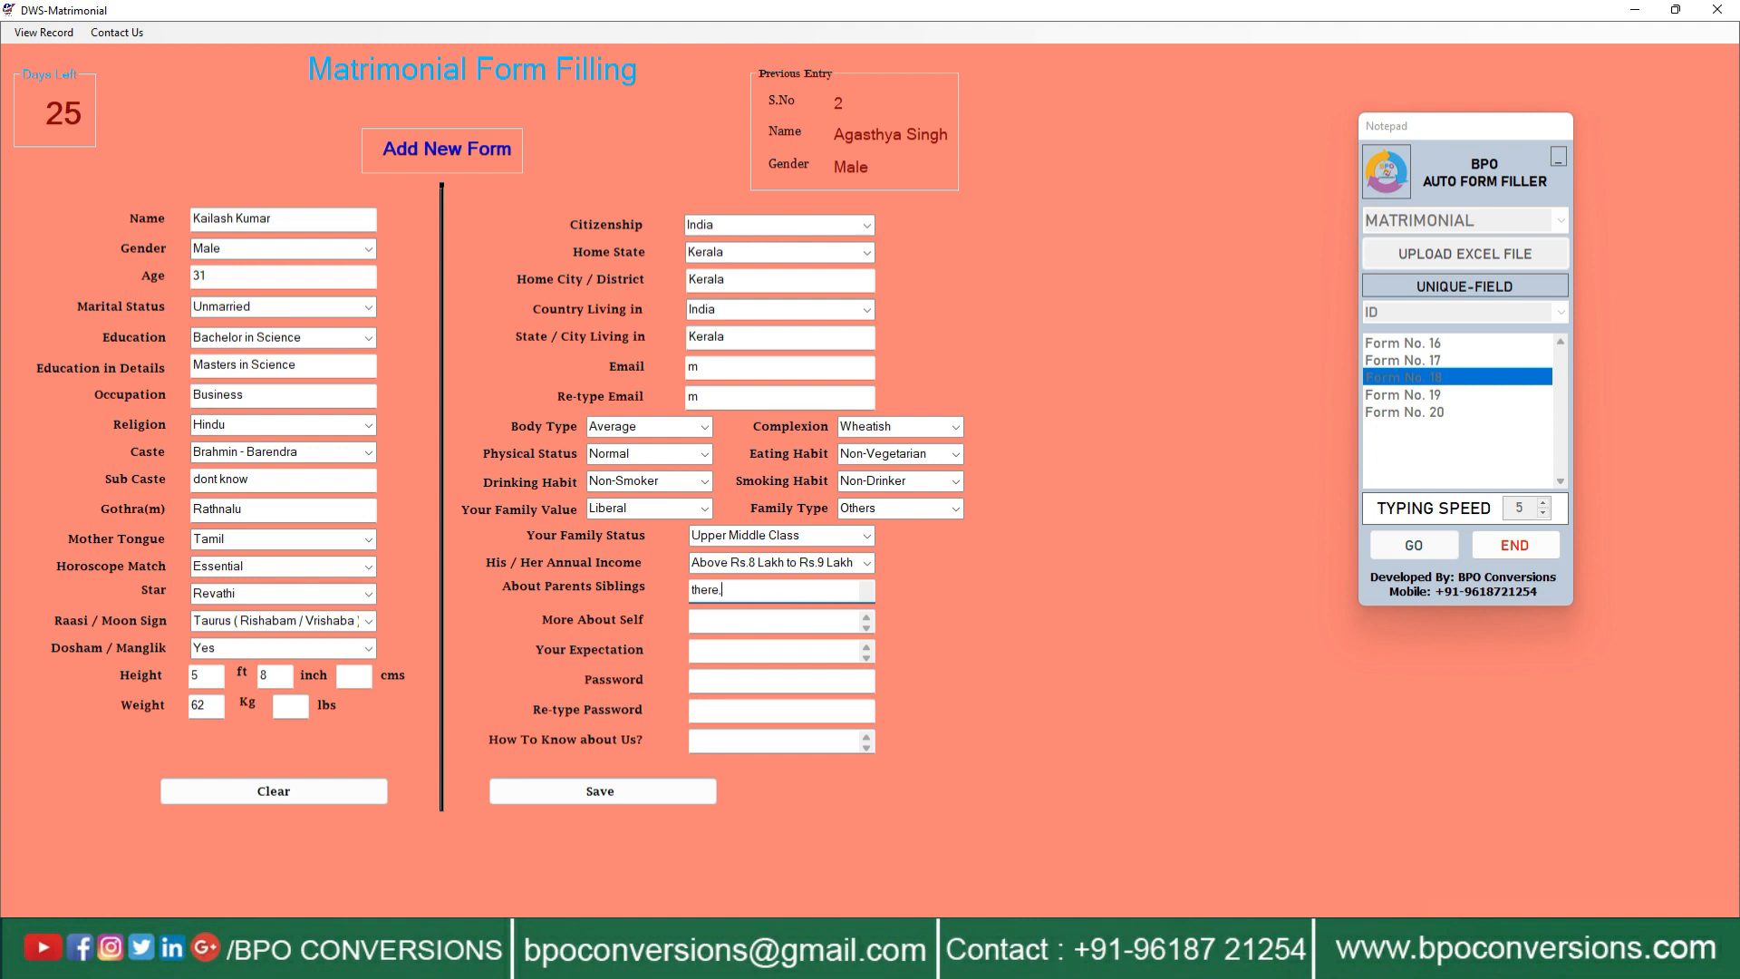
text(I am a resident of Mumbai)
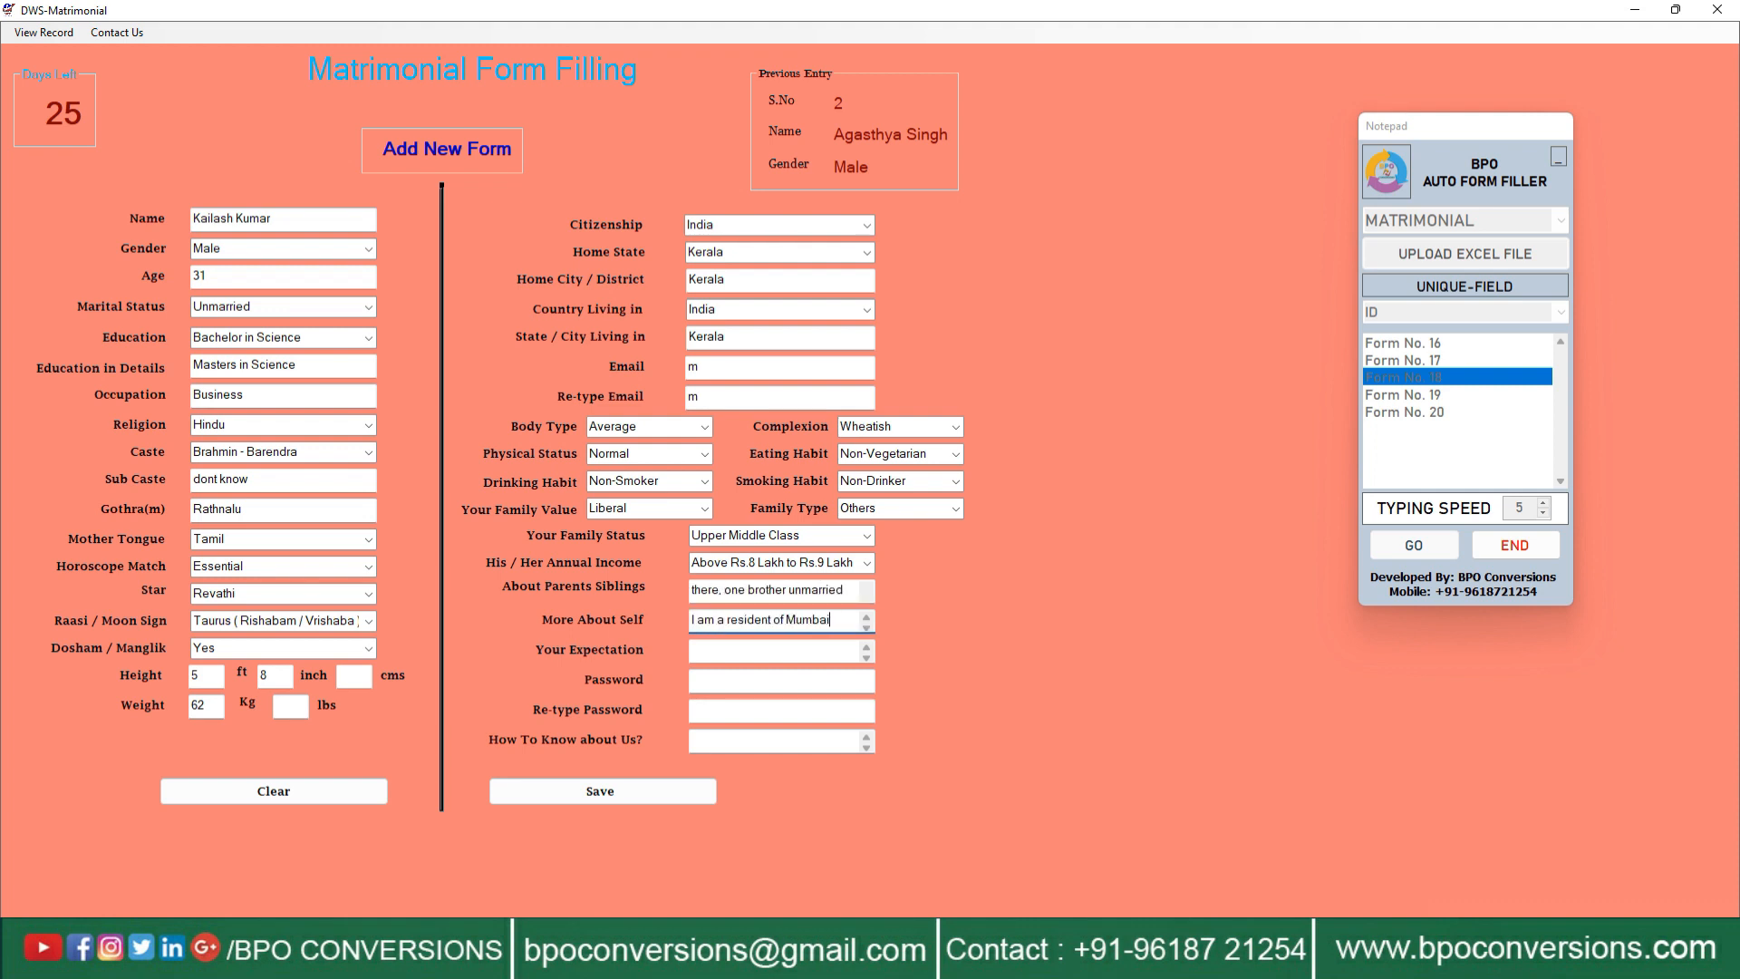
text(and Marathi)
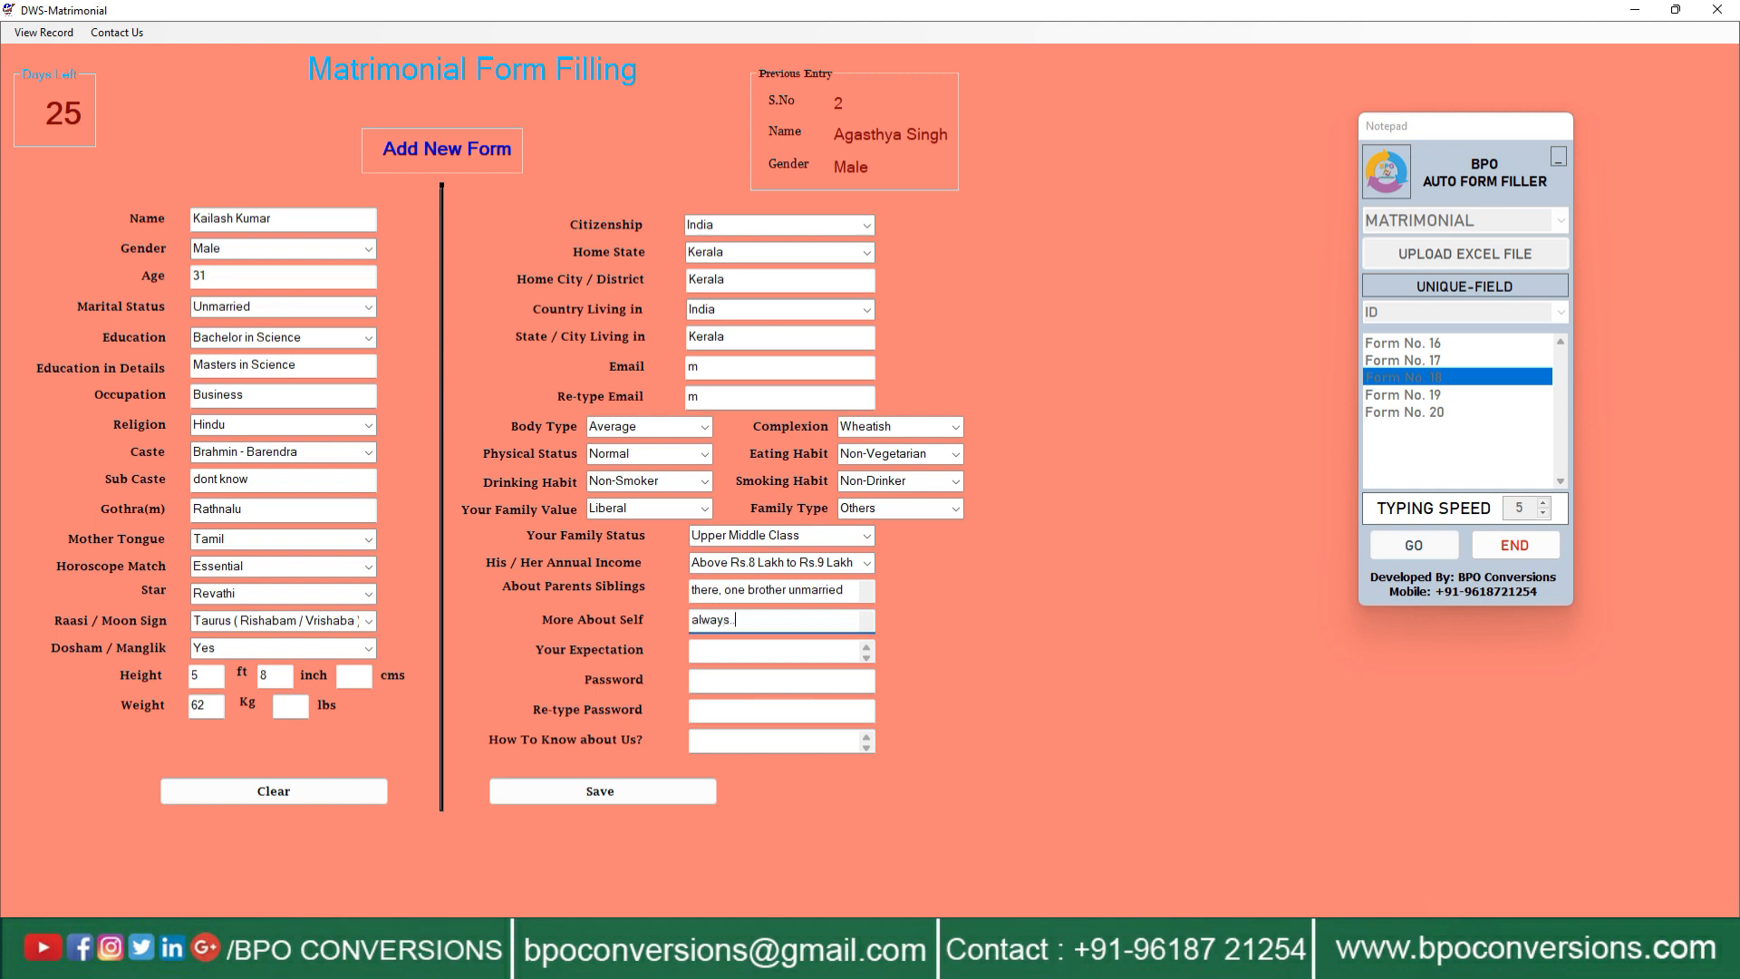
text(honest person working in Qa)
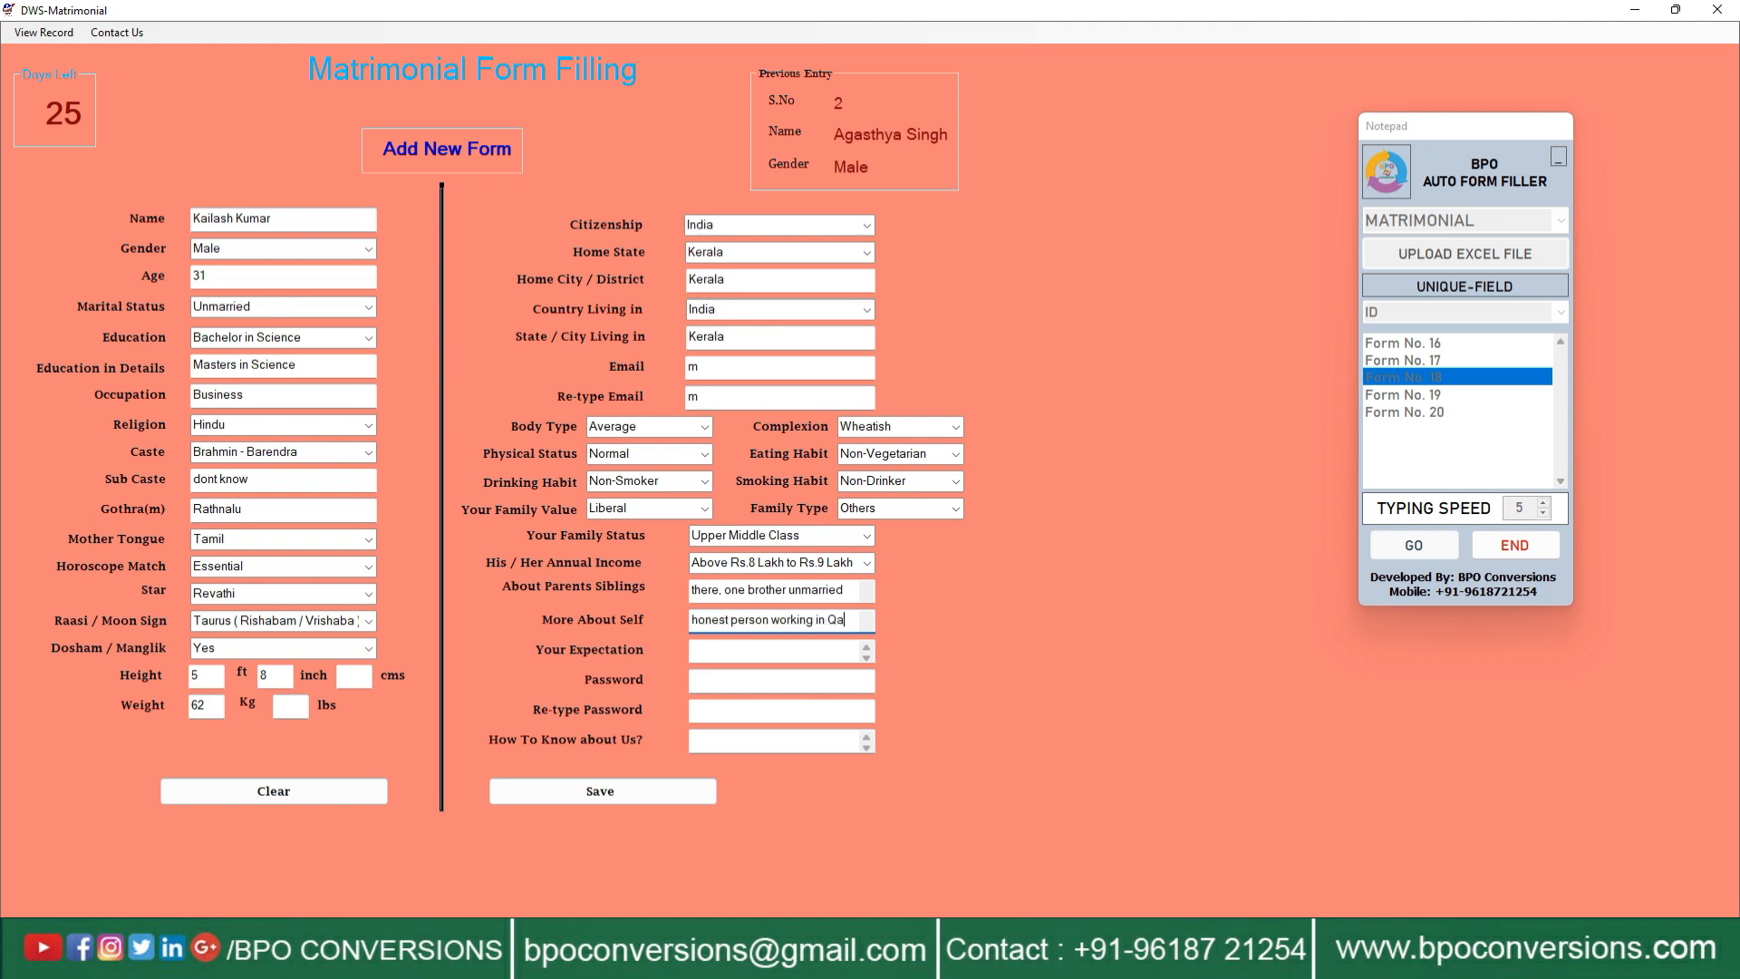
text(Supervisor. I like roma)
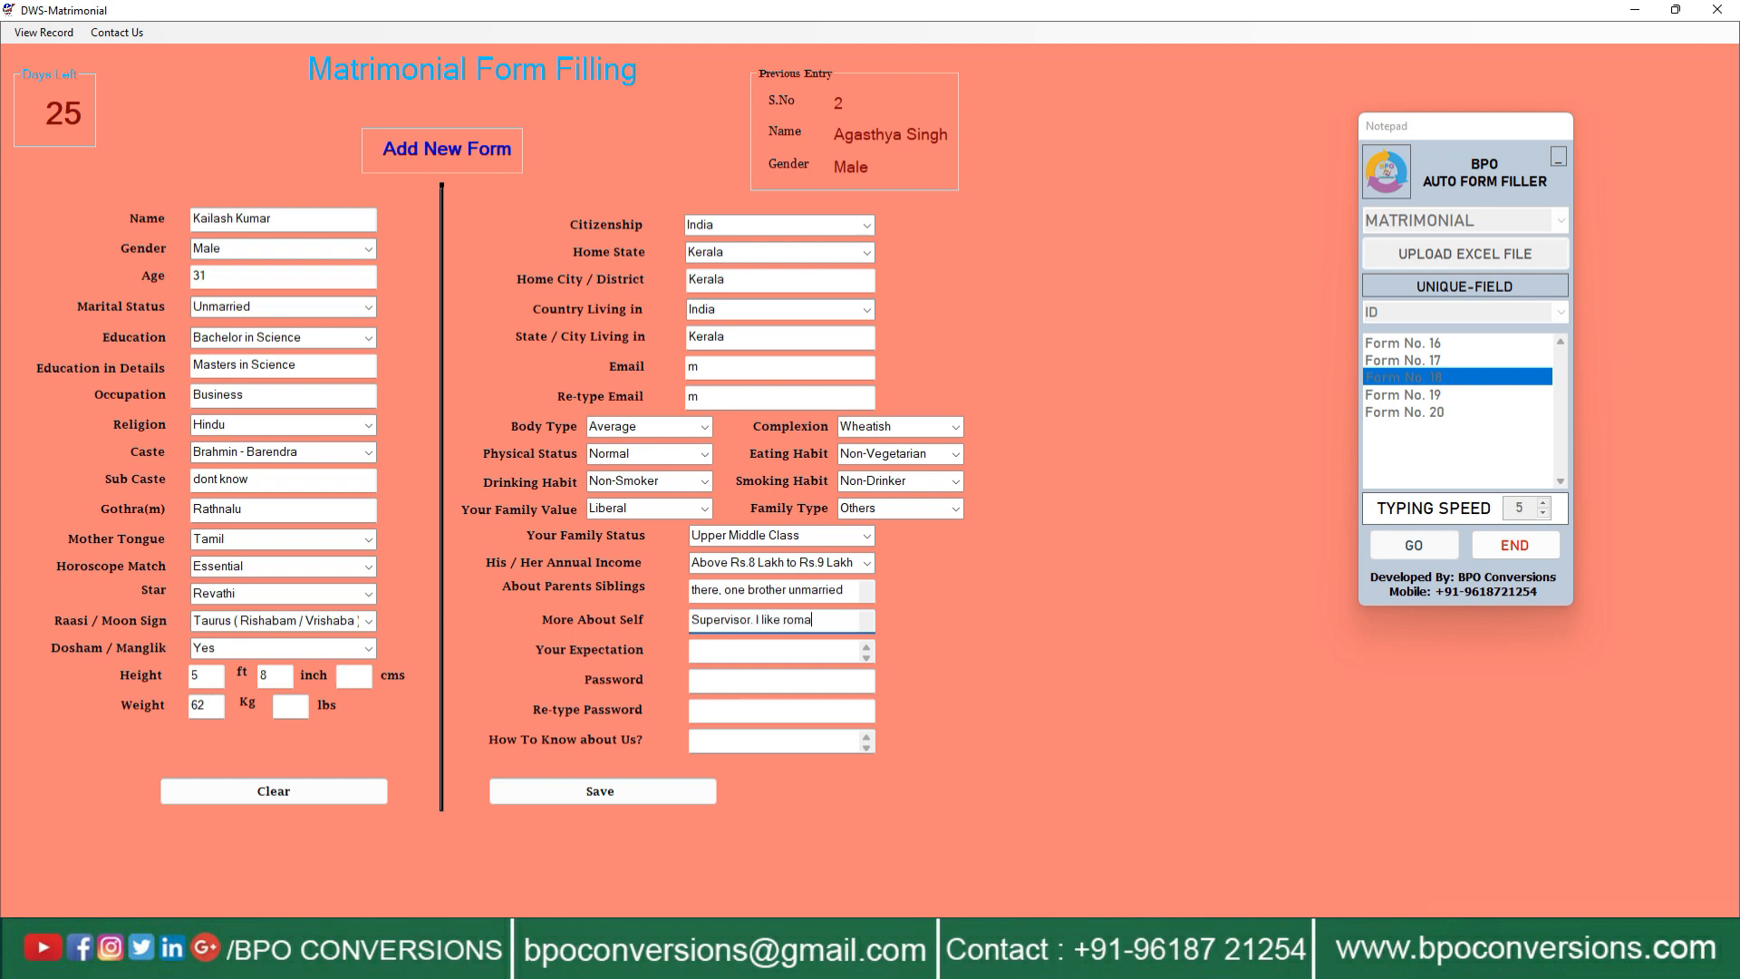
text(sincere.)
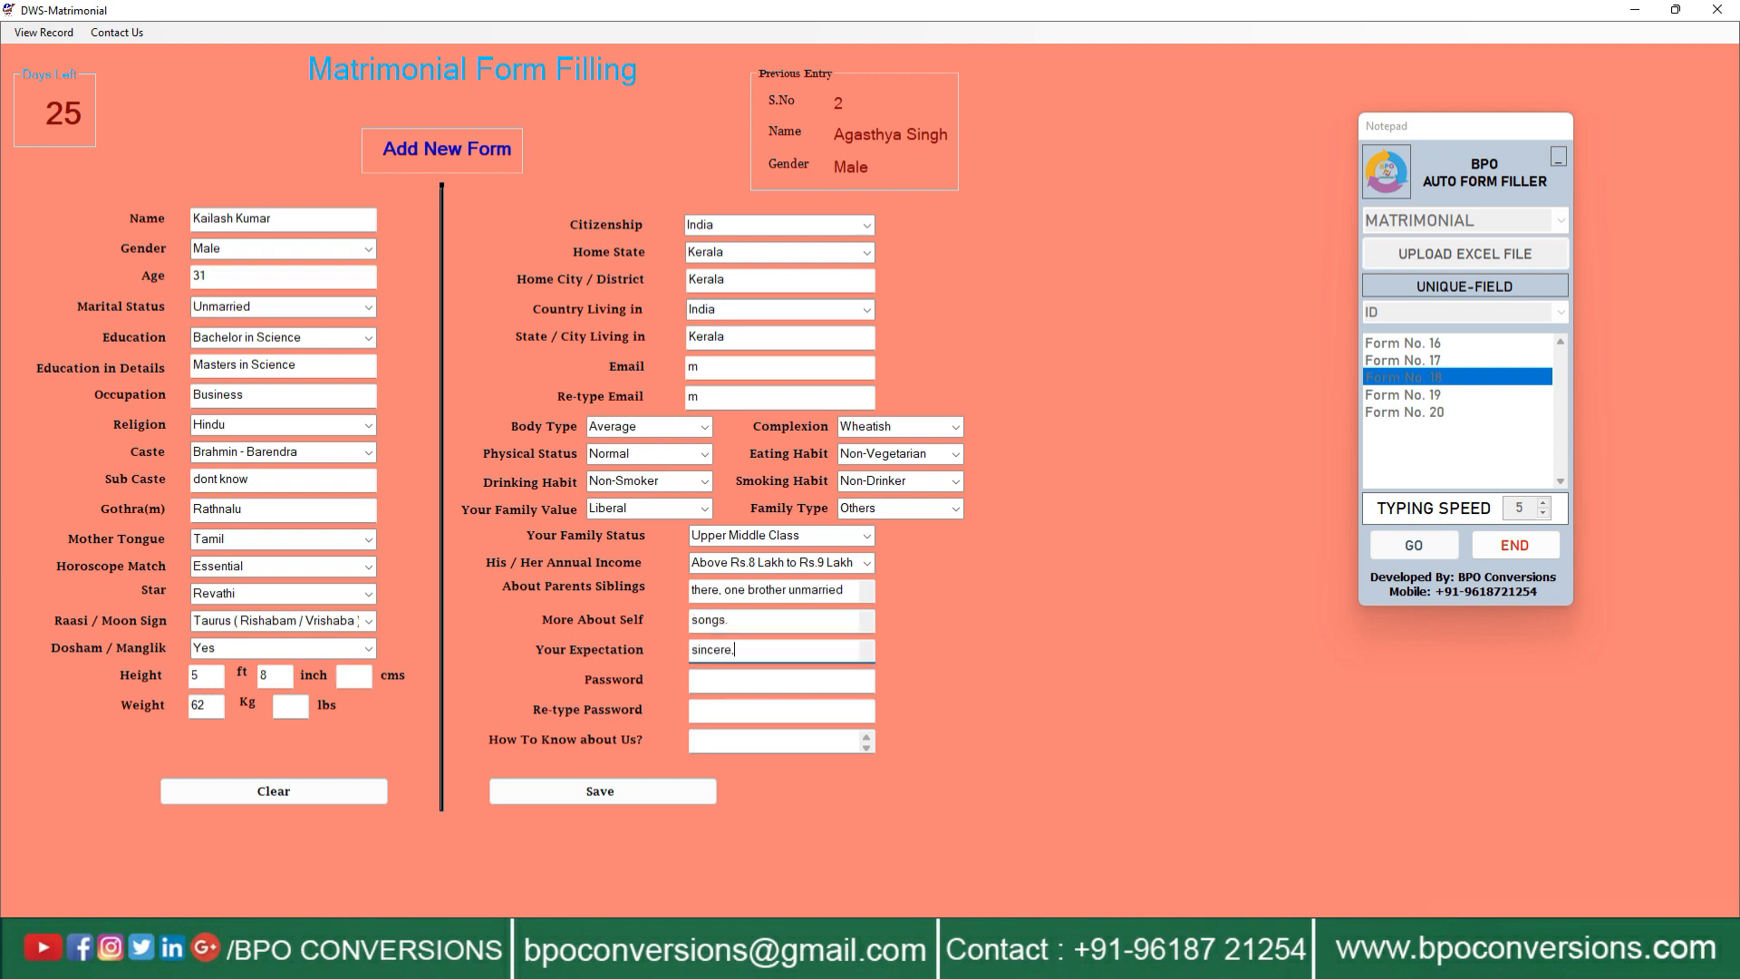
text(caring and loving with)
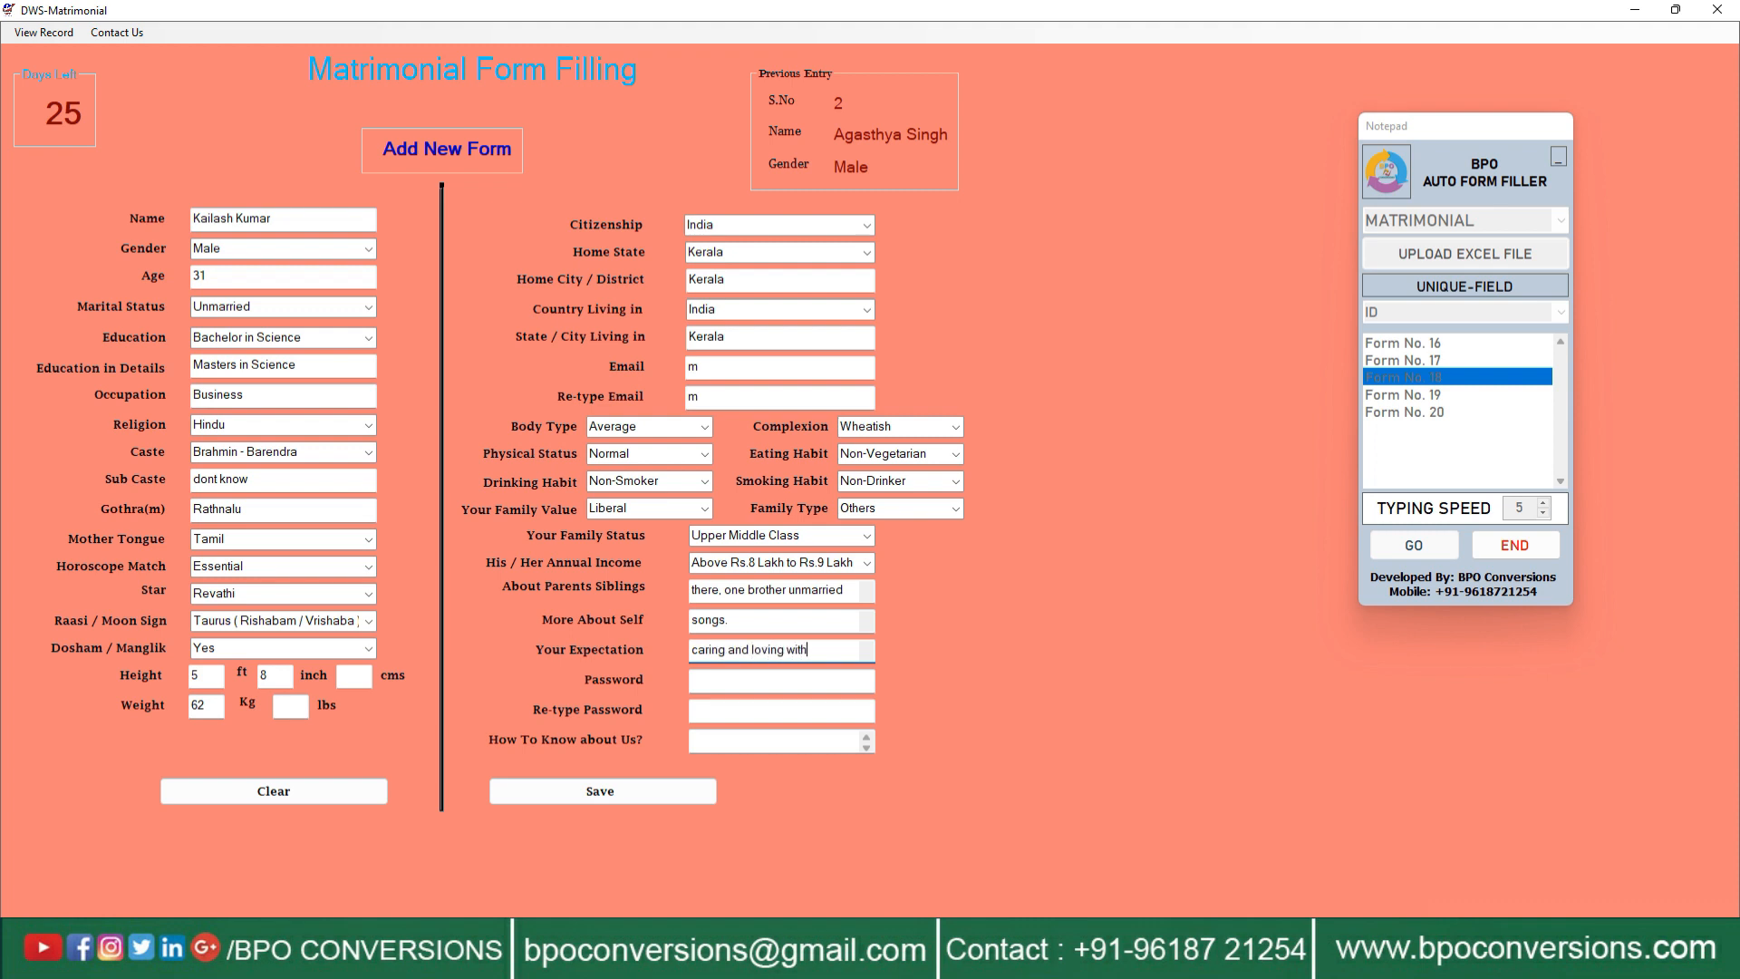
text(hones)
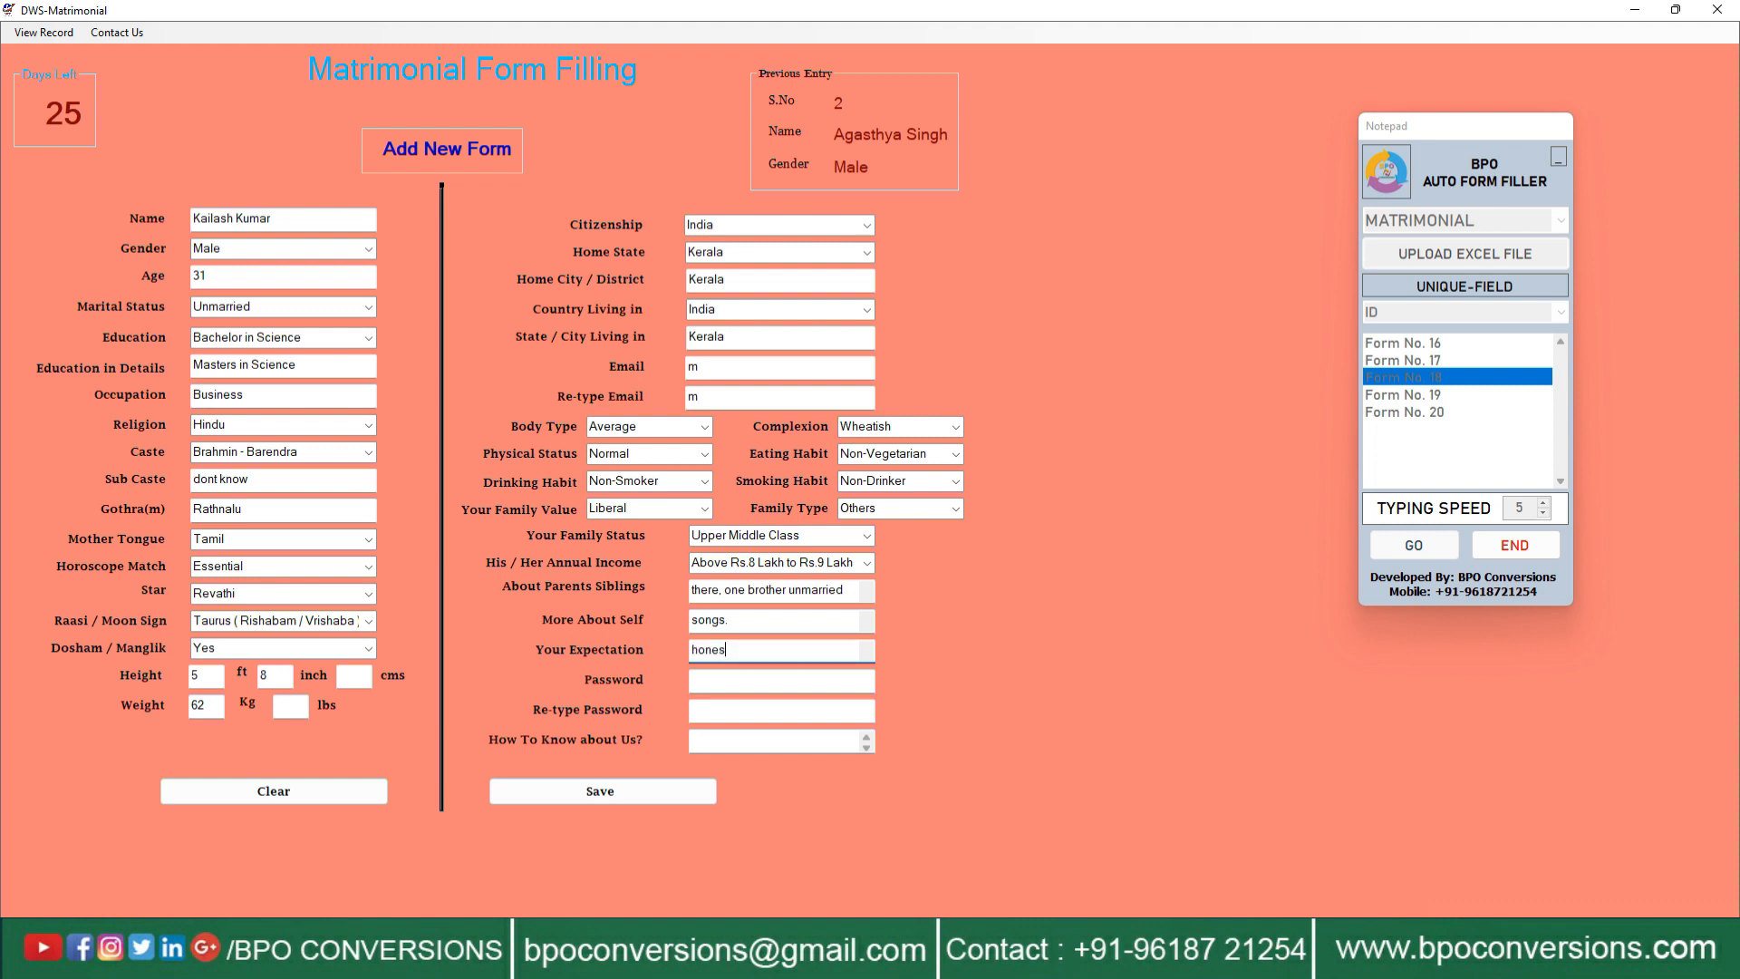
text(also apply, good characters)
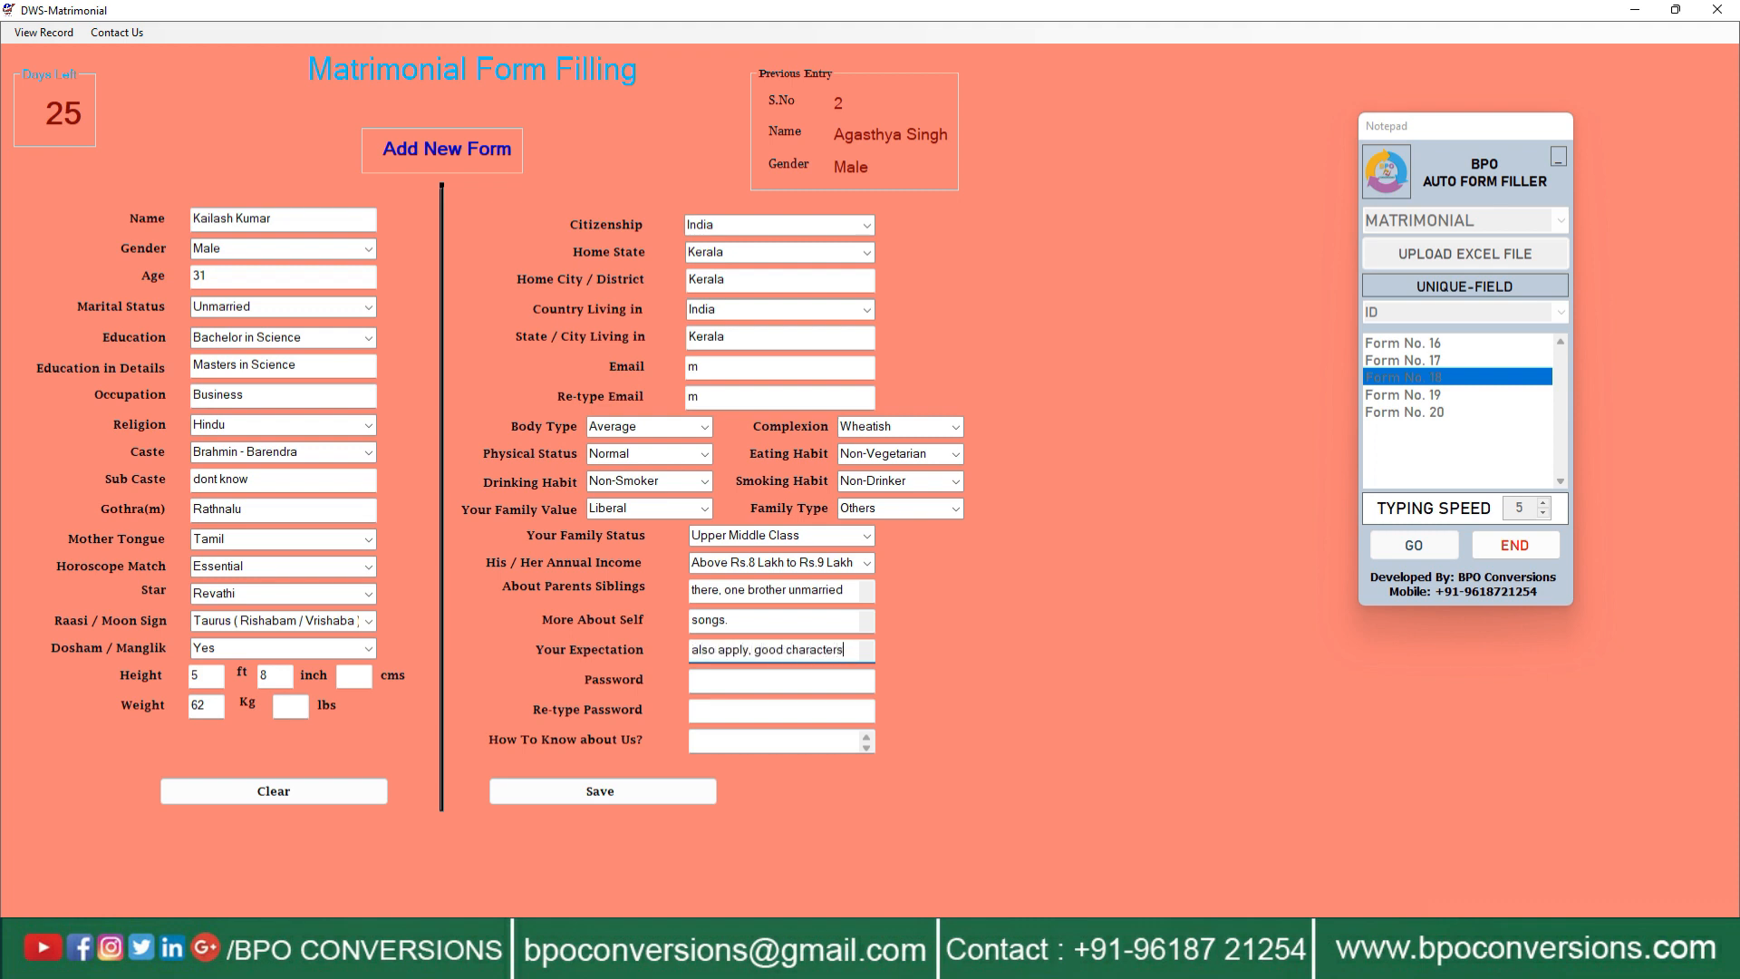
click(1412, 544)
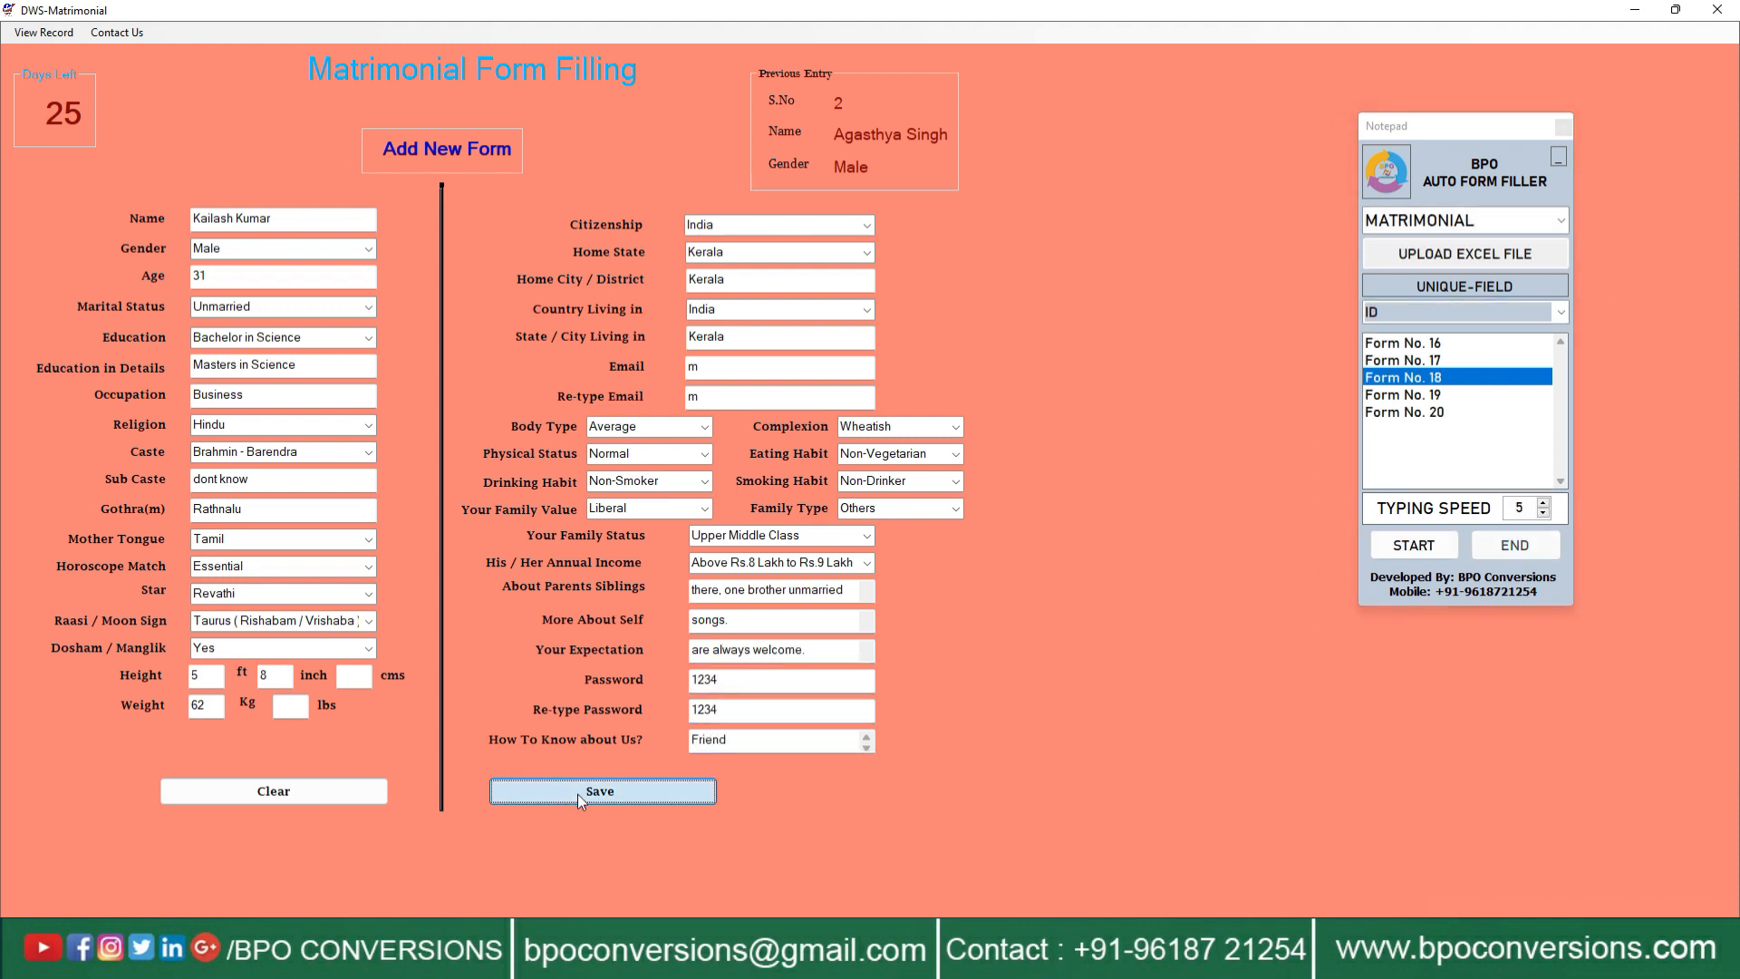
click(601, 790)
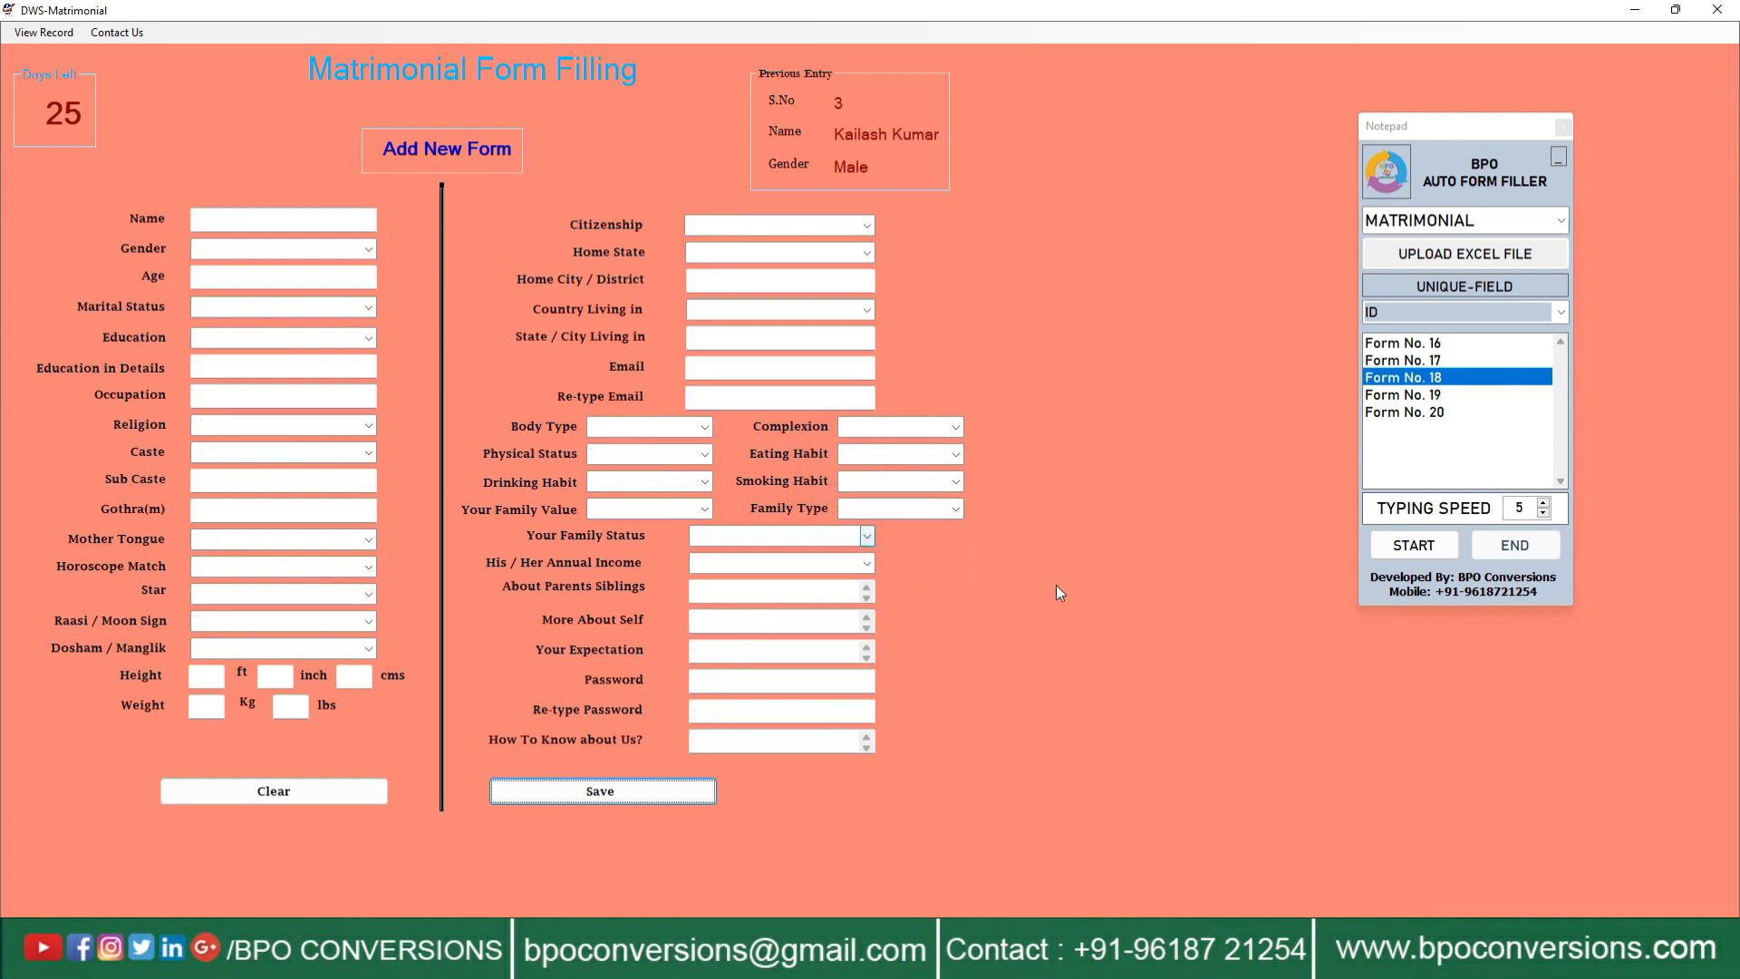
click(1405, 394)
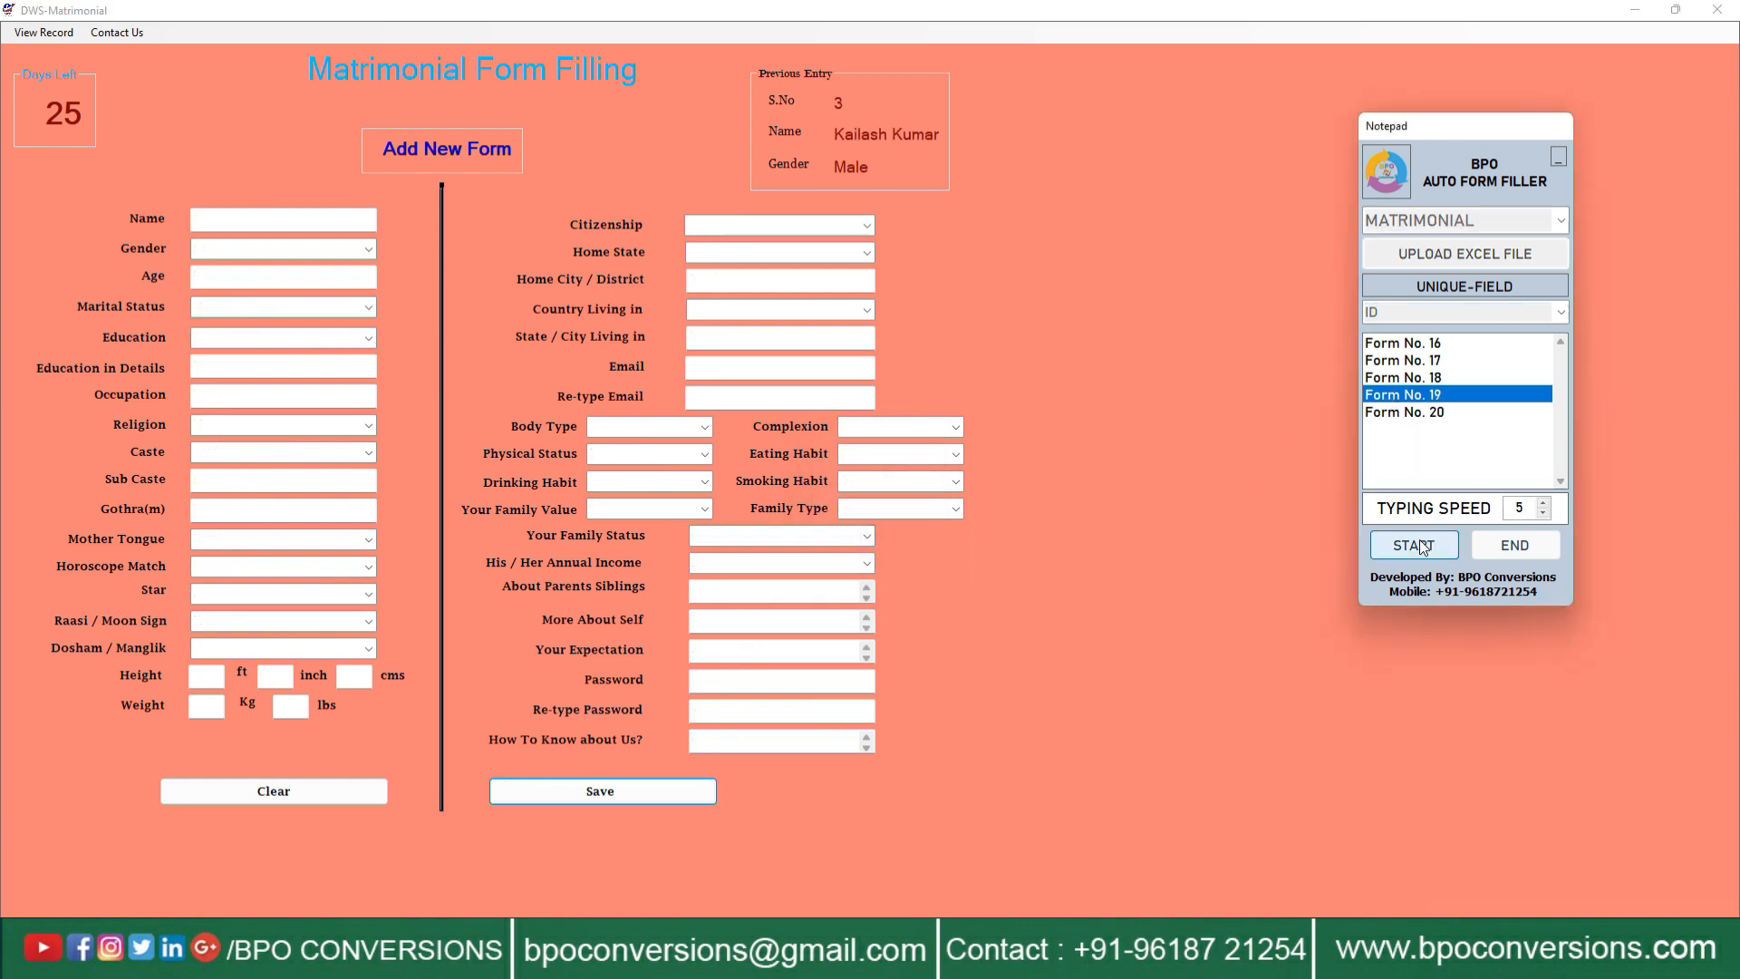
click(1412, 544)
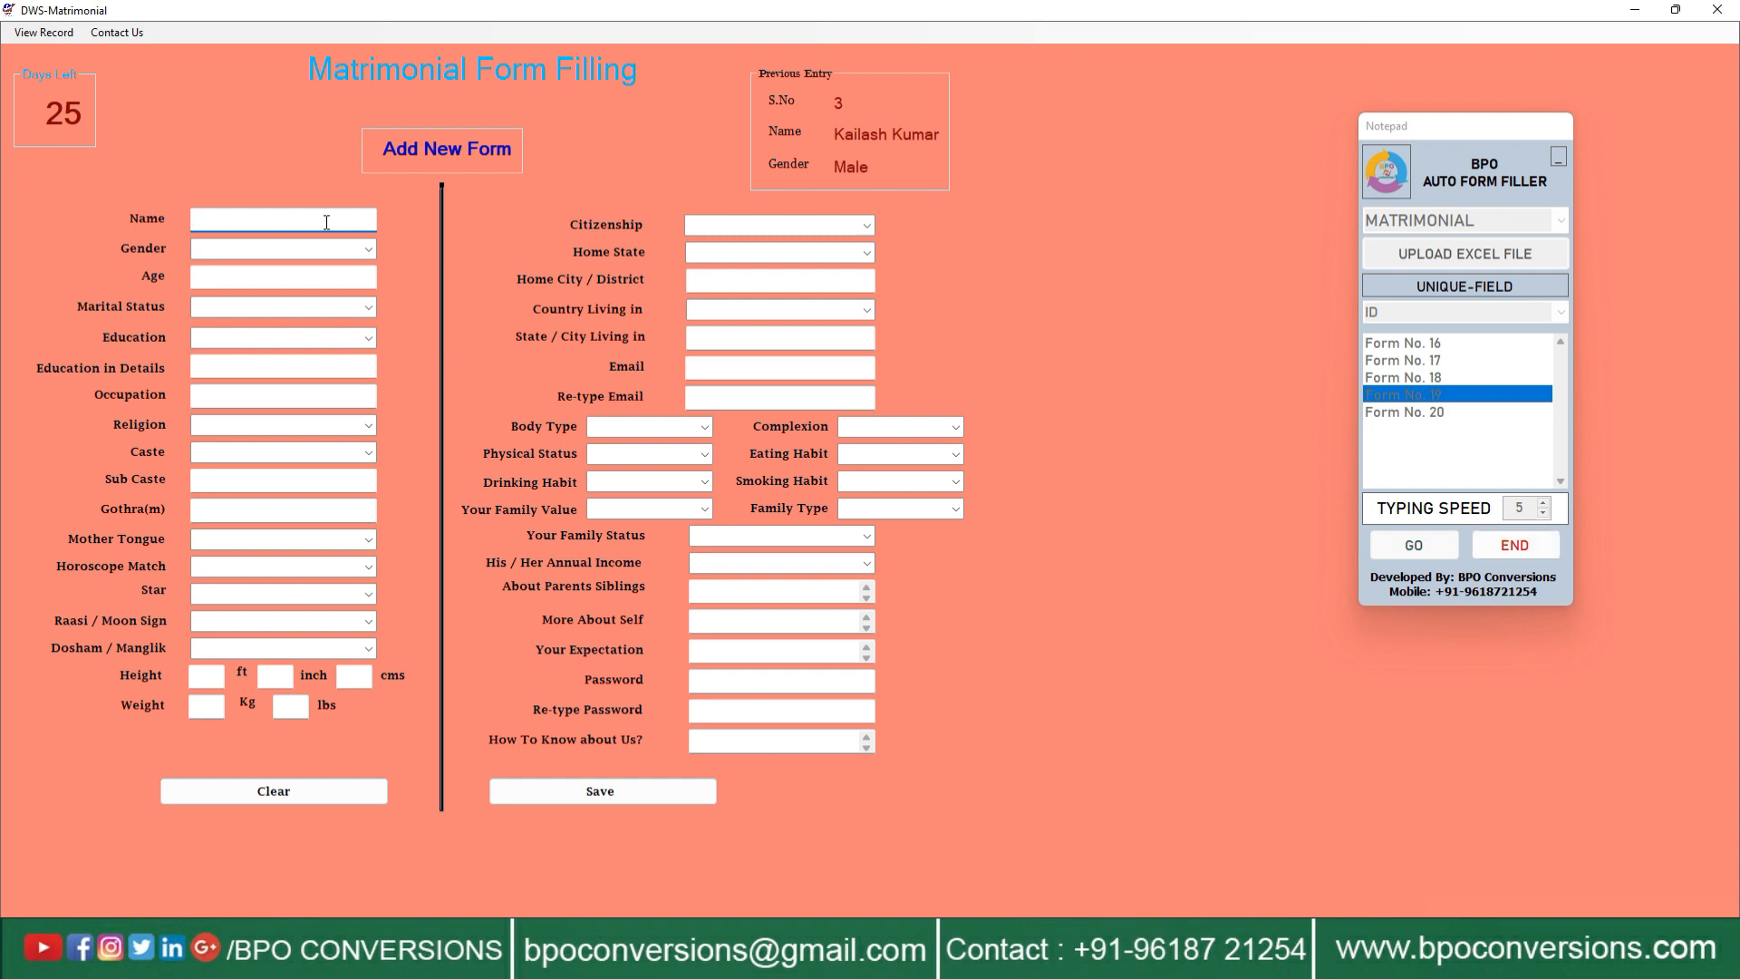
click(1412, 544)
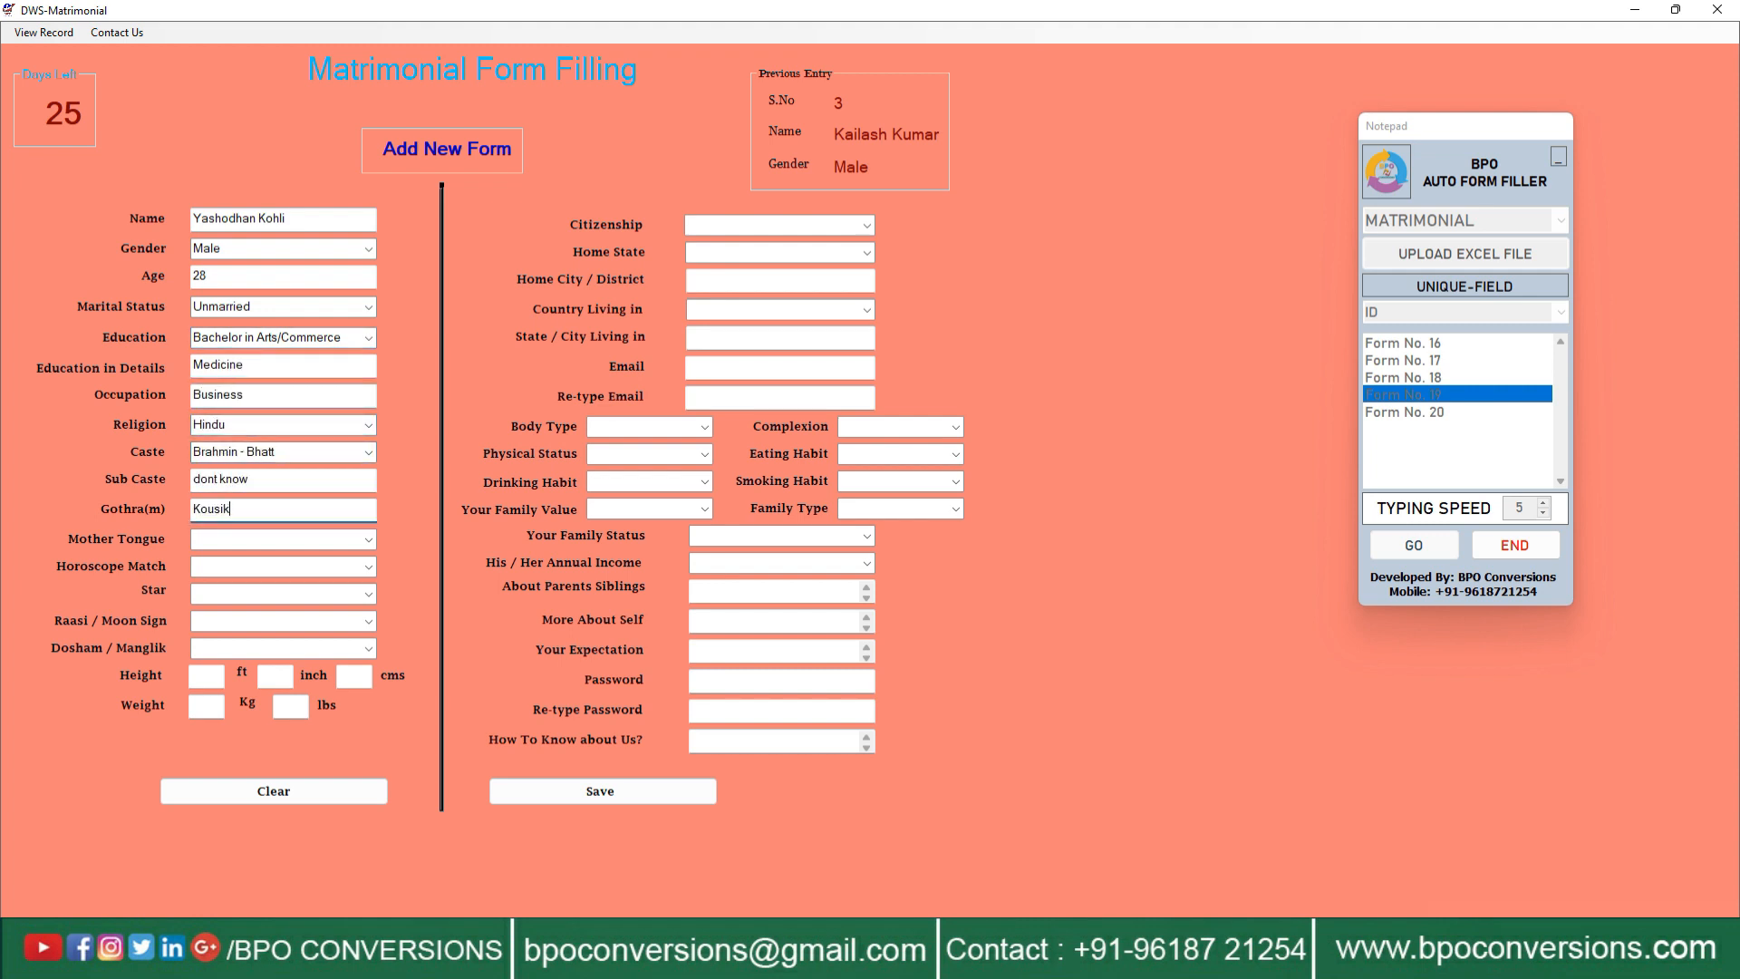
text(Capricorn ( Makara(m))
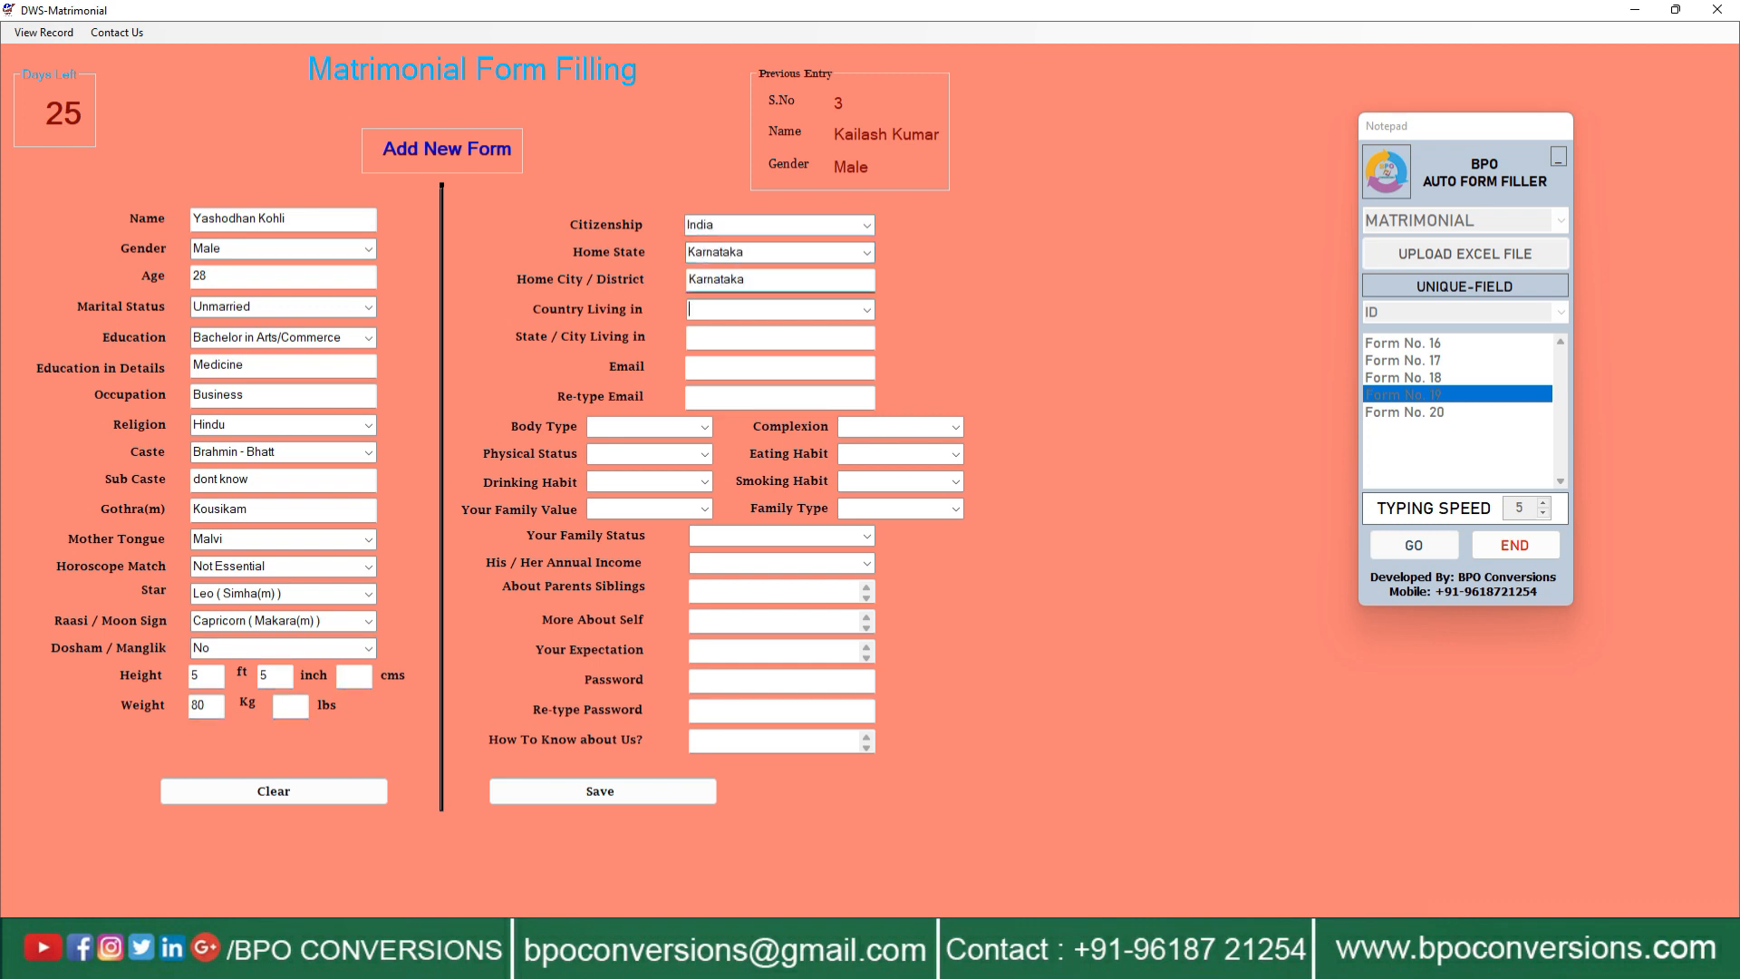
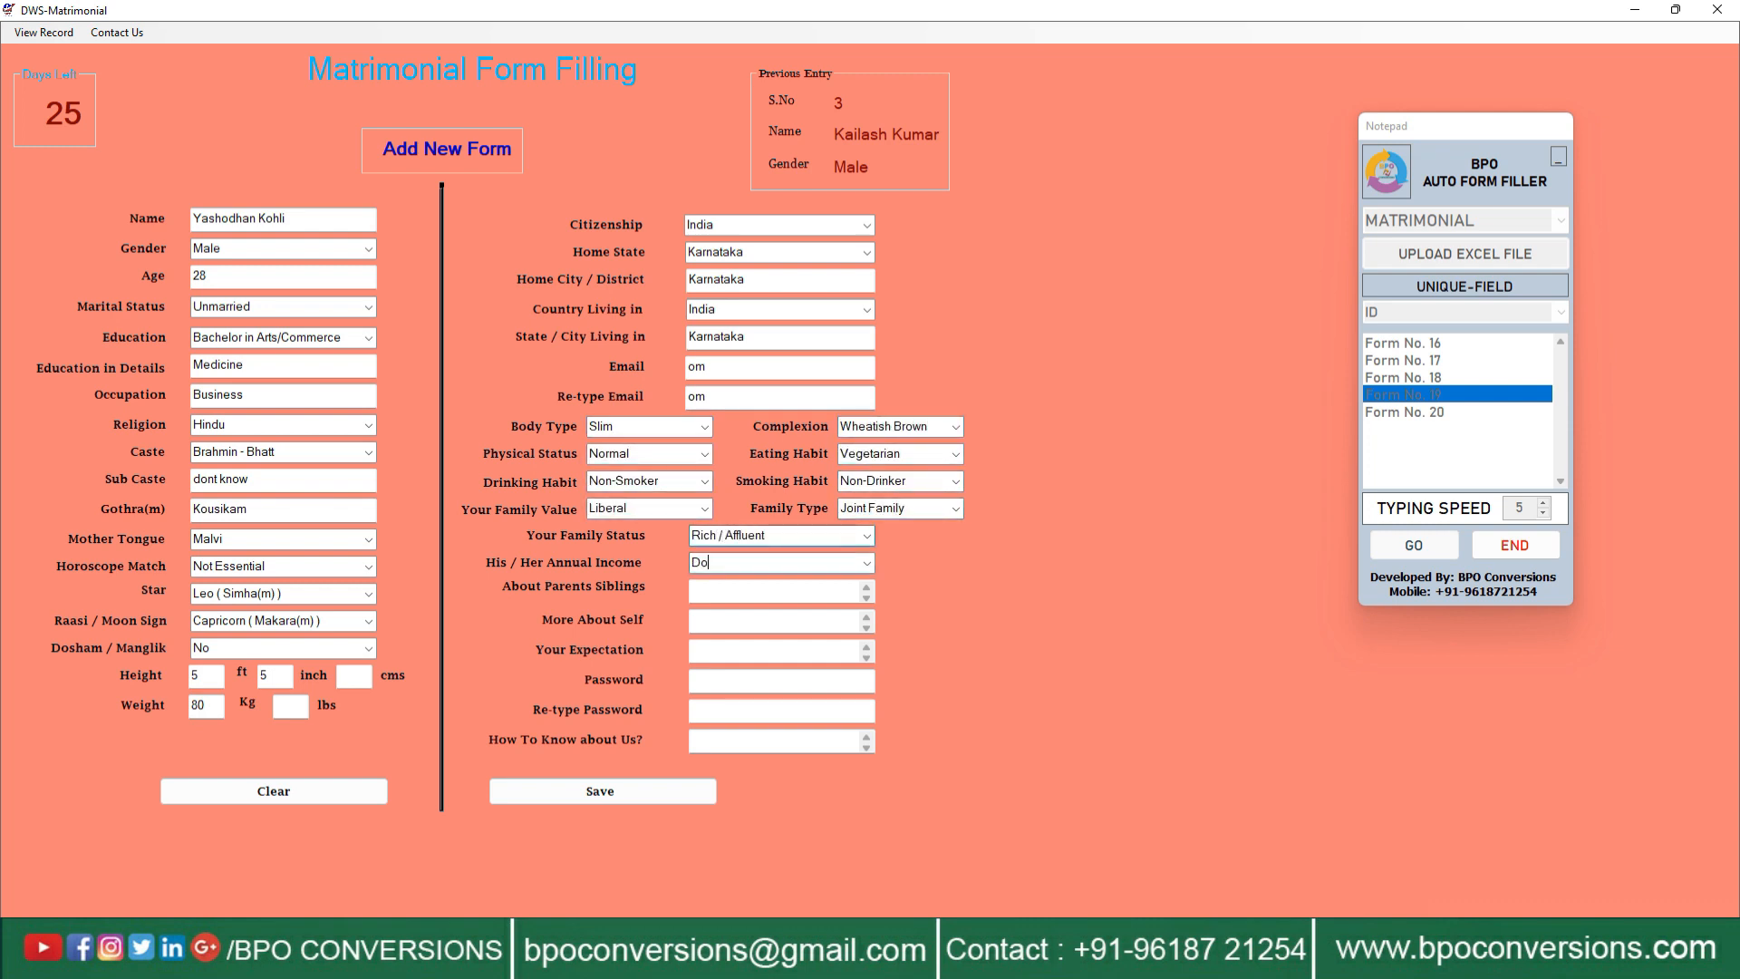
text(Staying with my mother in)
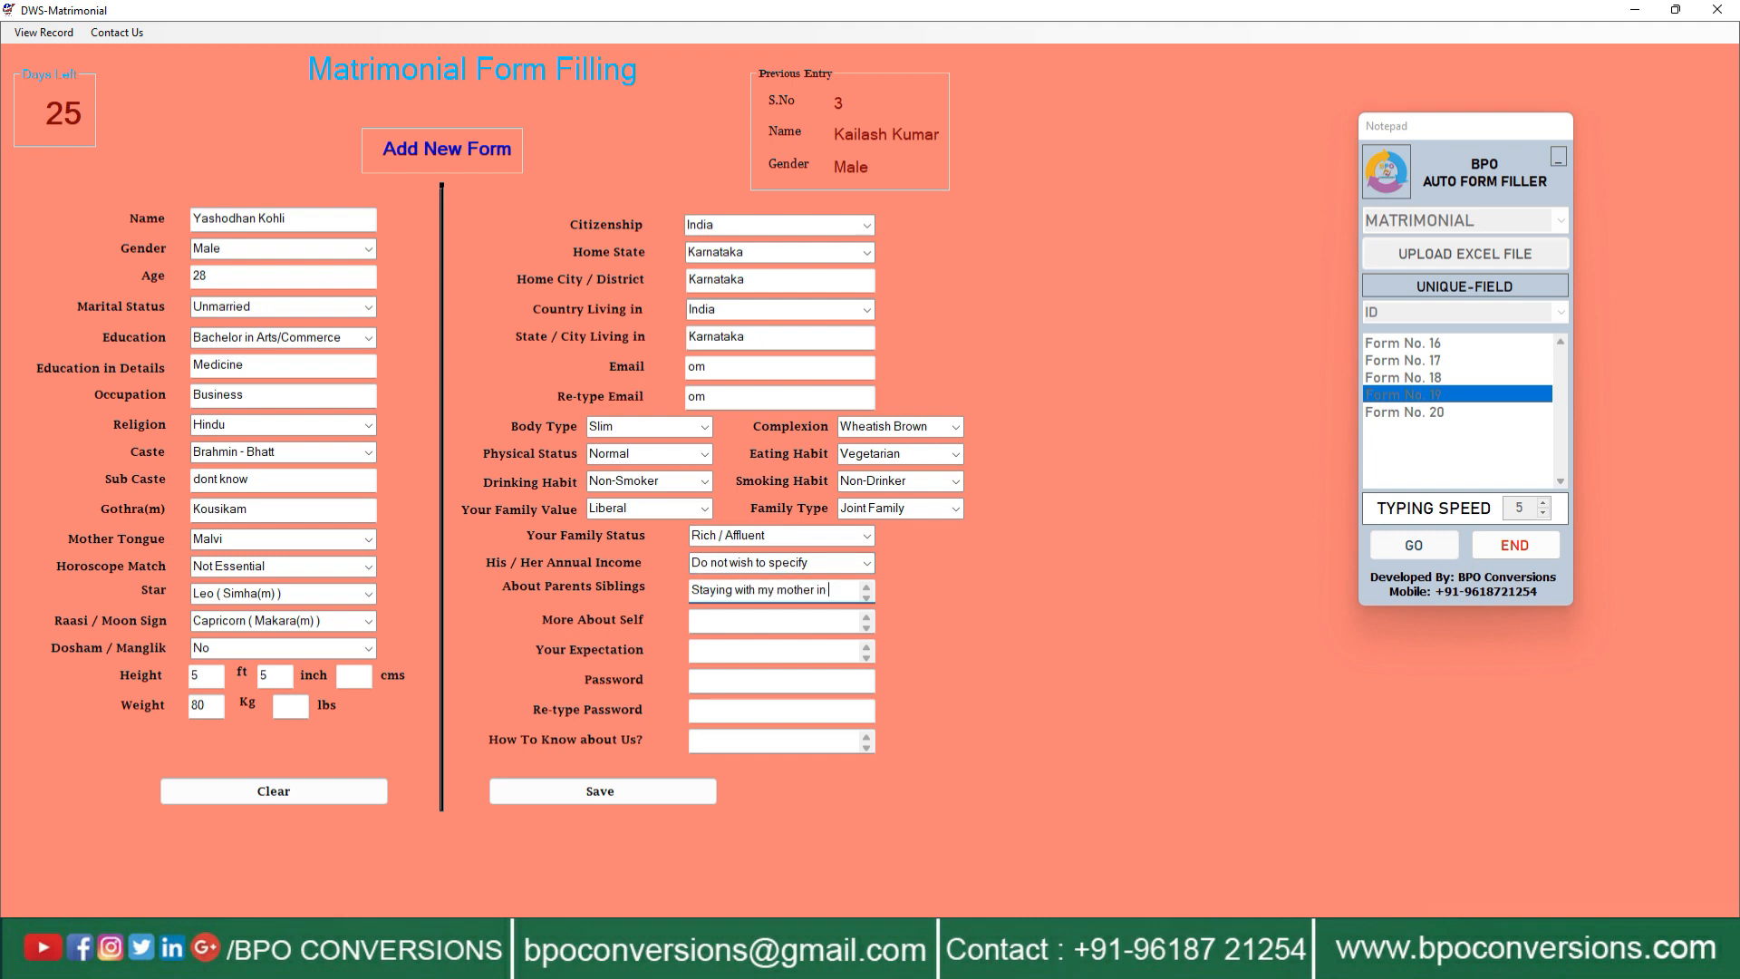
text(1 sister(married).)
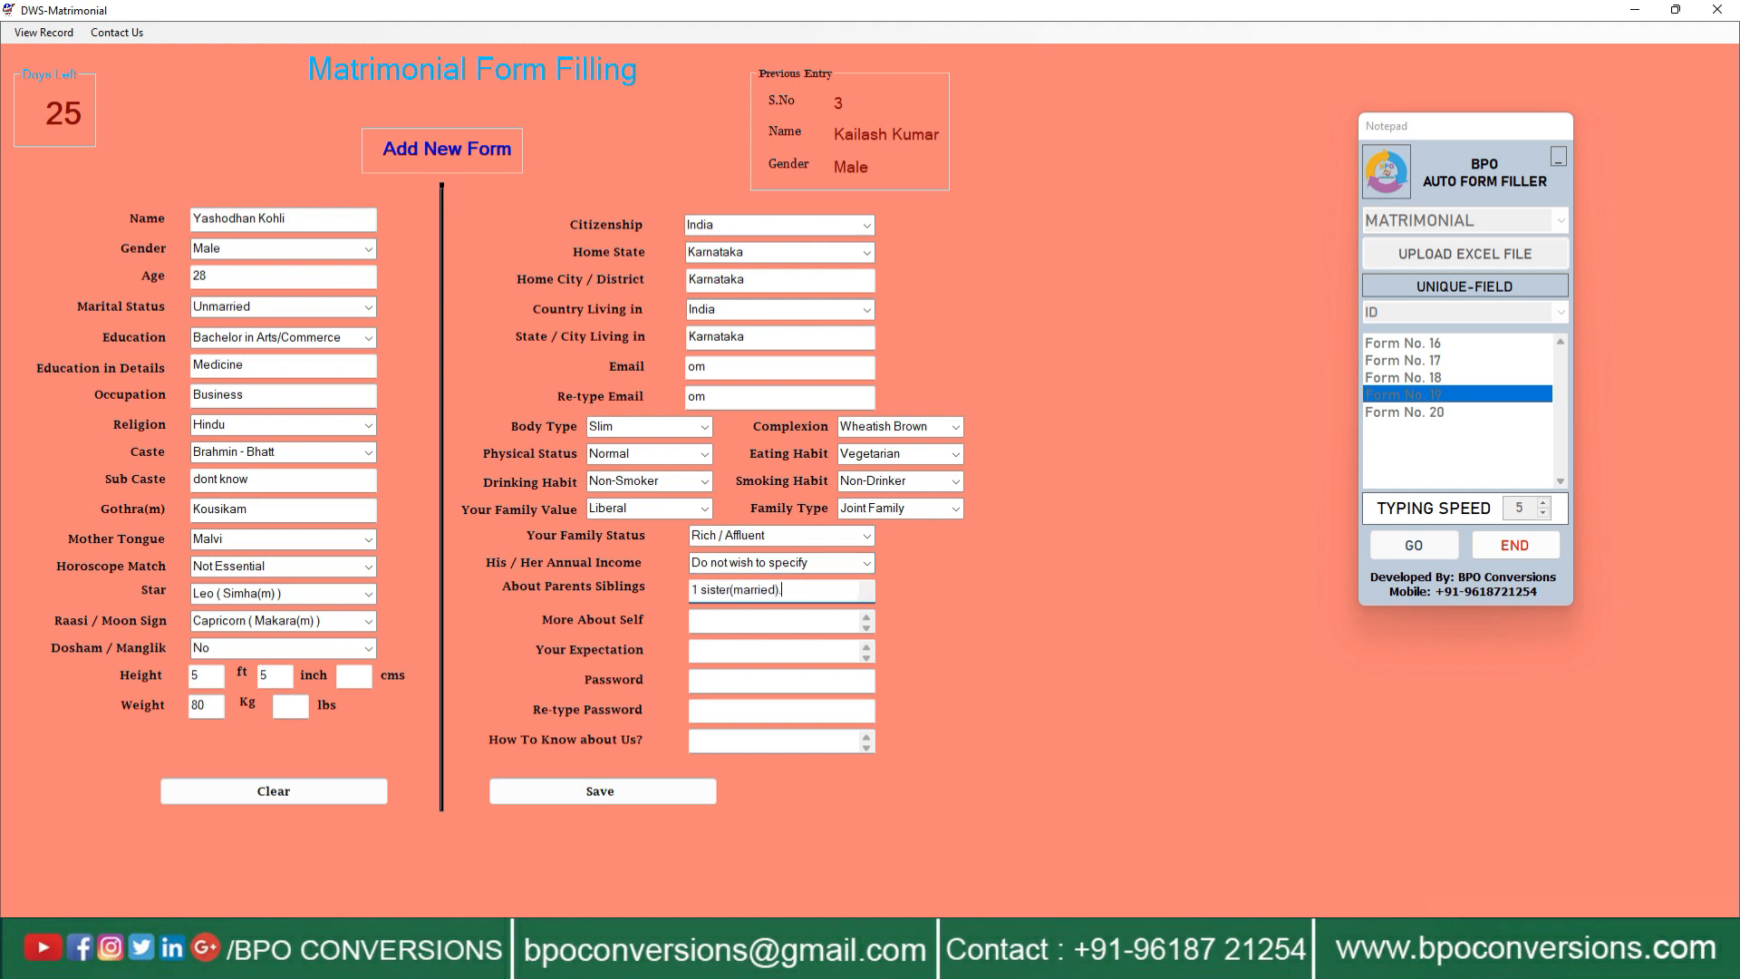
text((gramani)
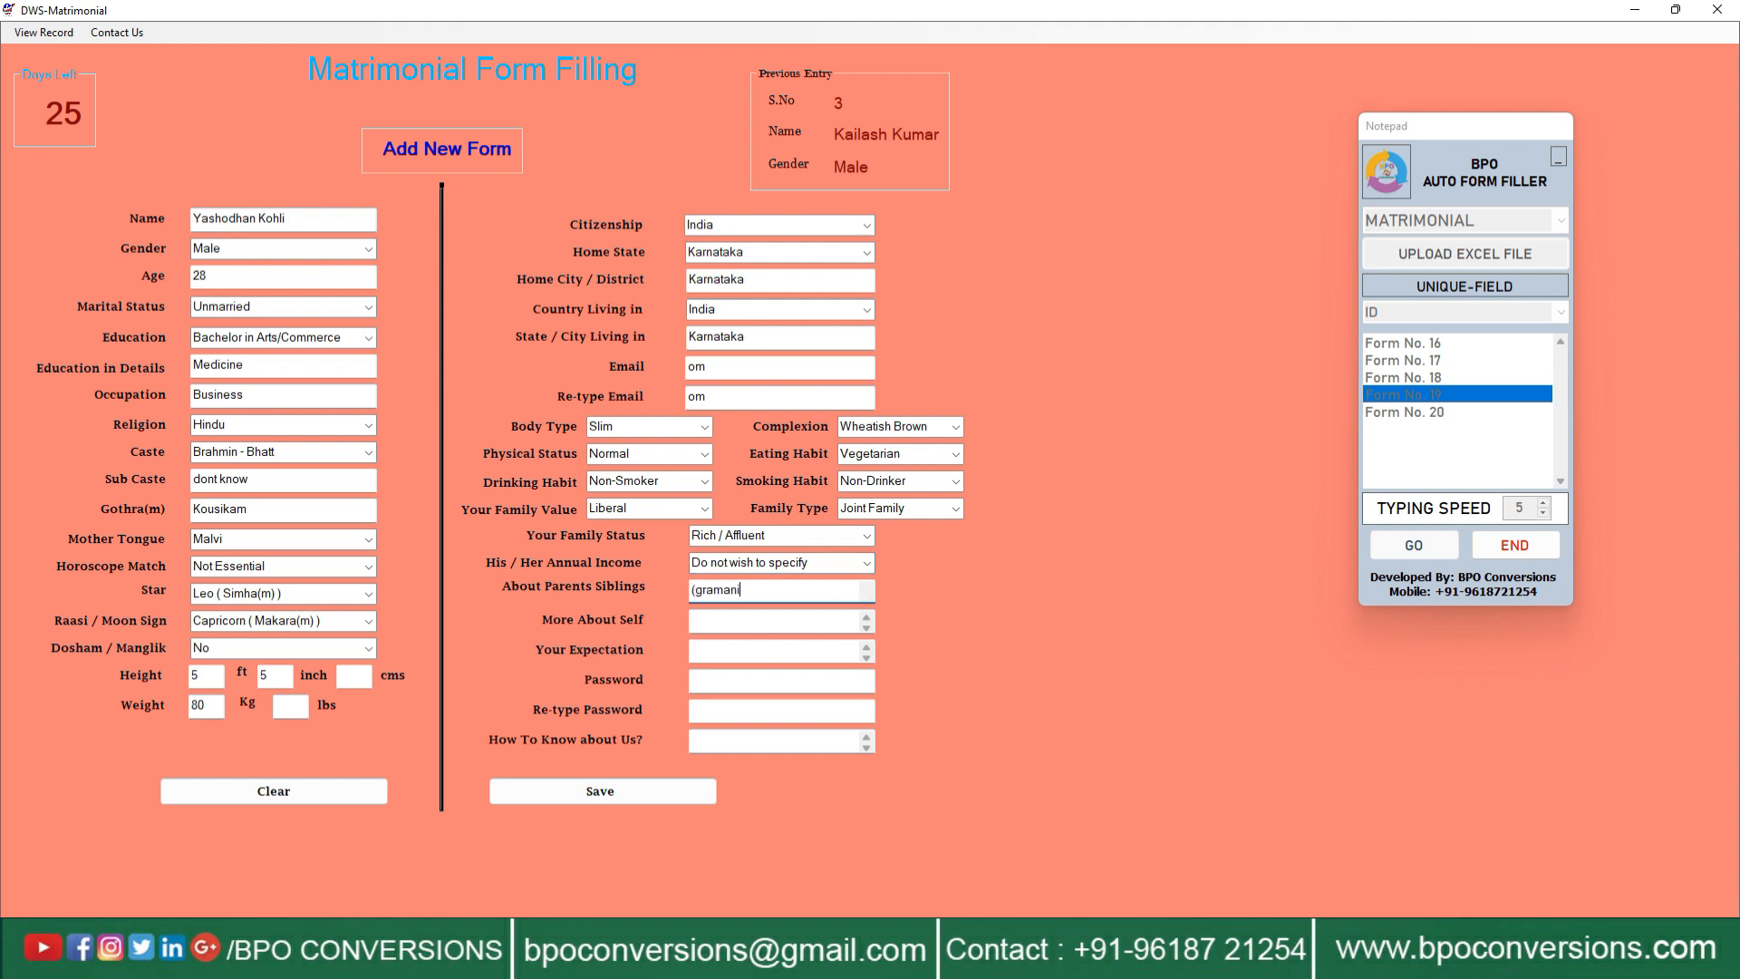
text((iyengar). I have one sister)
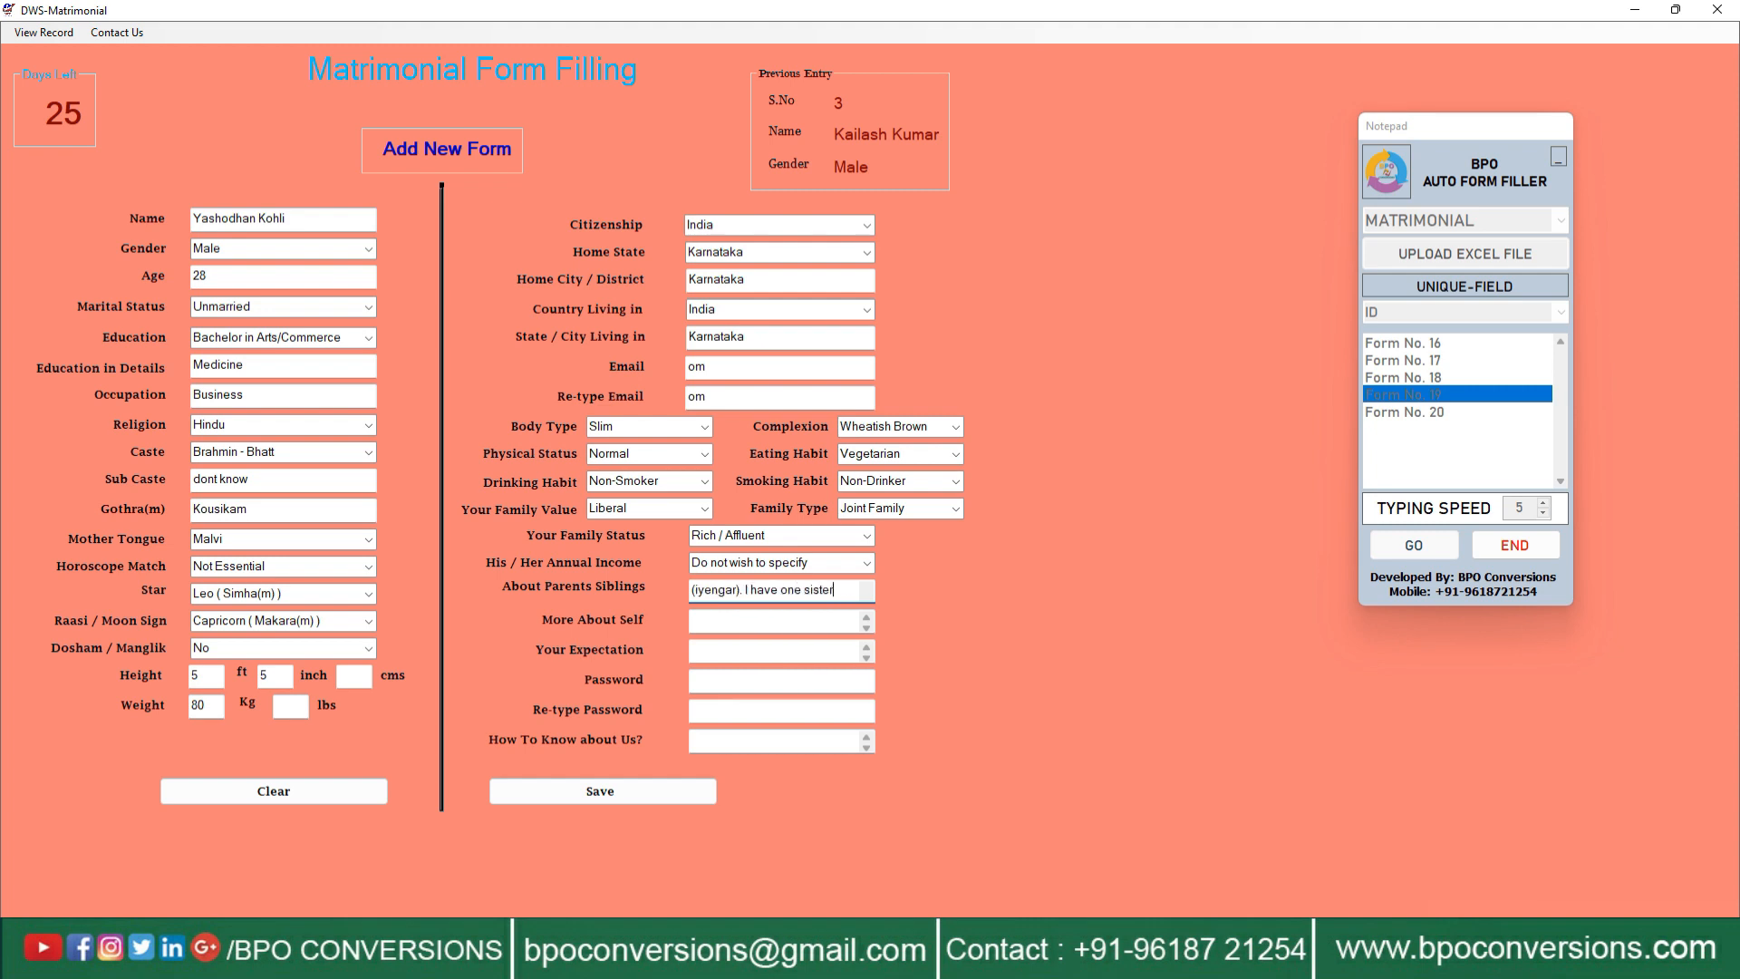
text(Chennai. My)
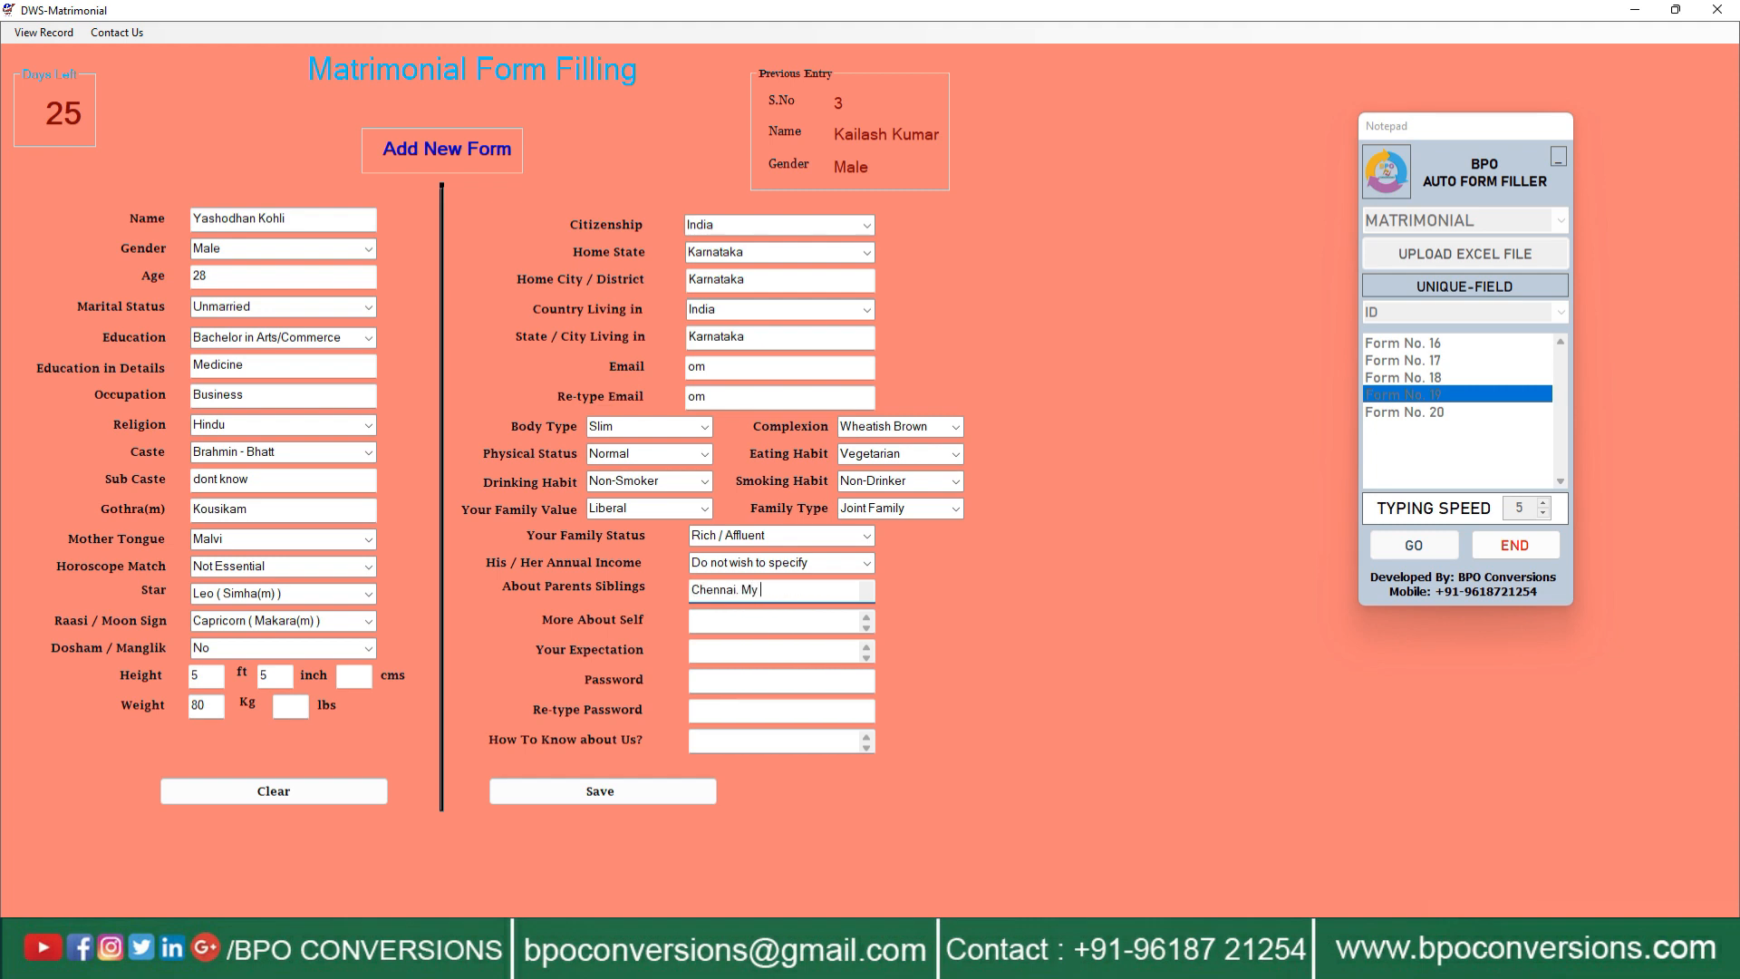
text(NRE and mother home maker.)
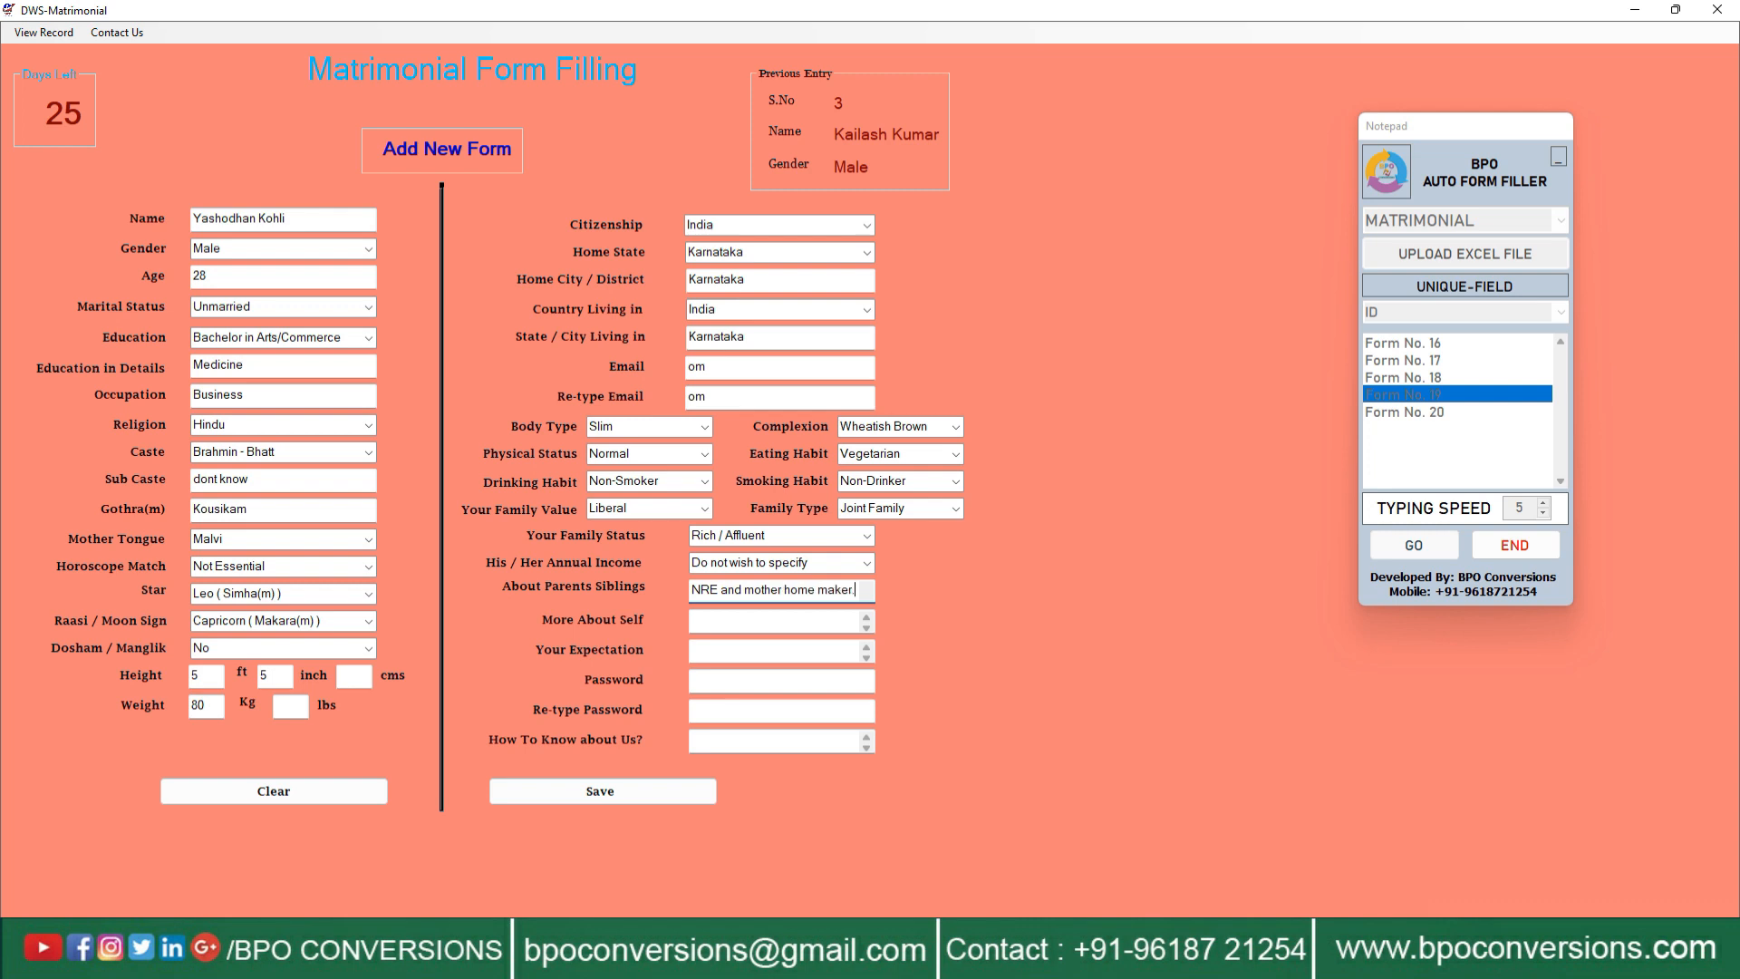
Type his self-description and partner expectations, then save as entry 4 and confirm.
text(good-looking, r)
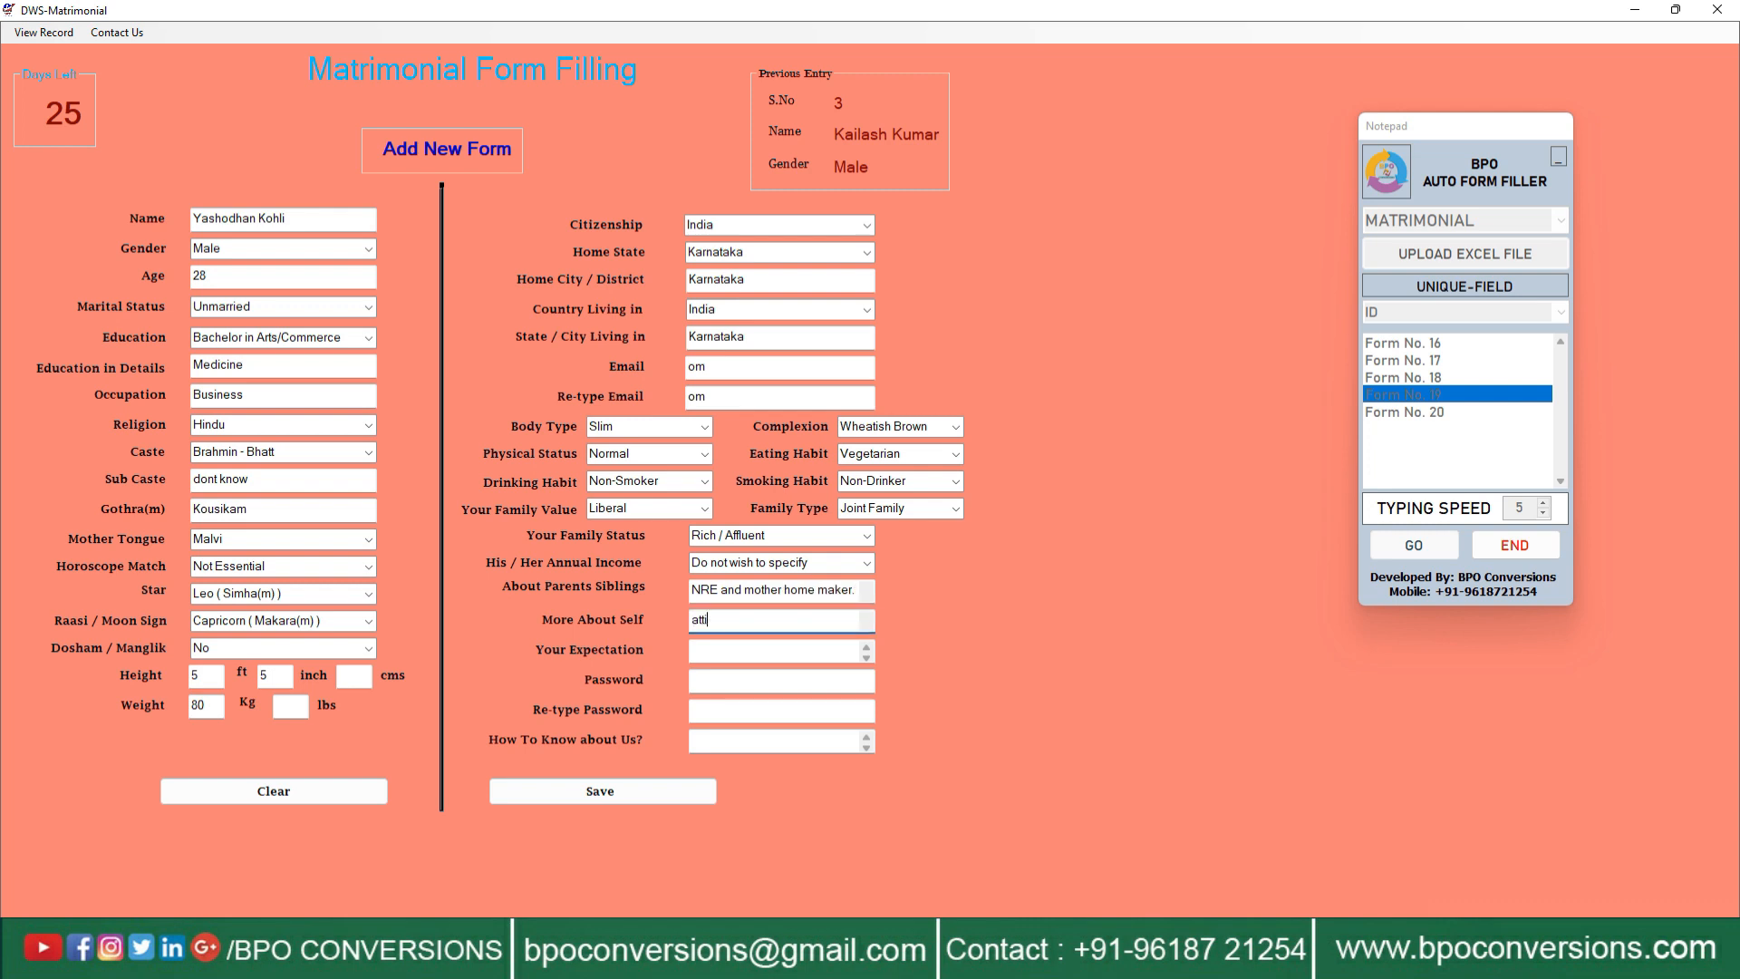
text(clean habits, mat)
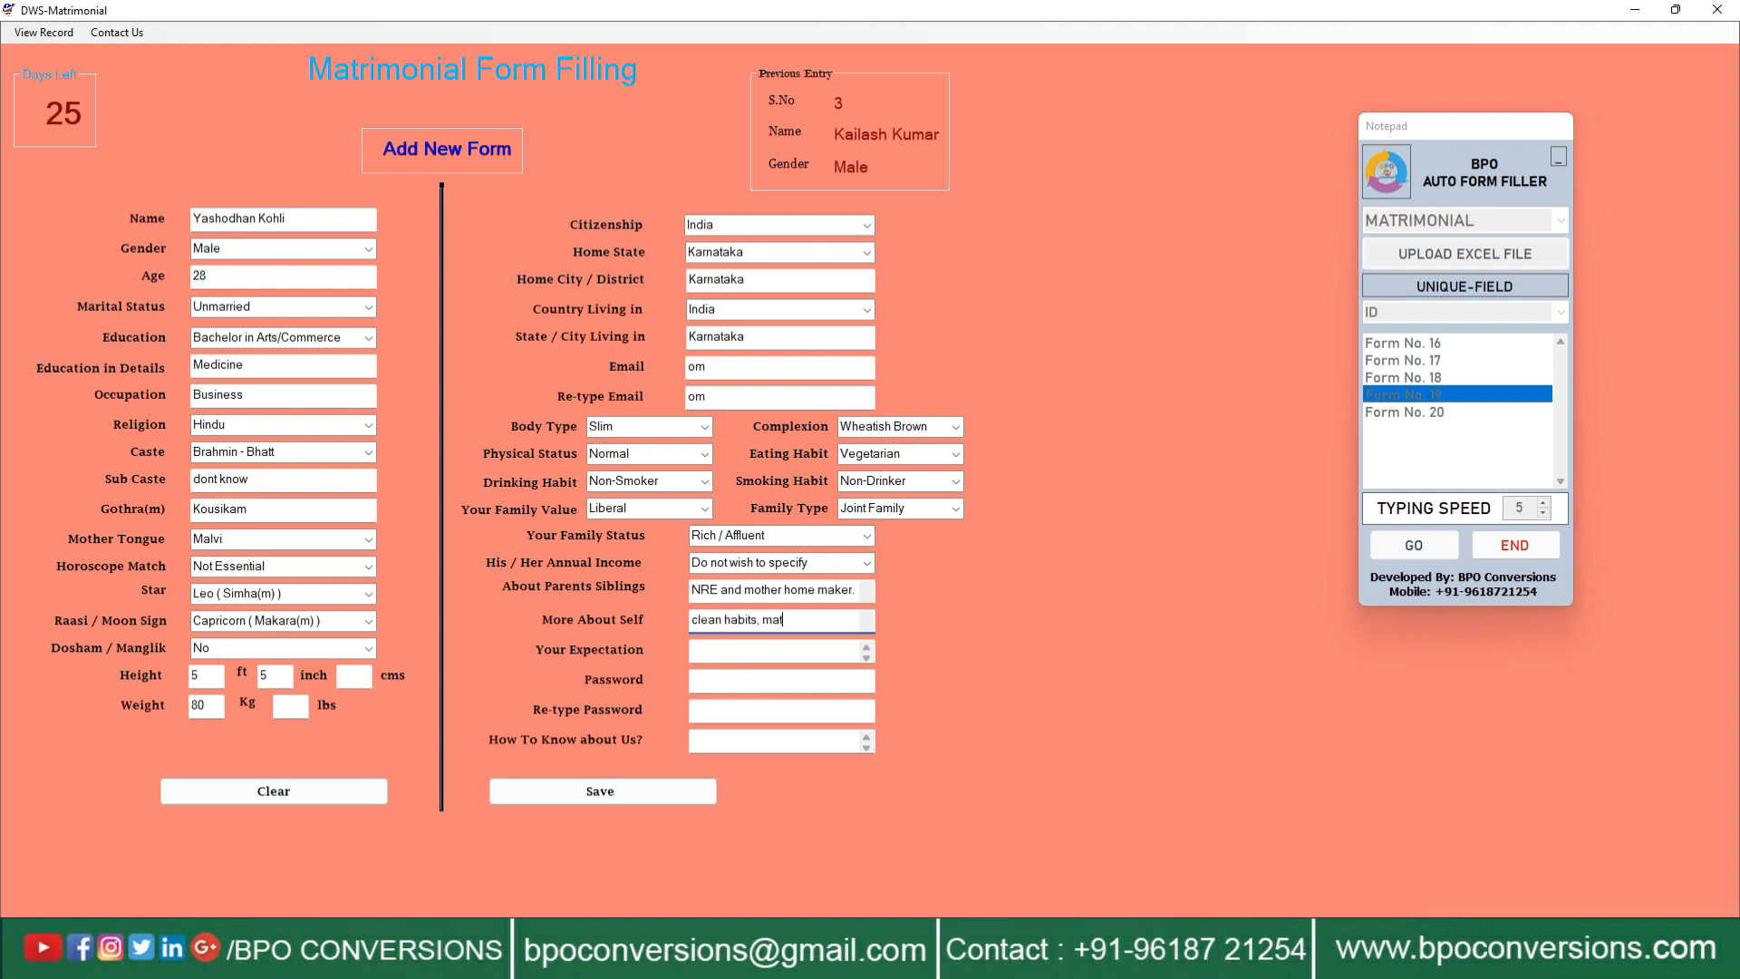
text(sense of hu)
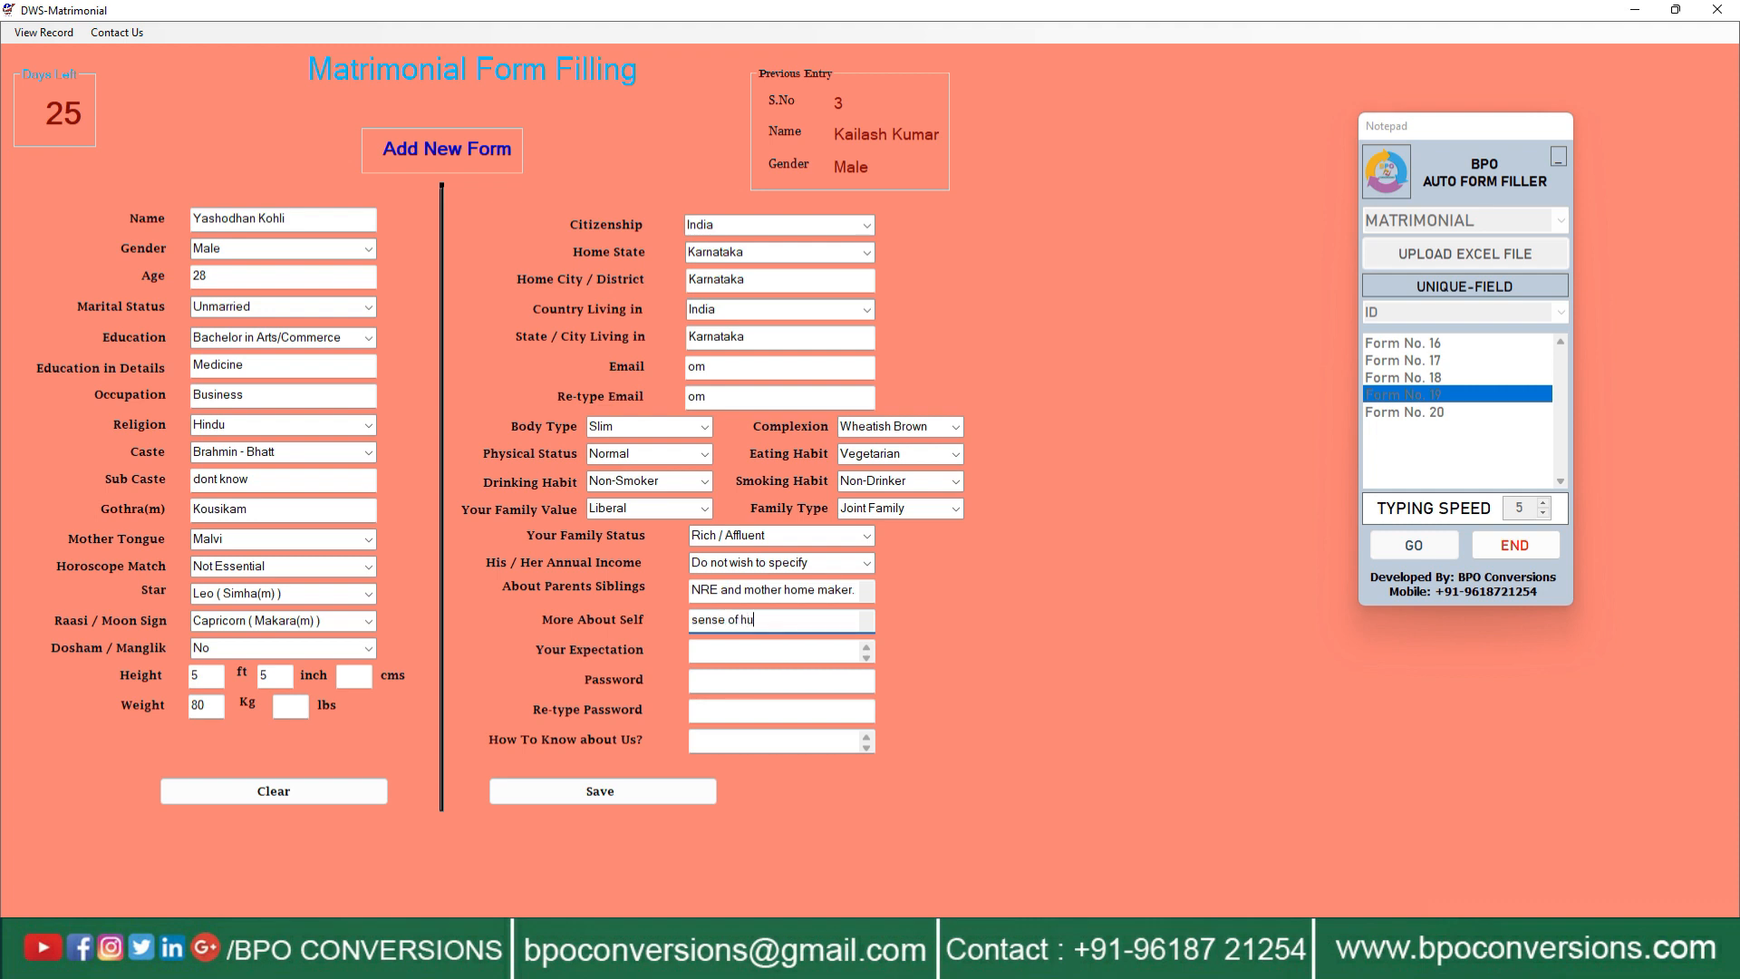
text(elders at the same time a mod)
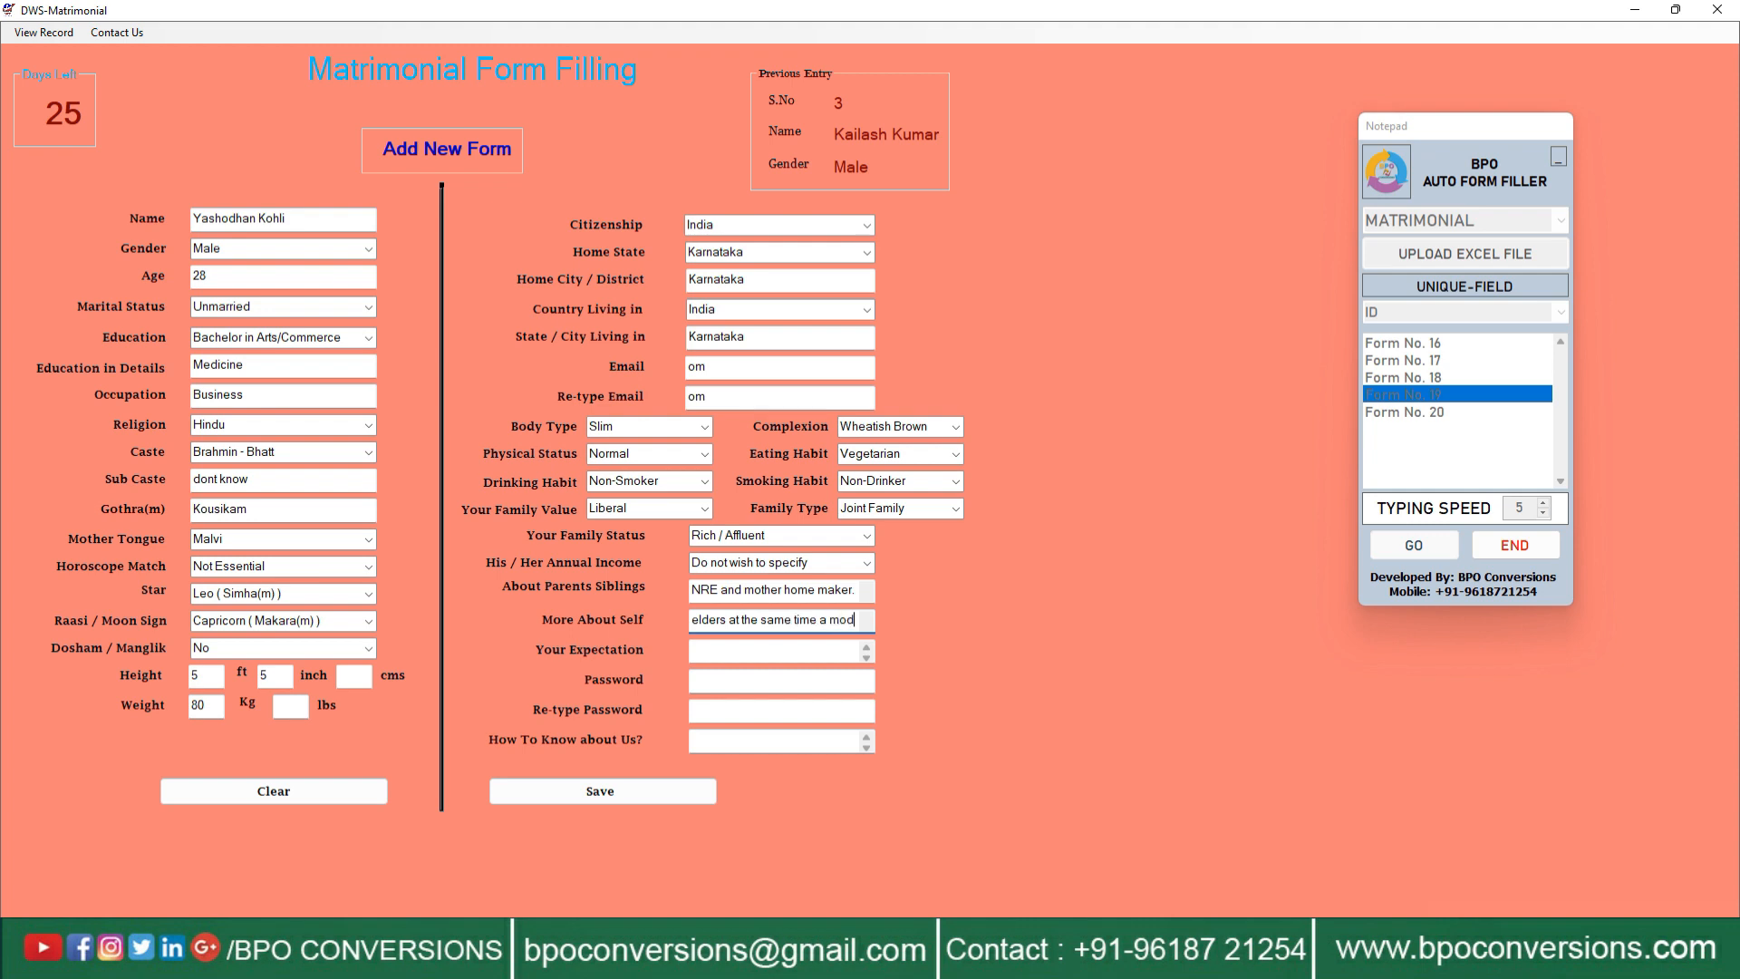
text(should be jovial, educate)
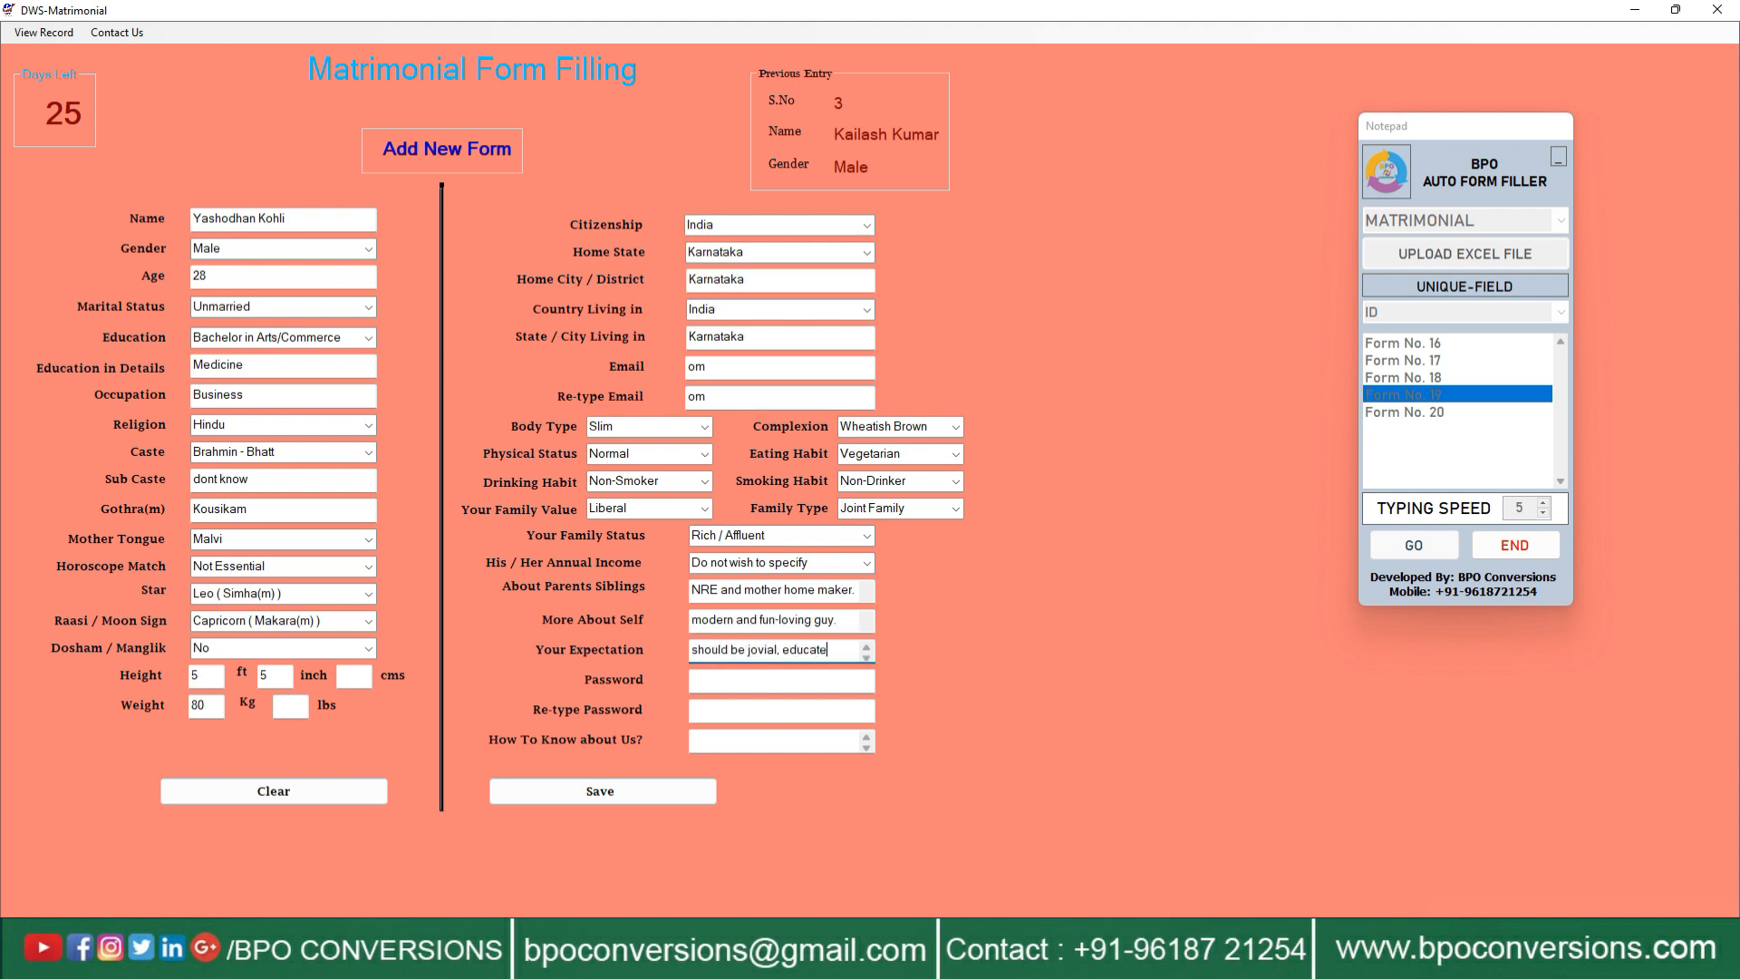
text(approach. should gi)
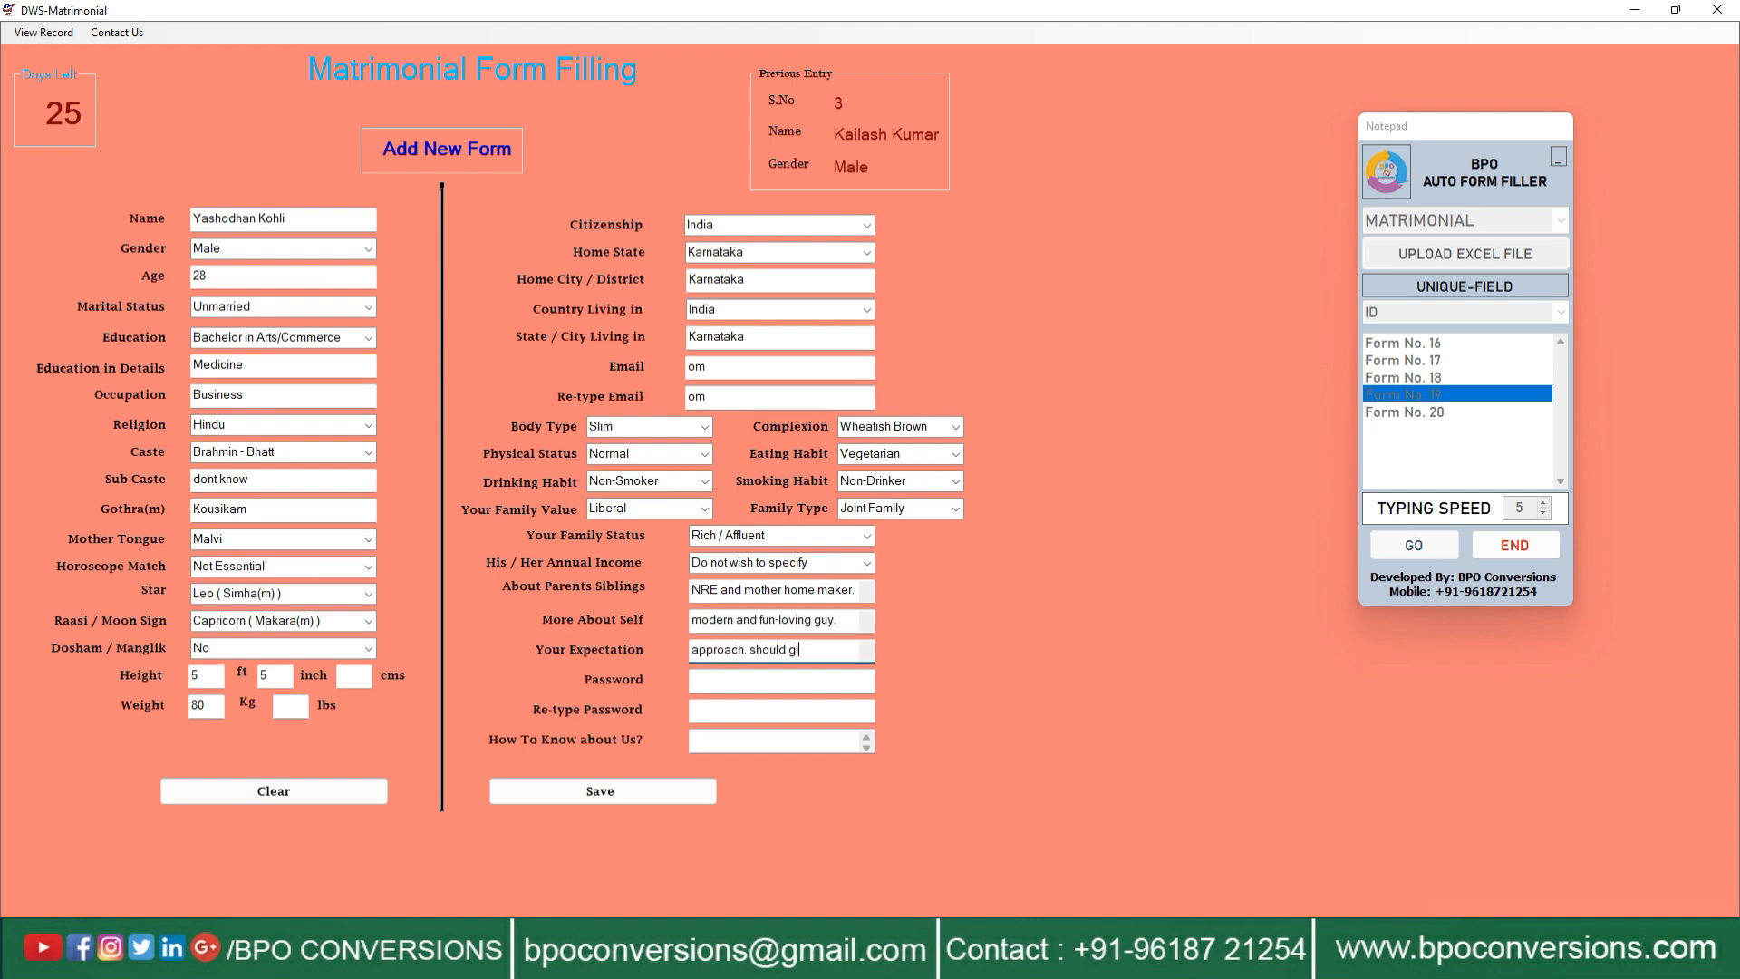
text(values)
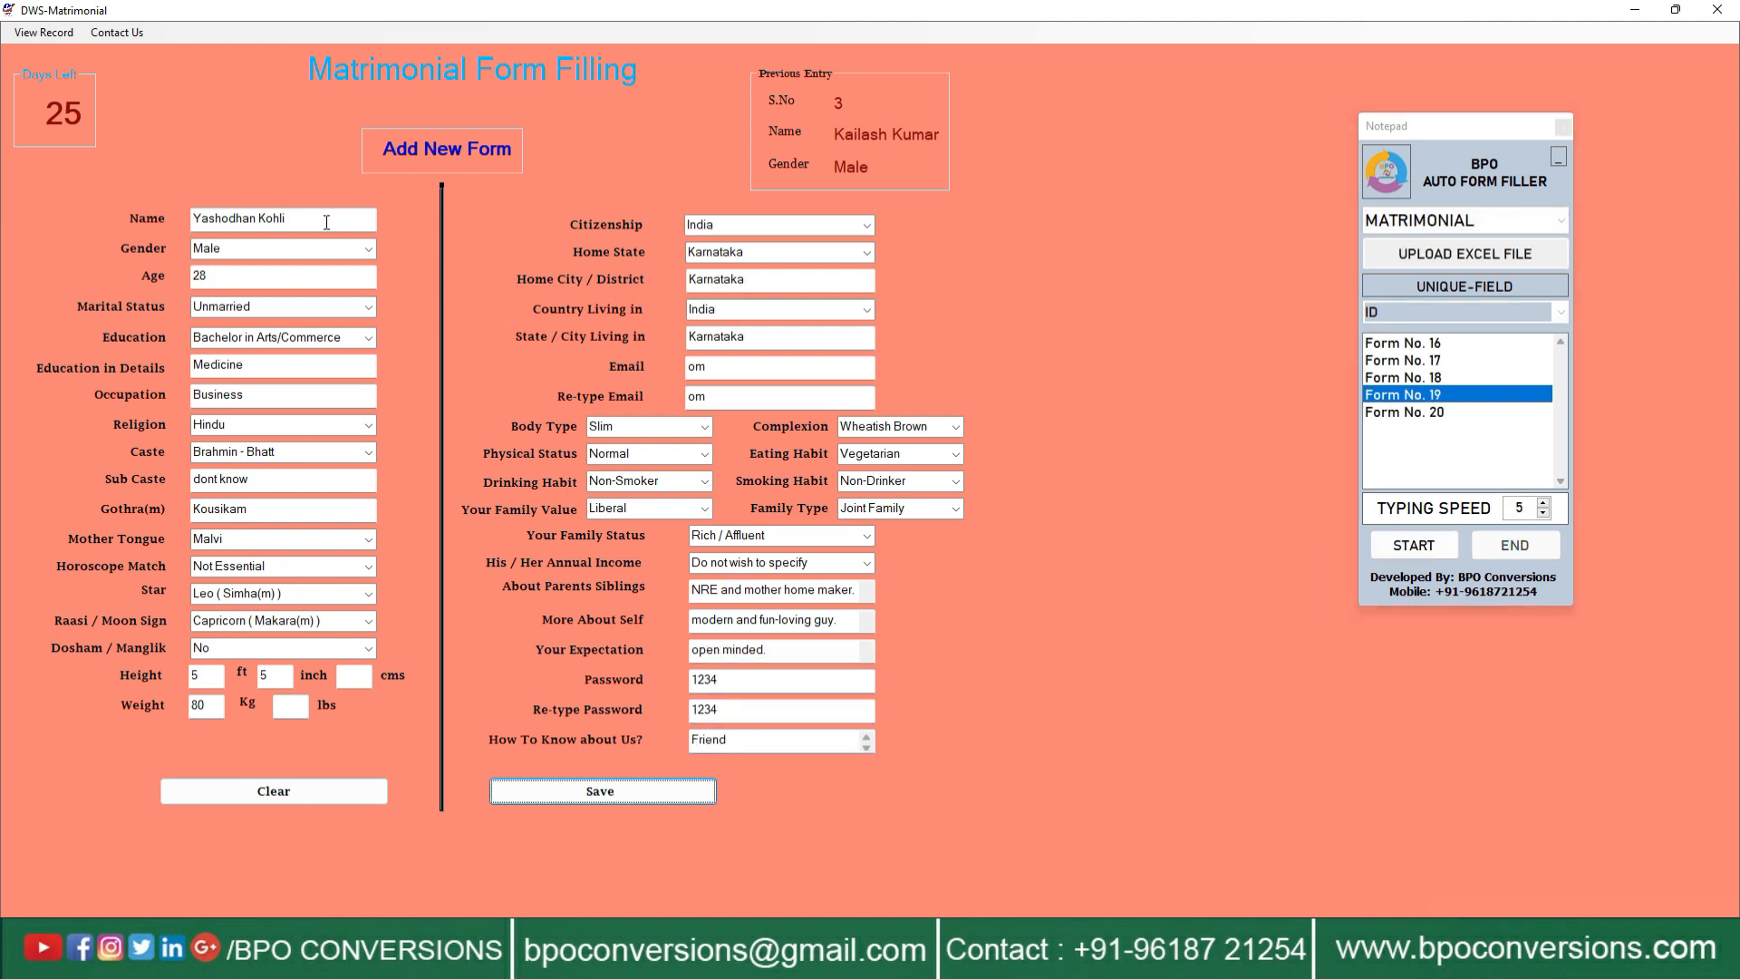
click(602, 790)
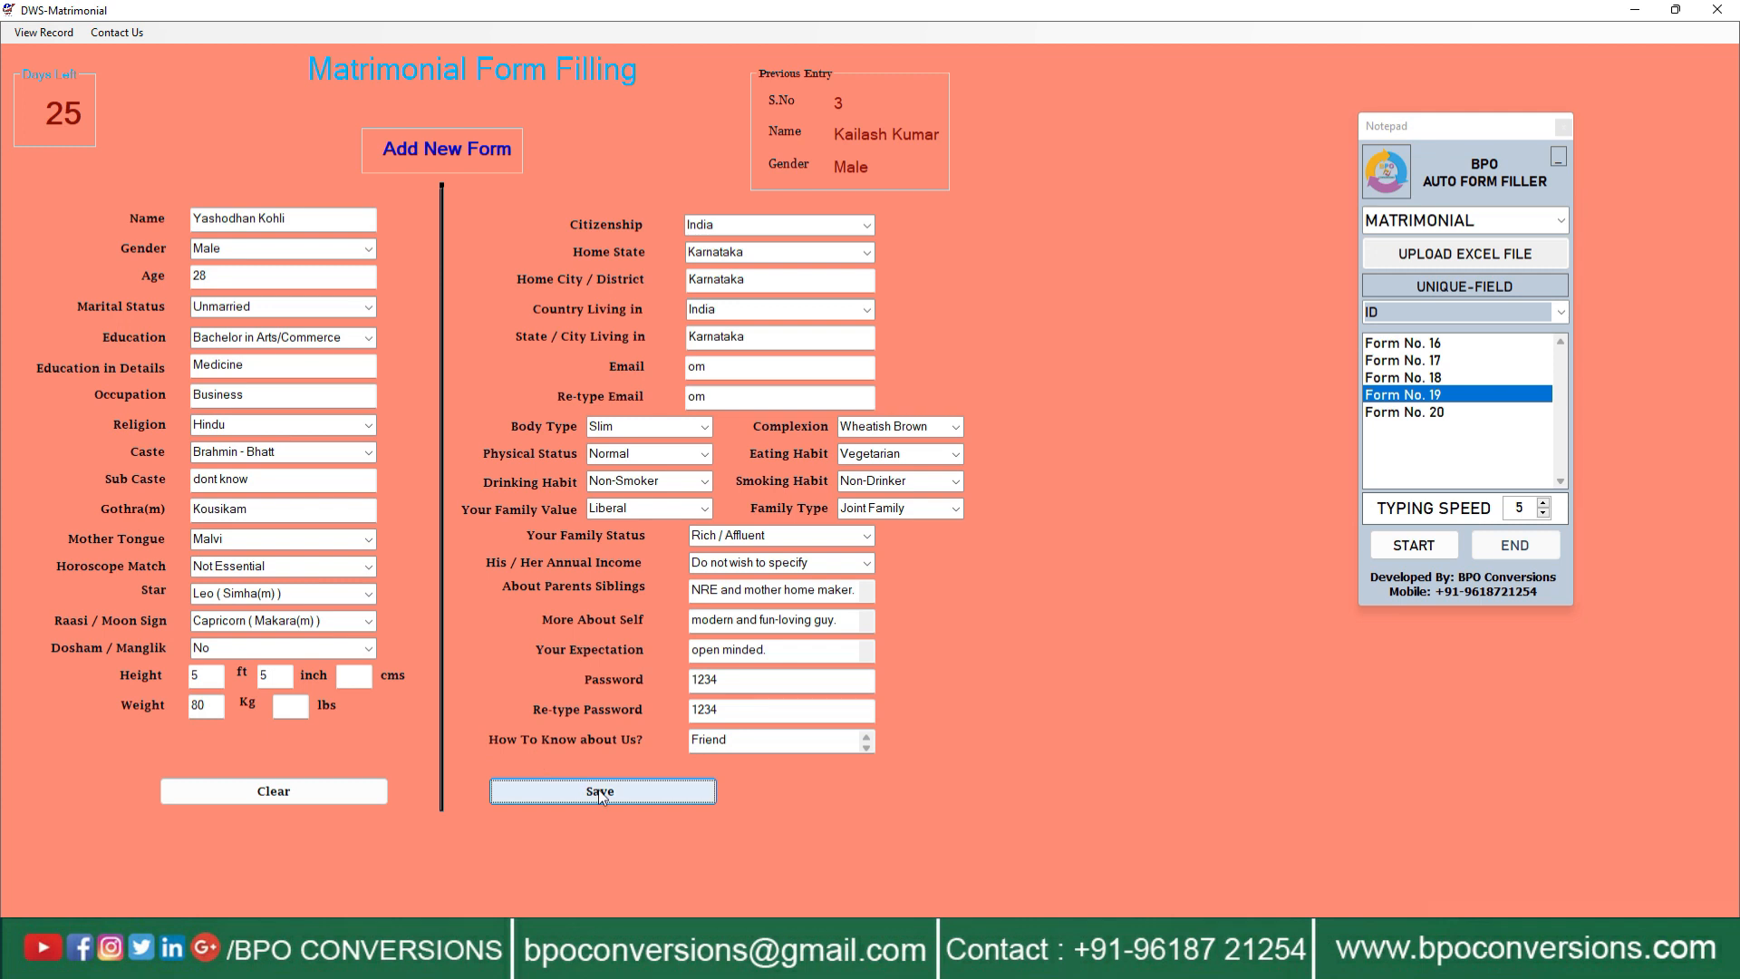
click(600, 790)
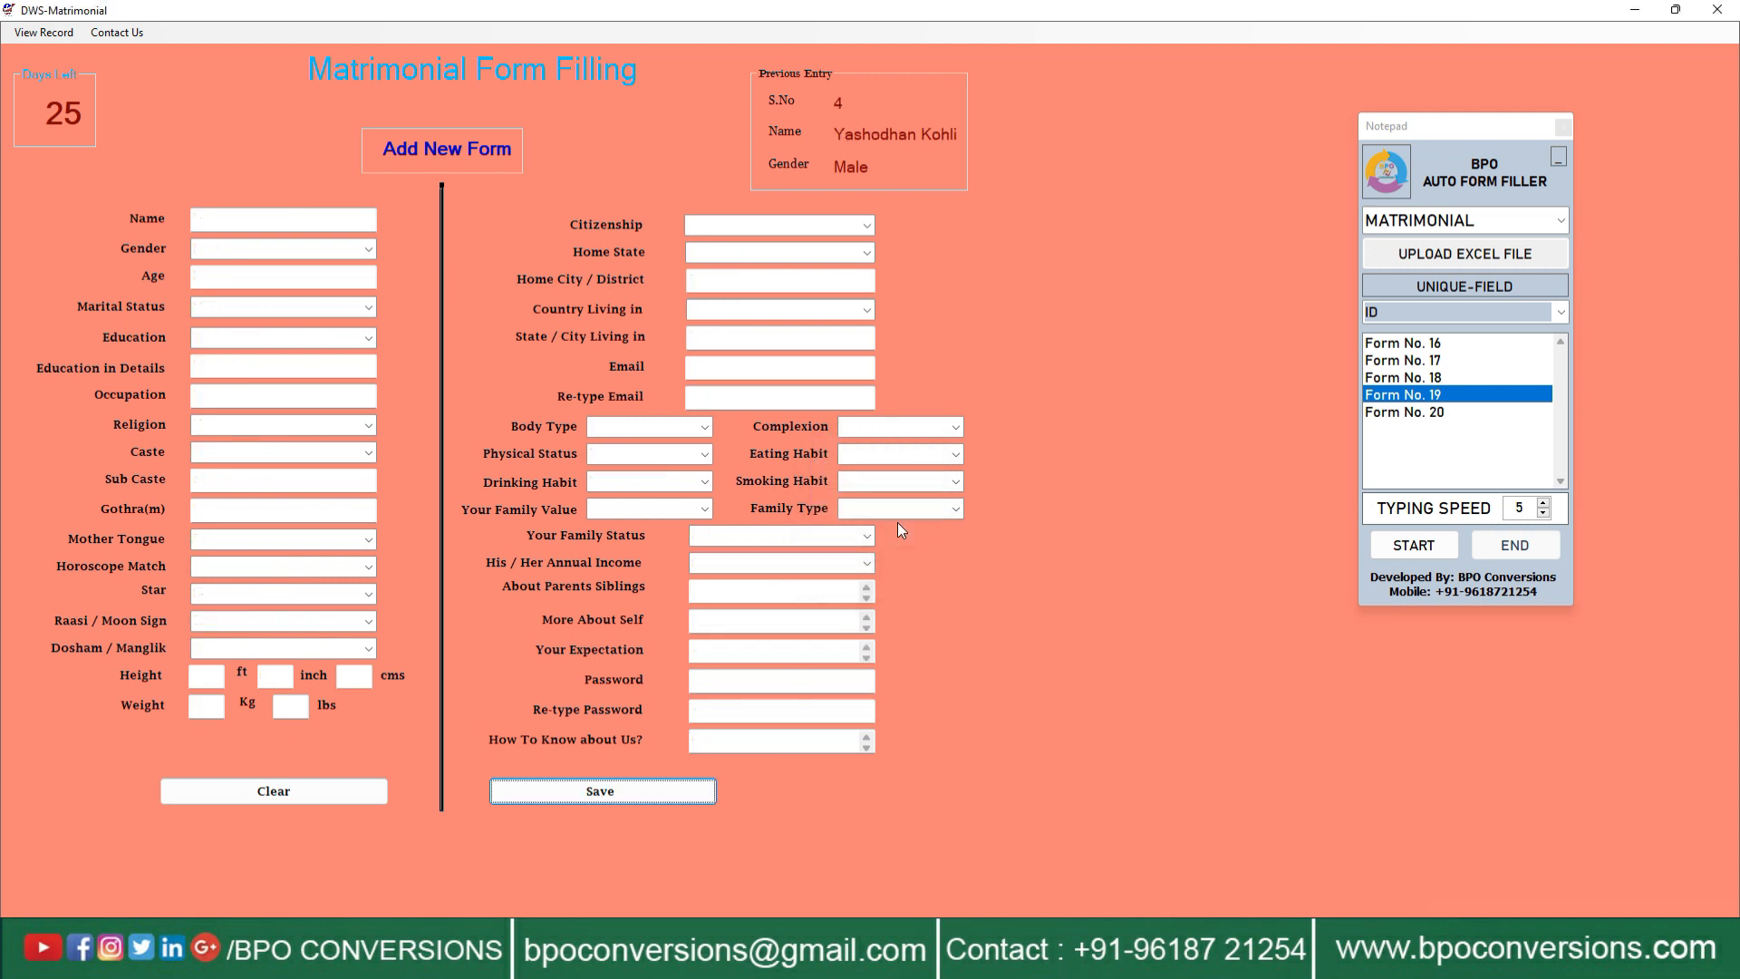
click(1405, 412)
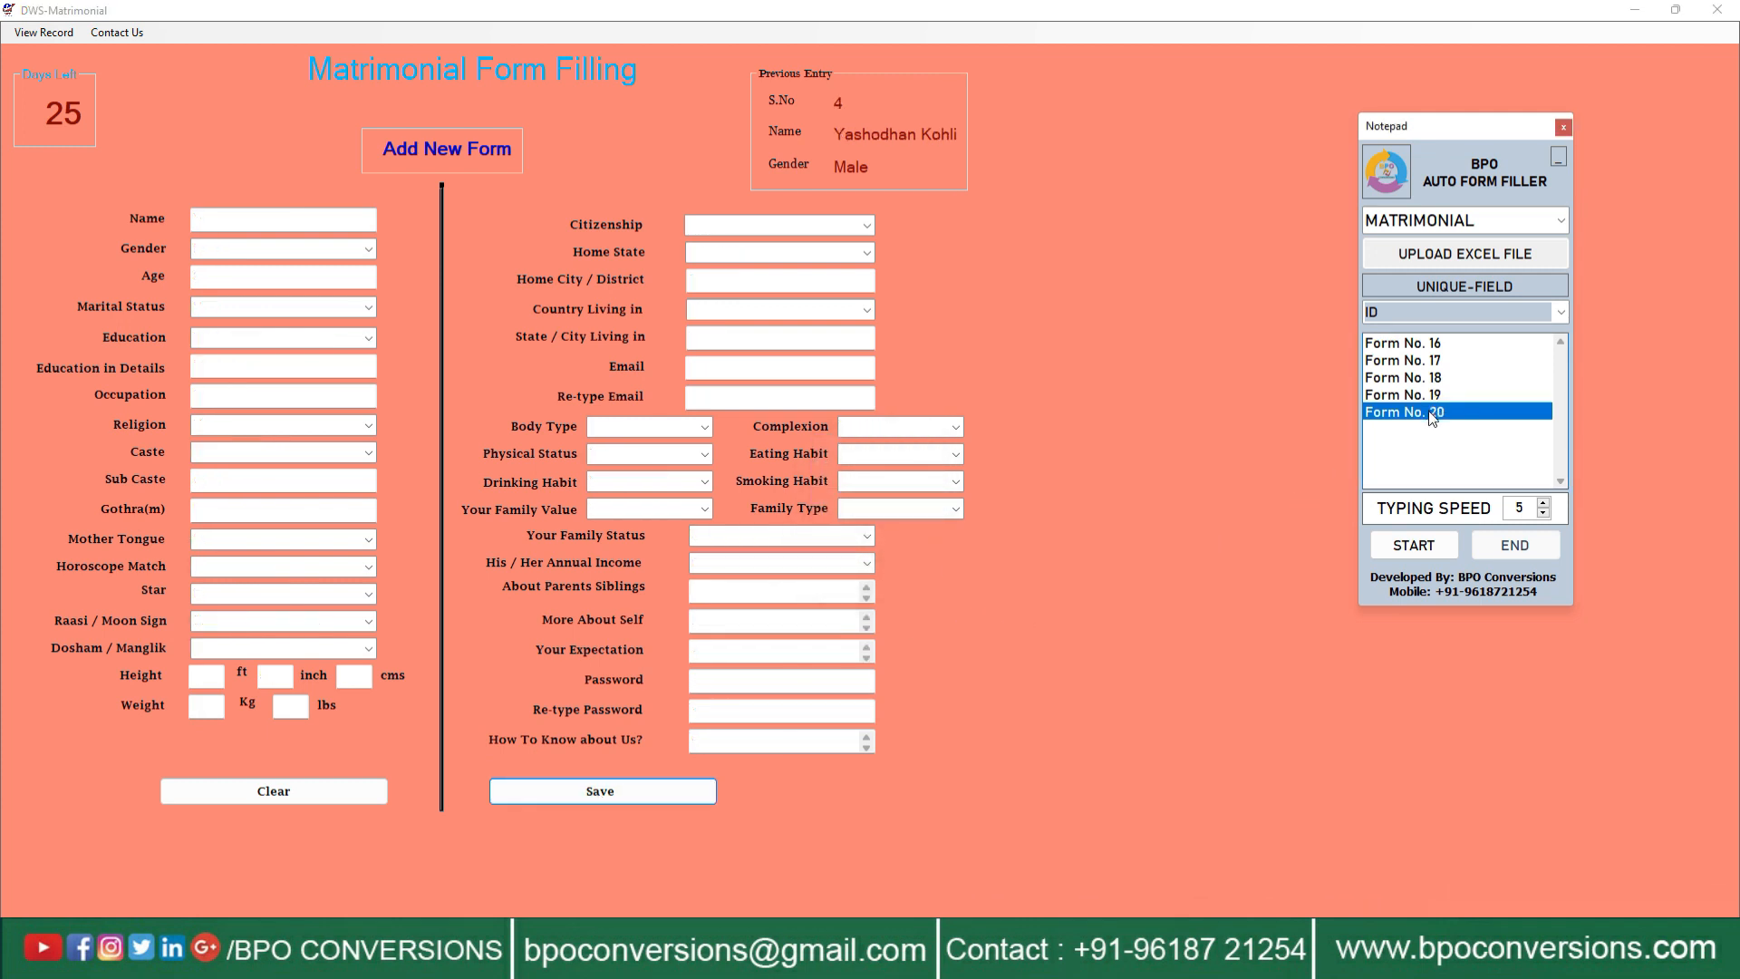
click(1413, 544)
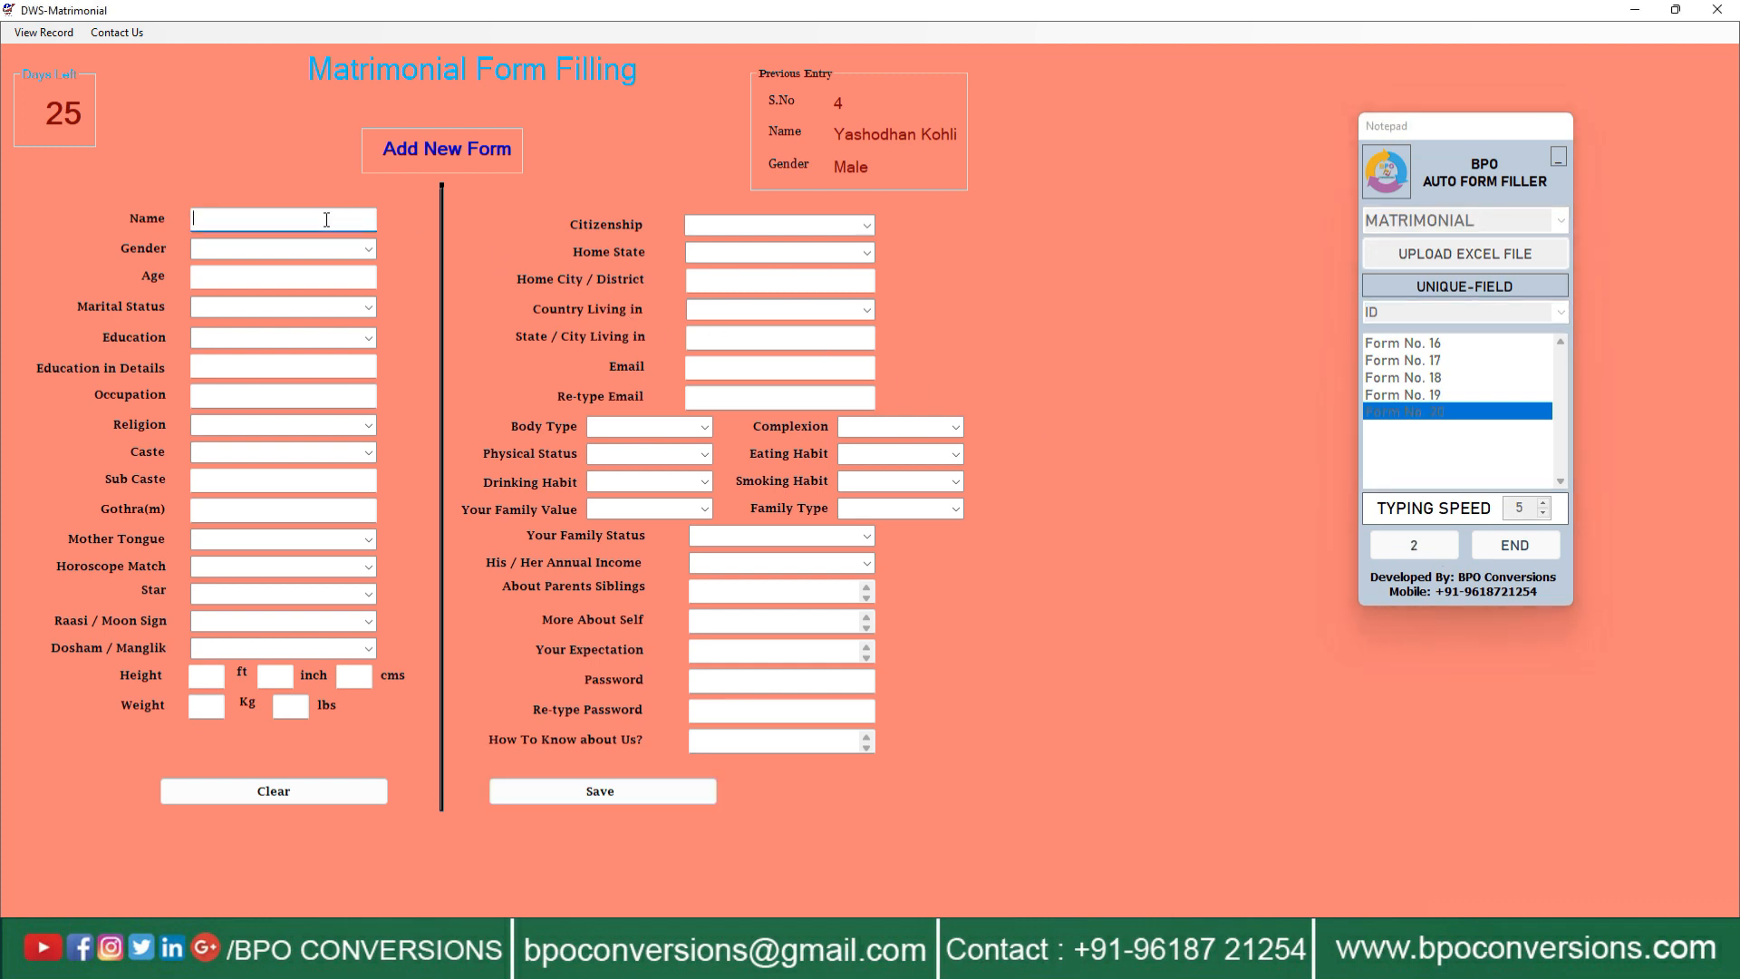
click(1412, 544)
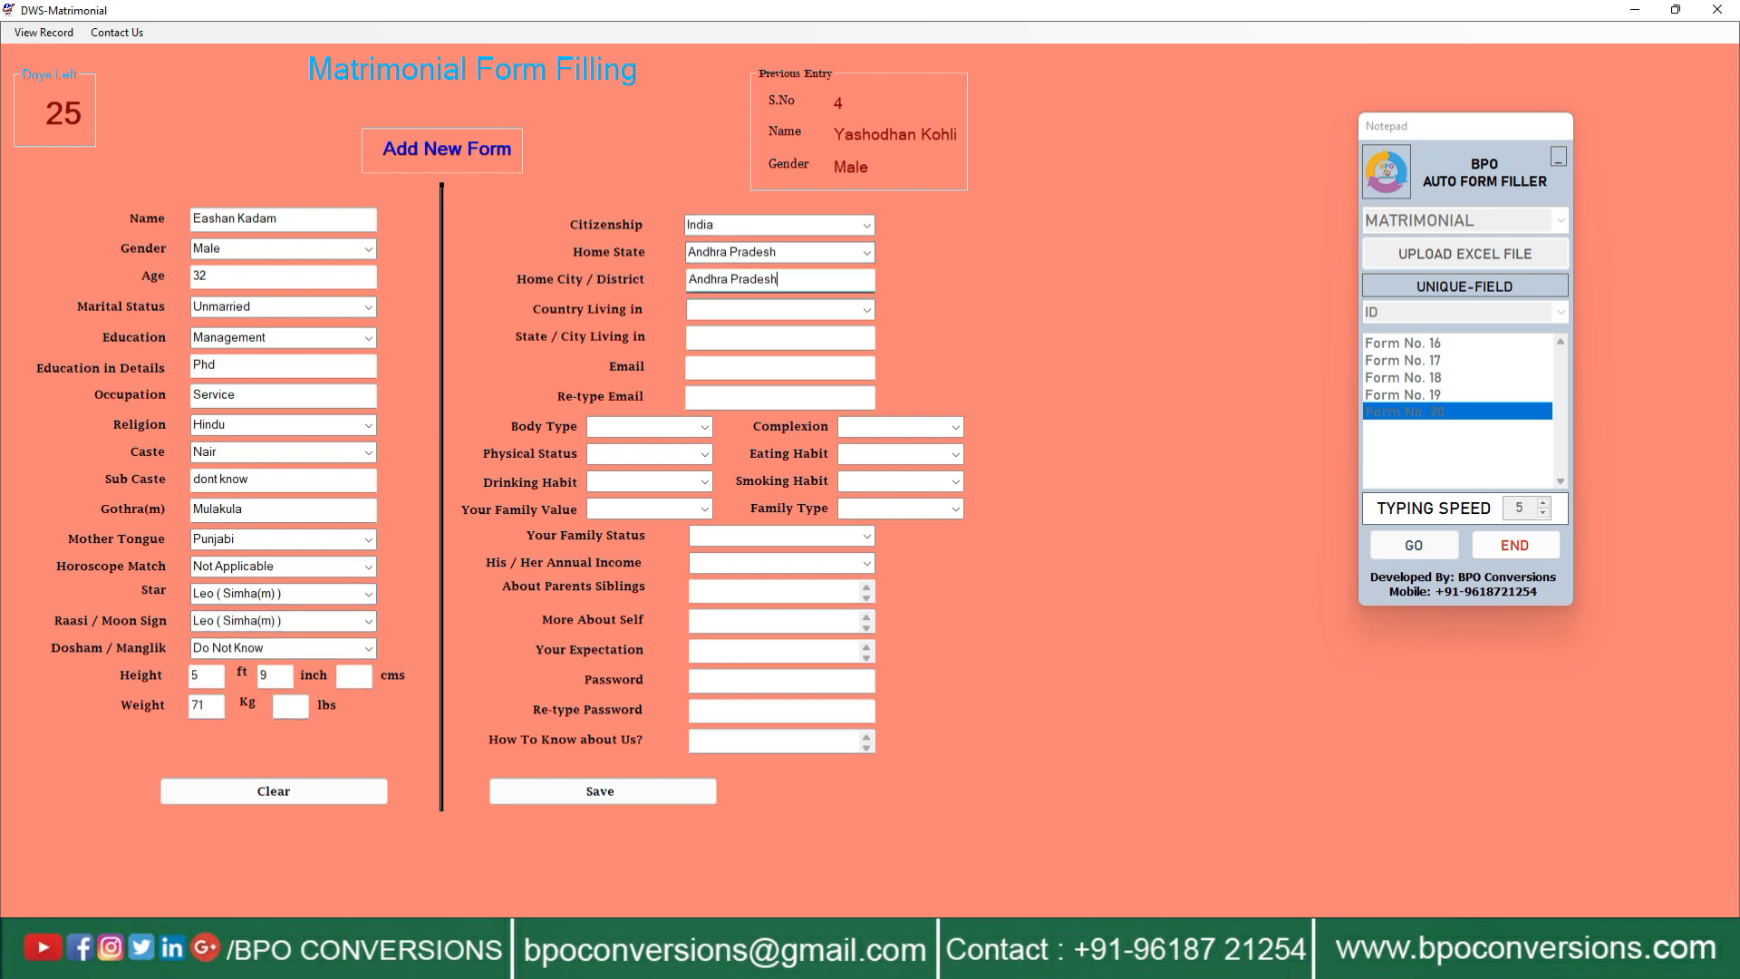
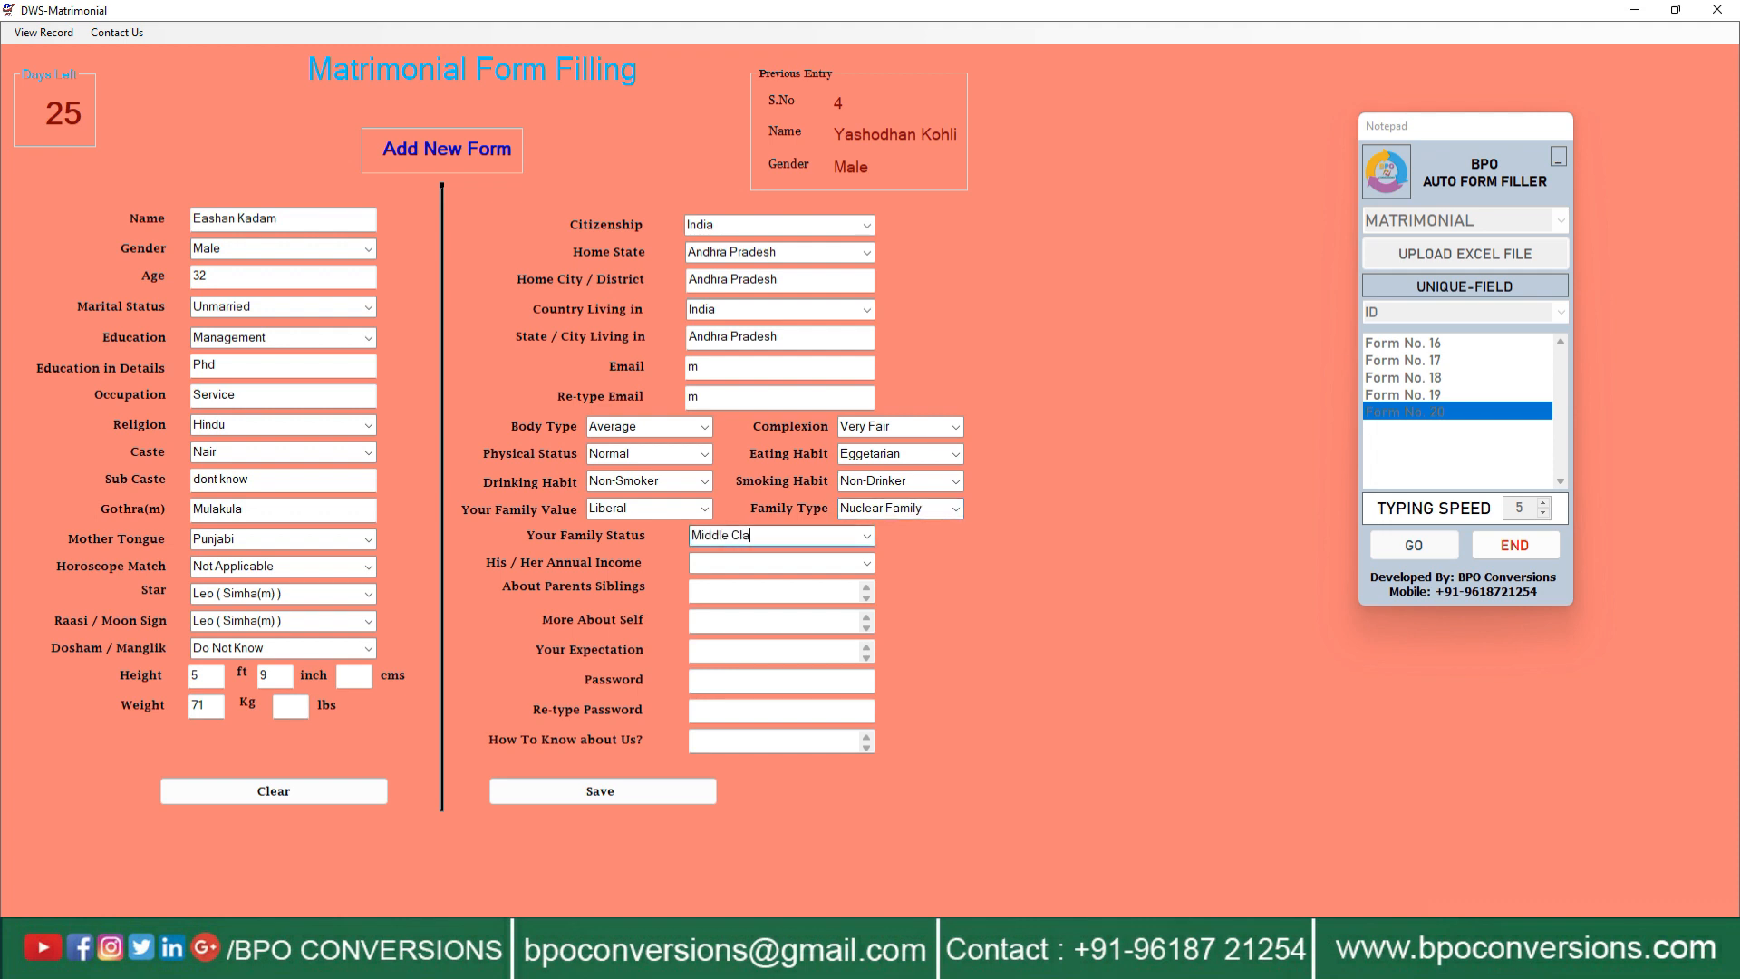
Auto-type Eashan's family details and self-description: retired father, siblings working in USA.
text(Father is a retired)
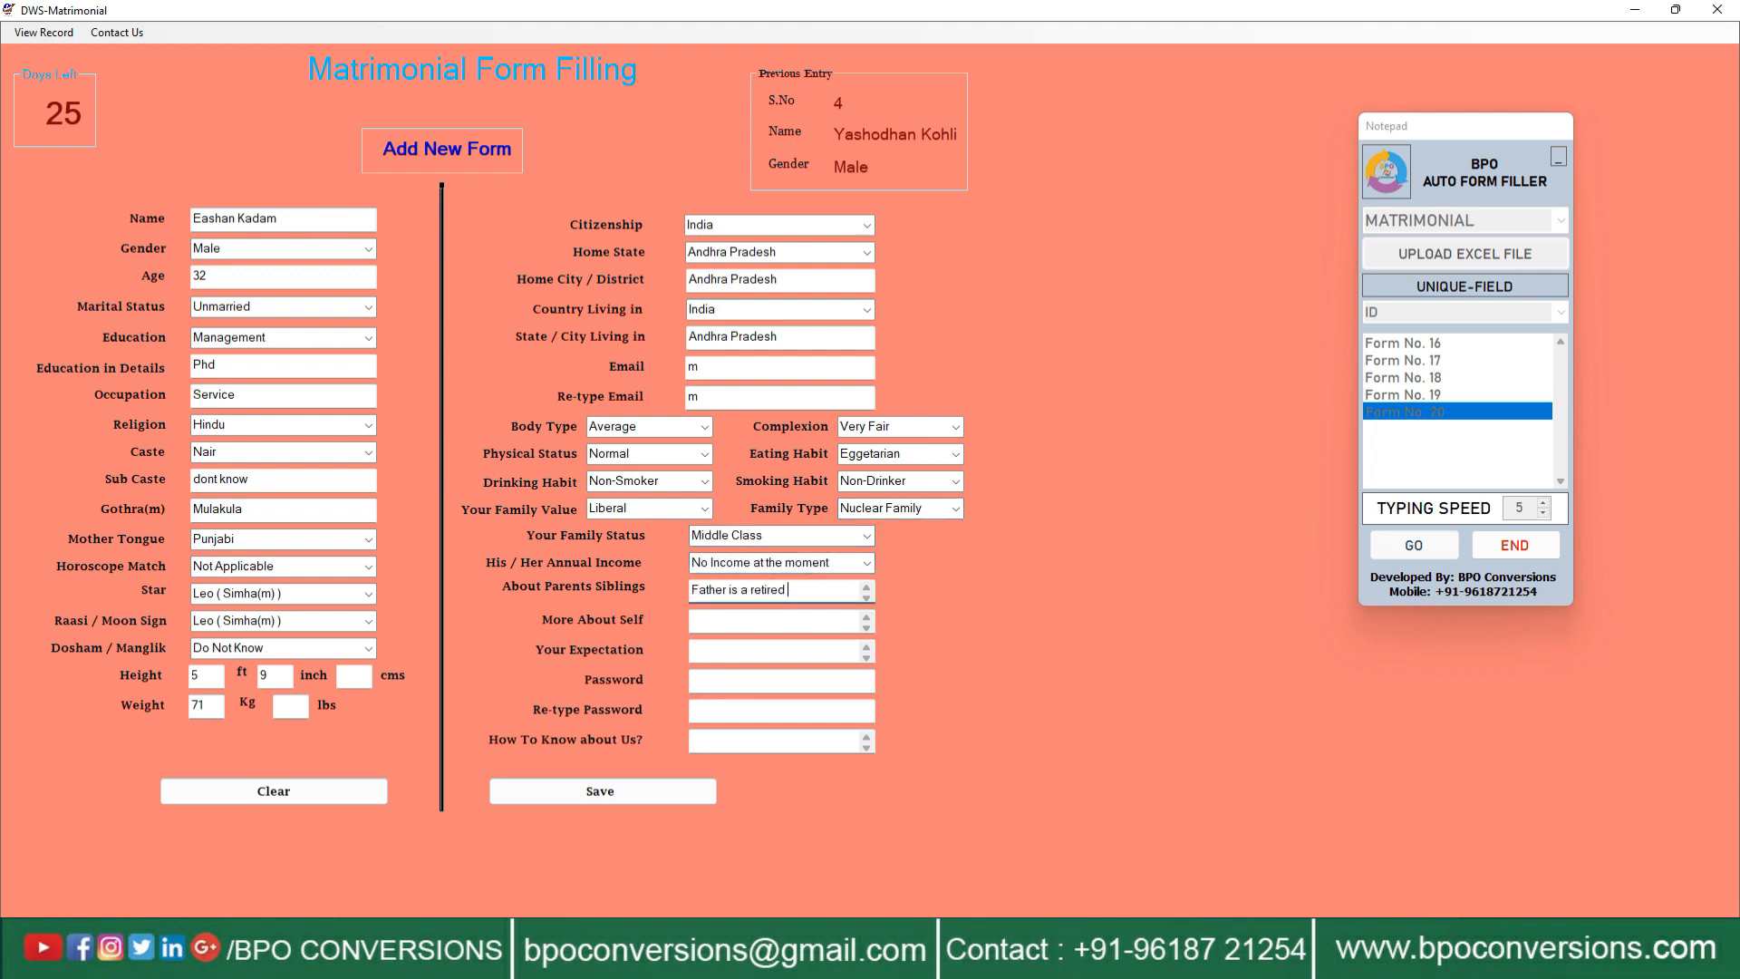
text(home maker.)
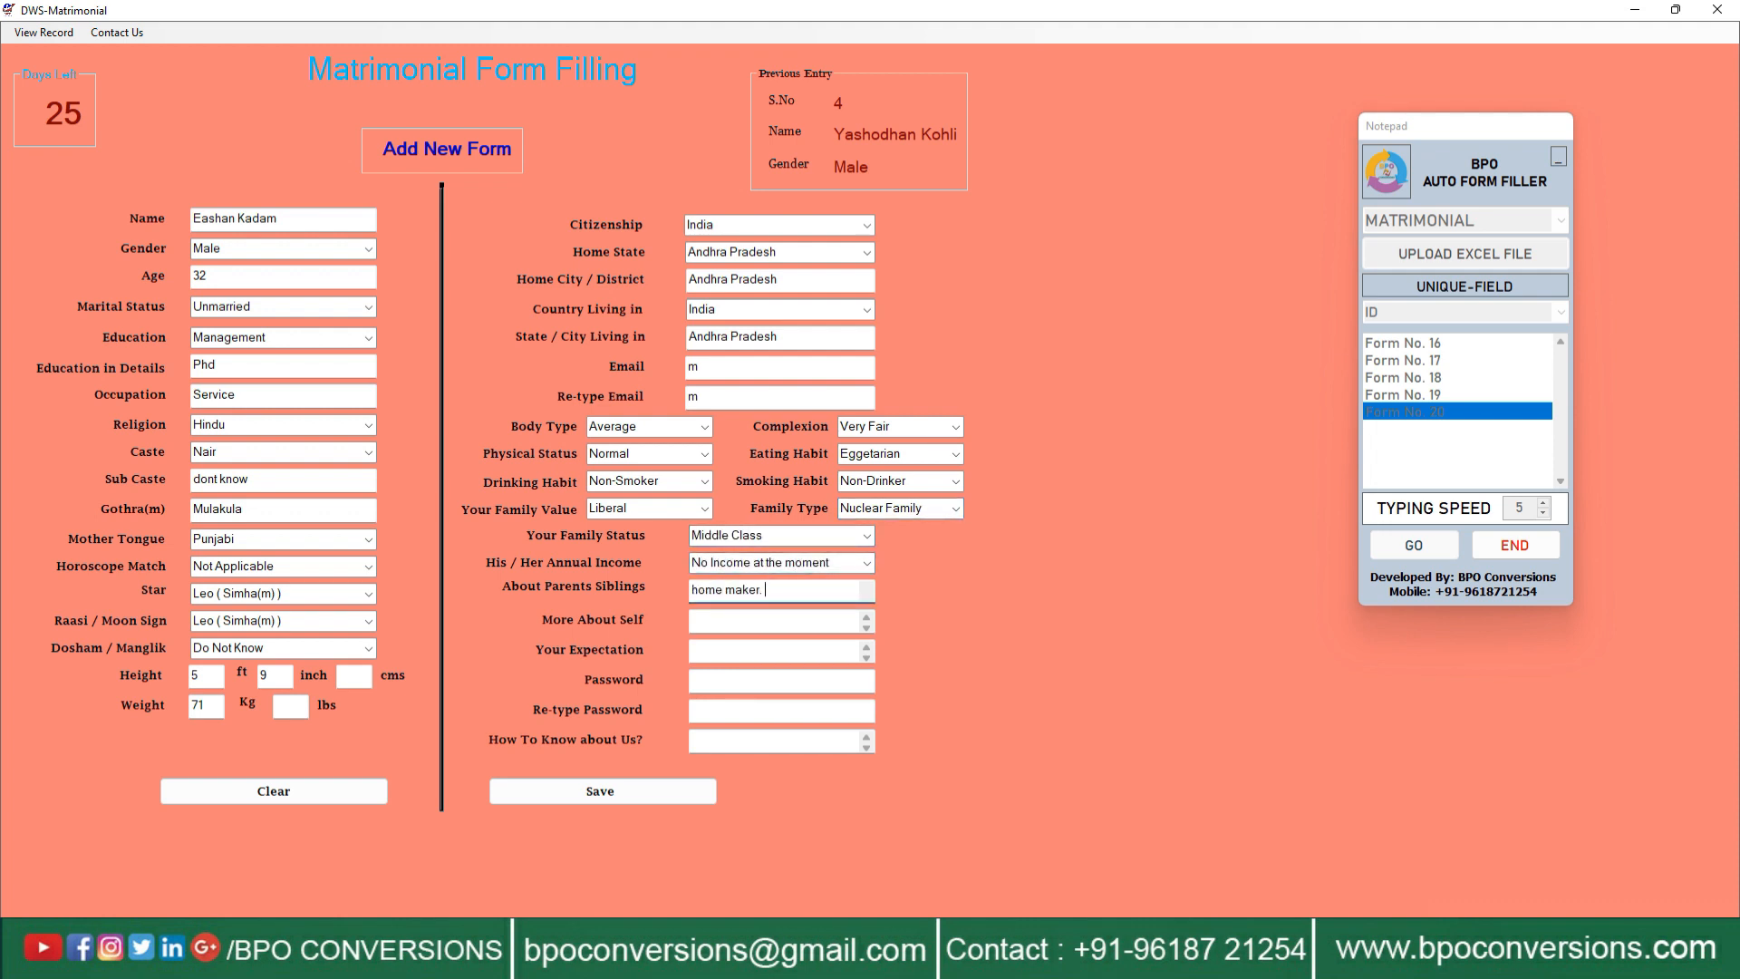
text(married & both working in USA)
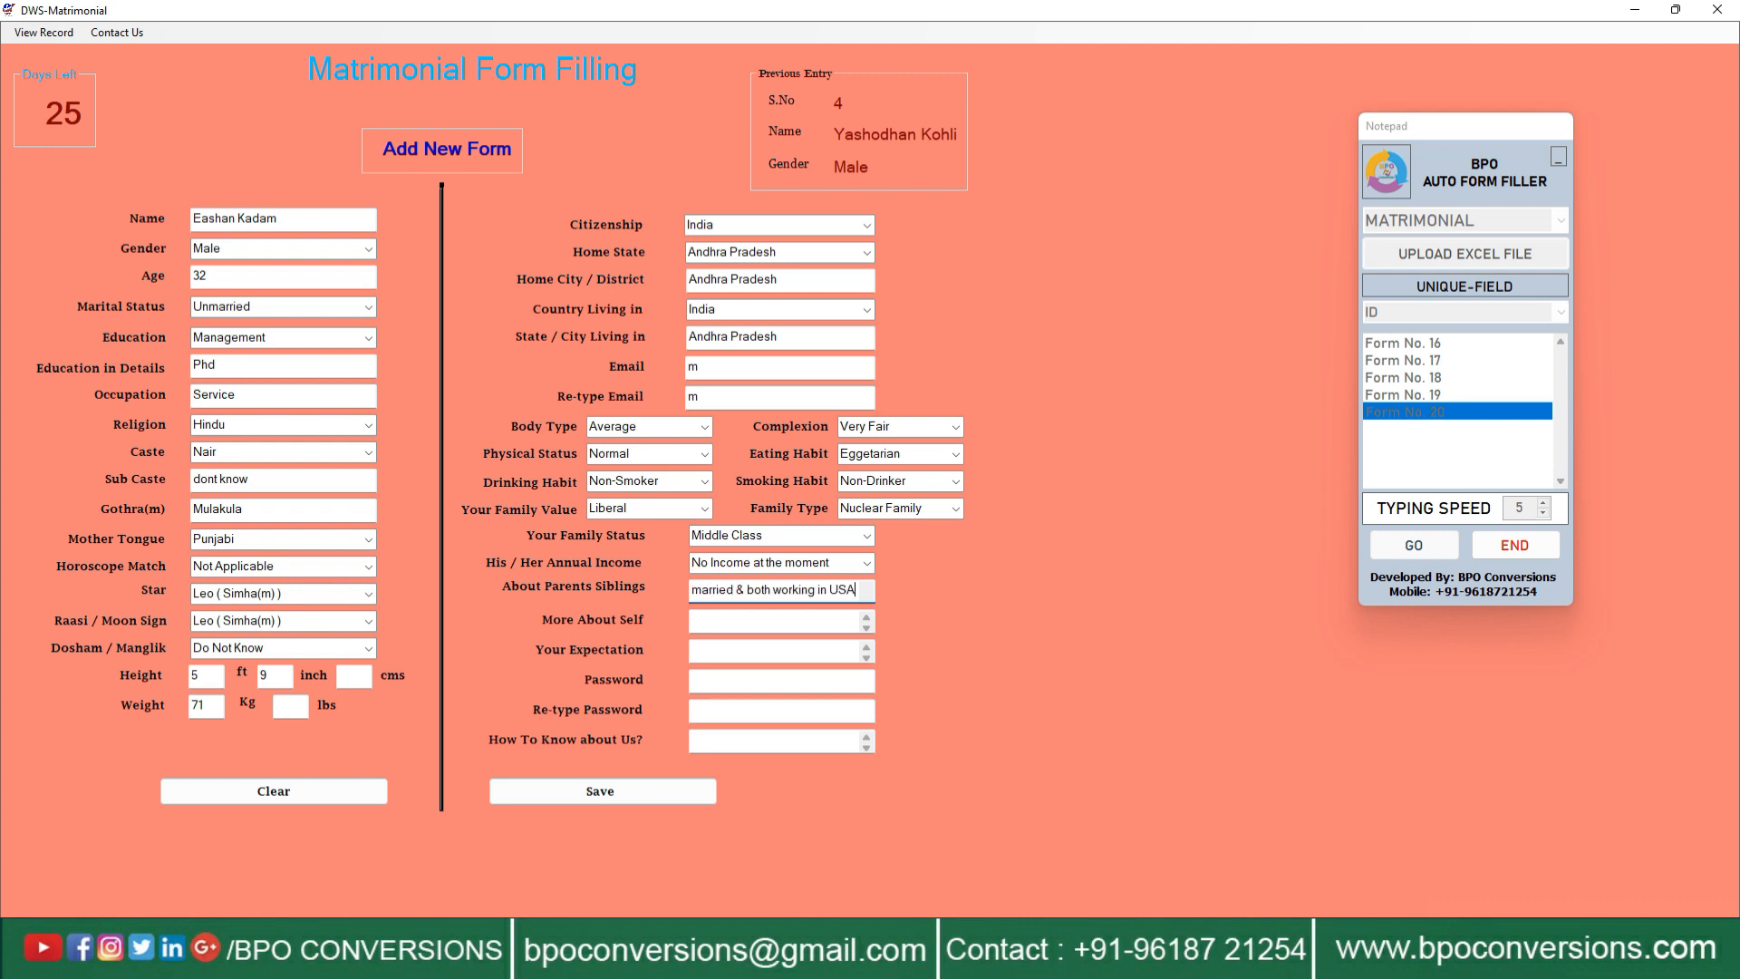
text(approach to life ble)
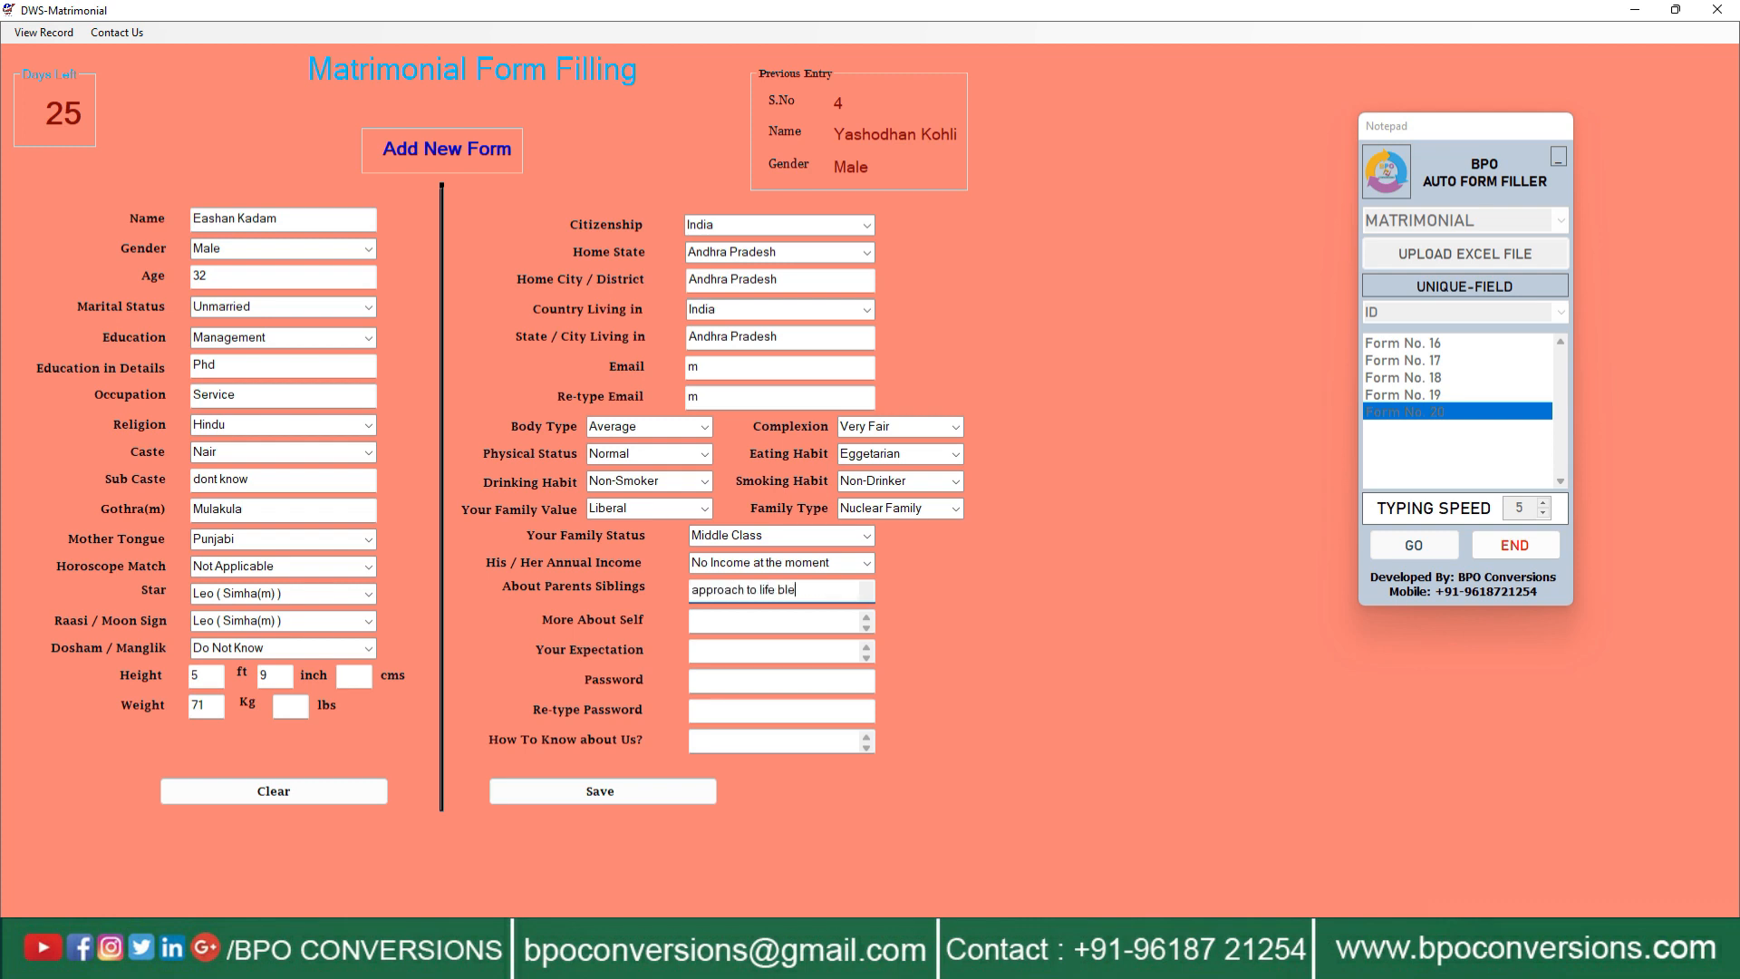
text(a cool, fun loving, ea)
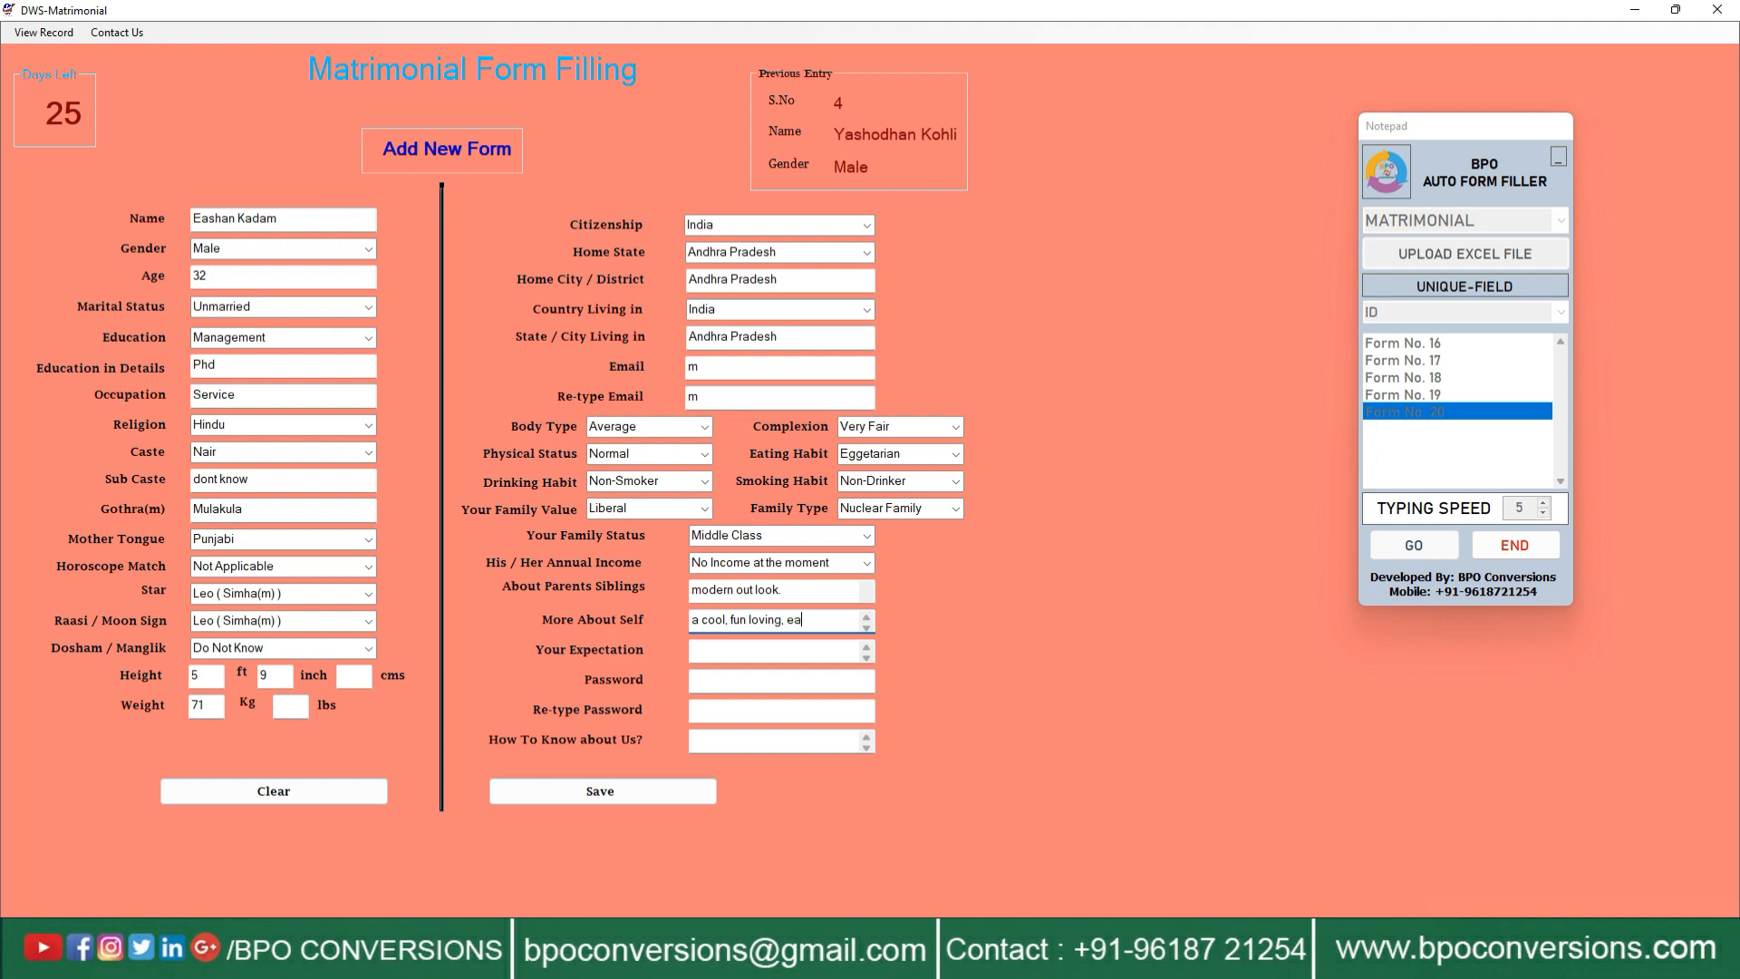
text(others feelings, hard)
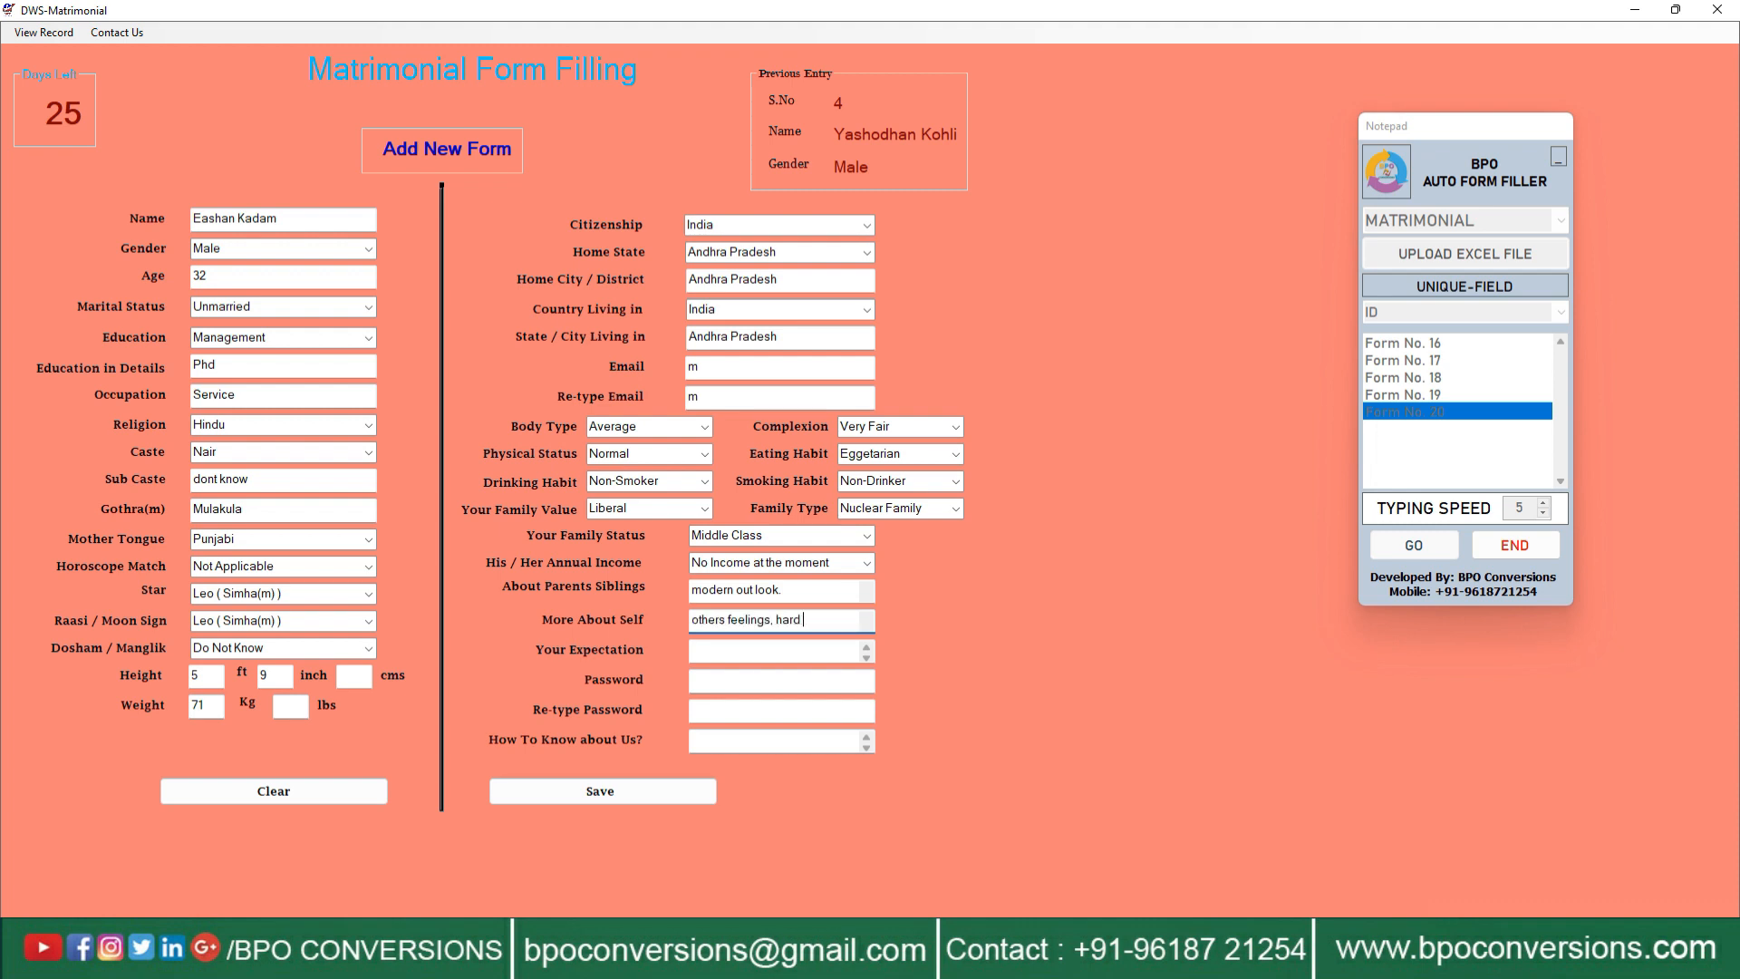
text(devotional too. I w)
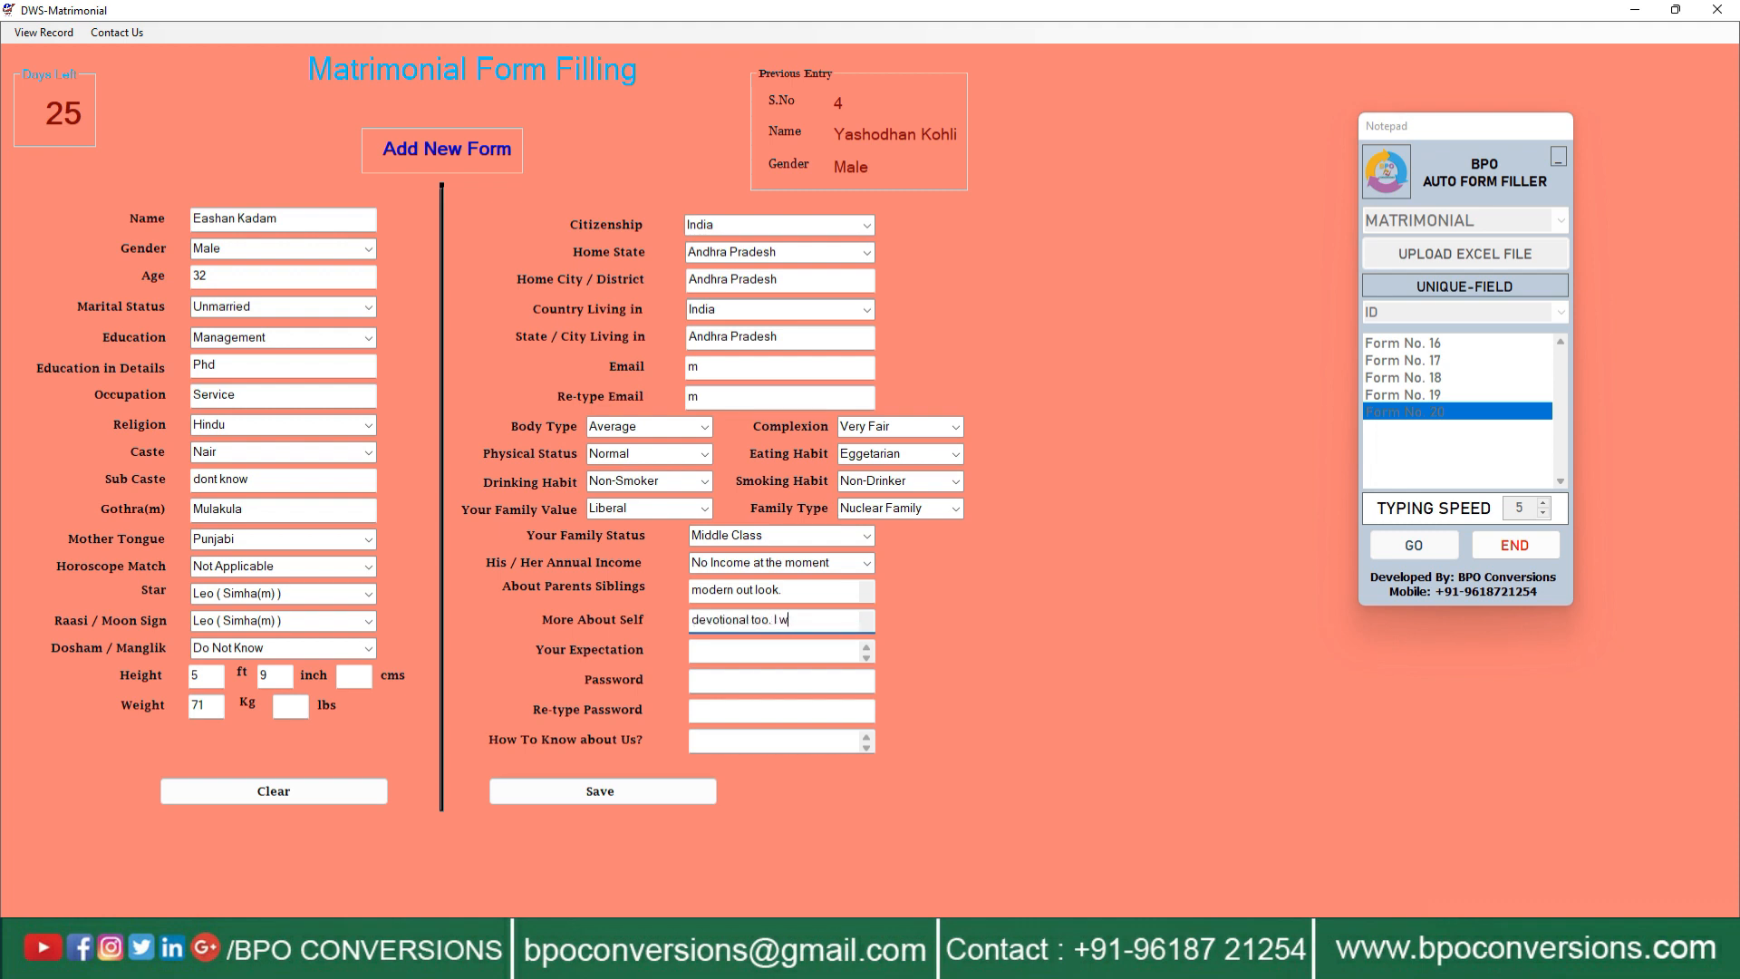
text(hobbies. I)
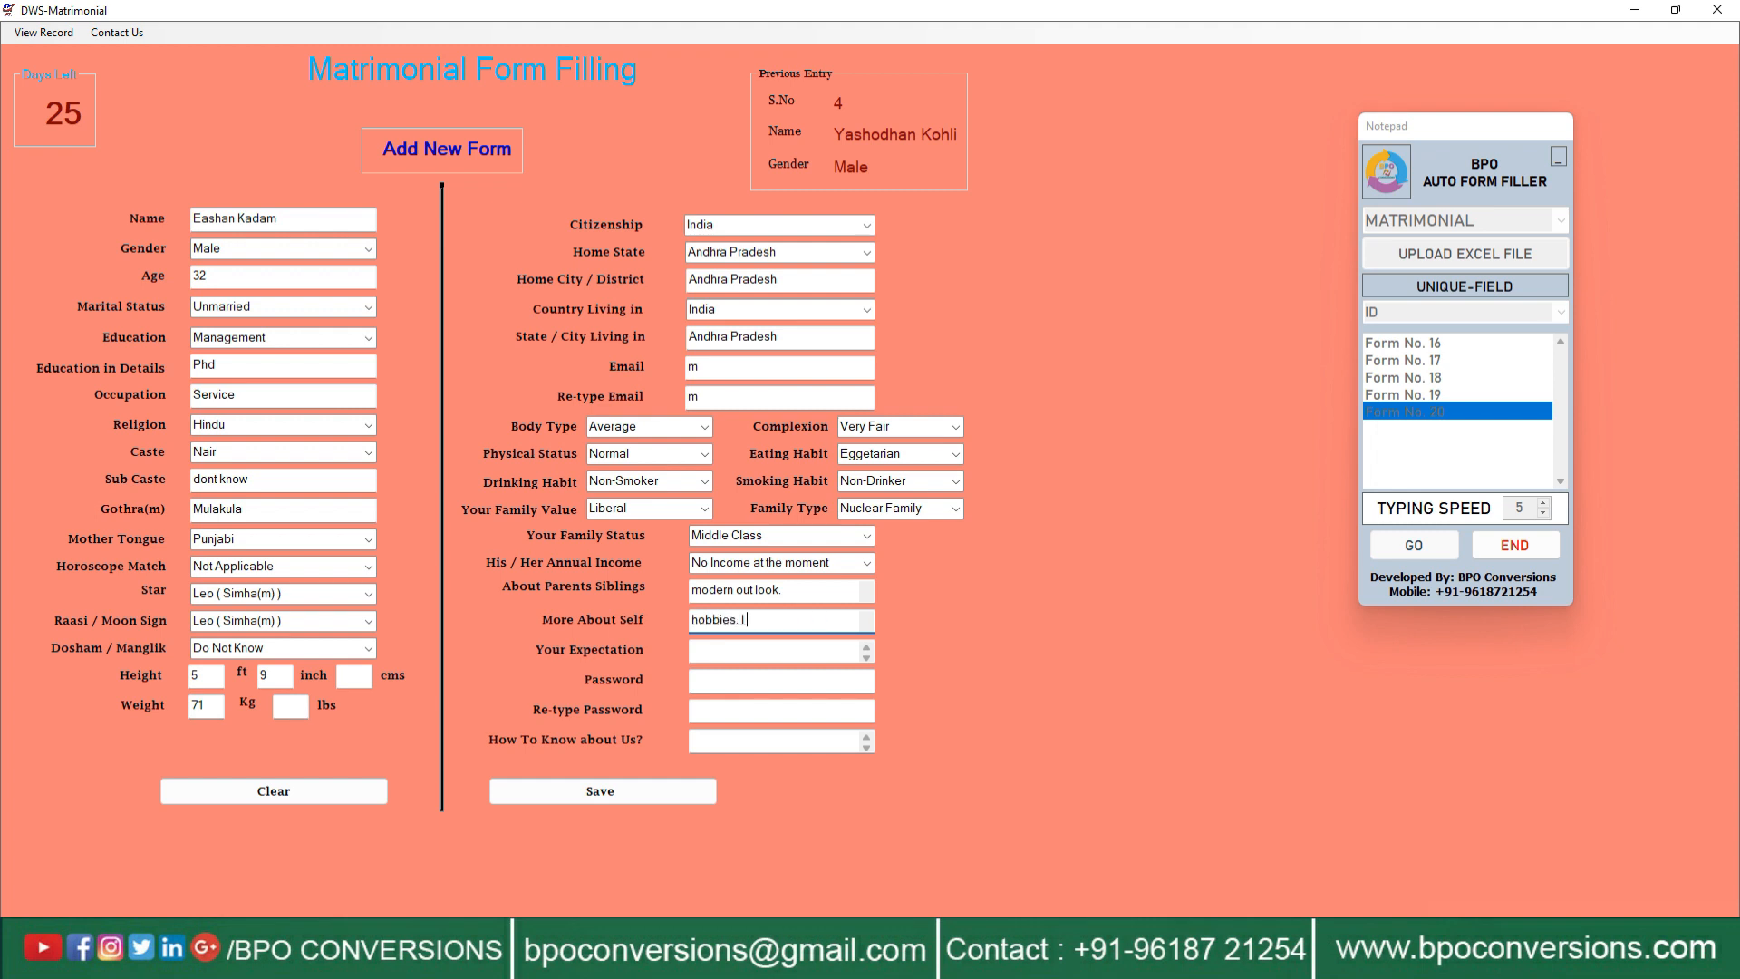
text(would give my fullest of love to)
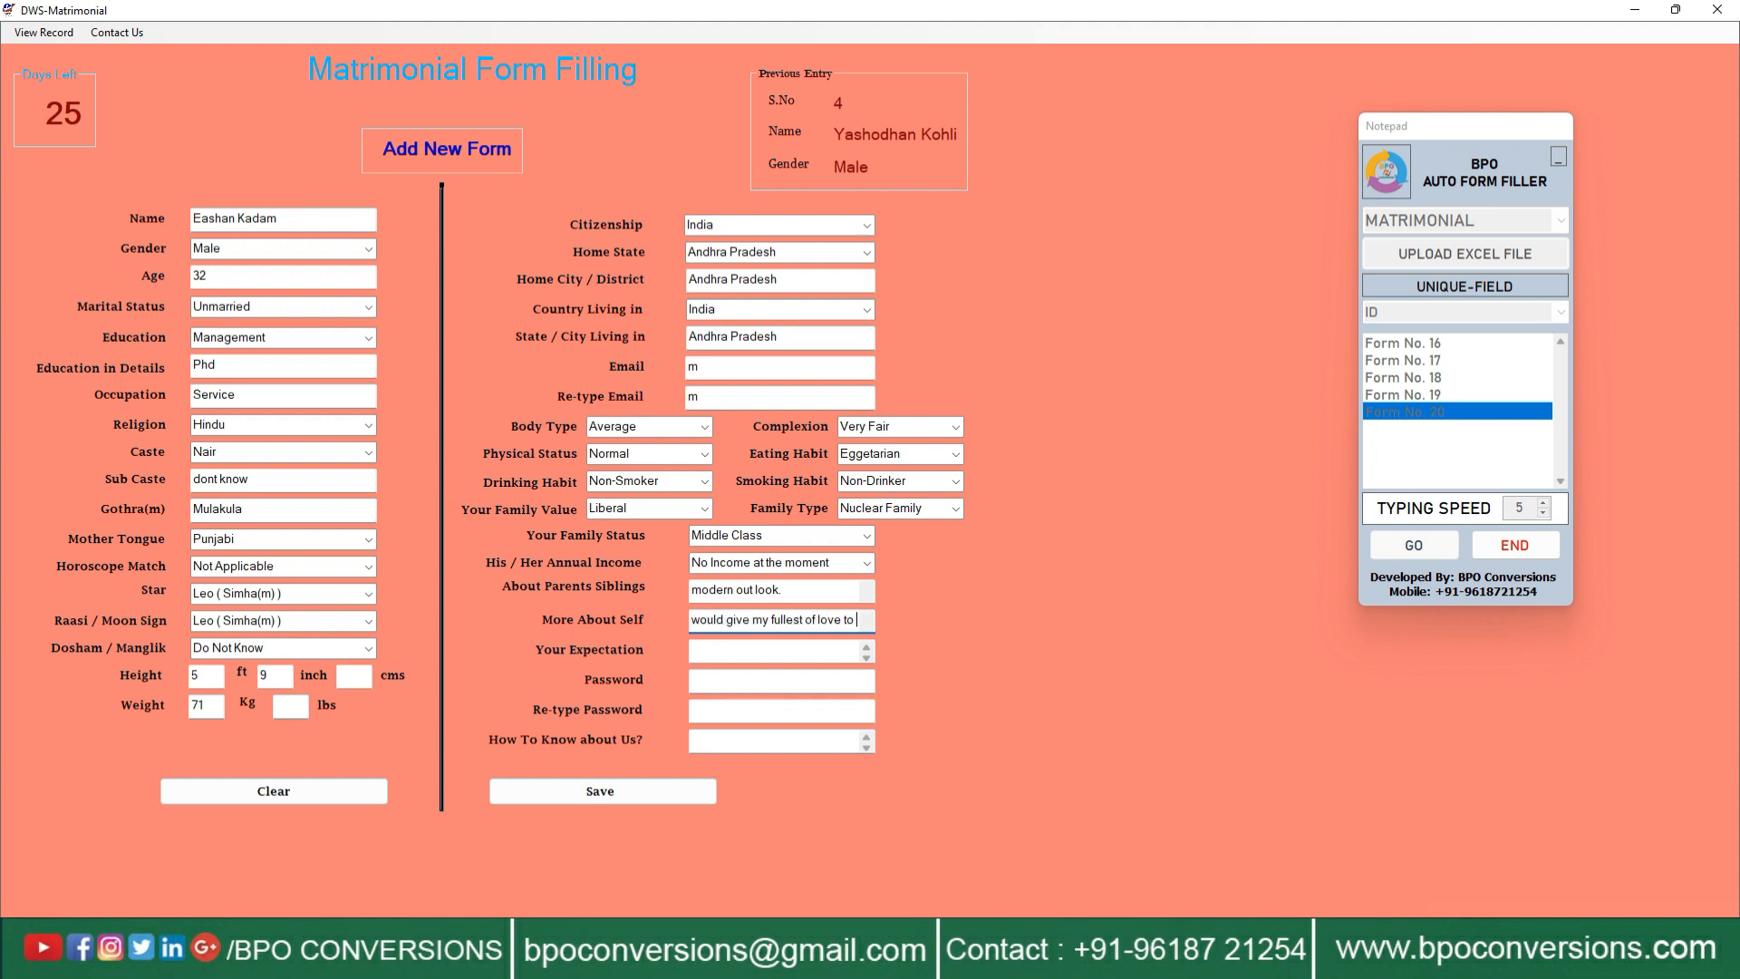
Type Eashan's partner expectations, then save the form as entry 5 and confirm.
text(Wants a lif)
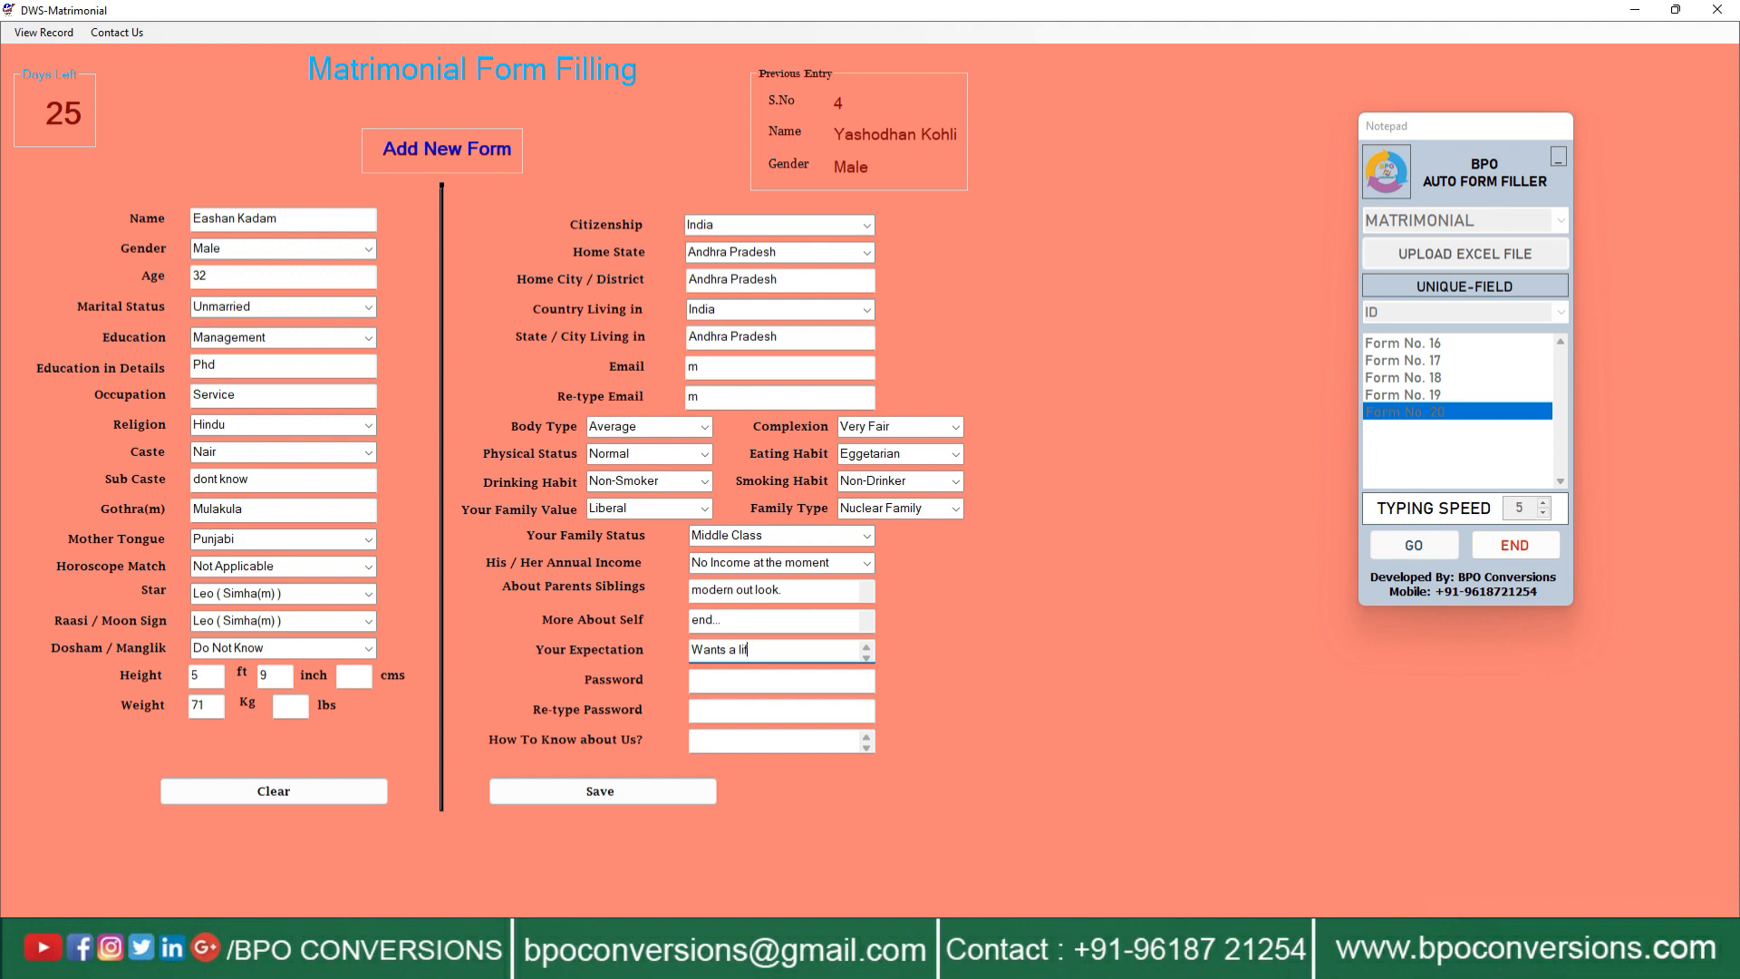
text(Need a v)
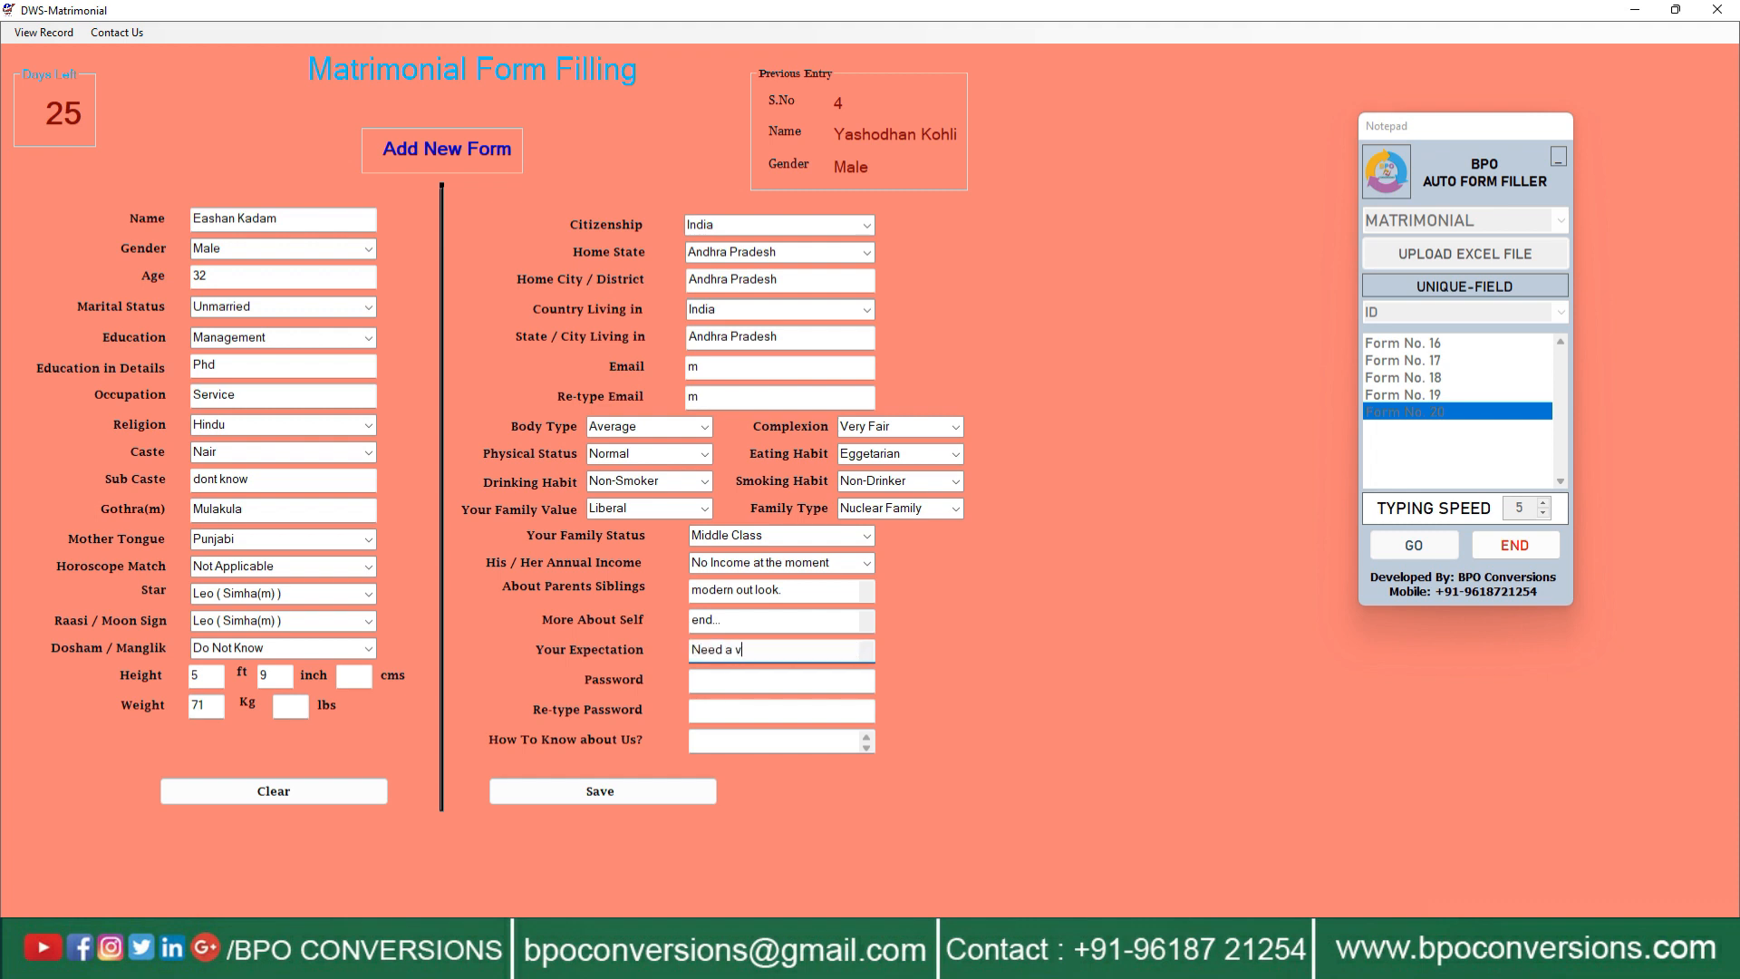
text(background family.)
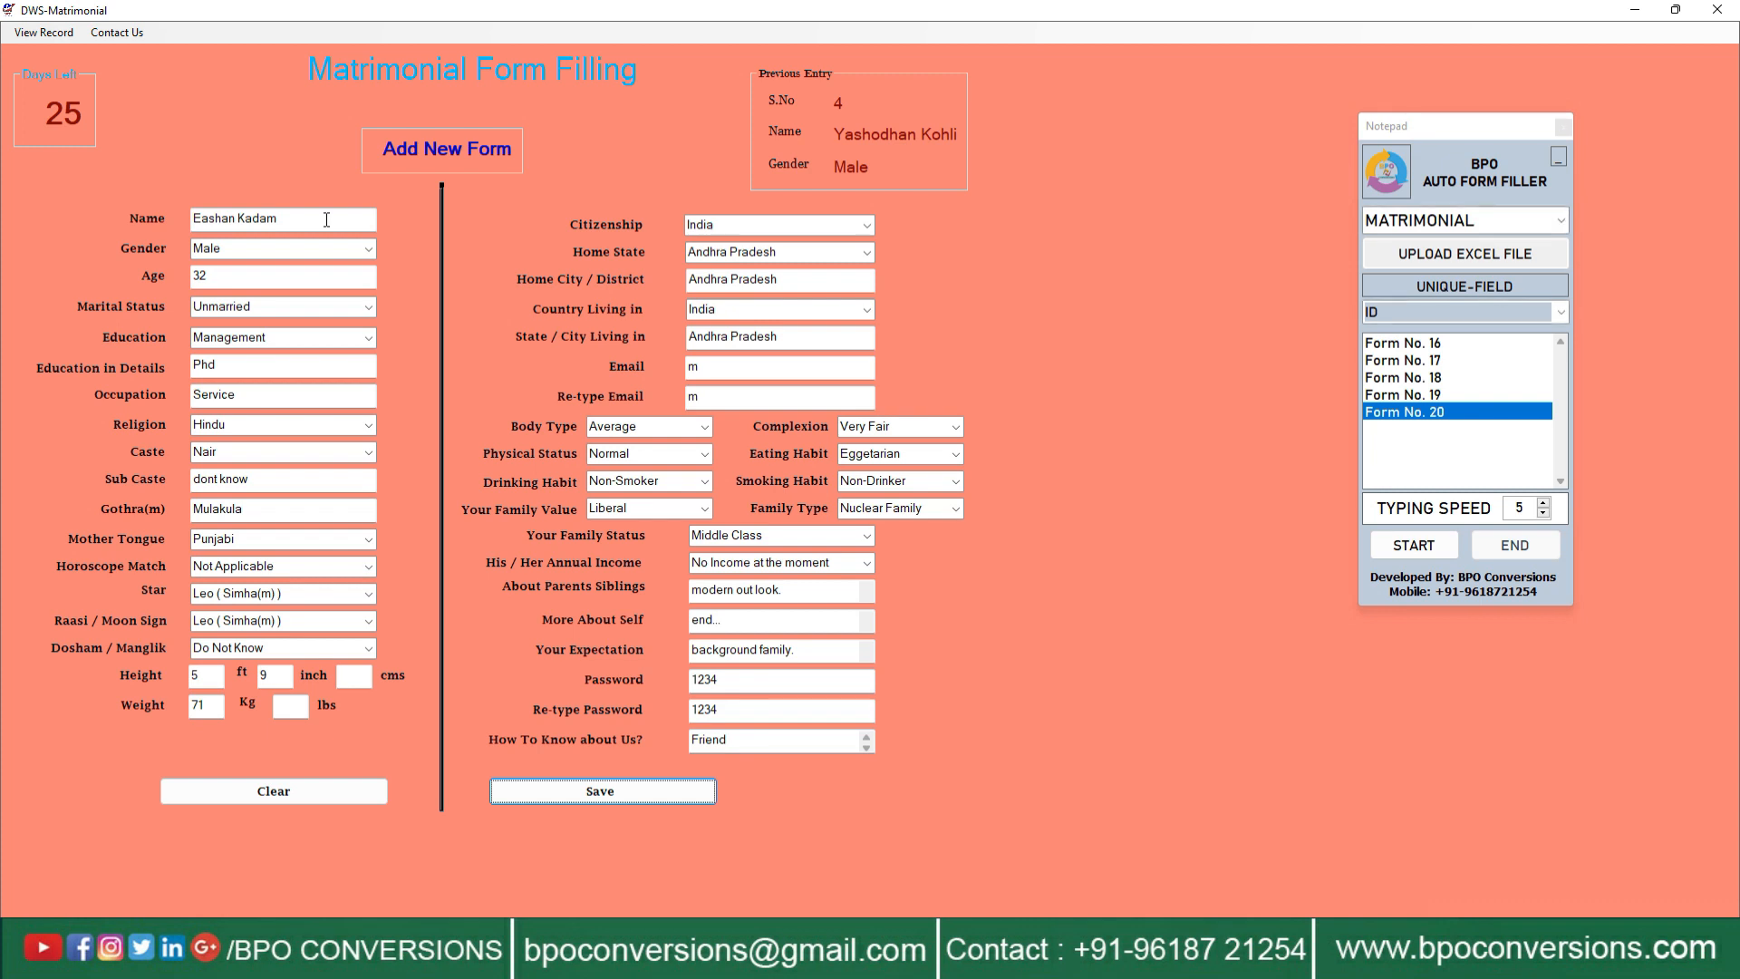
click(603, 790)
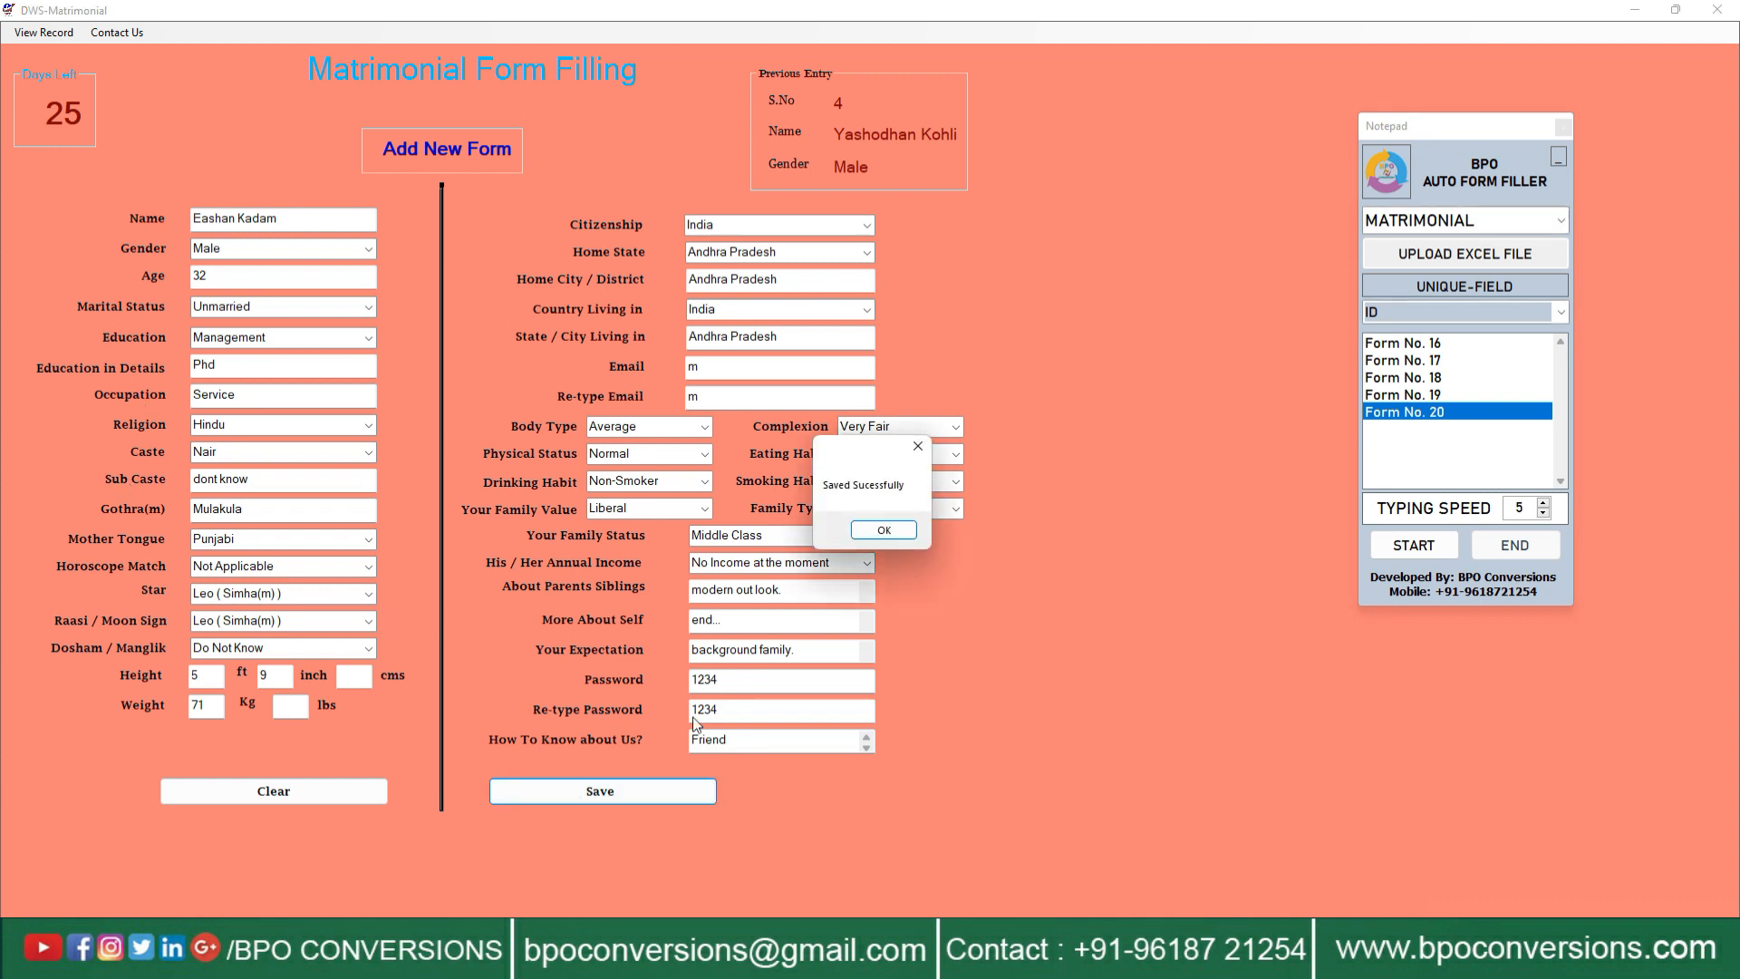
click(882, 529)
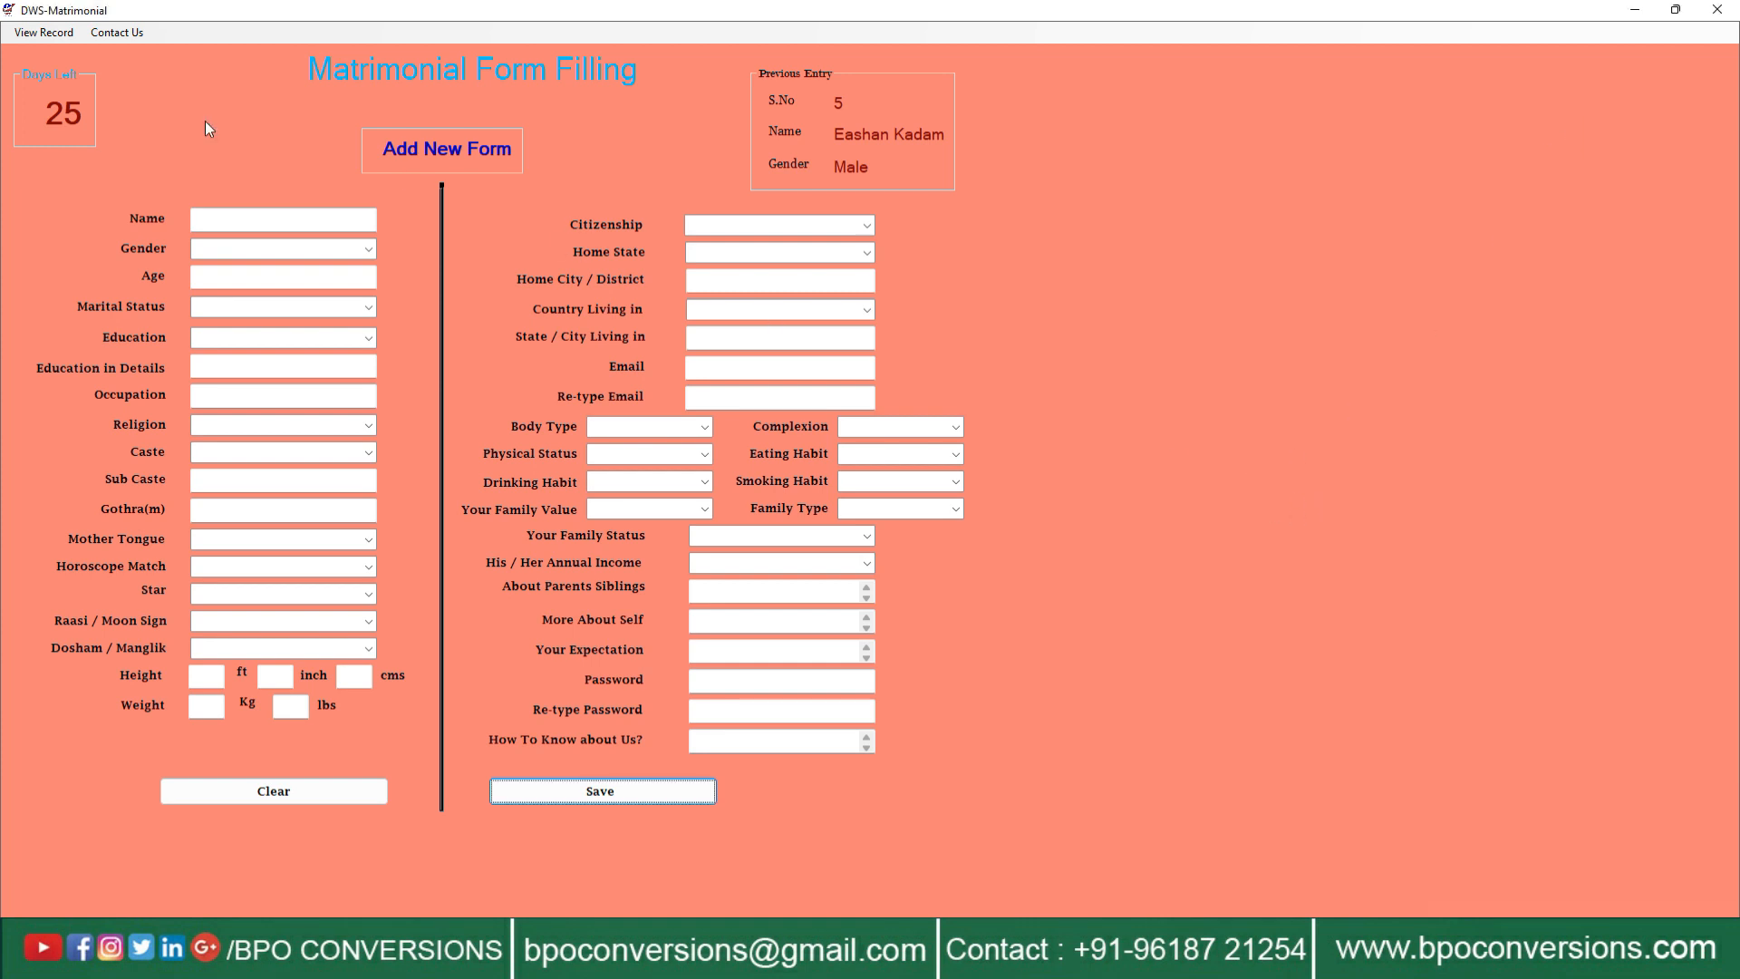
Open View Record and scroll the grid right through the State column.
click(44, 33)
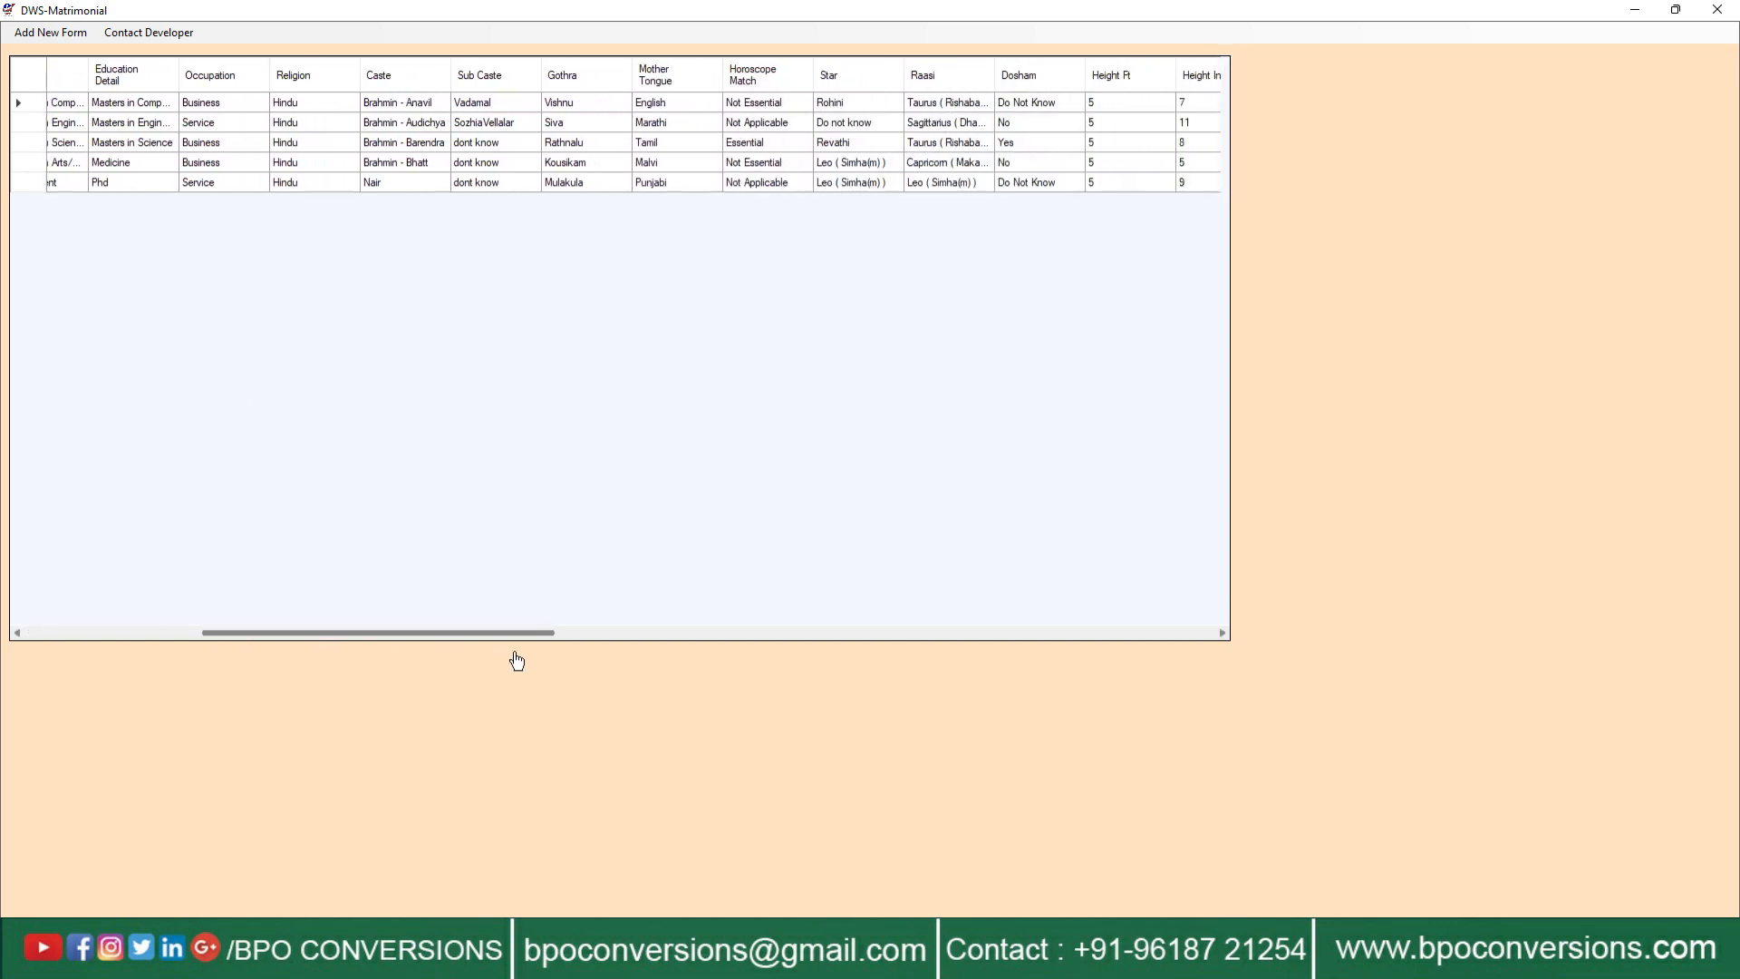
scroll(right, 3)
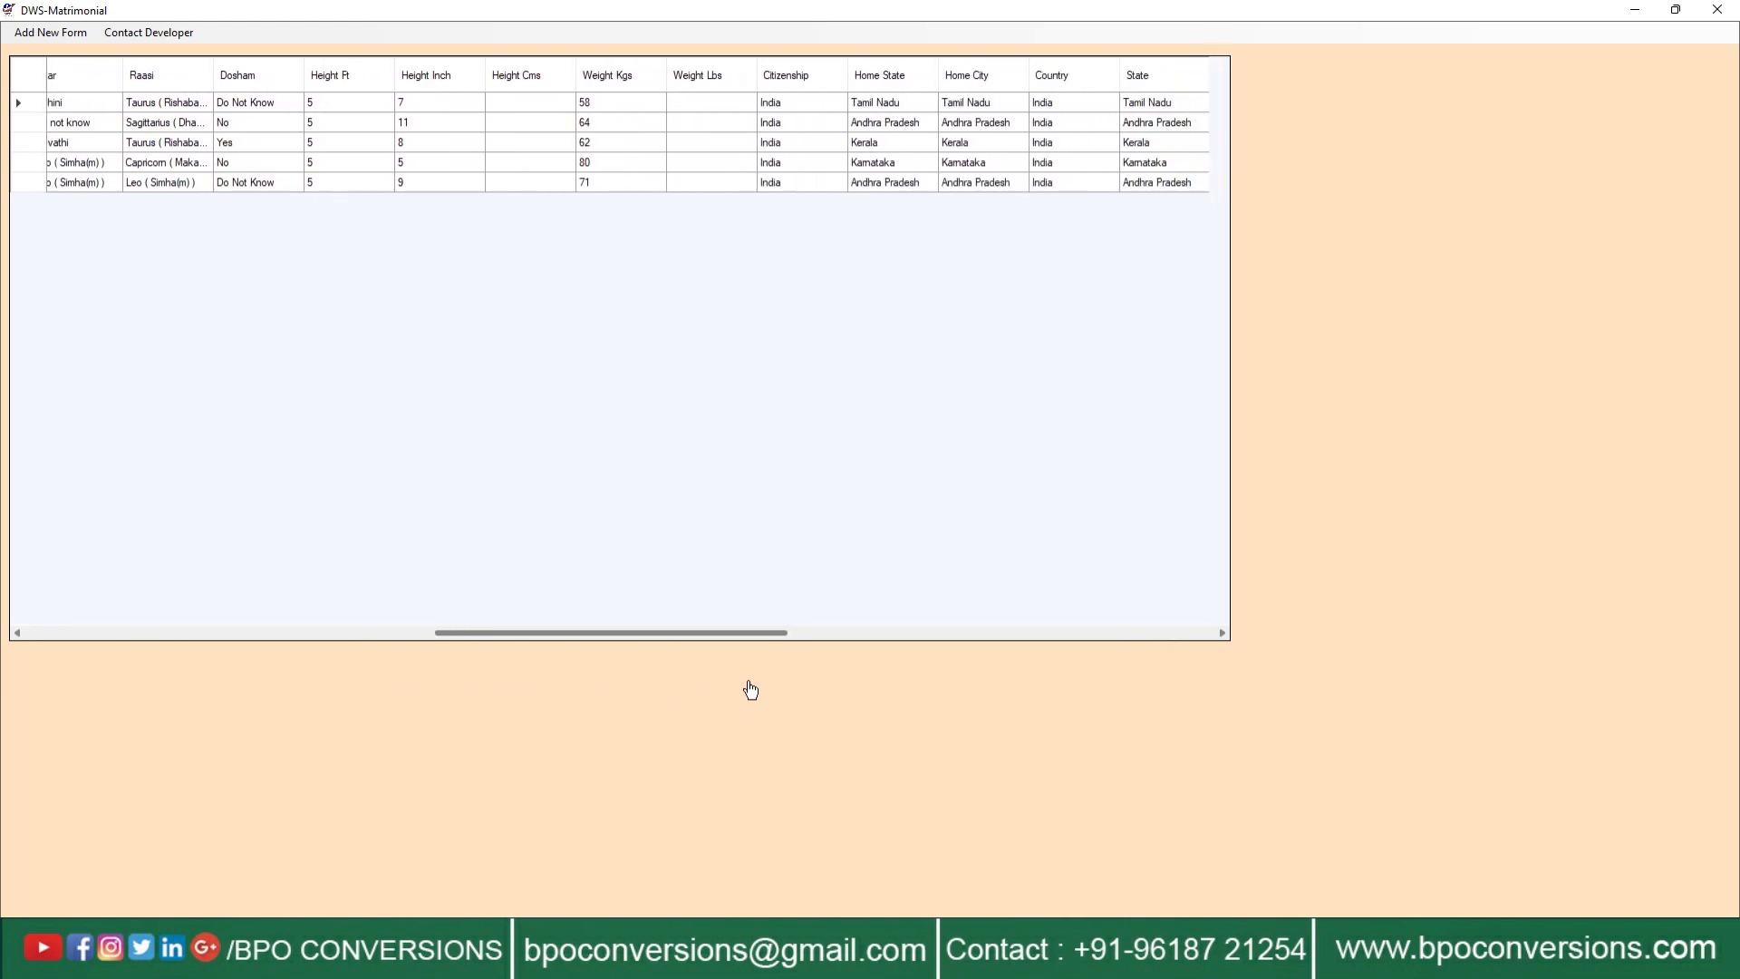